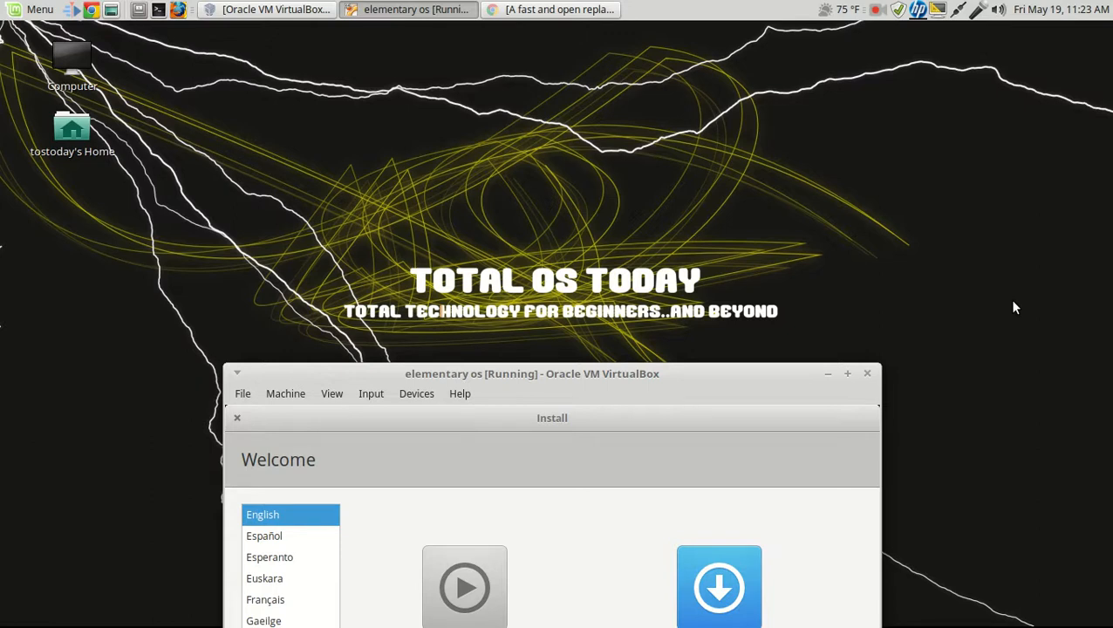
# Drag the installer window fully into view and choose Install elementary, keeping English
pyautogui.moveTo(531, 373); pyautogui.dragTo(547, 252)
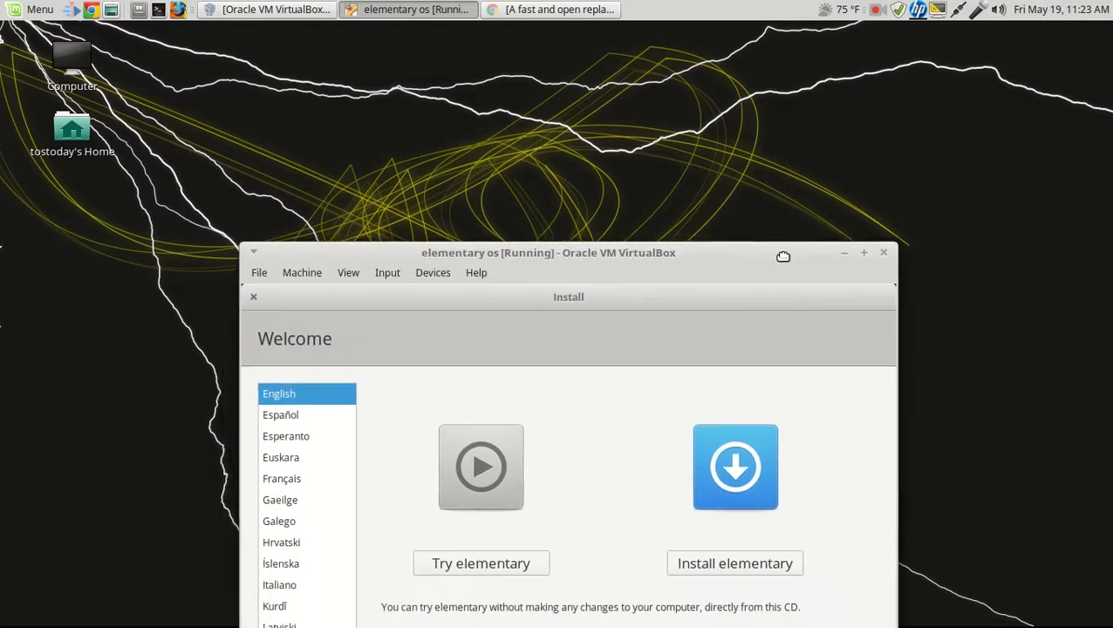
pyautogui.moveTo(548, 252); pyautogui.dragTo(552, 93)
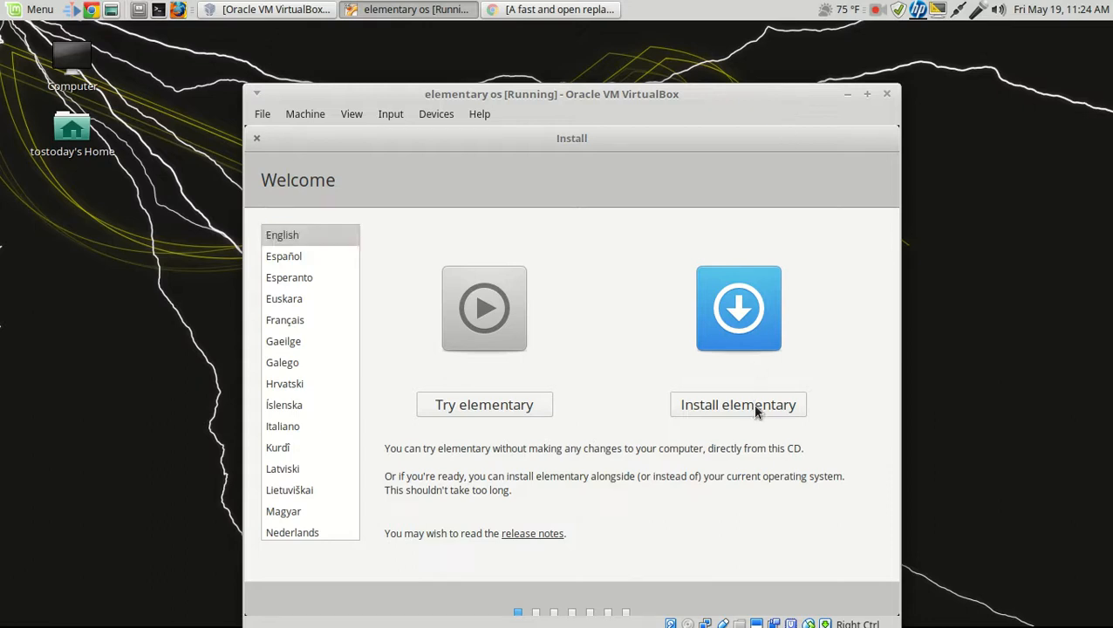
pyautogui.click(738, 404)
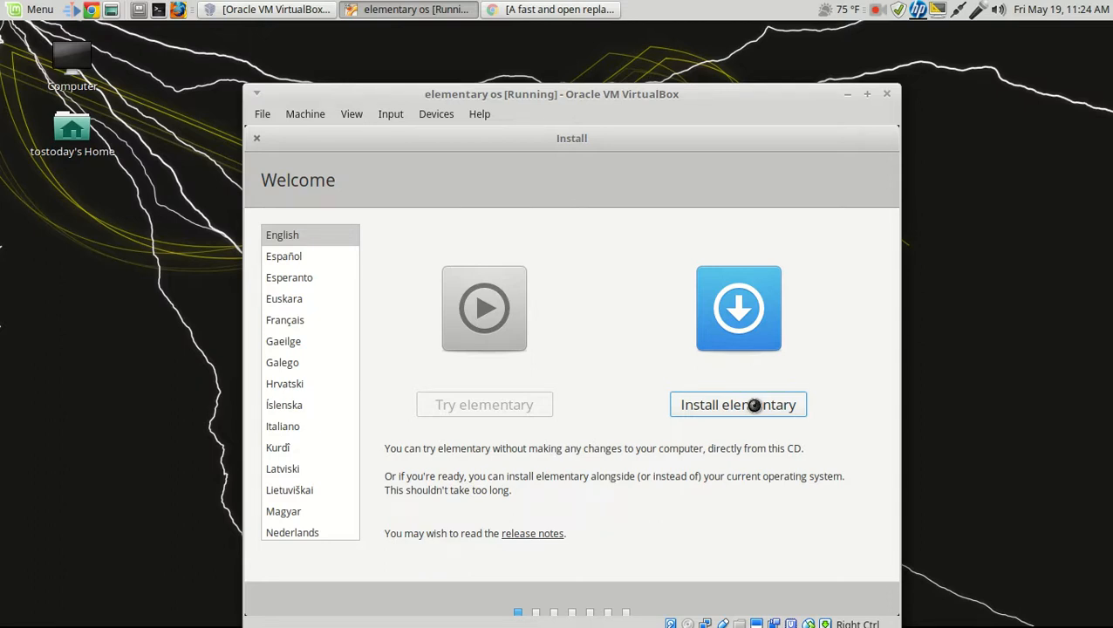
pyautogui.click(738, 405)
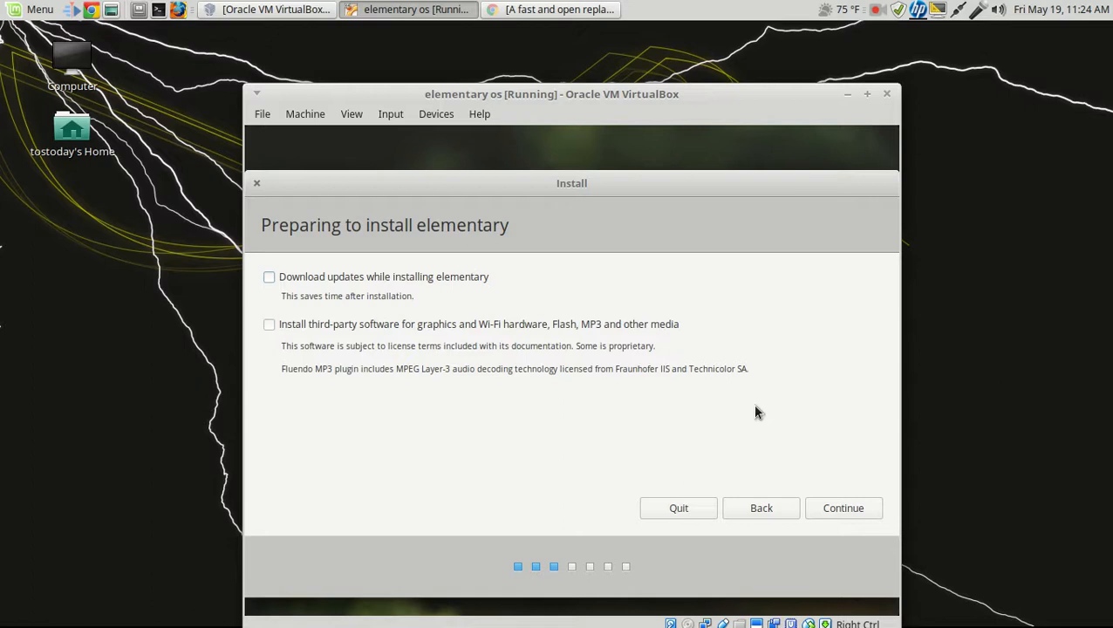
pyautogui.moveTo(302, 302)
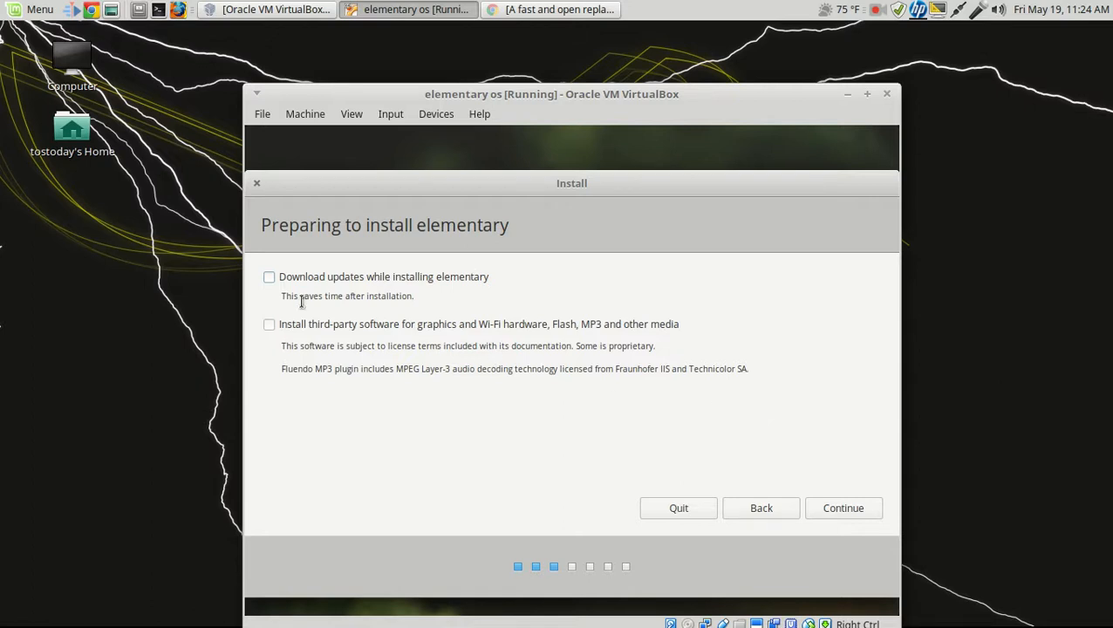
pyautogui.moveTo(349, 286)
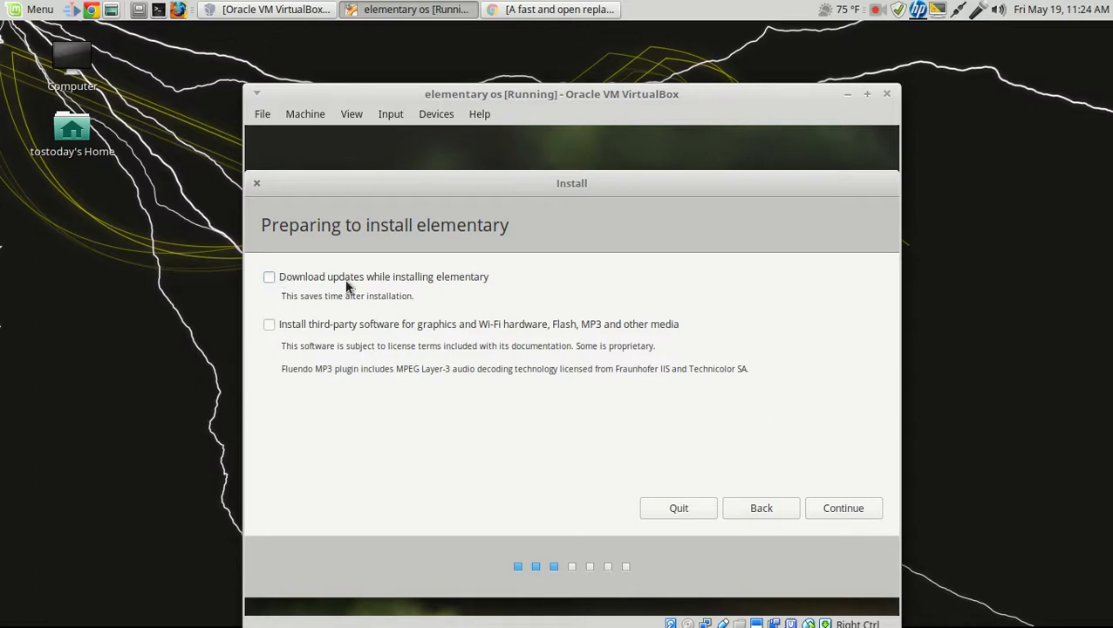
pyautogui.moveTo(512, 294)
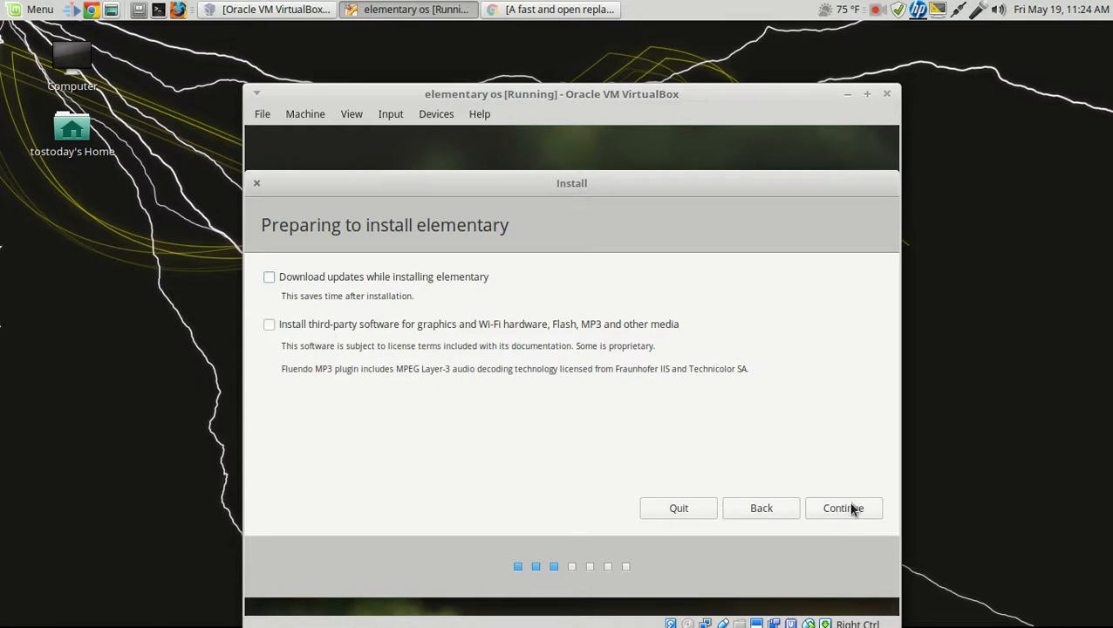
# Continue past the preparation step with updates and third-party software left unticked
pyautogui.click(843, 508)
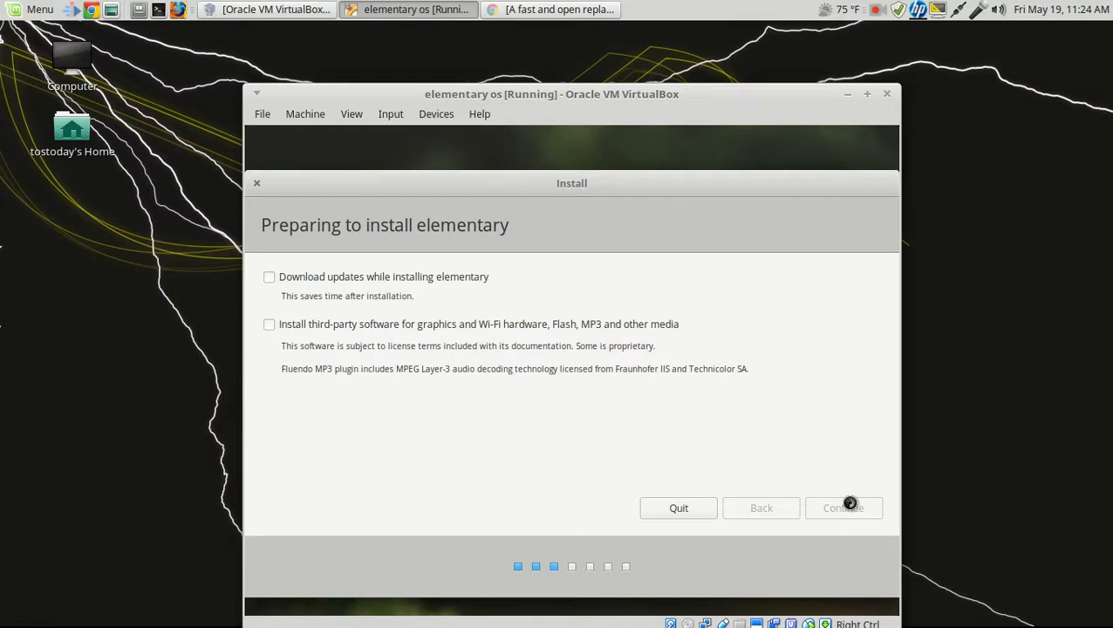
# Install with 'Erase disk and install elementary' and confirm the disk changes
pyautogui.click(842, 508)
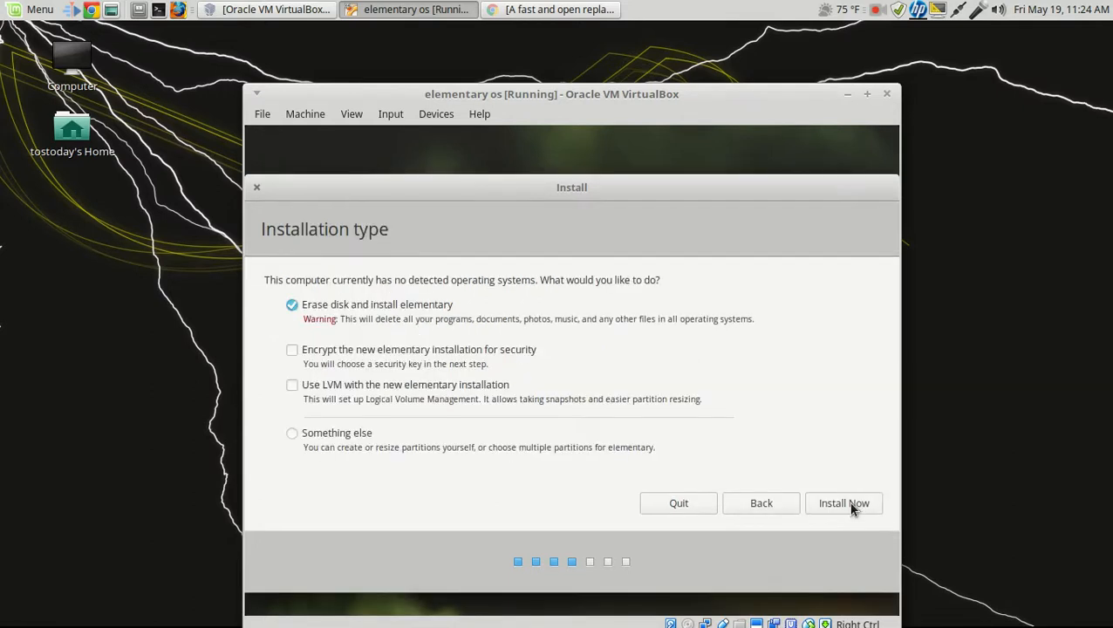
pyautogui.moveTo(279, 306)
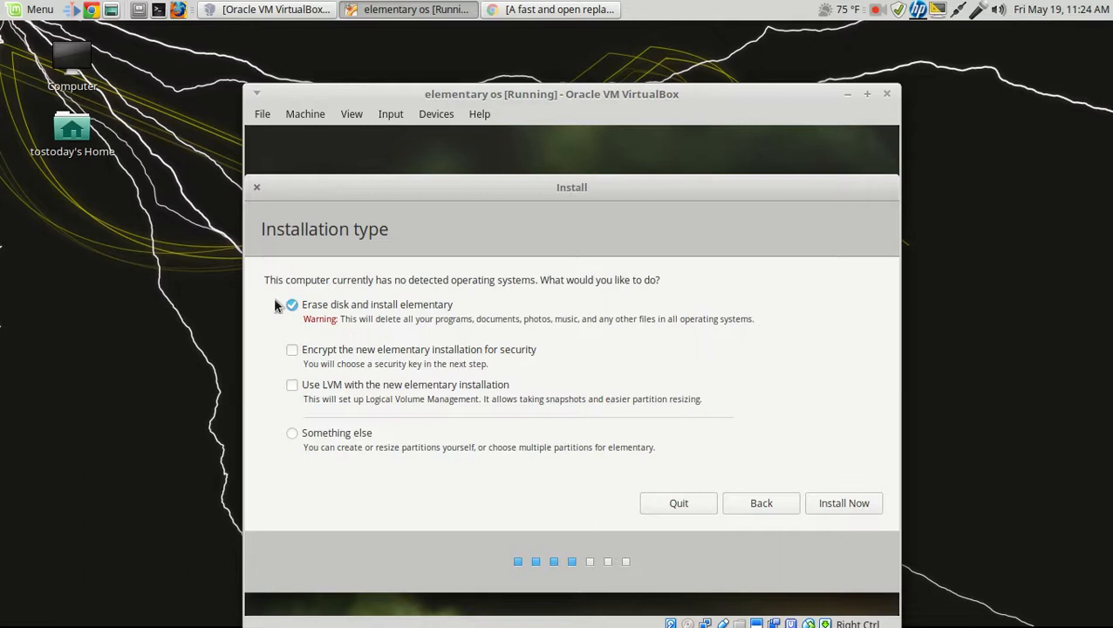
pyautogui.moveTo(476, 312)
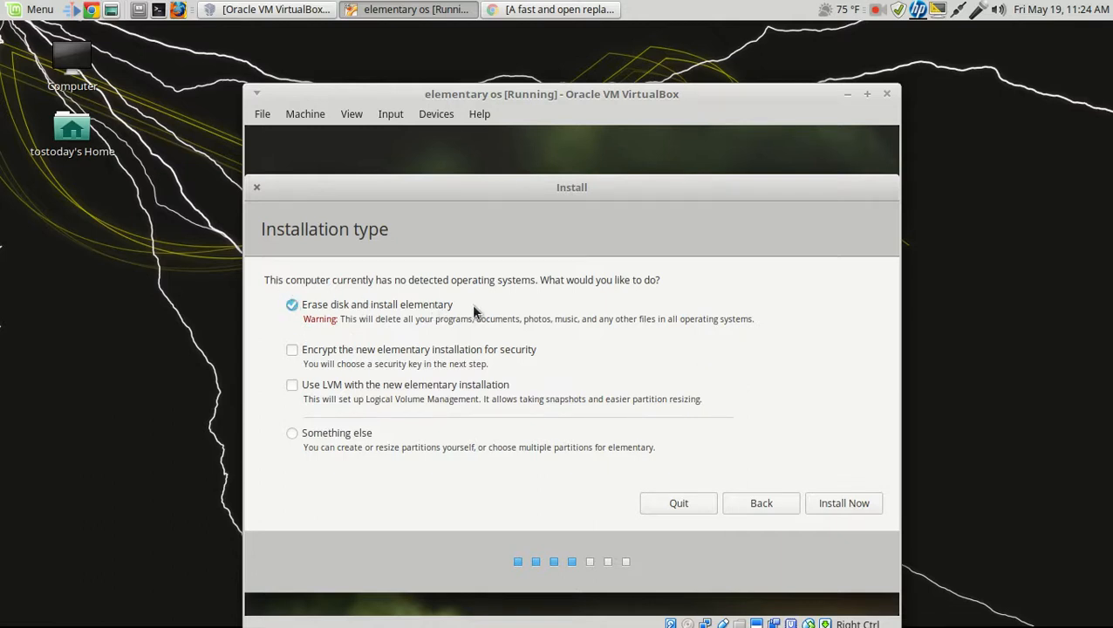
pyautogui.moveTo(800, 453)
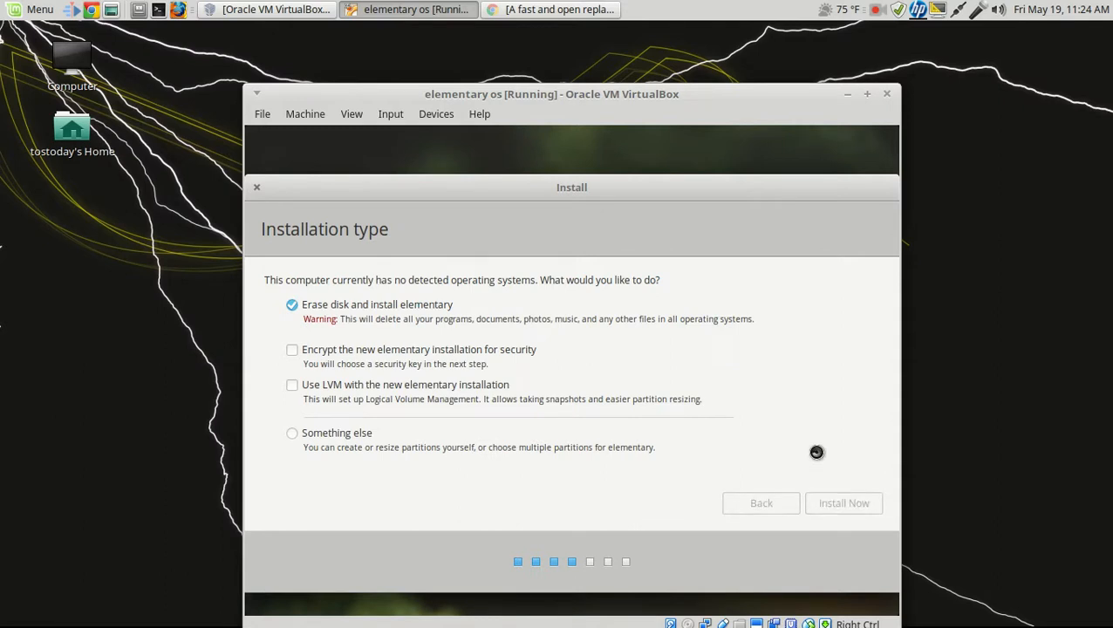
pyautogui.click(843, 502)
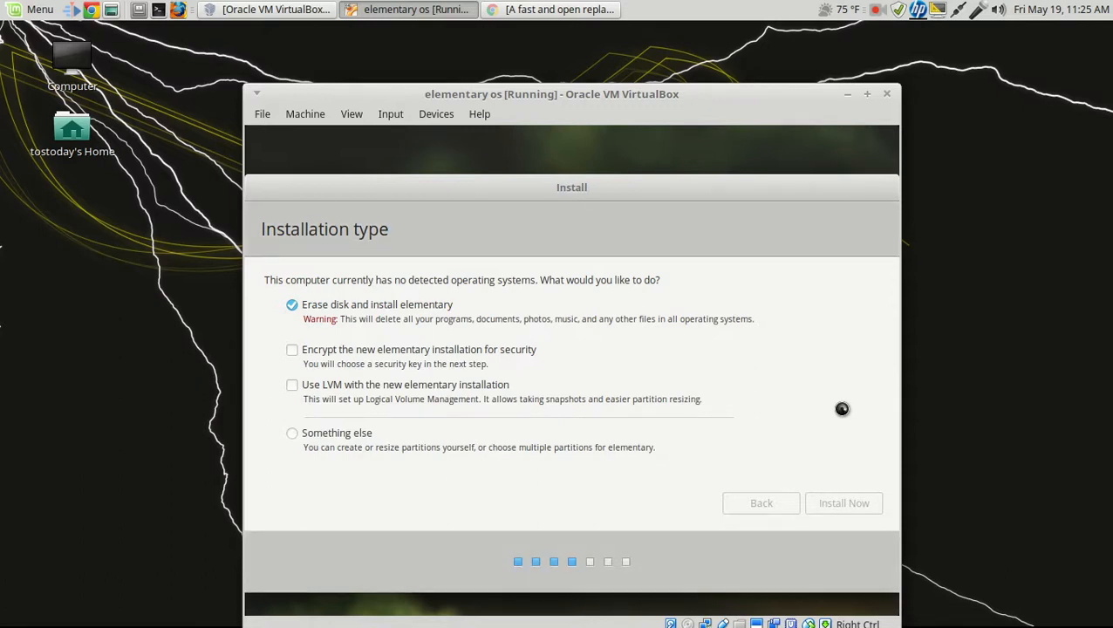
pyautogui.click(843, 503)
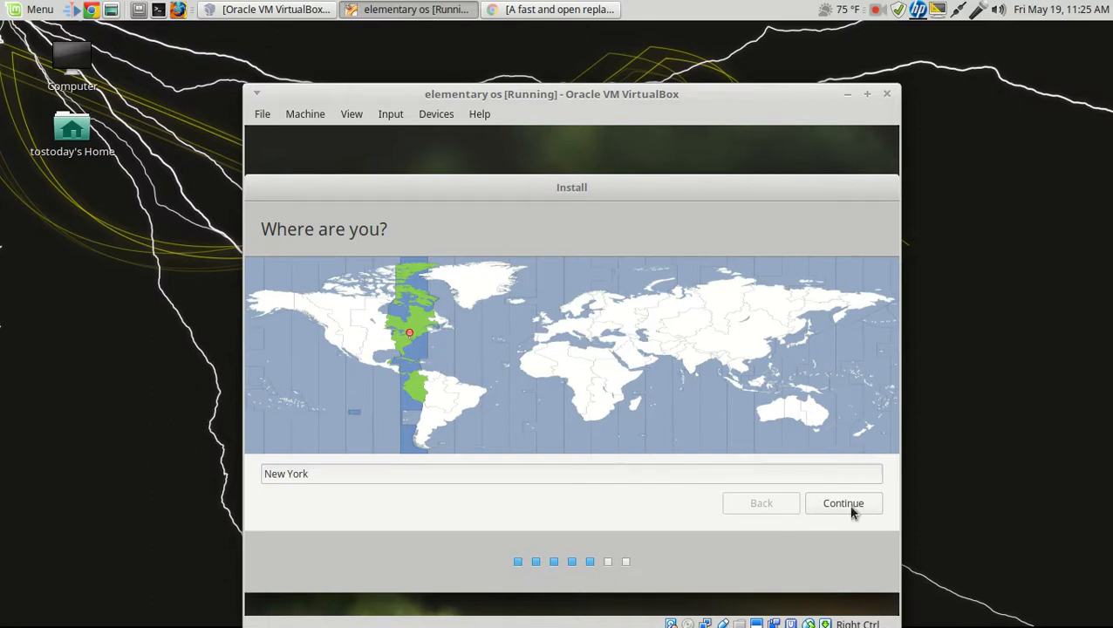
# Accept New York as the location and the English (US) keyboard layout
pyautogui.click(843, 503)
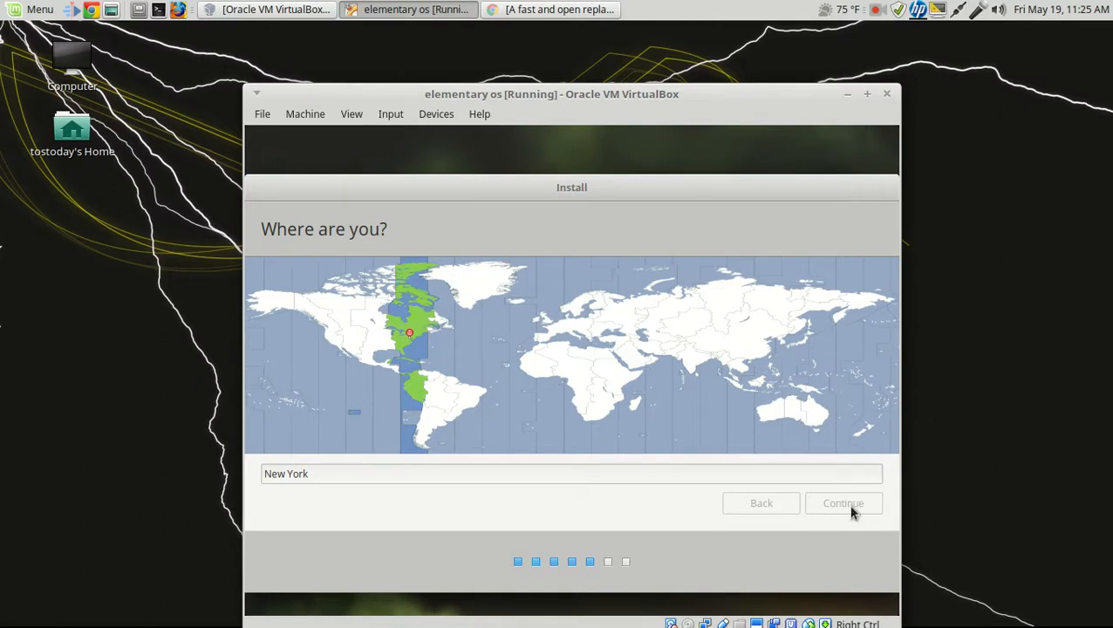
pyautogui.click(843, 504)
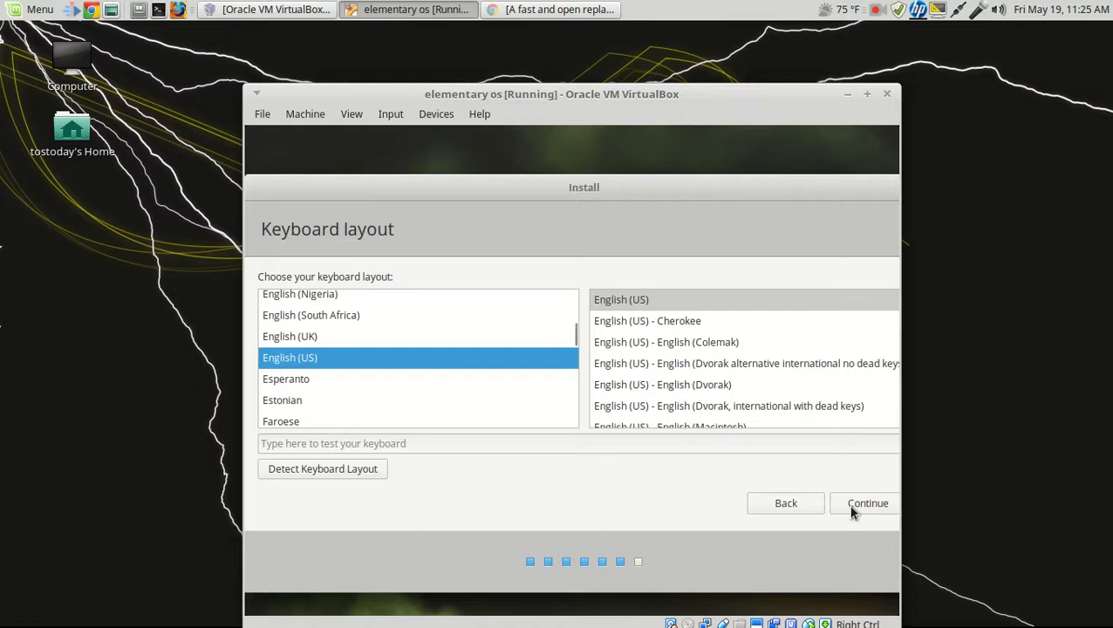
pyautogui.click(867, 503)
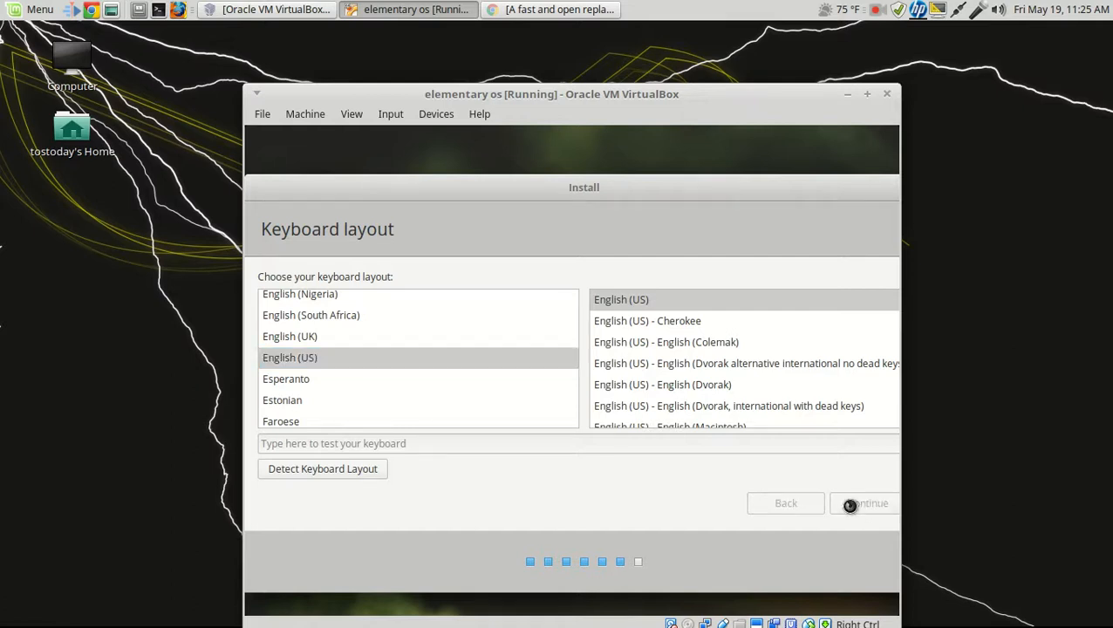
pyautogui.click(866, 503)
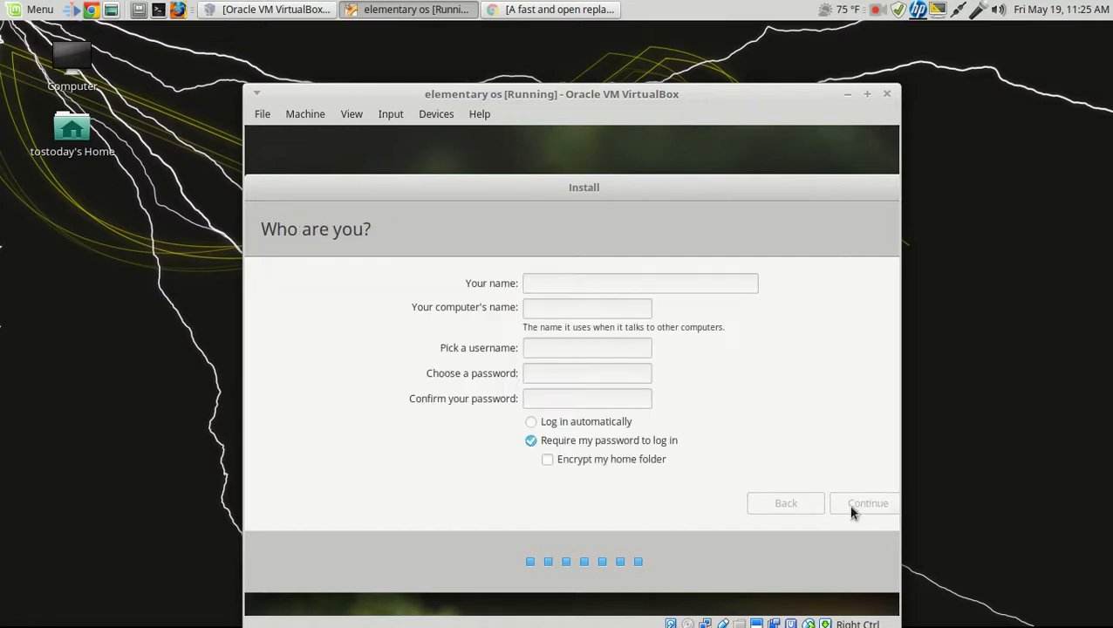
# Enter the name 'tostoday' with a password and submit the account details
pyautogui.click(641, 283)
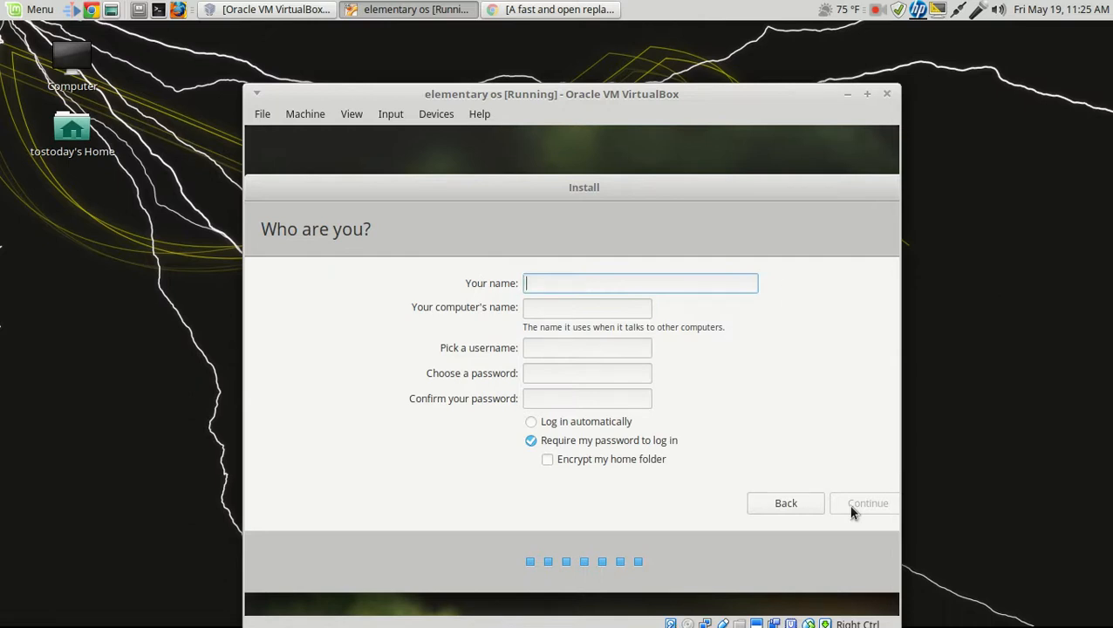
pyautogui.write('tostoday')
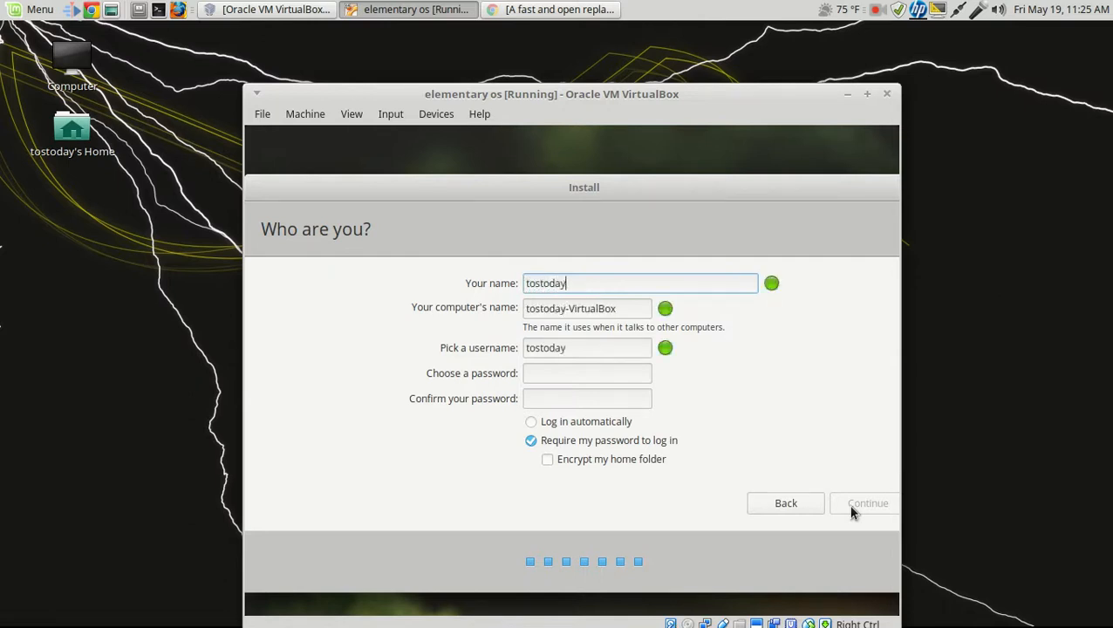
pyautogui.click(586, 372)
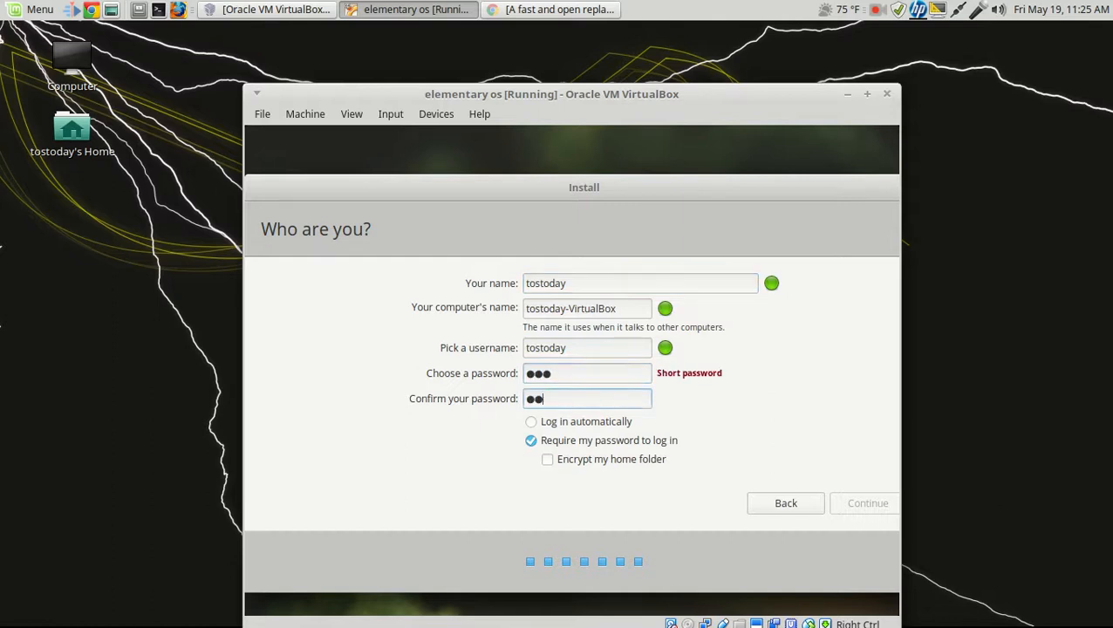
pyautogui.write('•')
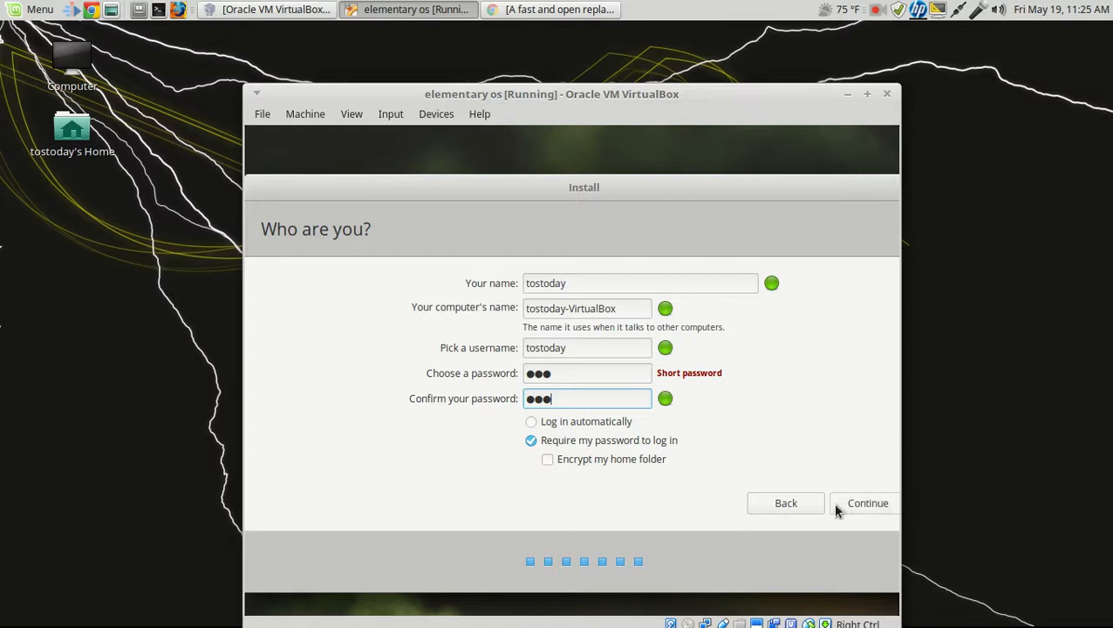
pyautogui.click(868, 503)
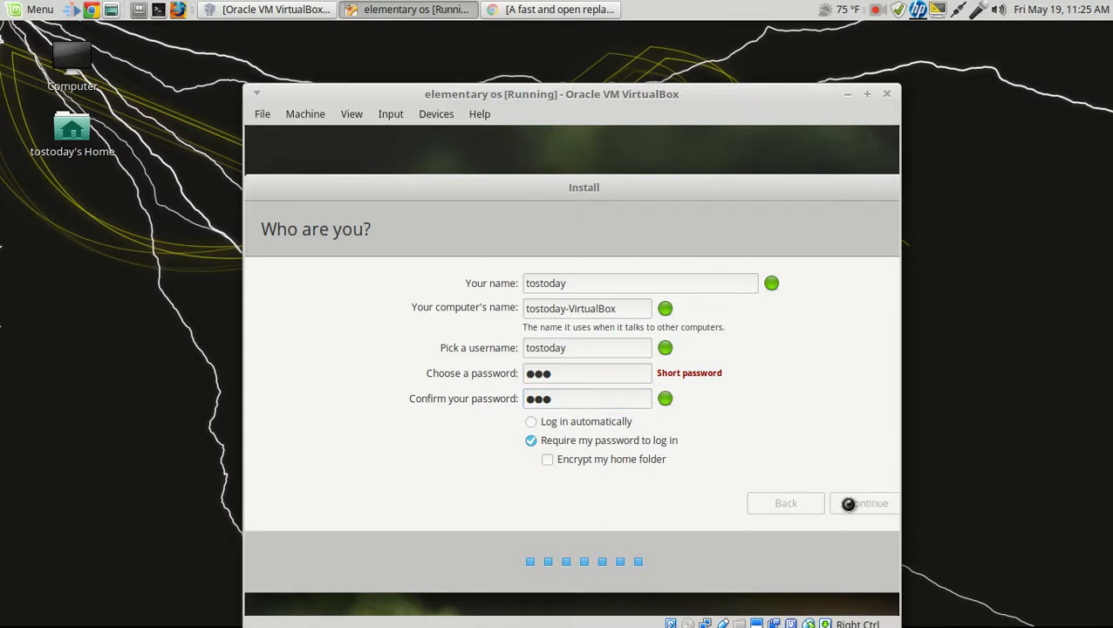
pyautogui.click(864, 503)
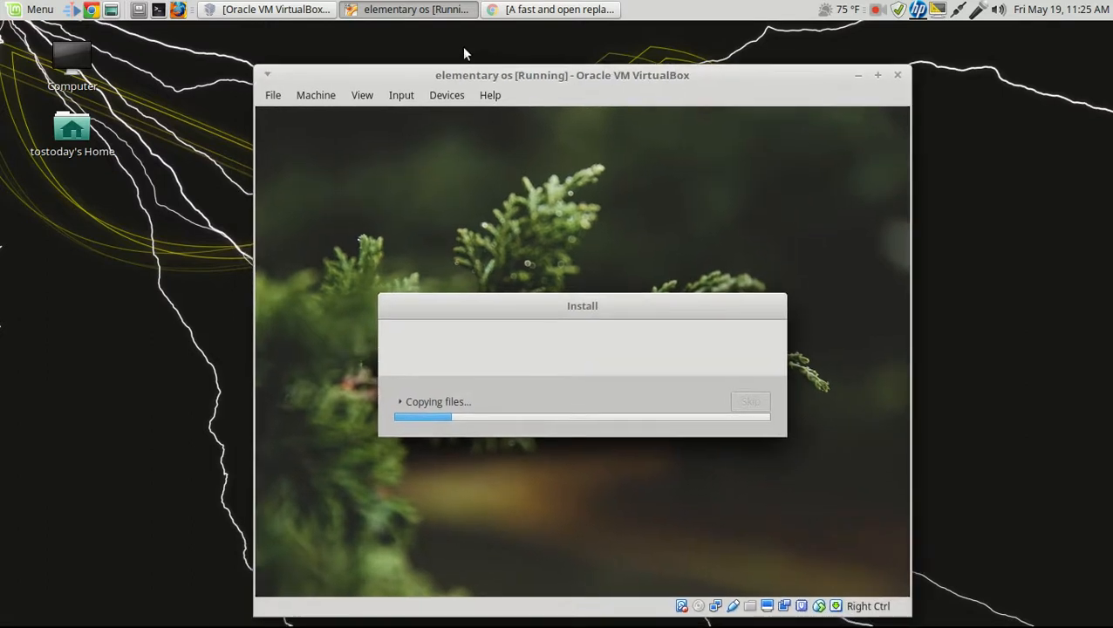
pyautogui.click(550, 10)
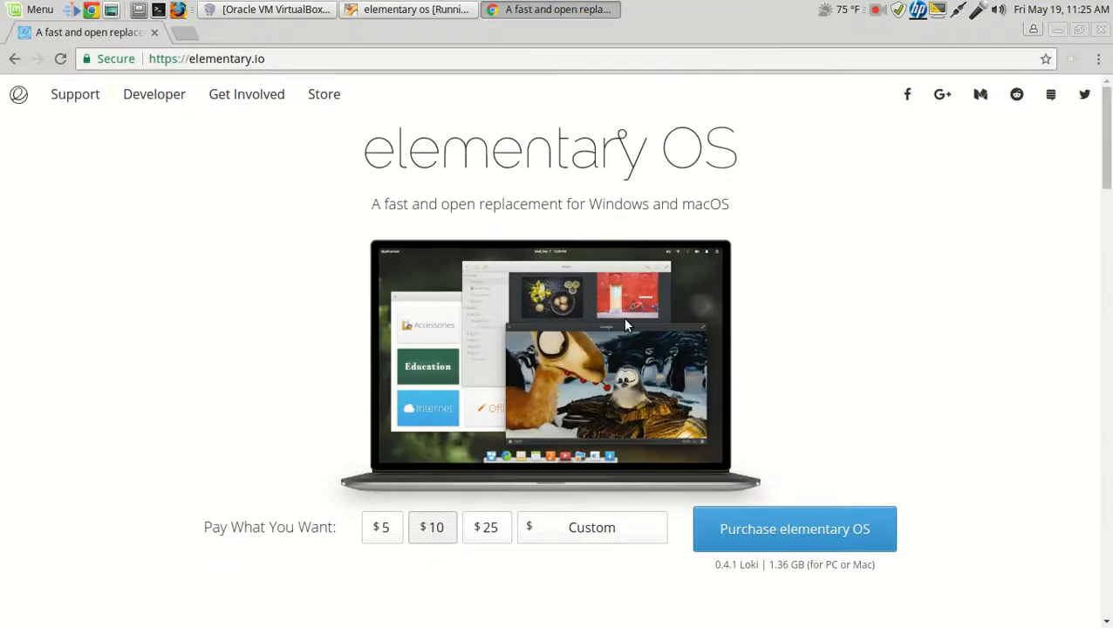
pyautogui.moveTo(539, 252)
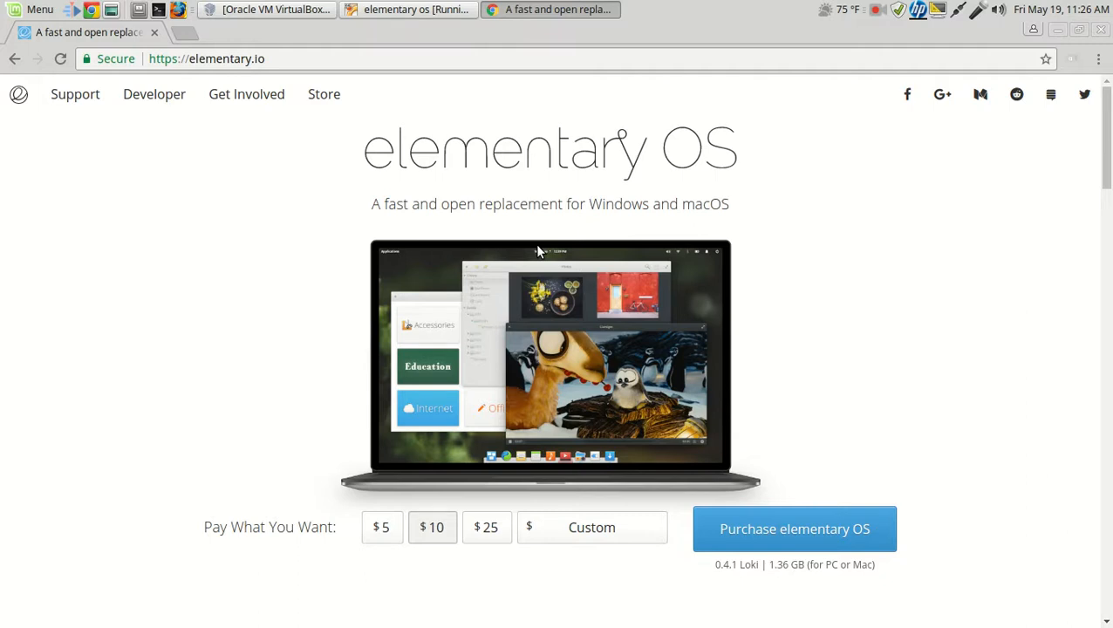
pyautogui.scroll(-3)
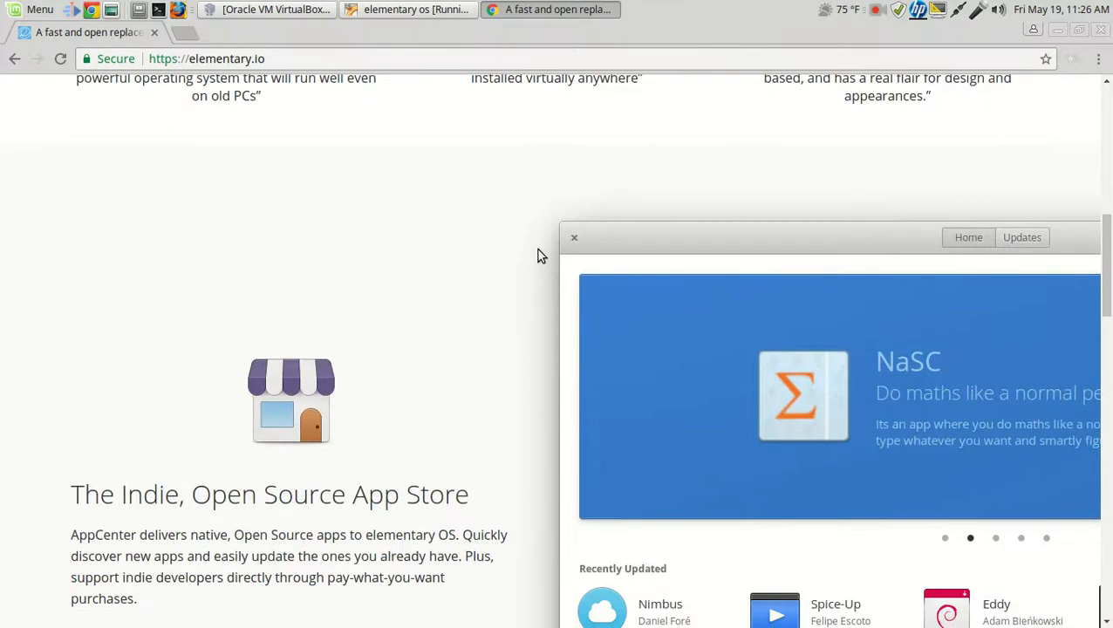
pyautogui.scroll(-3)
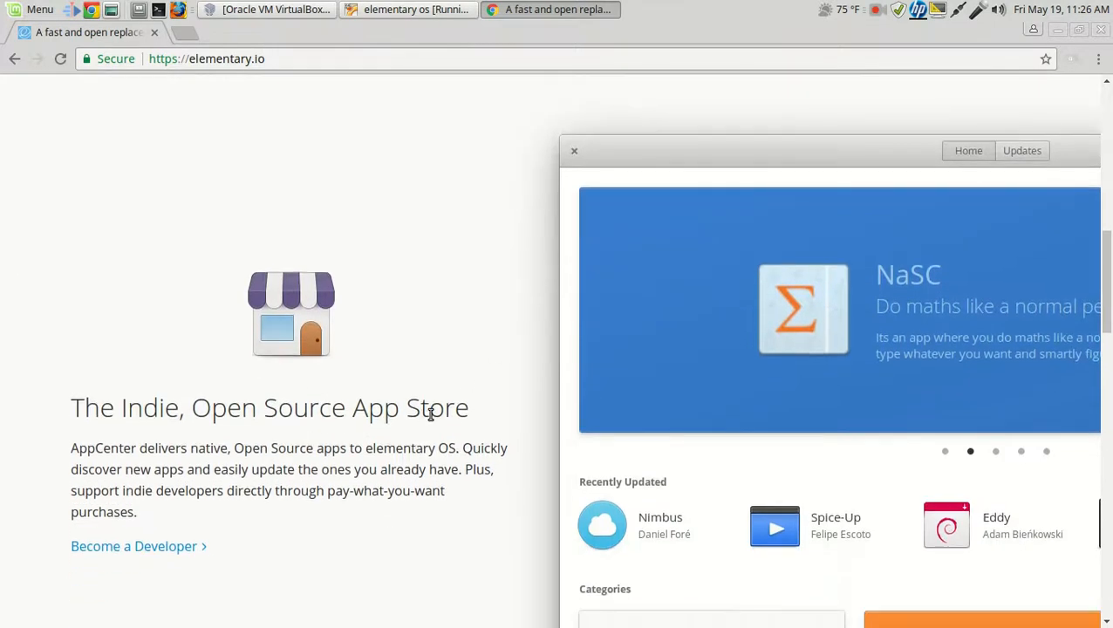
pyautogui.scroll(-3)
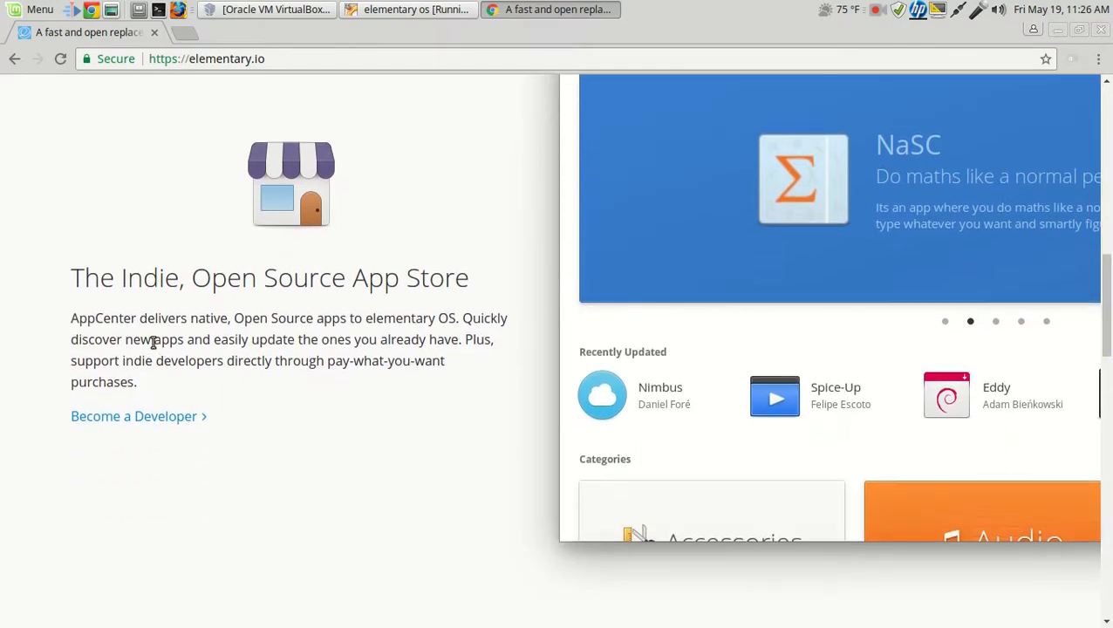
pyautogui.moveTo(384, 384)
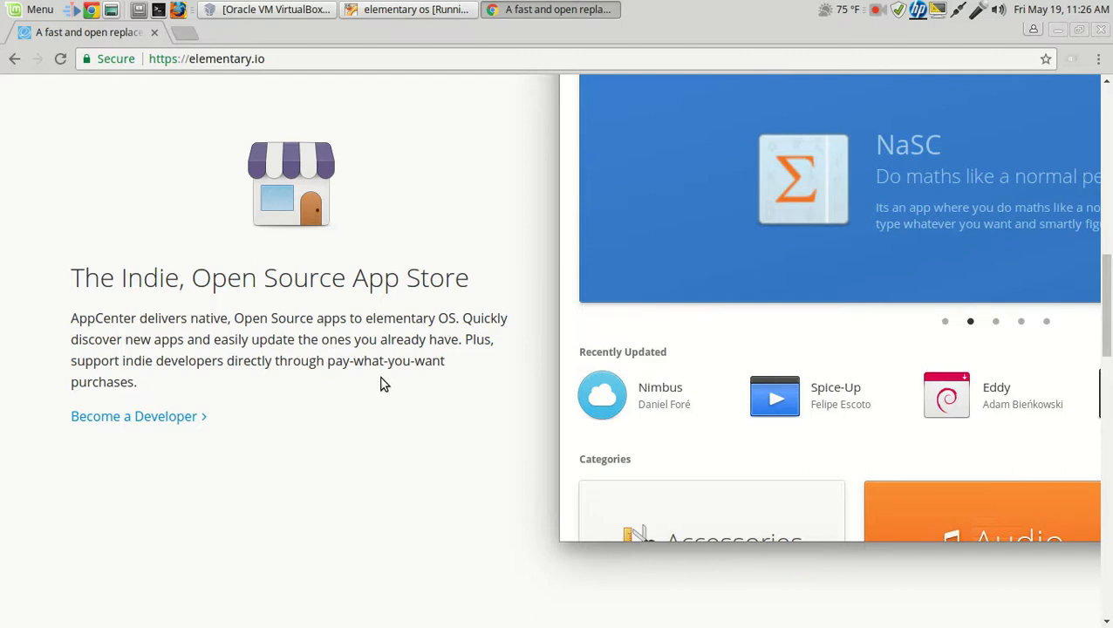
pyautogui.scroll(-3)
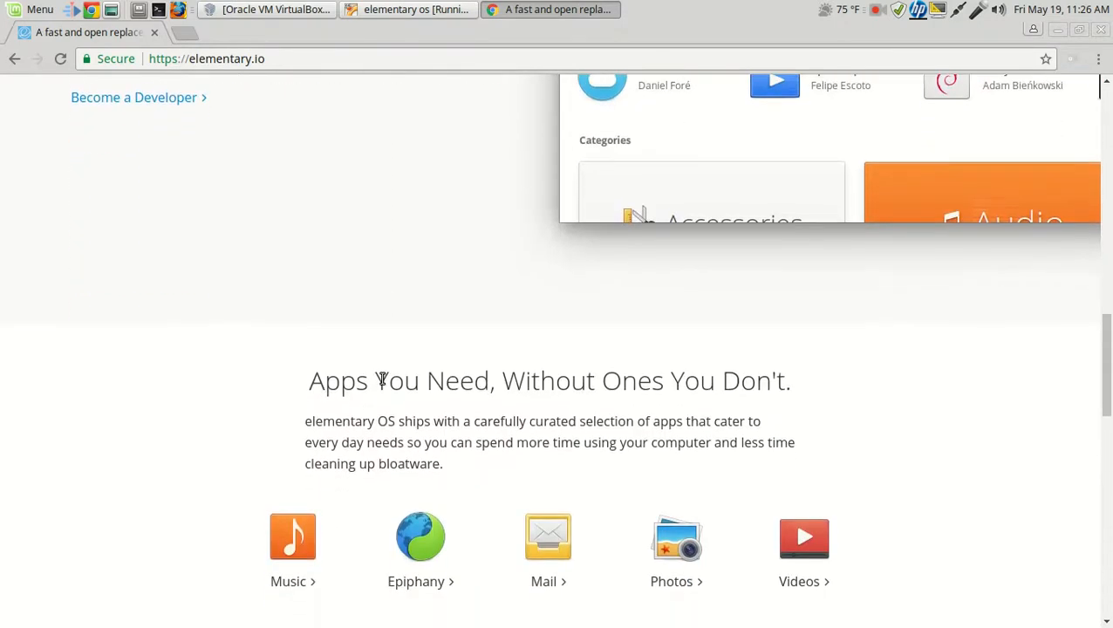
pyautogui.scroll(-3)
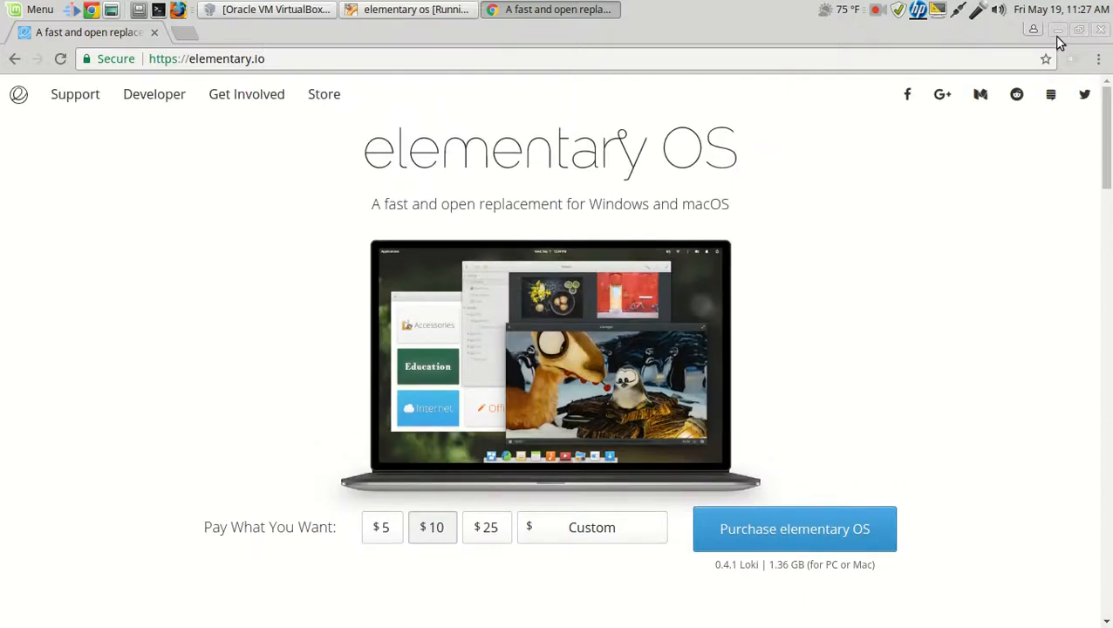
# Bring the elementary OS VM window forward and nudge it slightly right
pyautogui.click(409, 9)
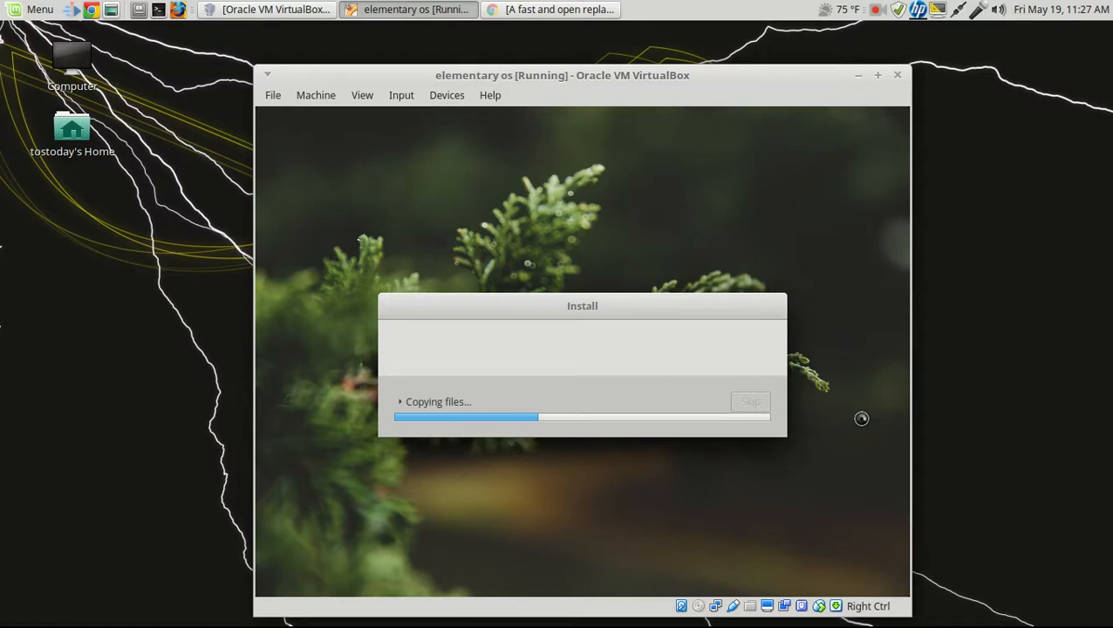
pyautogui.moveTo(702, 84)
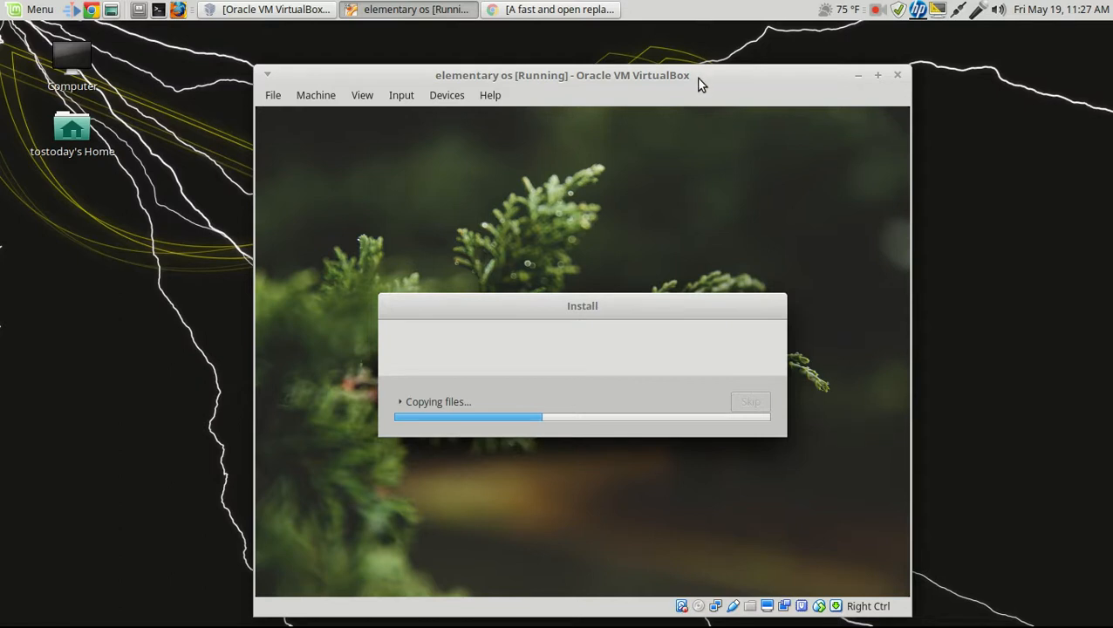
pyautogui.moveTo(562, 75); pyautogui.dragTo(608, 56)
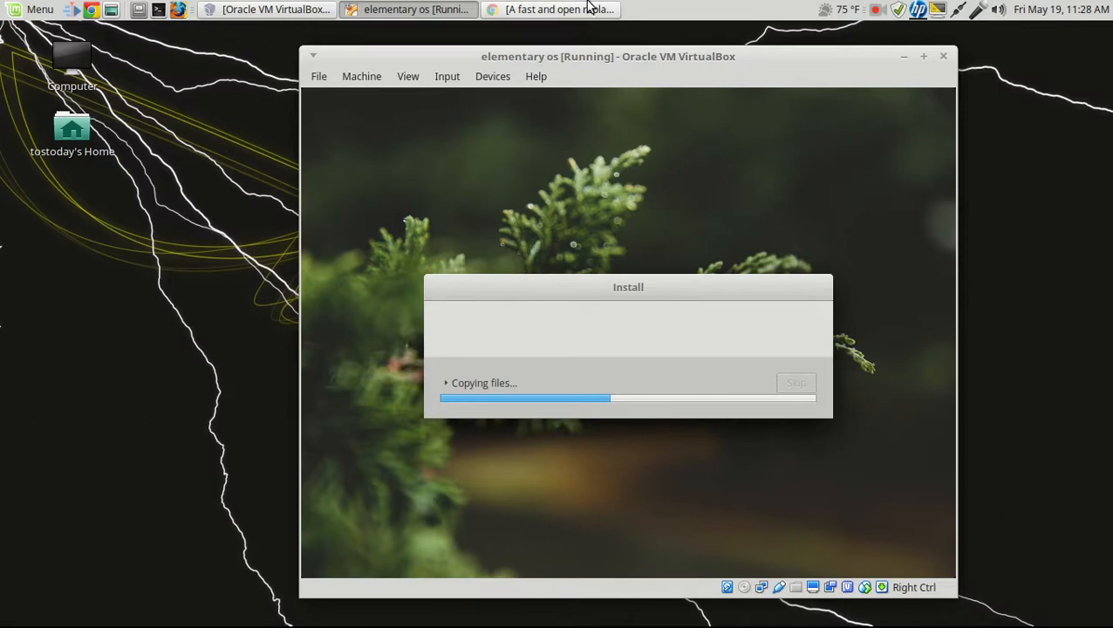
# Open the elementary.io Store and browse apparel, accessories and shipping, then back to top
pyautogui.click(552, 8)
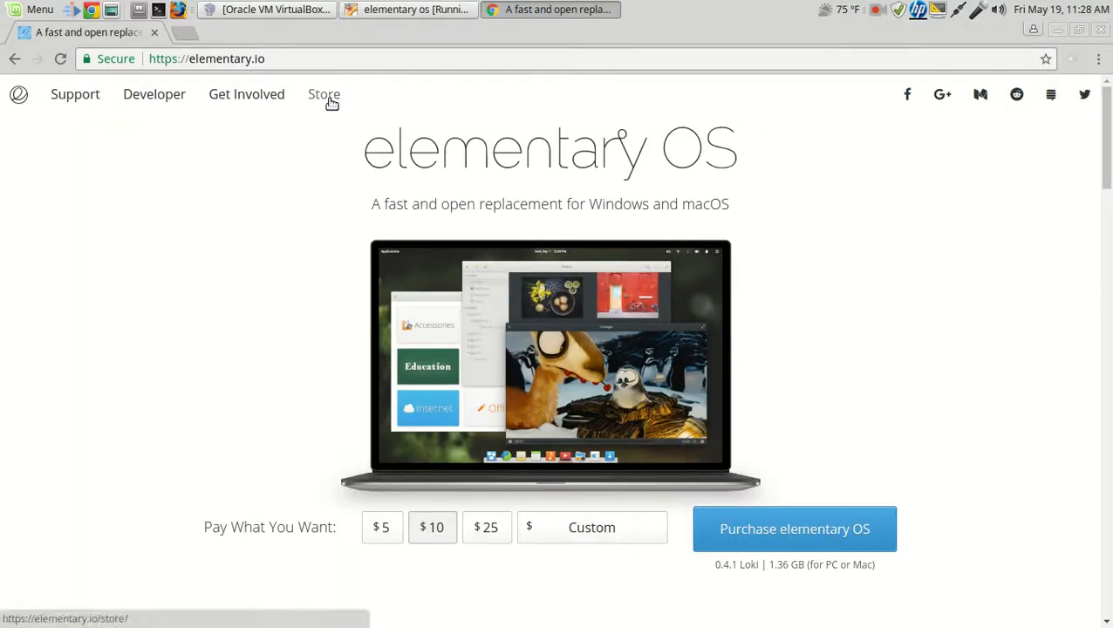
pyautogui.click(324, 94)
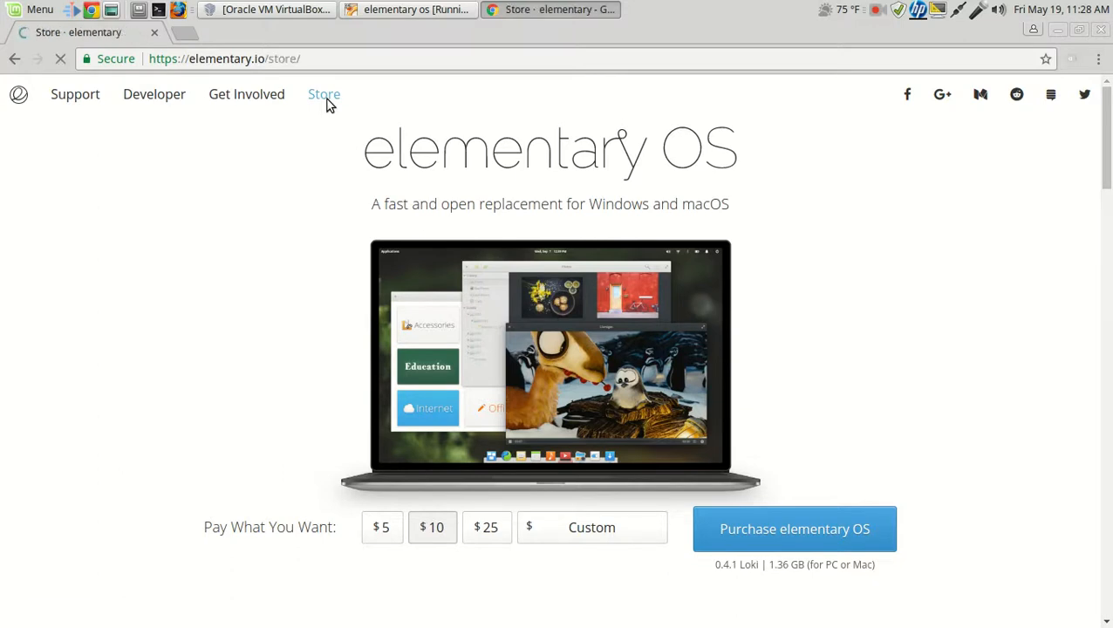
pyautogui.click(324, 94)
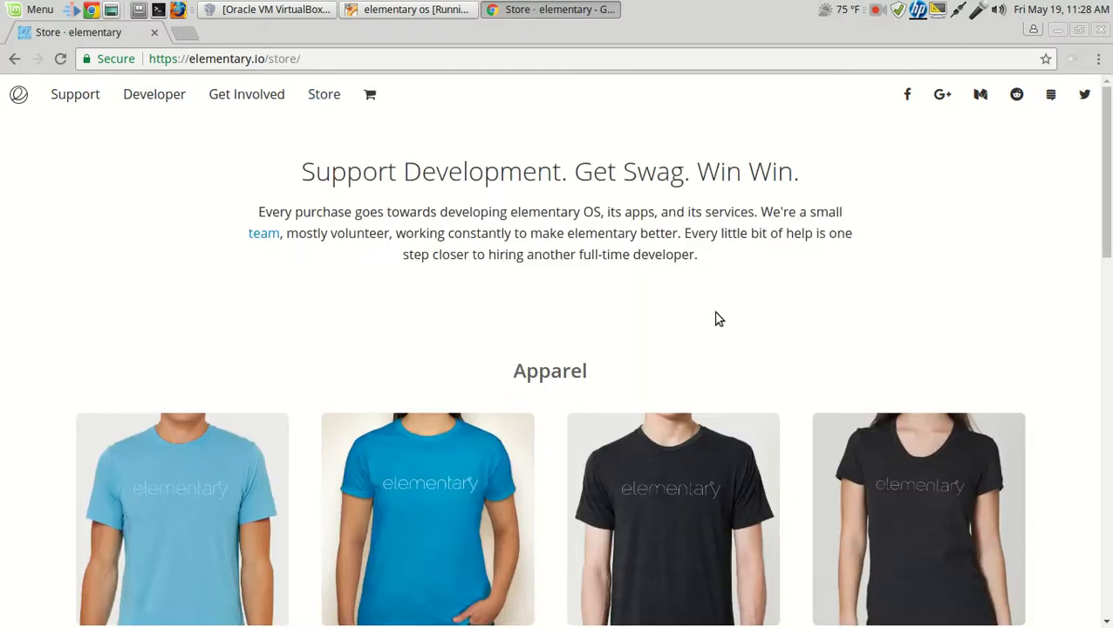
pyautogui.scroll(-3)
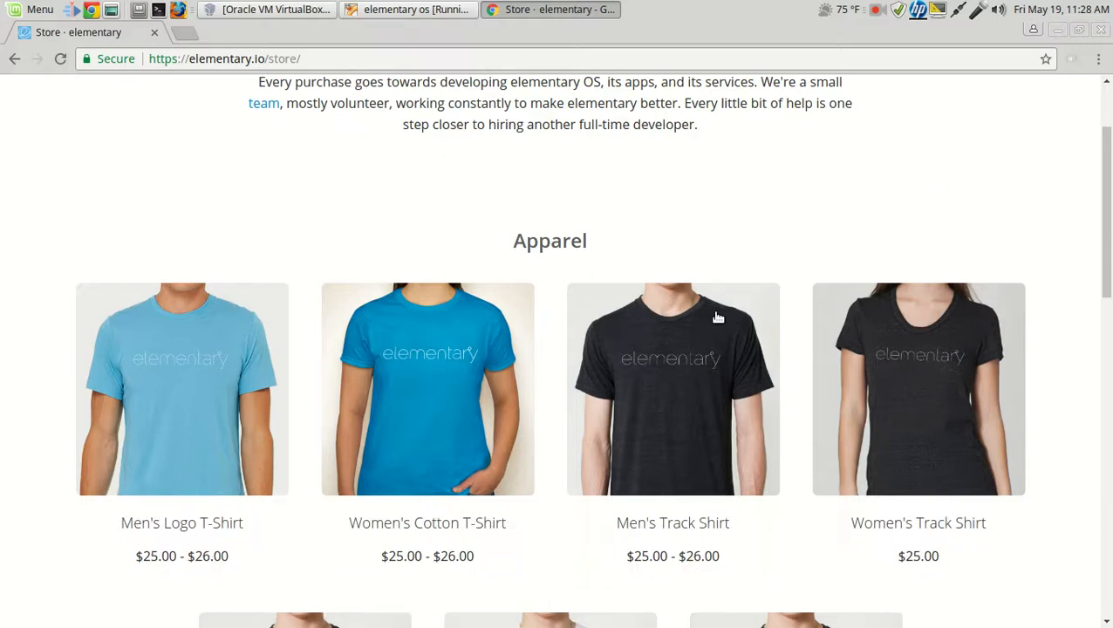
pyautogui.scroll(-3)
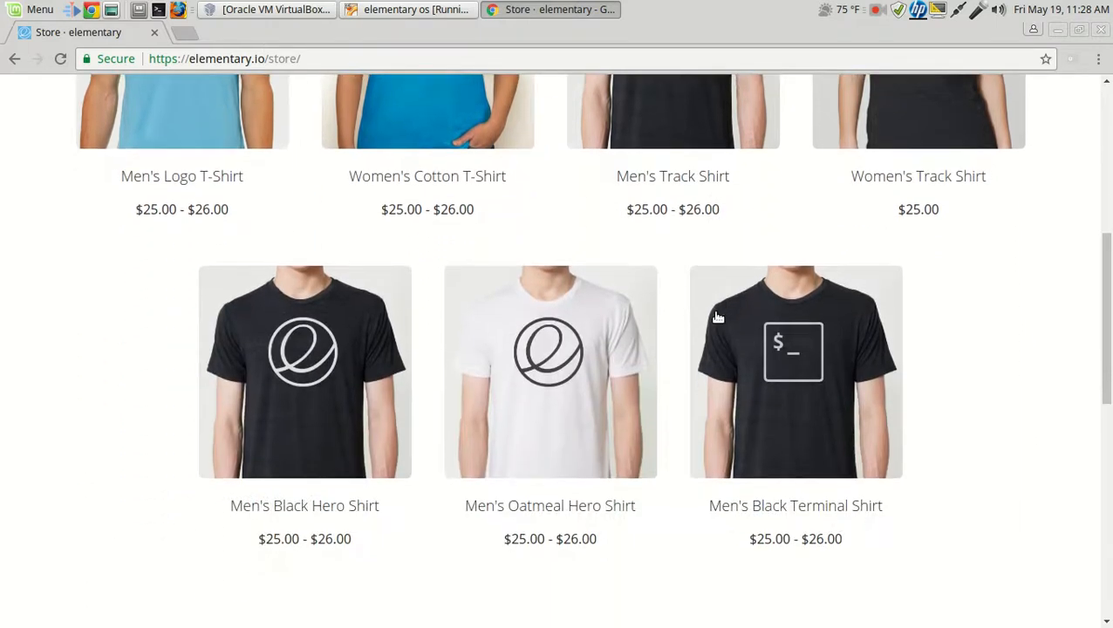
pyautogui.scroll(-3)
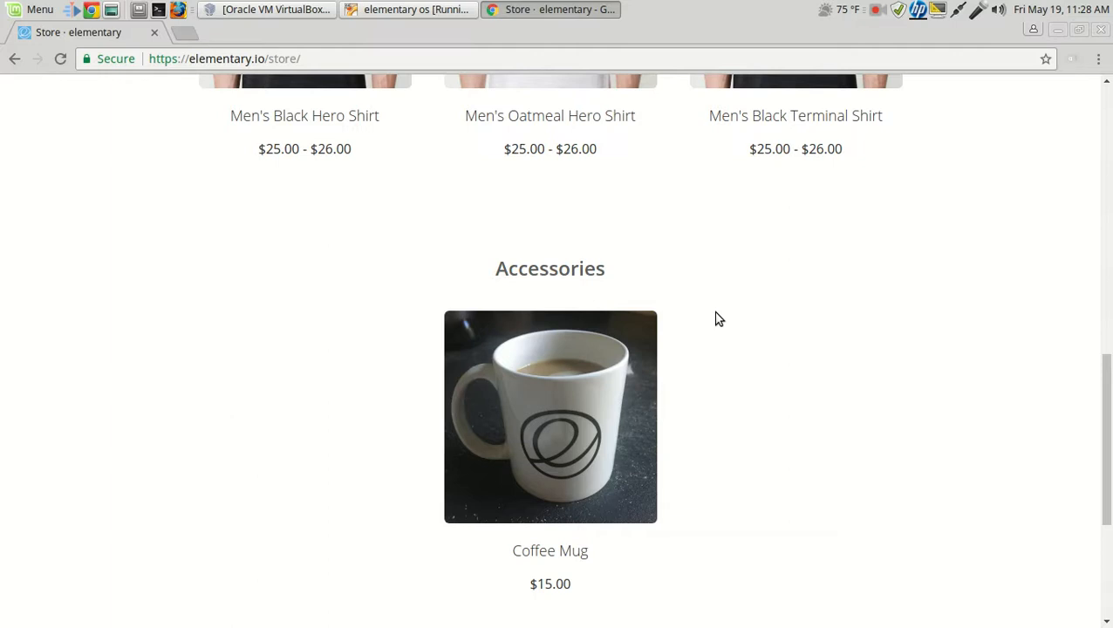
pyautogui.scroll(-3)
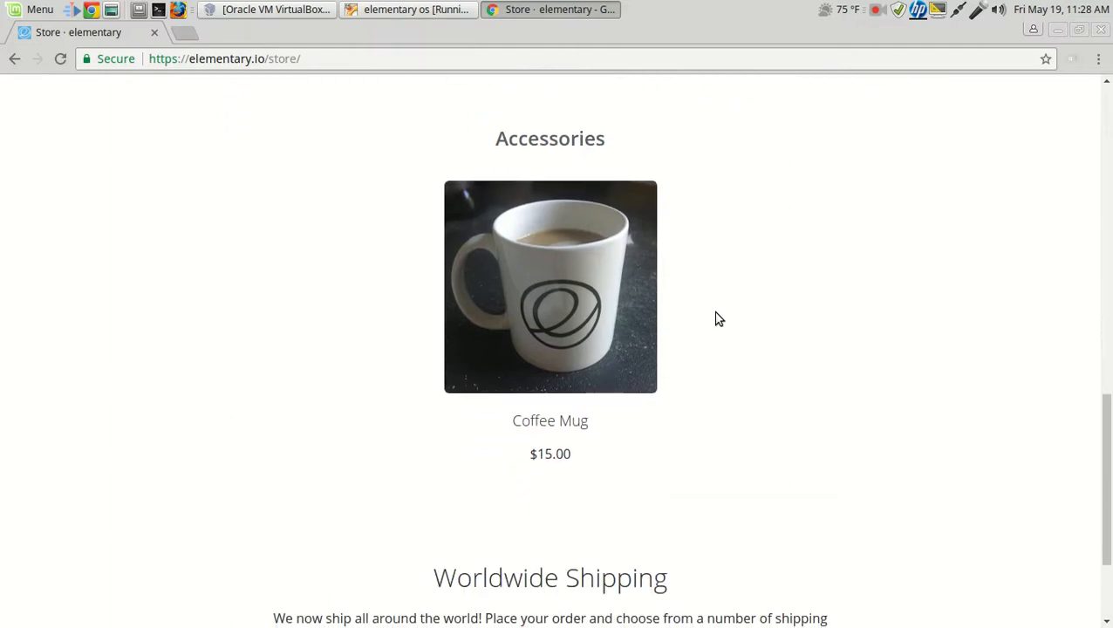
pyautogui.scroll(-3)
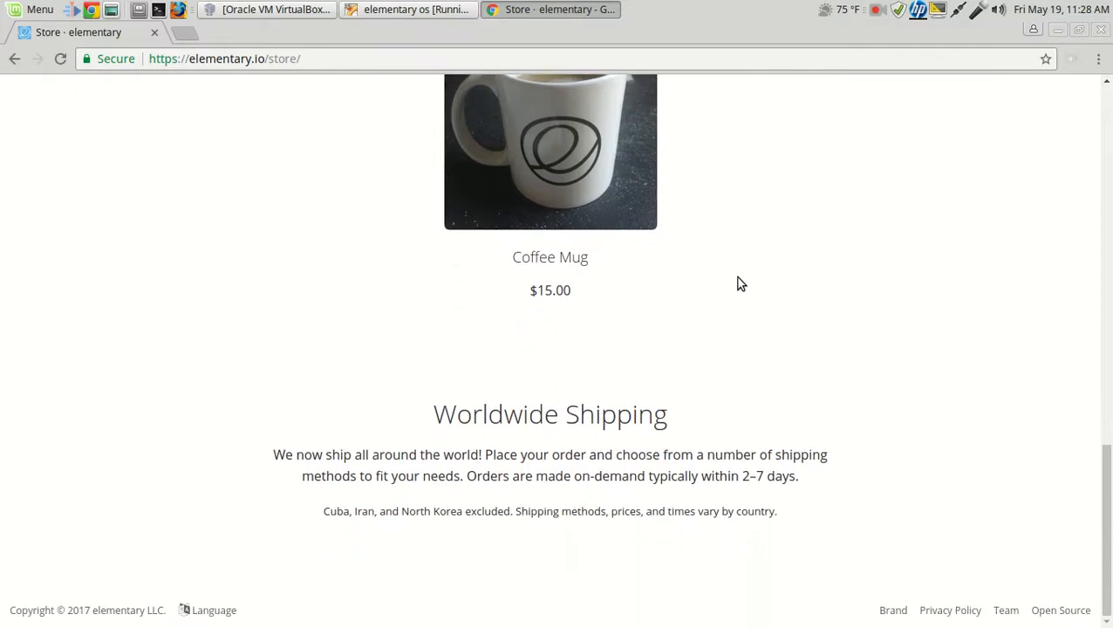
pyautogui.scroll(3)
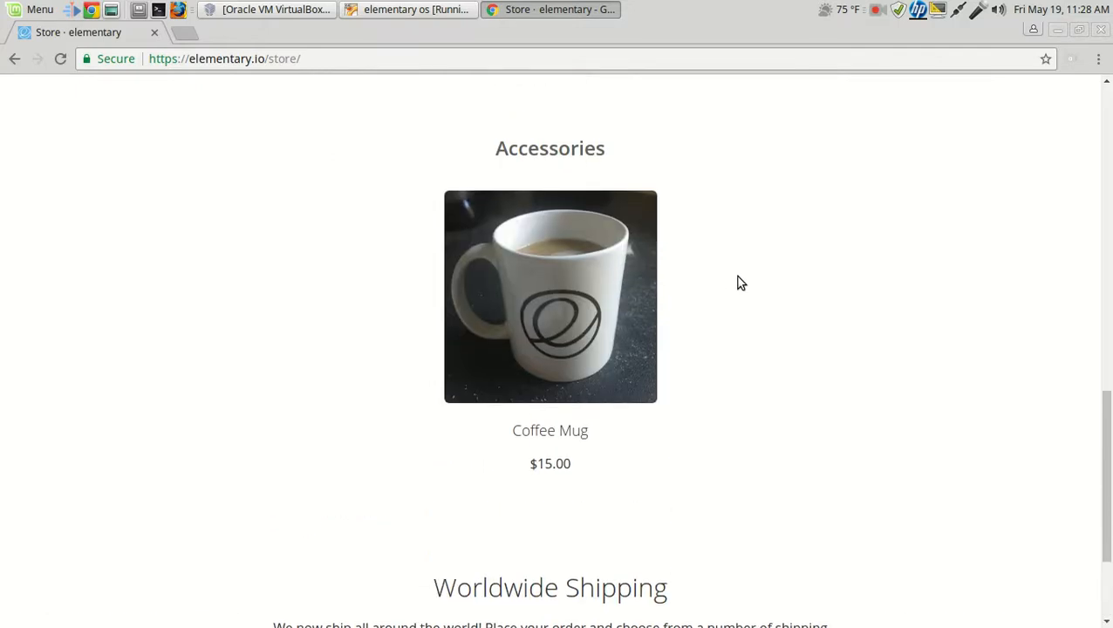
pyautogui.scroll(3)
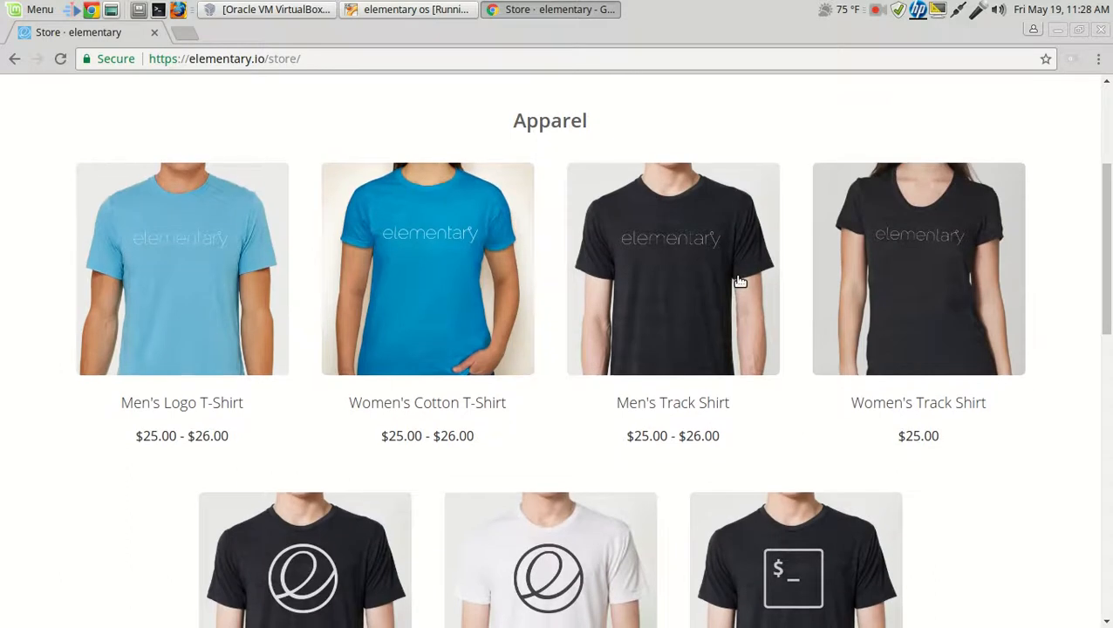
pyautogui.scroll(3)
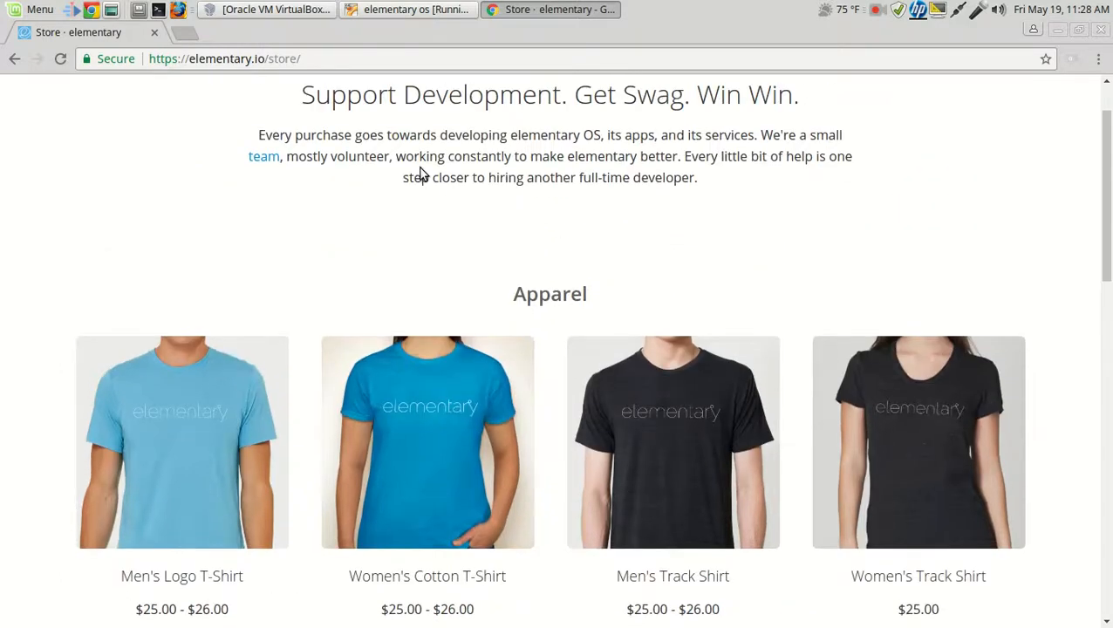
pyautogui.scroll(3)
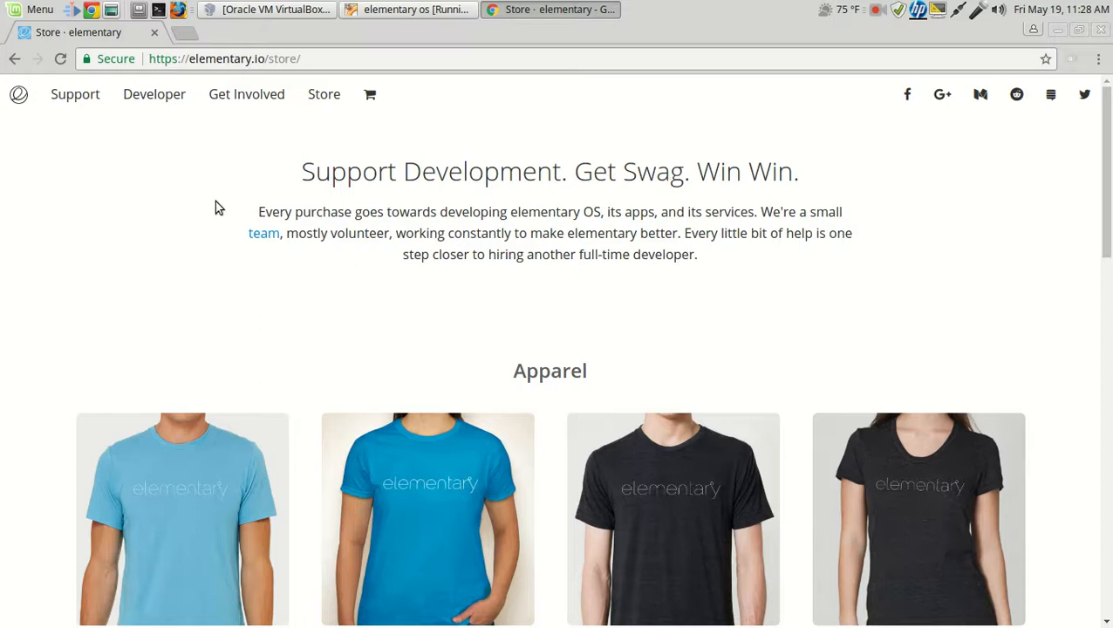
# Visit the Developer page, then scroll the Support page to Installation and Learning the Basics
pyautogui.click(154, 94)
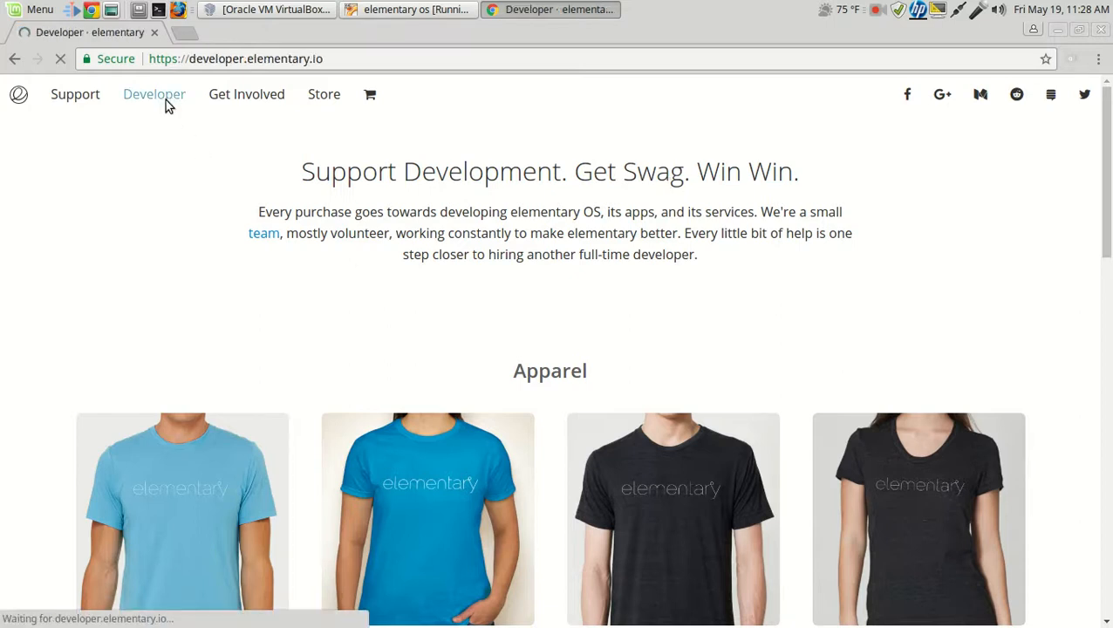
pyautogui.click(155, 94)
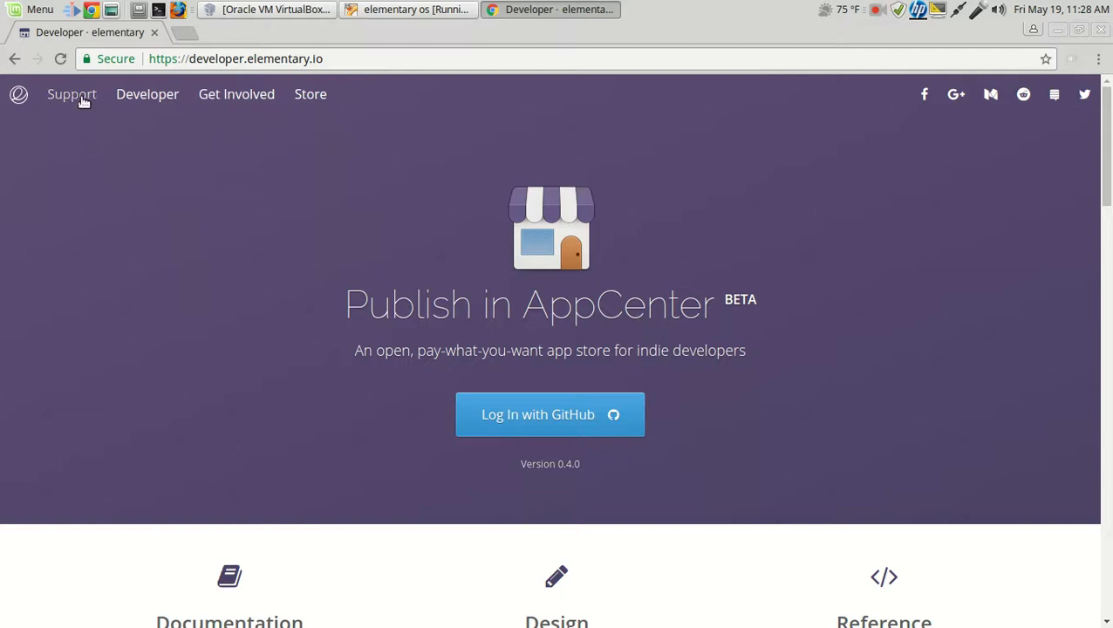
pyautogui.click(72, 94)
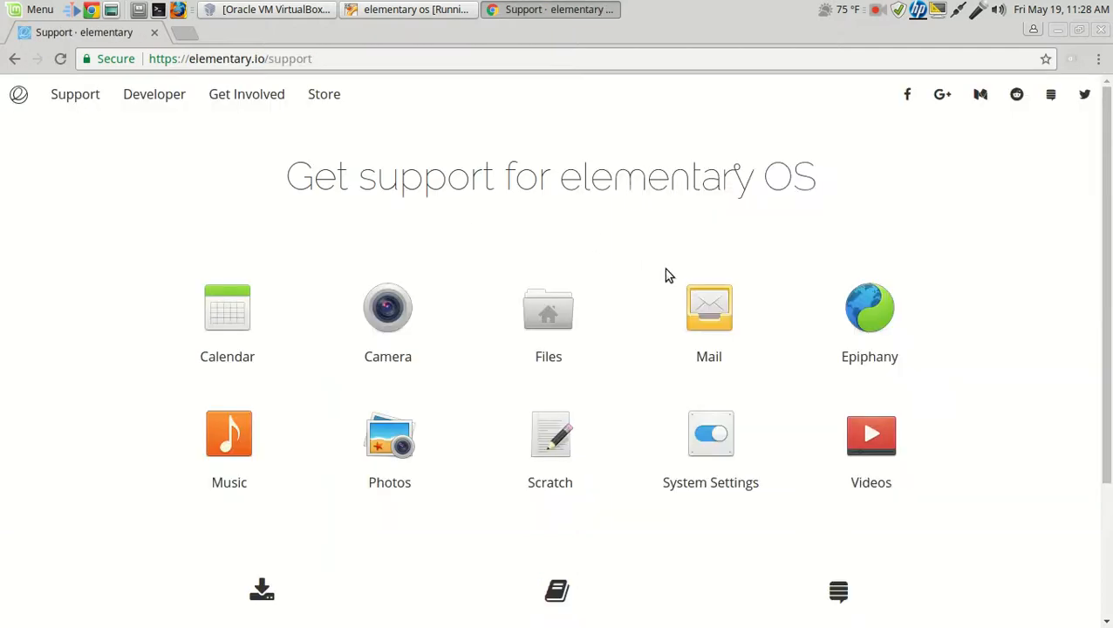
pyautogui.scroll(-3)
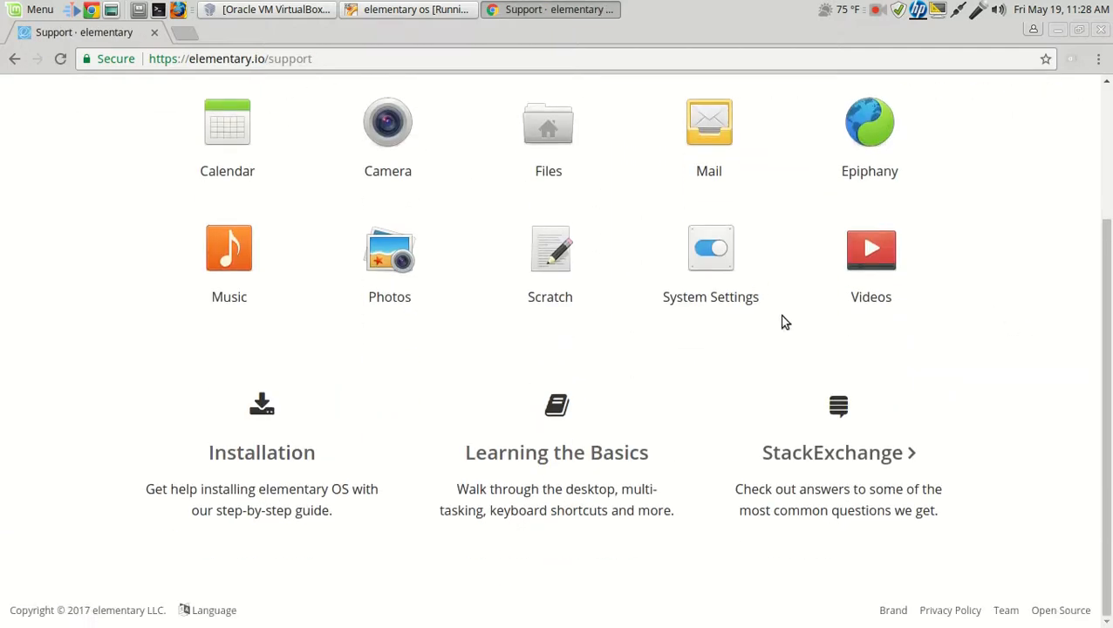
pyautogui.moveTo(933, 455)
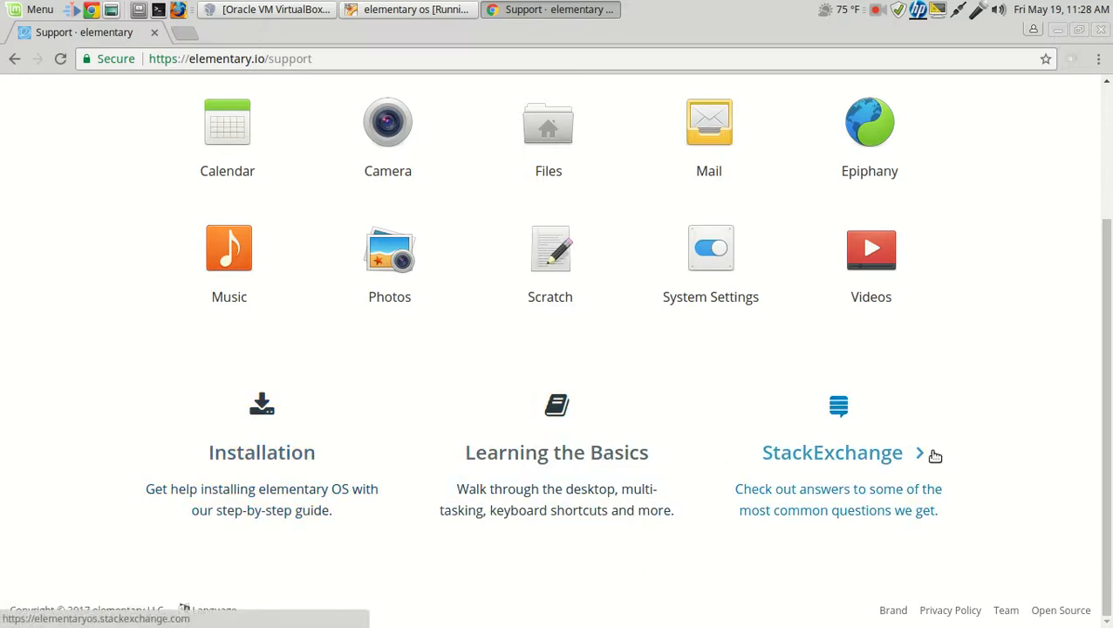
pyautogui.moveTo(958, 450)
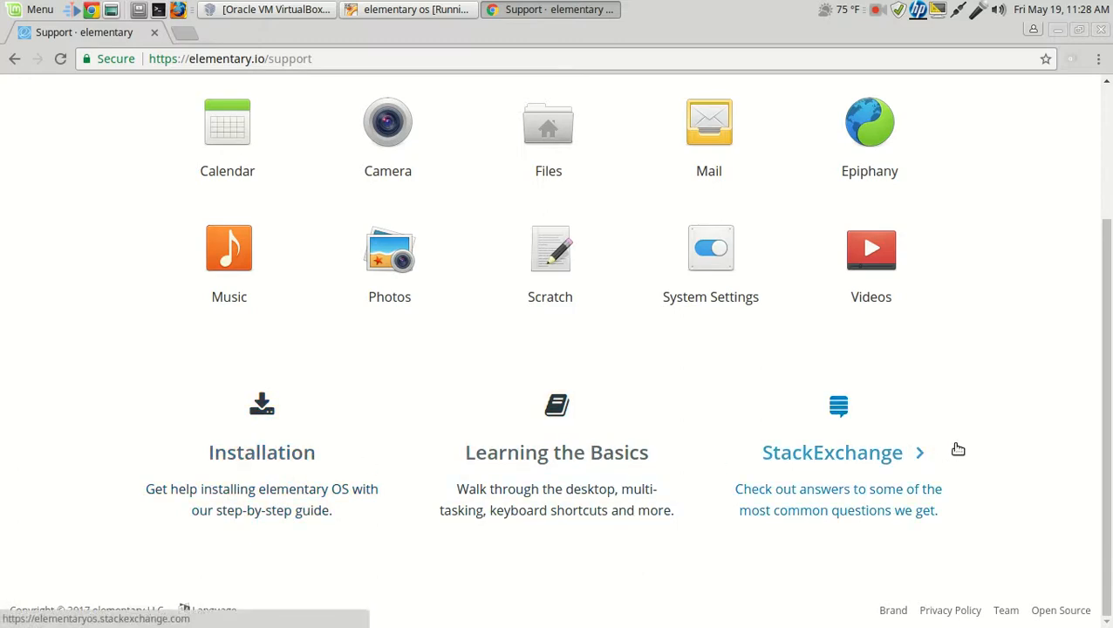
pyautogui.click(261, 452)
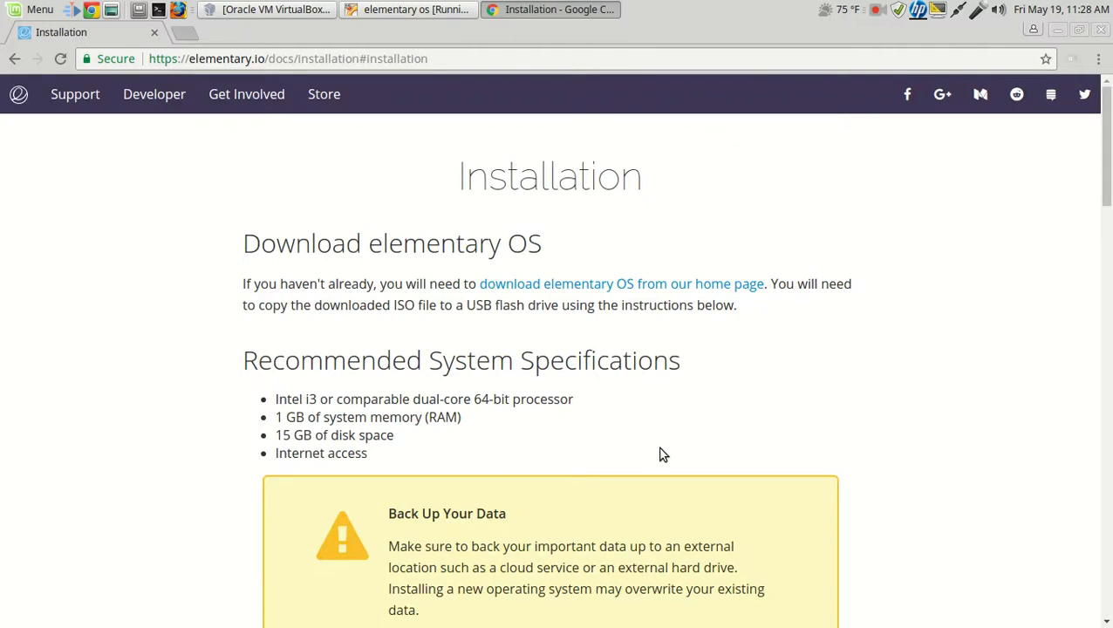
pyautogui.moveTo(714, 414)
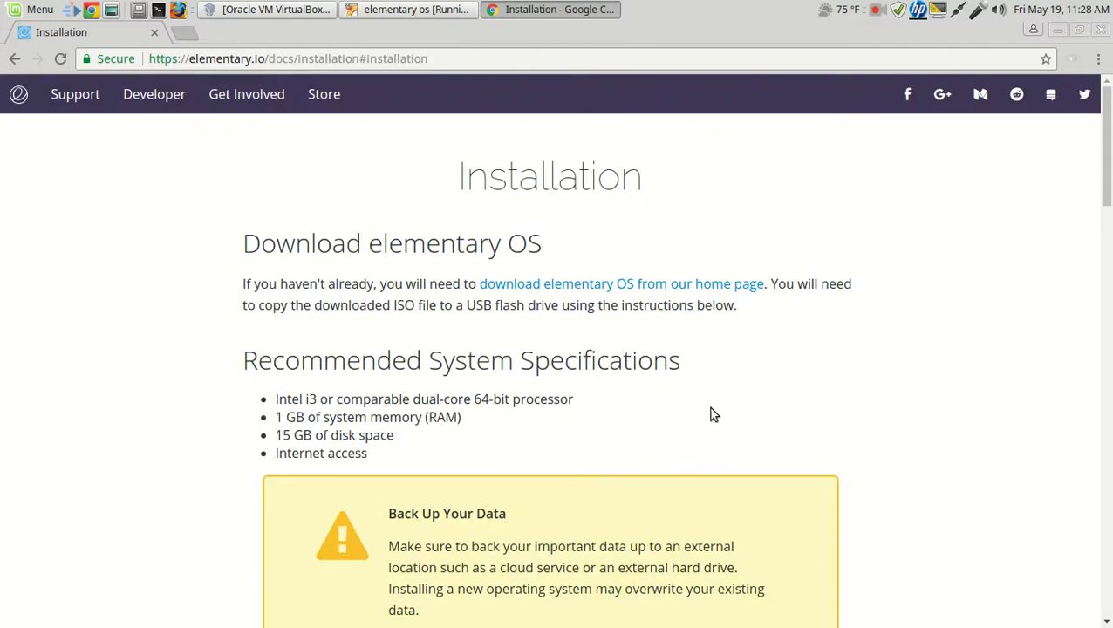
pyautogui.moveTo(415, 412)
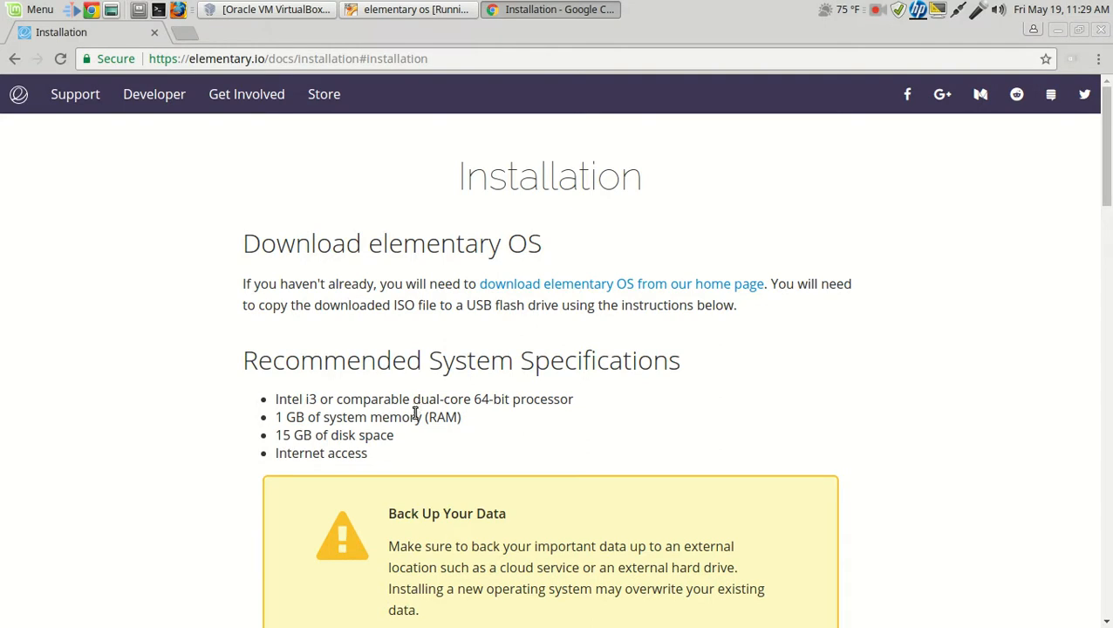
pyautogui.moveTo(624, 417)
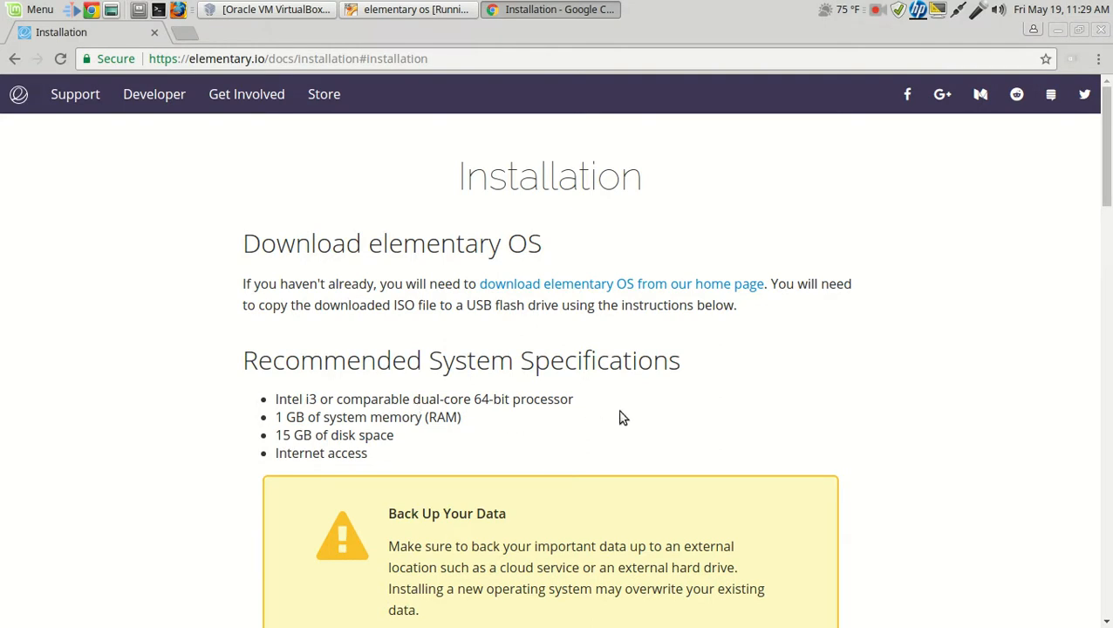
pyautogui.scroll(-3)
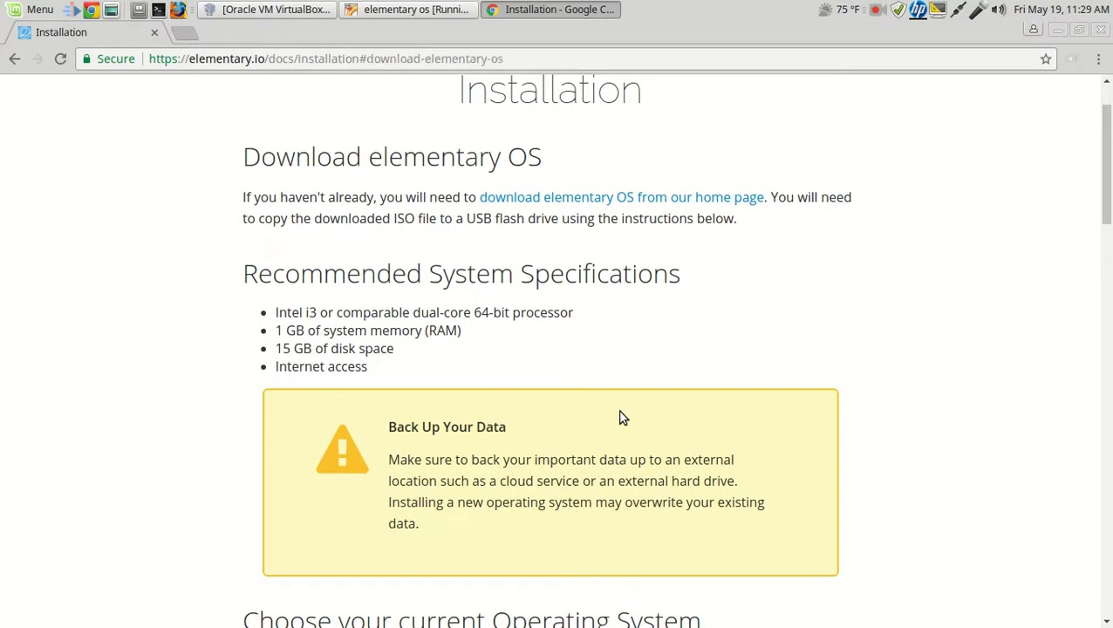
pyautogui.moveTo(306, 364)
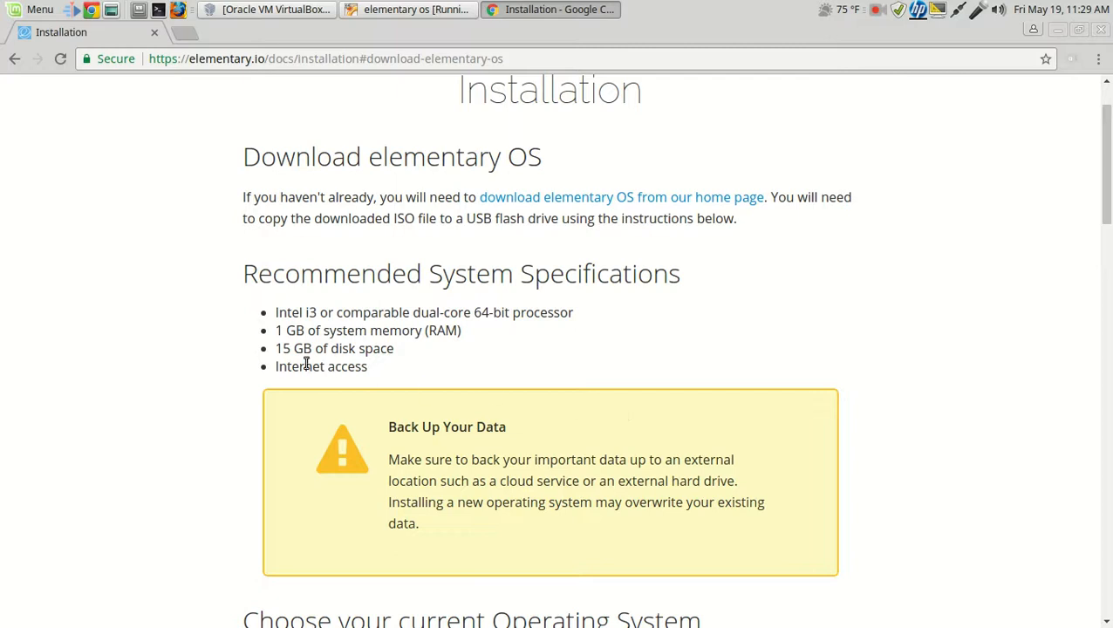
pyautogui.moveTo(705, 350)
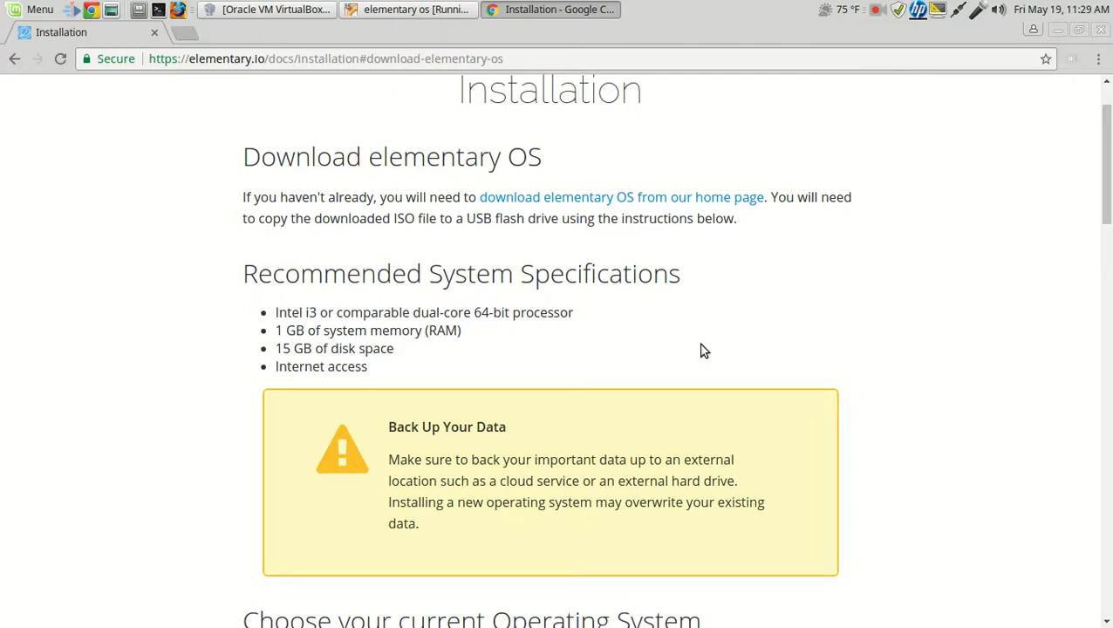
pyautogui.scroll(-3)
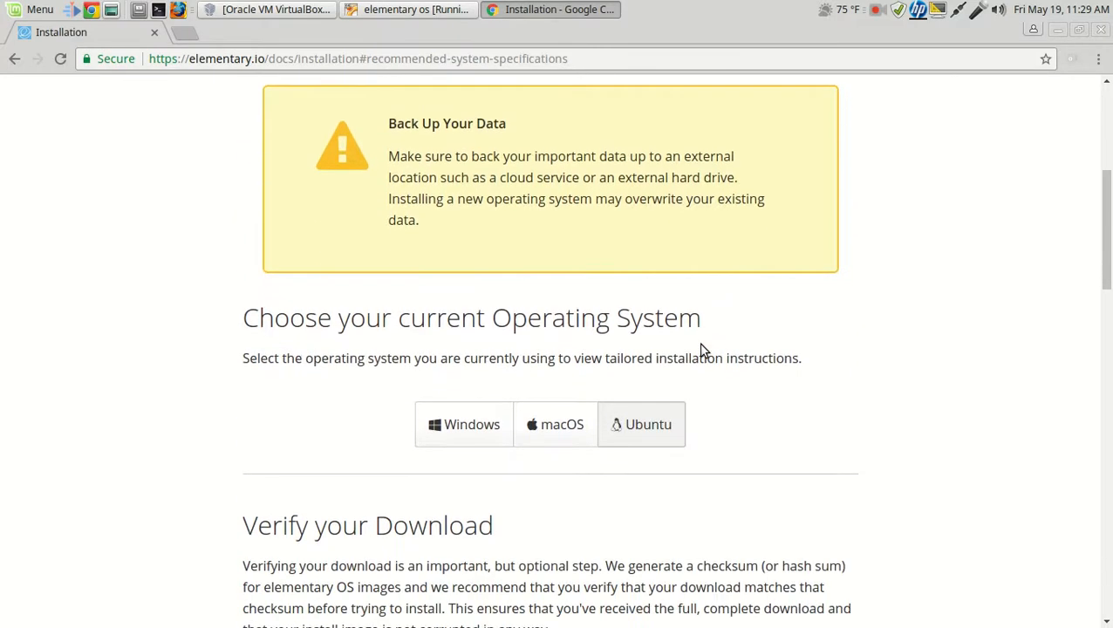
pyautogui.moveTo(330, 377)
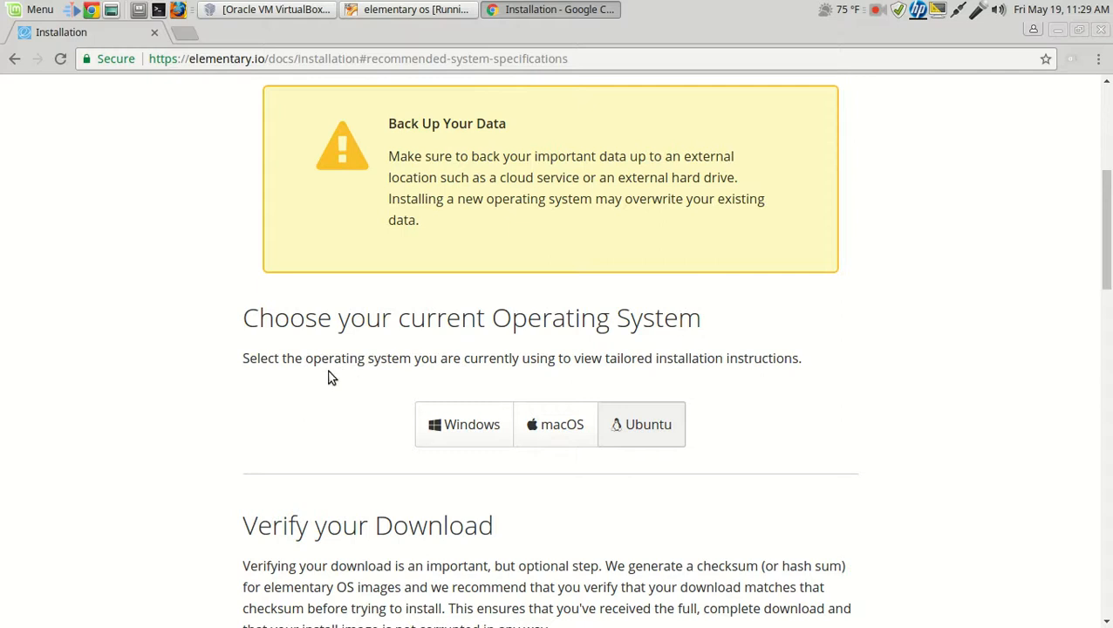
pyautogui.moveTo(958, 393)
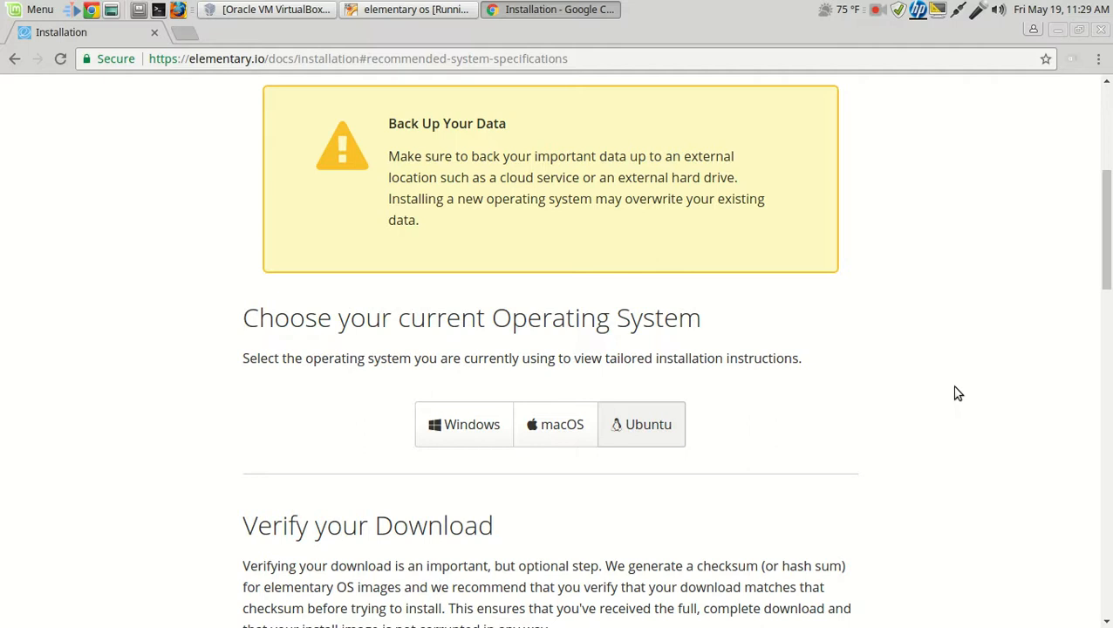
pyautogui.scroll(-3)
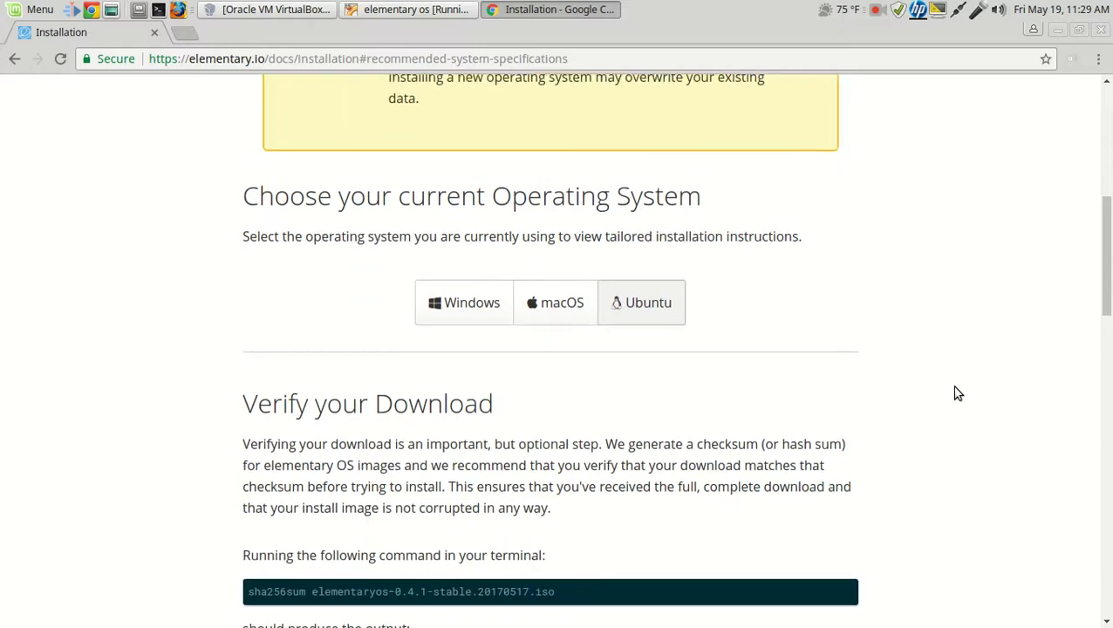
pyautogui.scroll(-3)
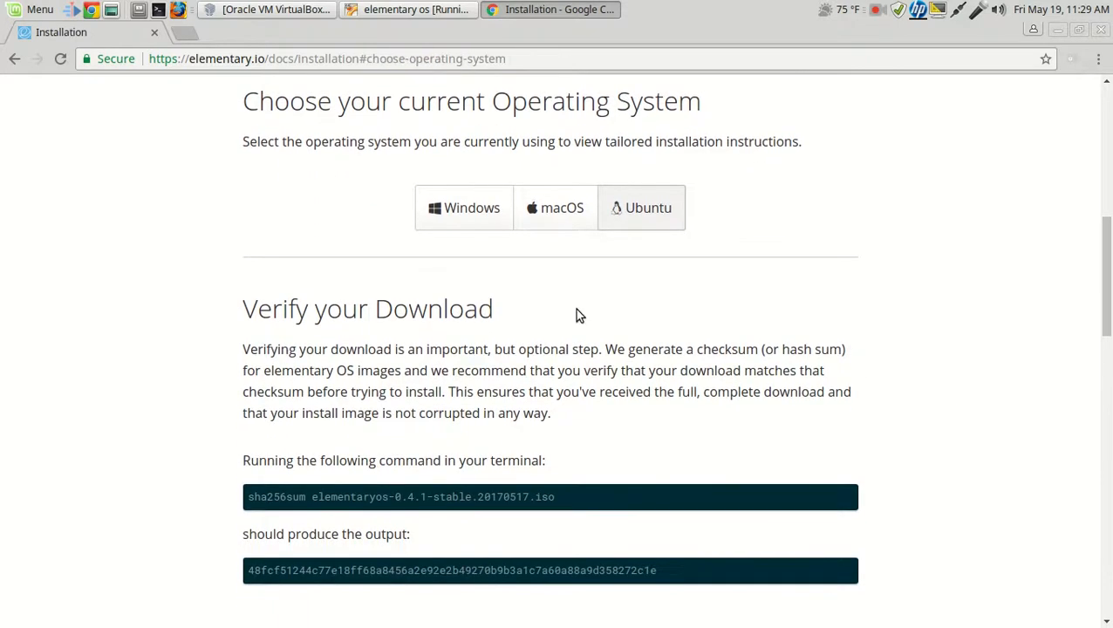
pyautogui.moveTo(819, 287)
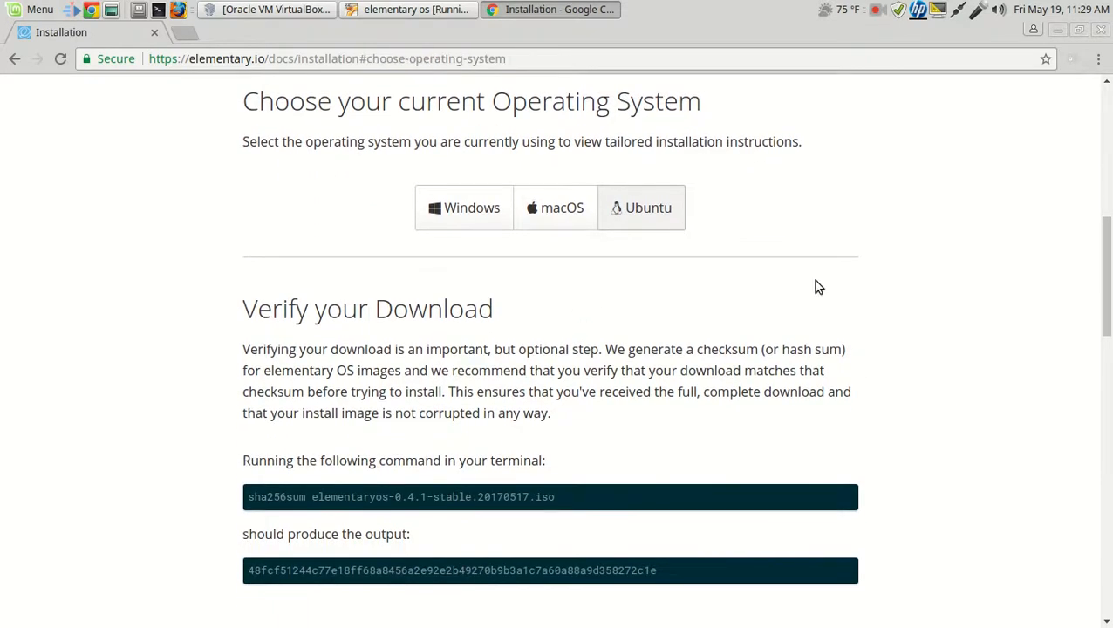
pyautogui.scroll(-3)
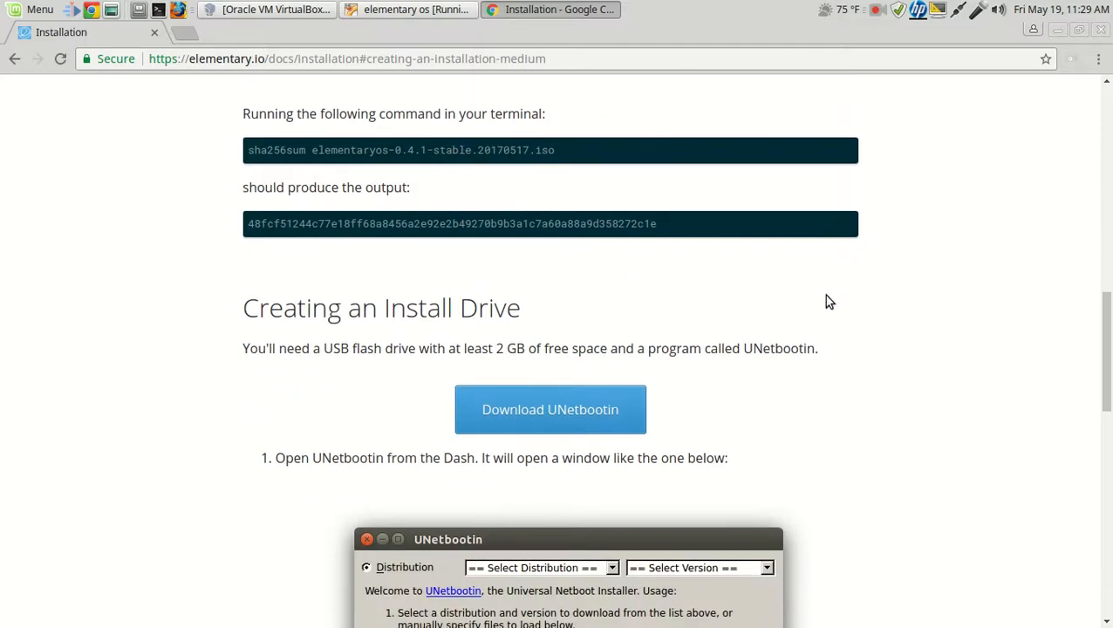
pyautogui.scroll(-3)
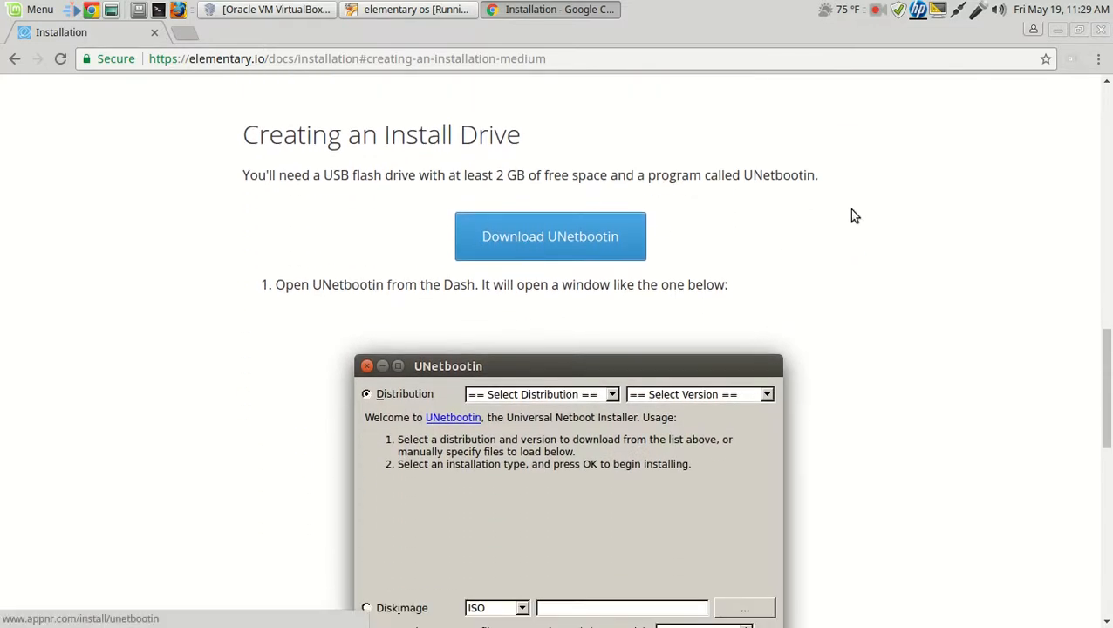
pyautogui.scroll(-3)
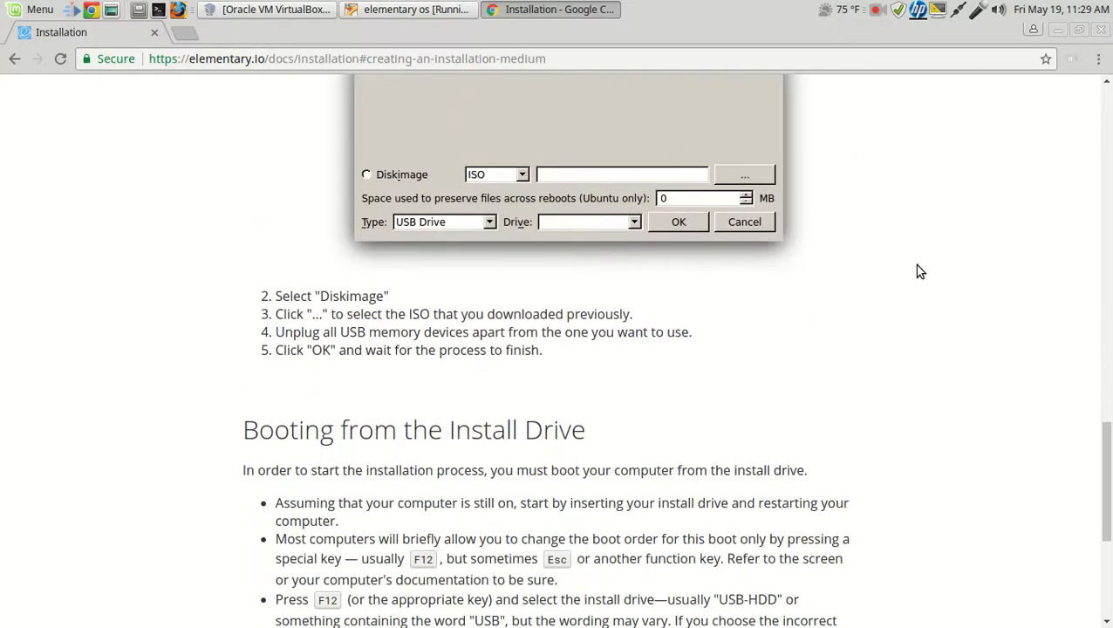
pyautogui.scroll(-3)
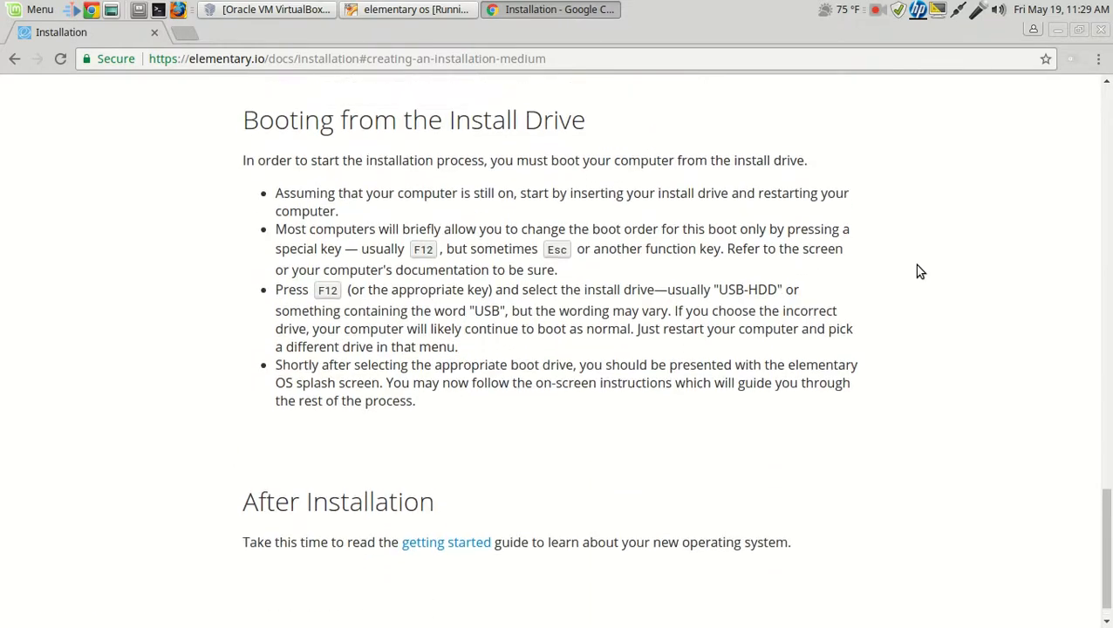
pyautogui.scroll(3)
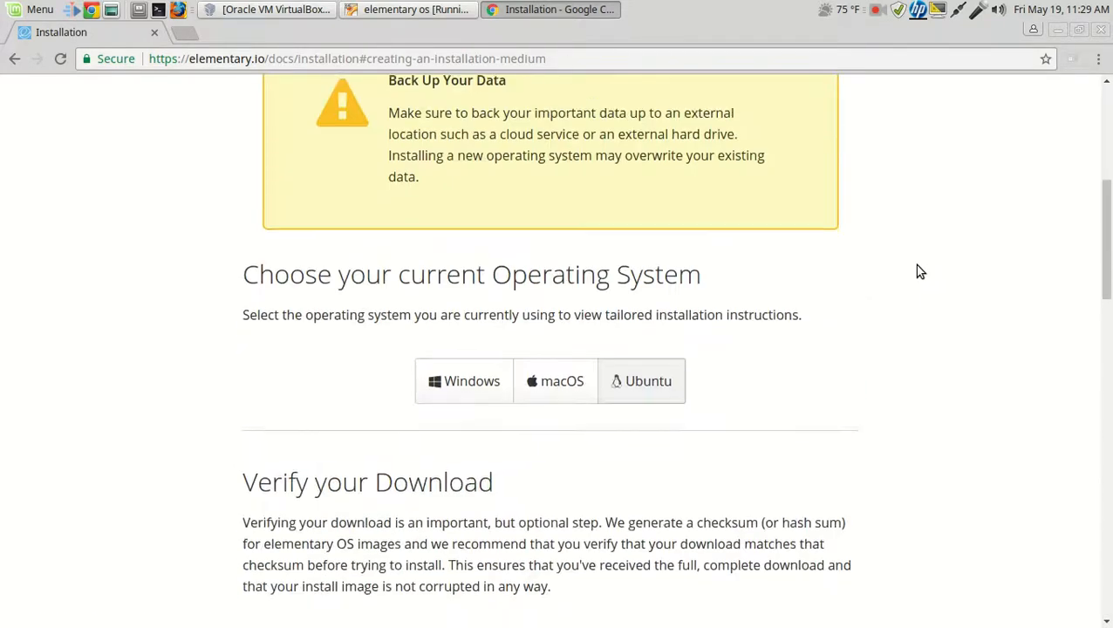
pyautogui.scroll(3)
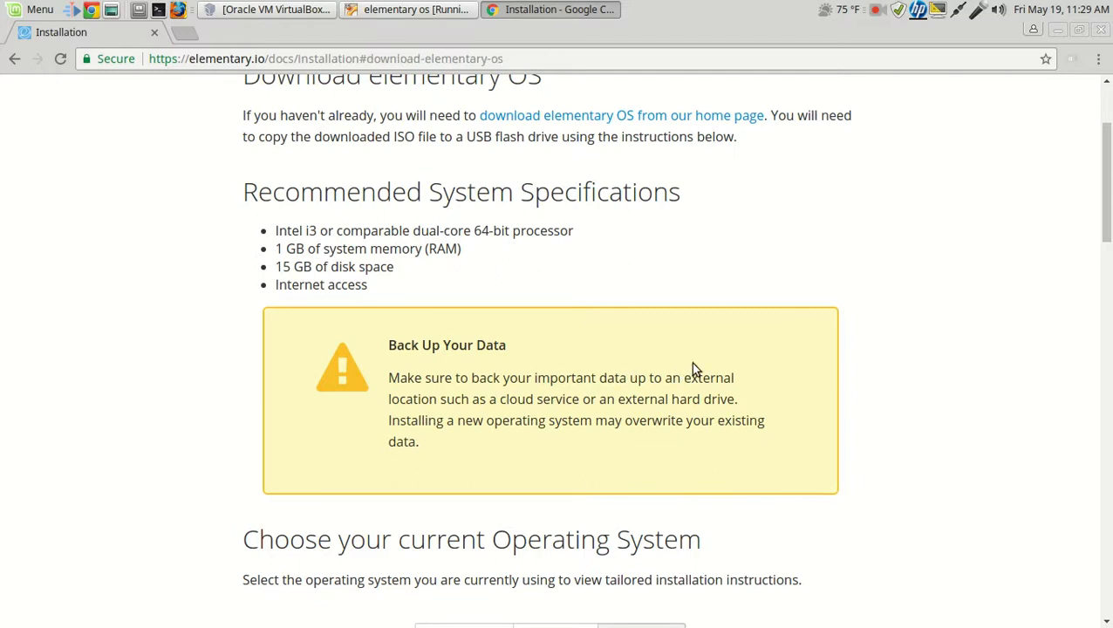
pyautogui.moveTo(844, 337)
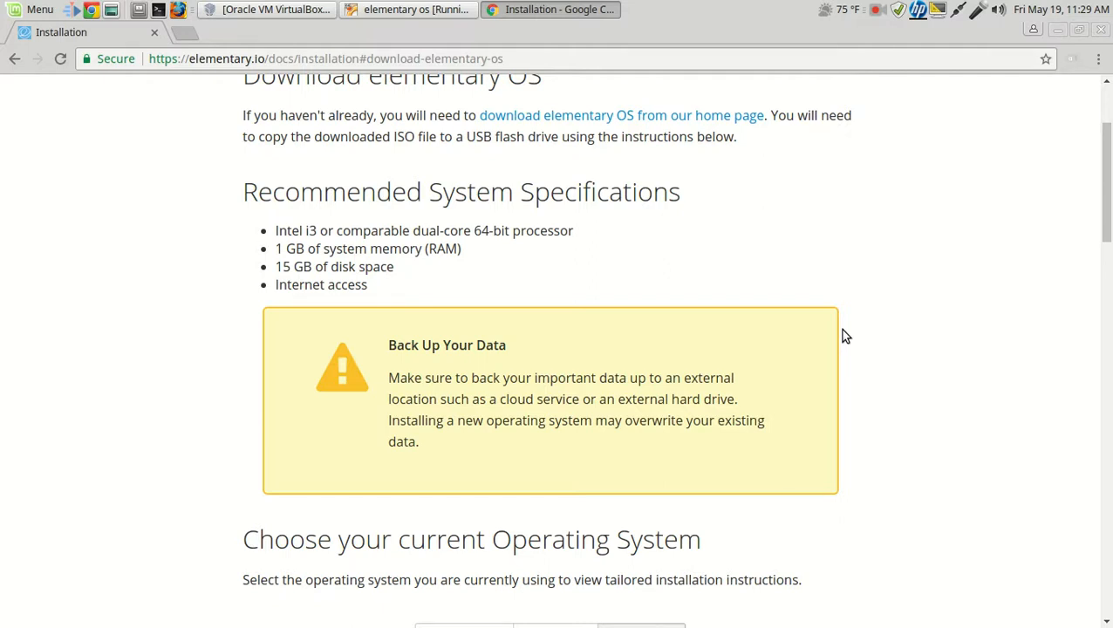
pyautogui.scroll(3)
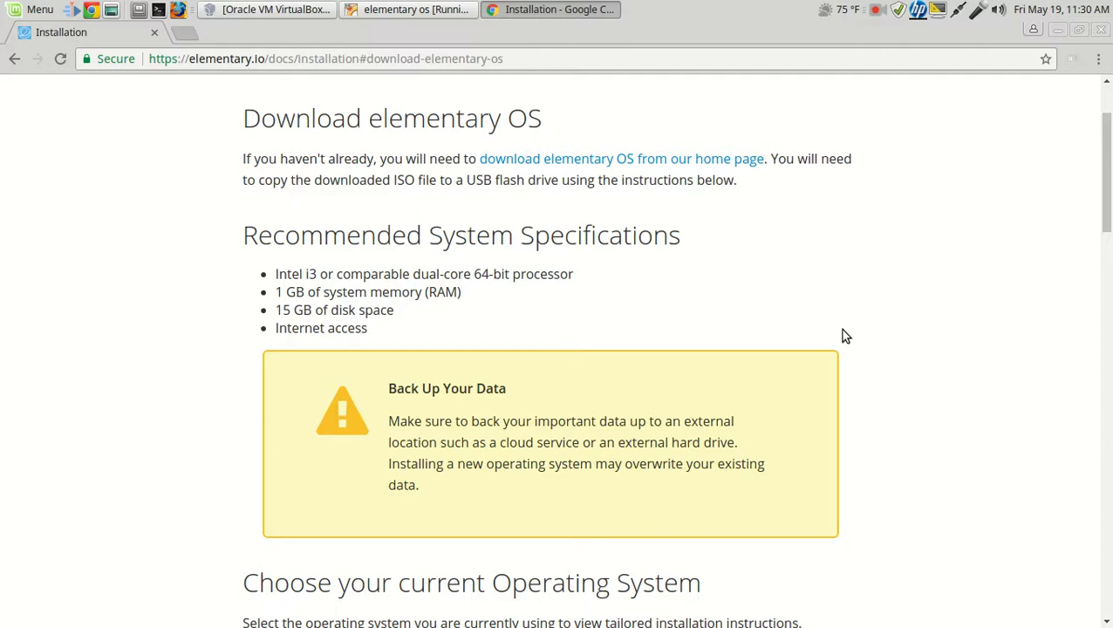
pyautogui.scroll(3)
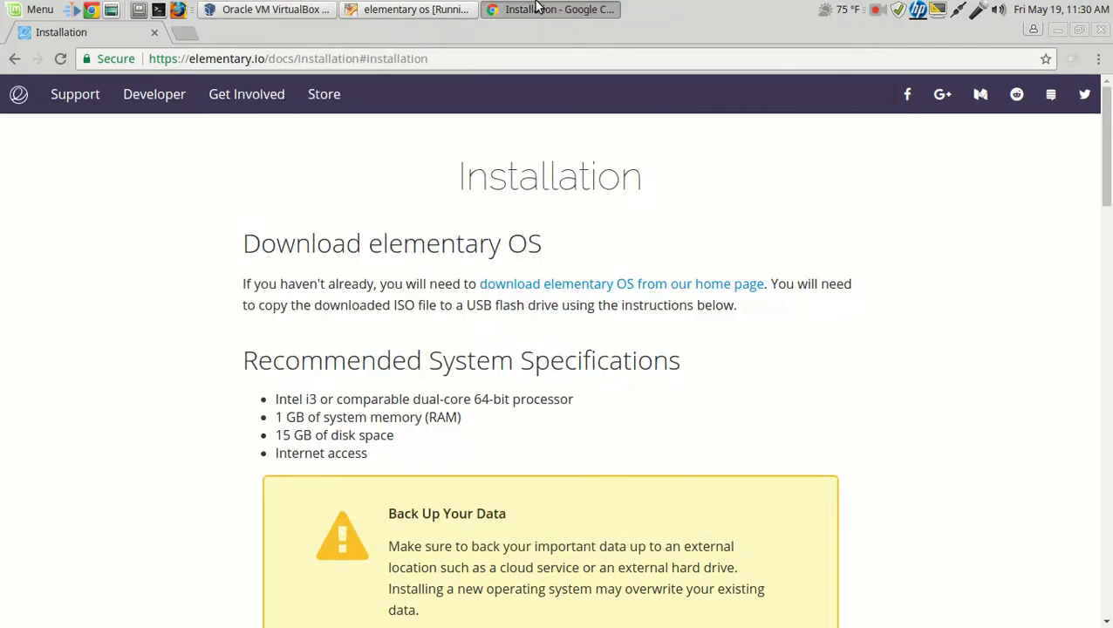
pyautogui.click(409, 9)
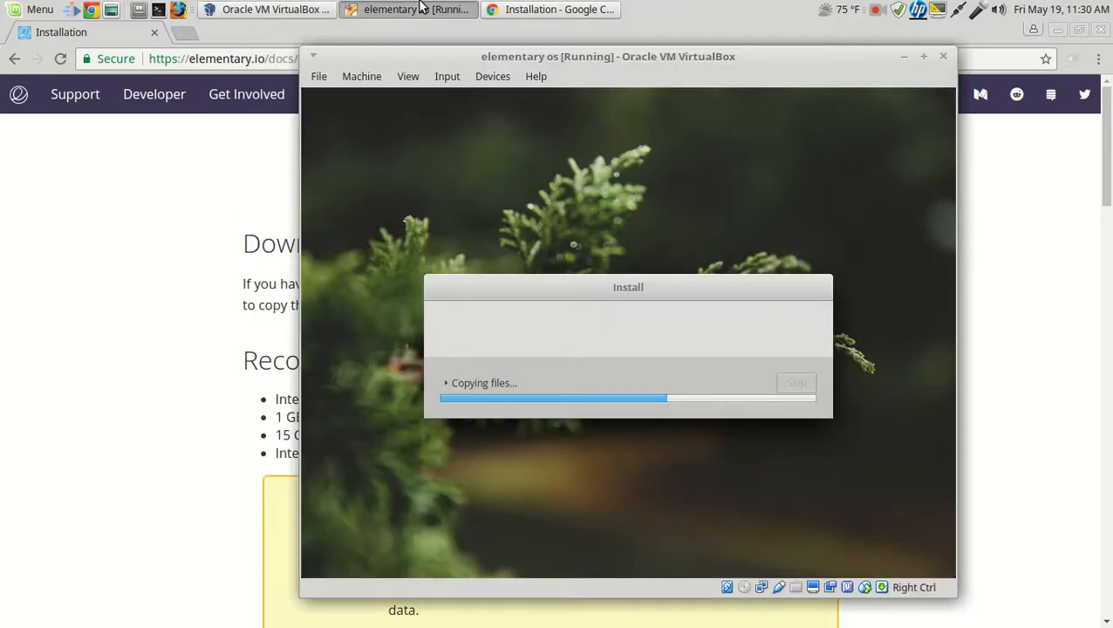
pyautogui.moveTo(912, 72)
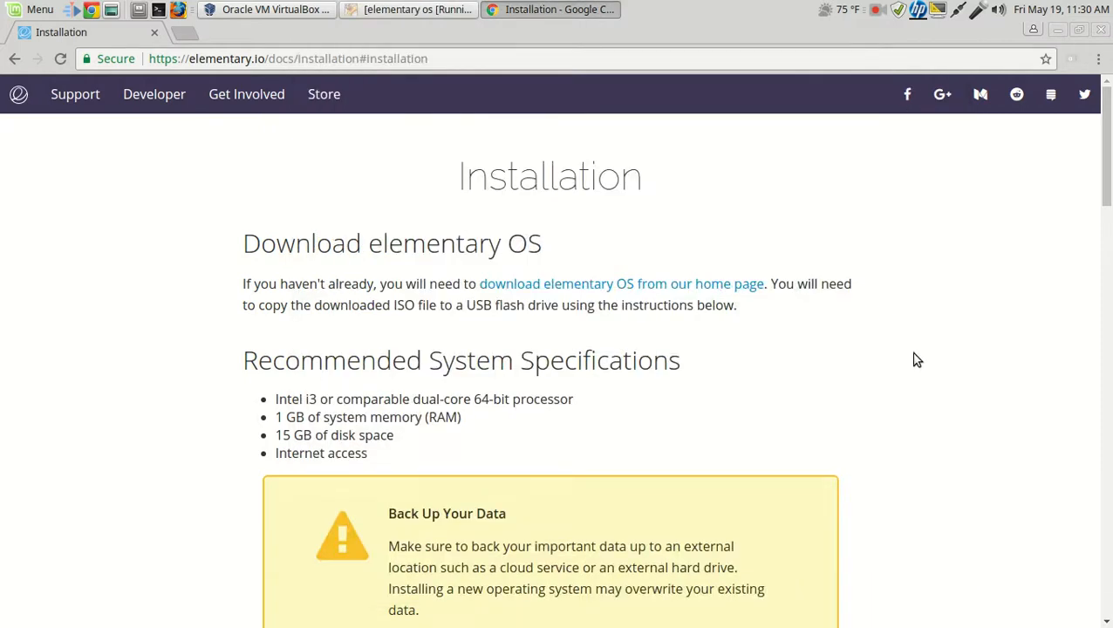
pyautogui.moveTo(199, 127)
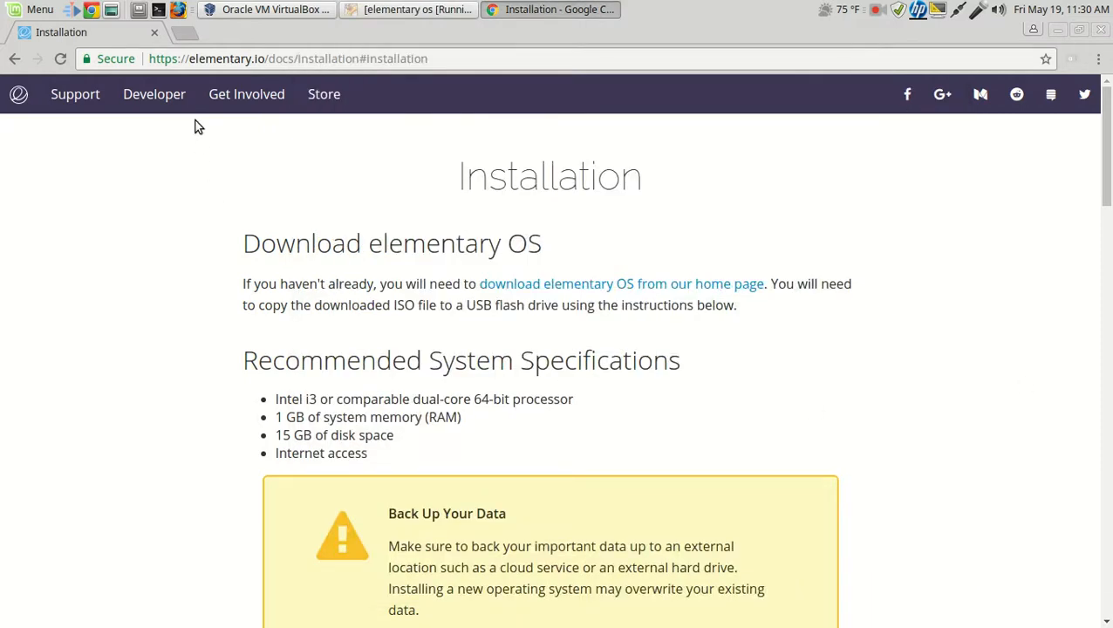
pyautogui.moveTo(75, 94)
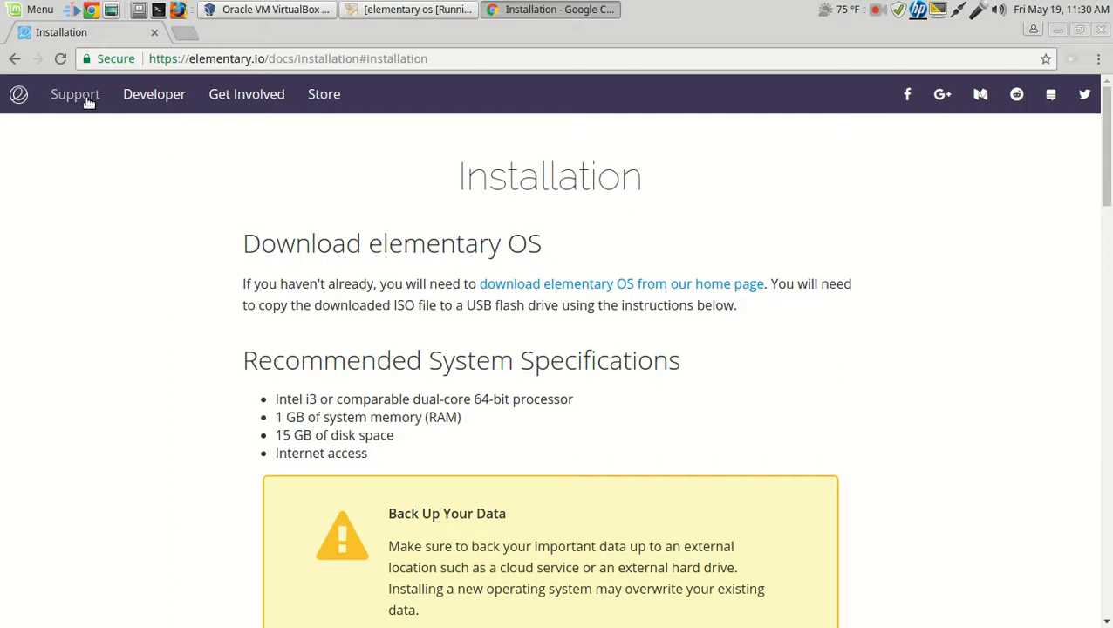
# Open the Learning the Basics guide from Support and read its multitasking section
pyautogui.click(75, 94)
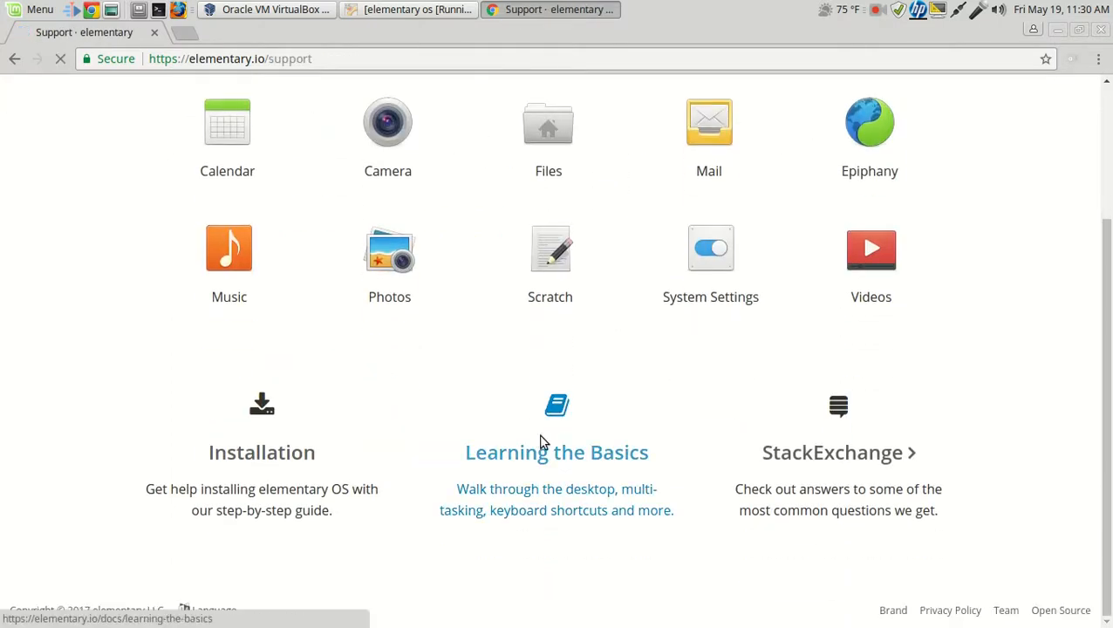
pyautogui.click(556, 452)
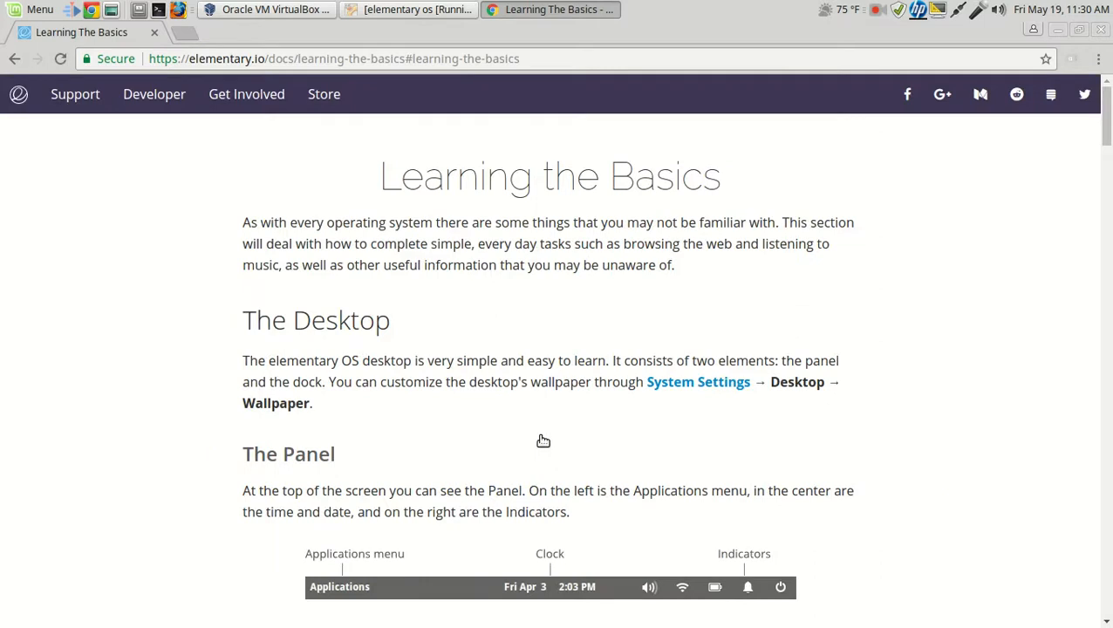
pyautogui.scroll(-3)
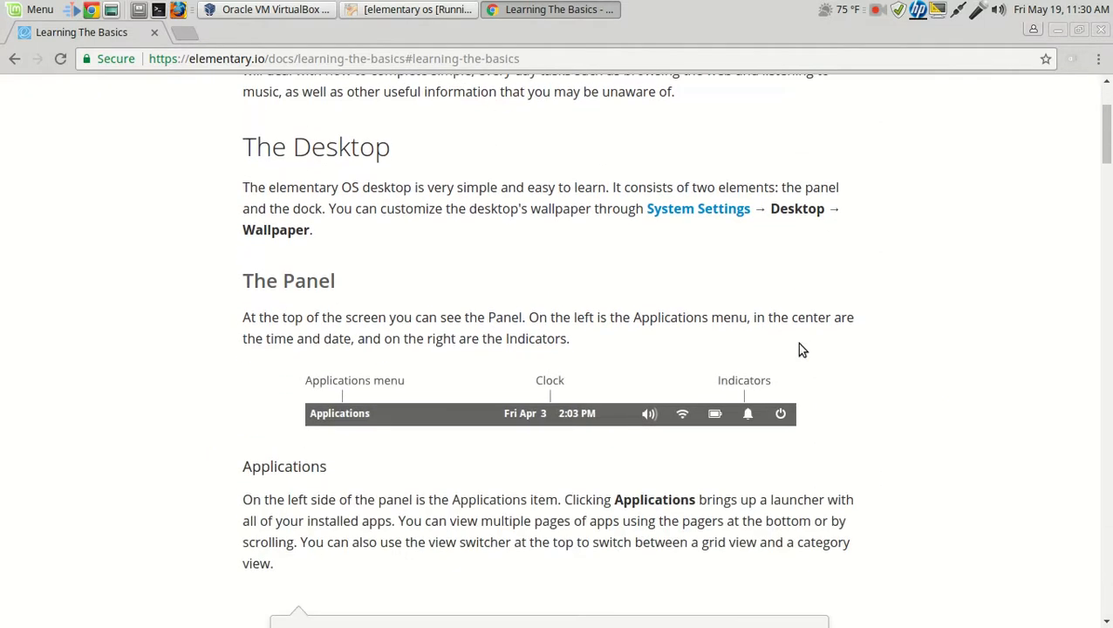
pyautogui.scroll(-3)
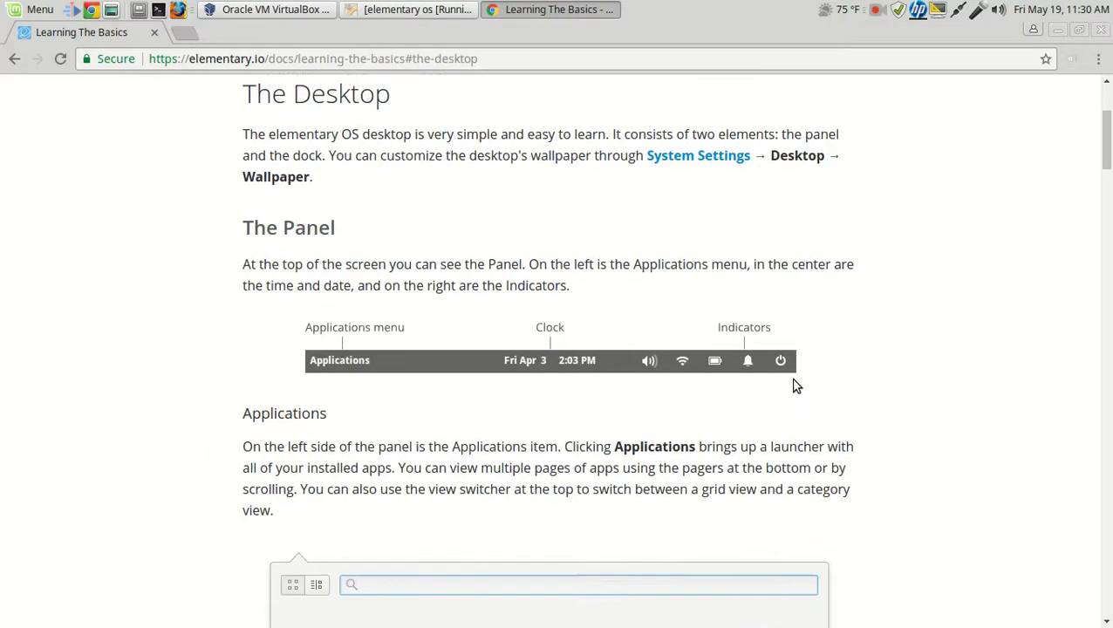
pyautogui.scroll(-3)
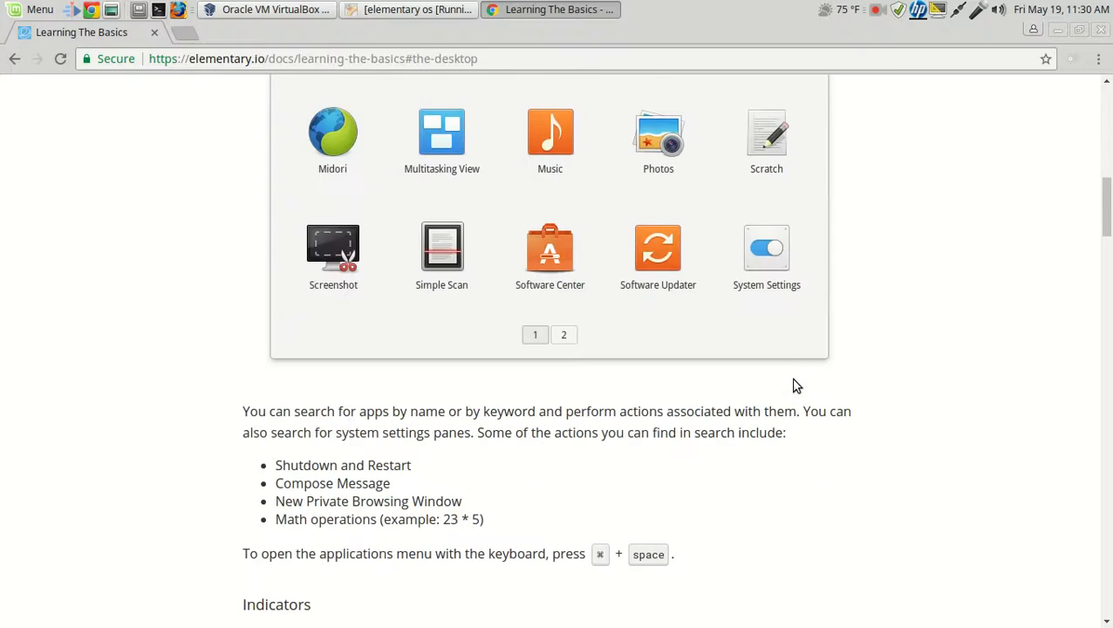
pyautogui.scroll(-3)
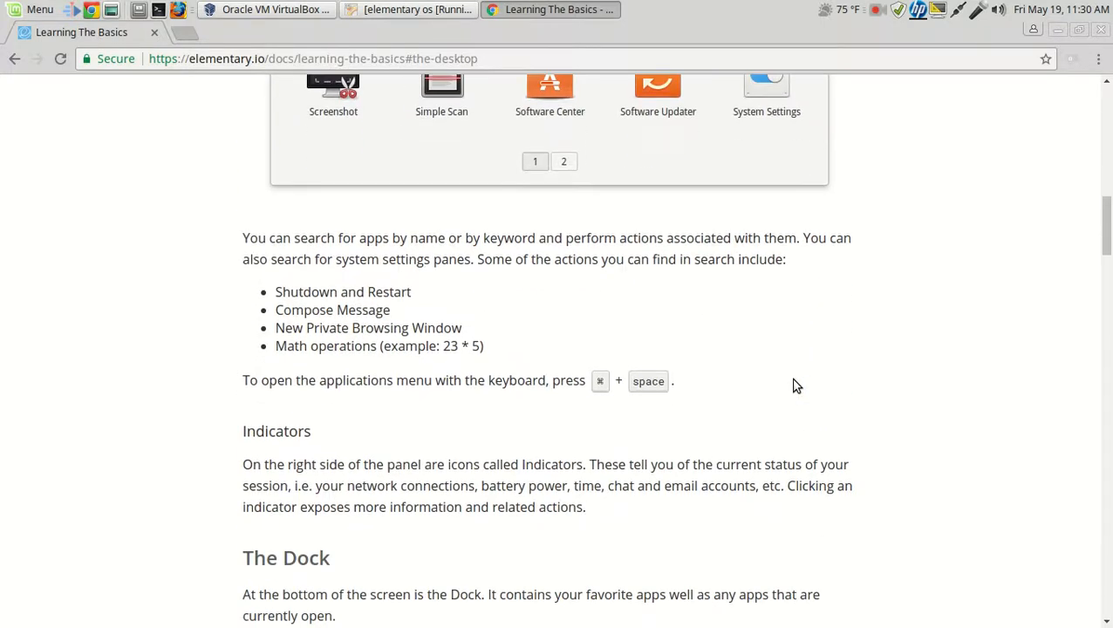
pyautogui.scroll(-3)
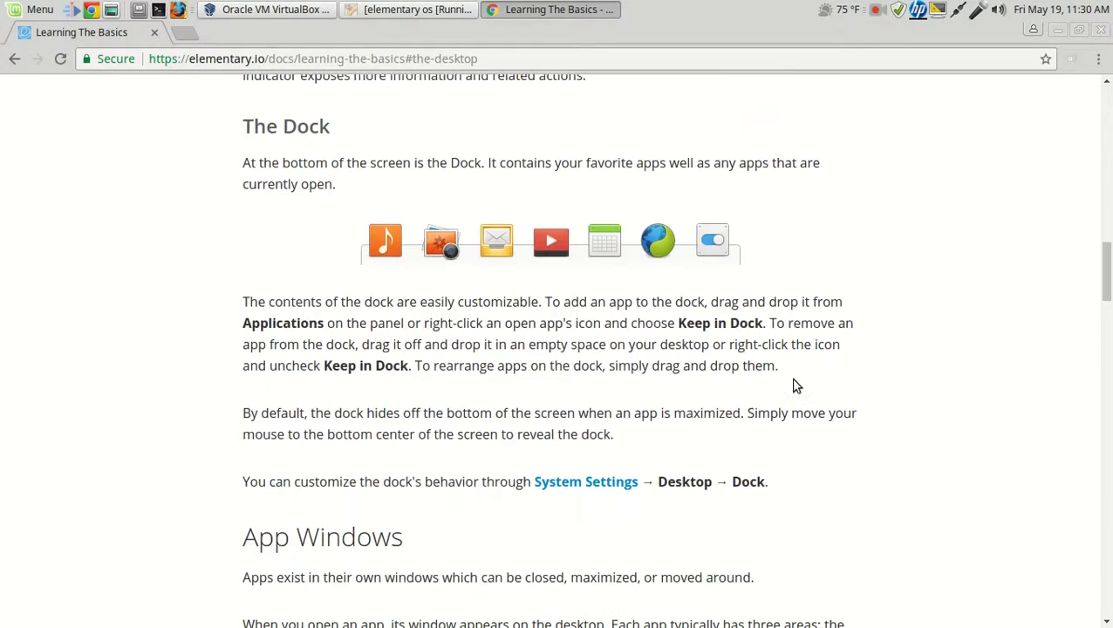
pyautogui.scroll(-3)
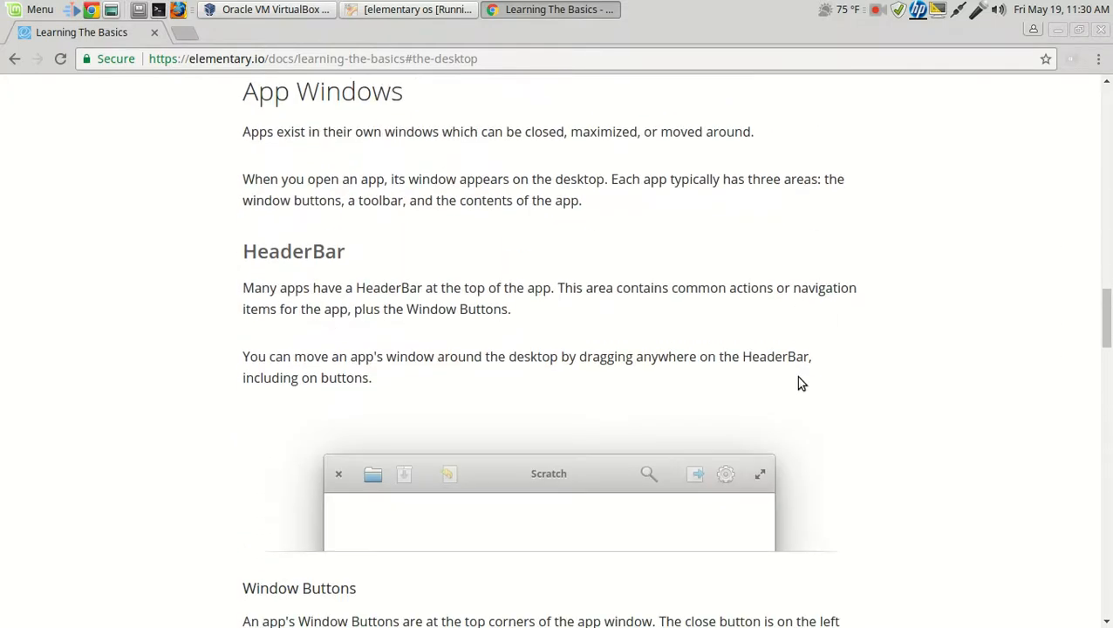
pyautogui.scroll(-3)
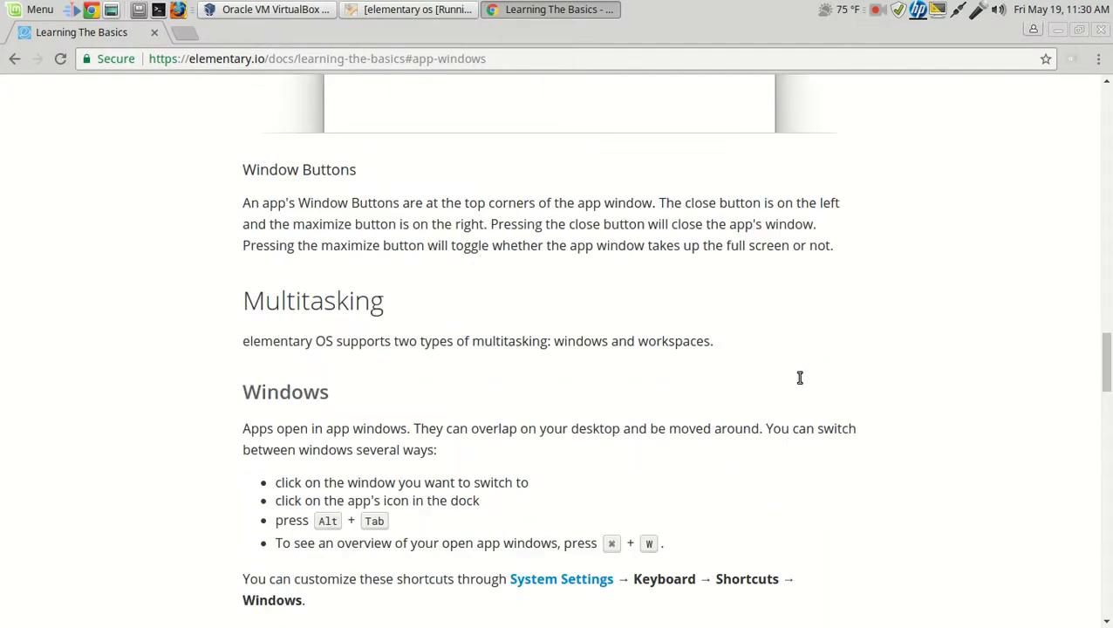
pyautogui.scroll(-3)
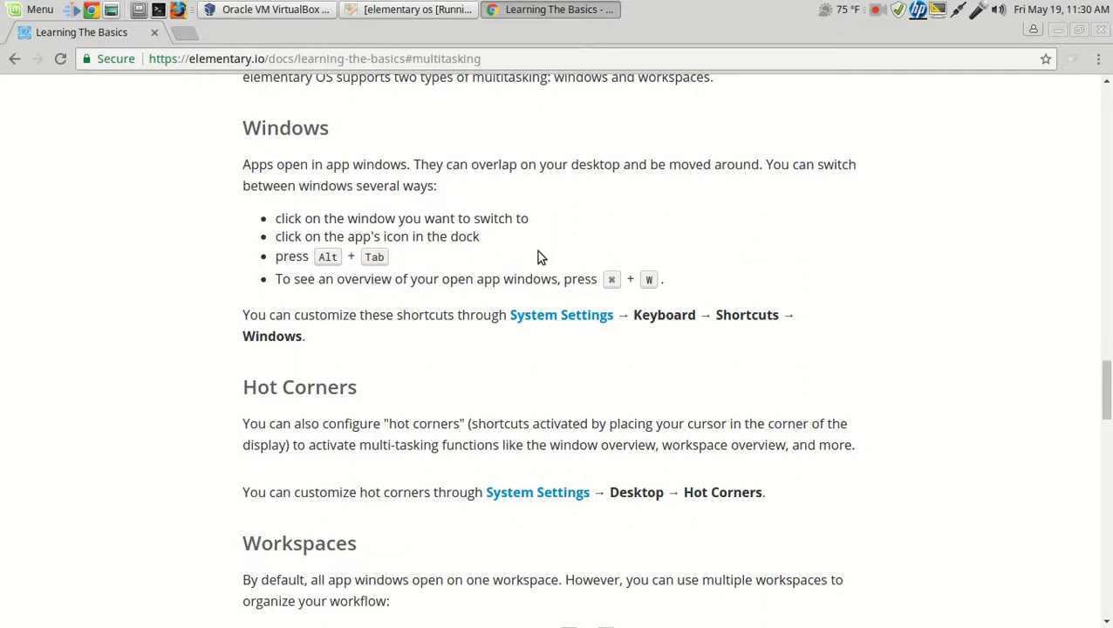
pyautogui.moveTo(373, 170)
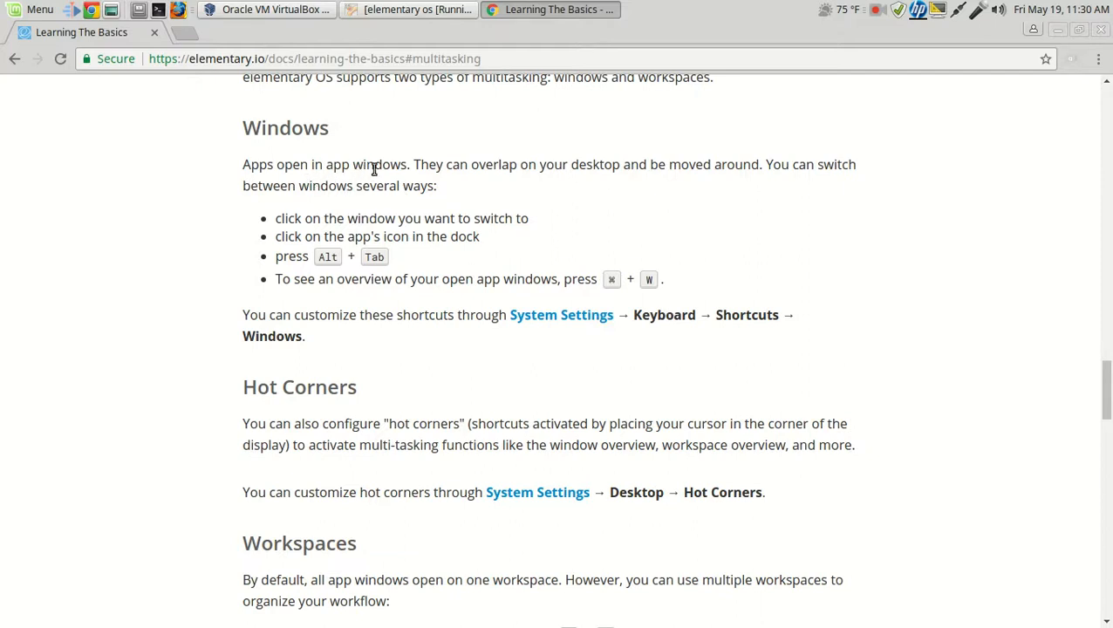
pyautogui.moveTo(1027, 183)
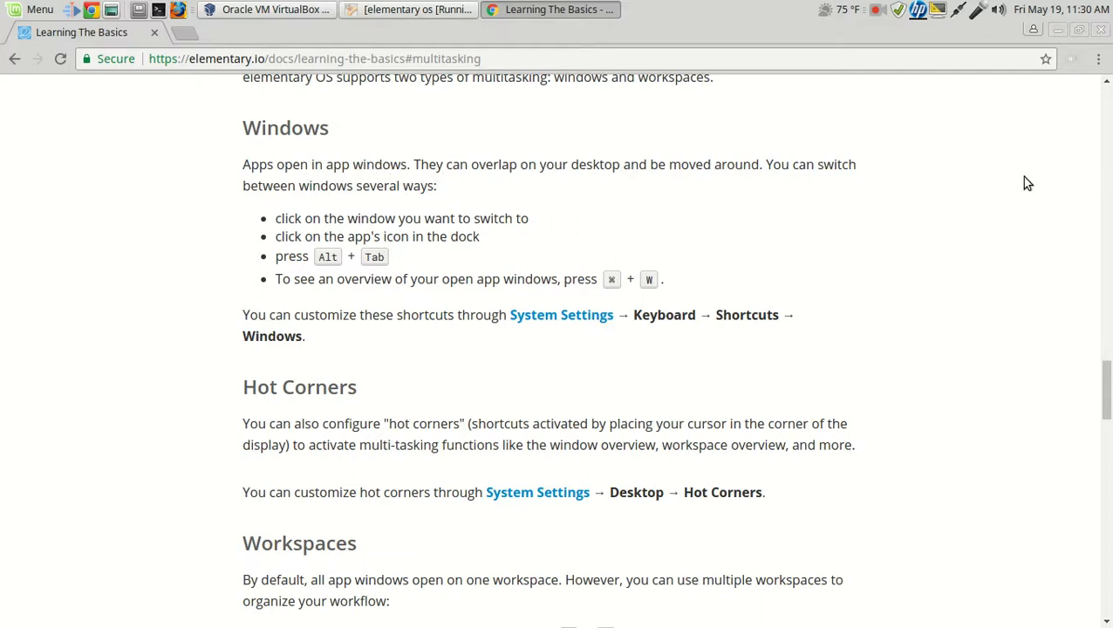
pyautogui.moveTo(770, 210)
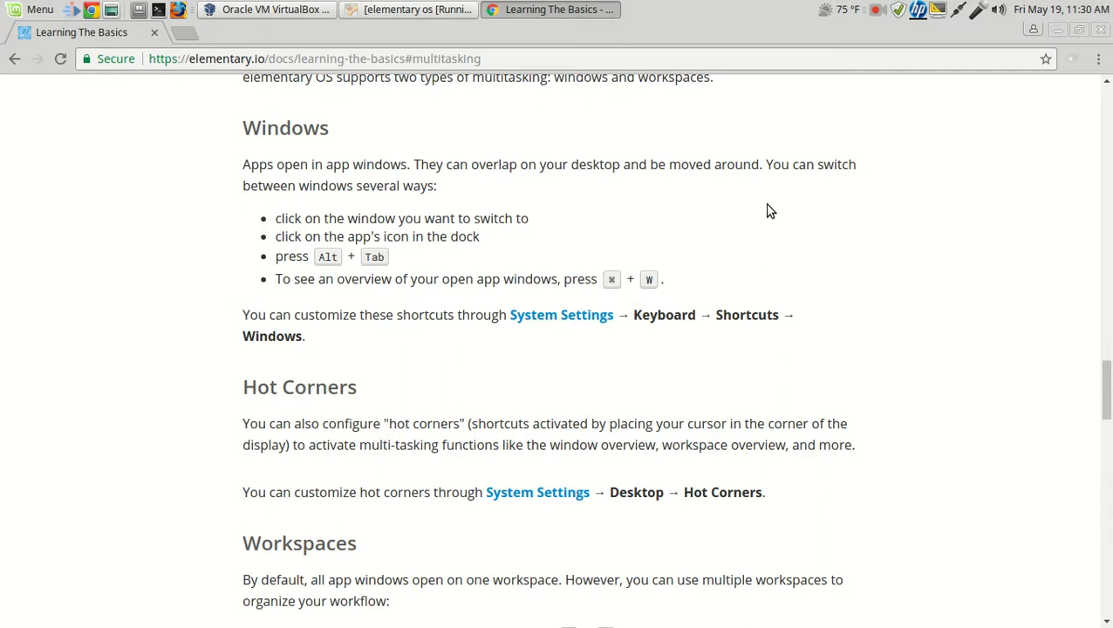
pyautogui.moveTo(584, 228)
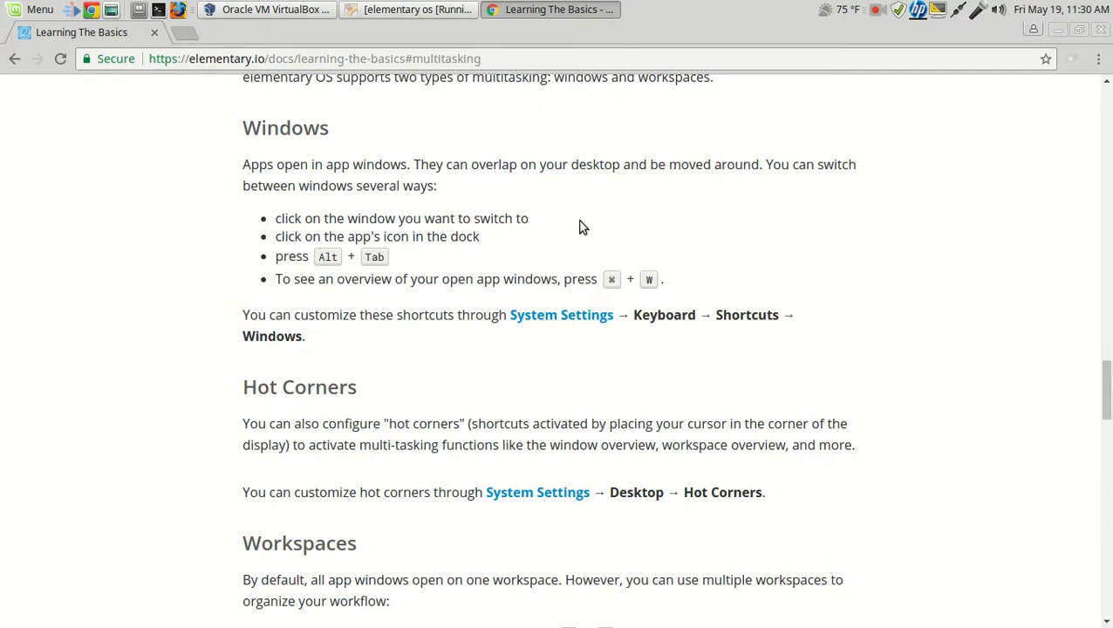
pyautogui.moveTo(591, 303)
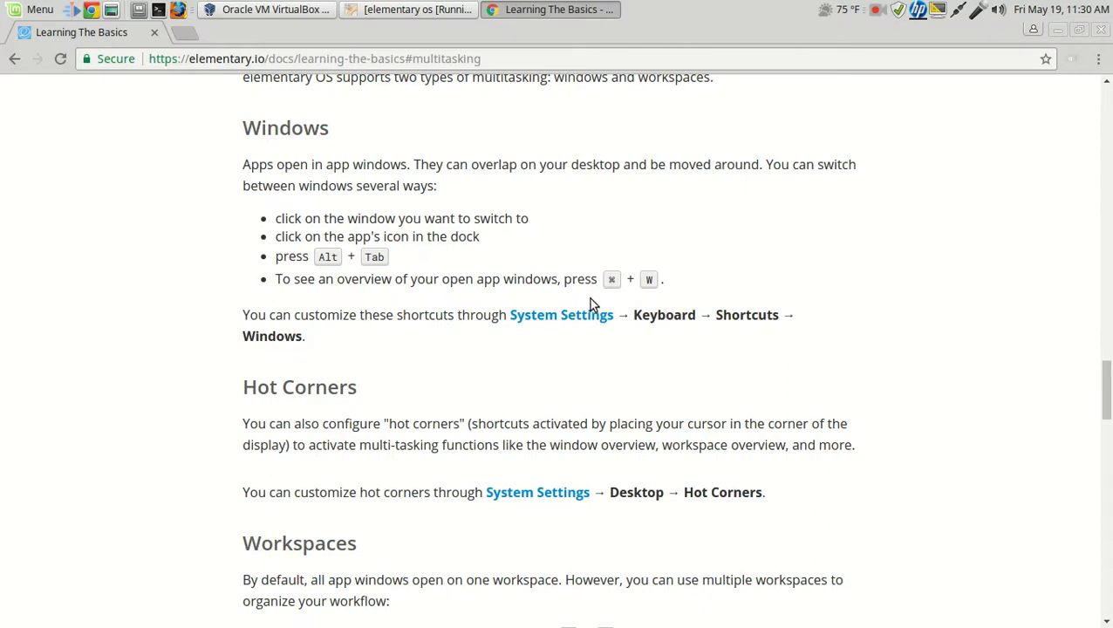
# Read the installing apps, updating and System Settings sections, then scroll back up
pyautogui.scroll(-3)
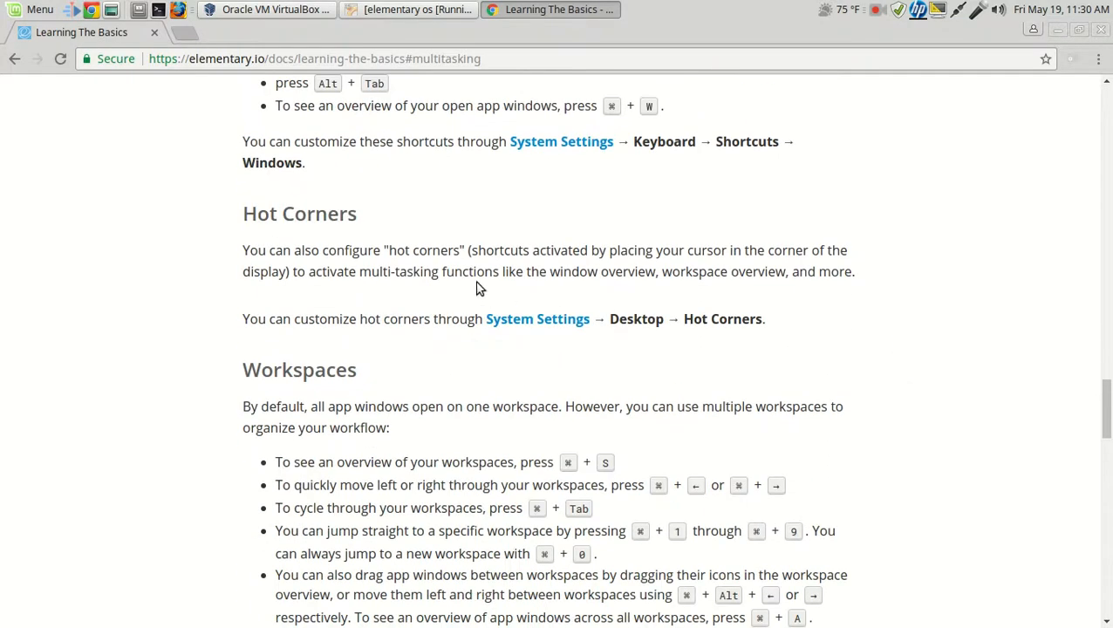
pyautogui.moveTo(886, 280)
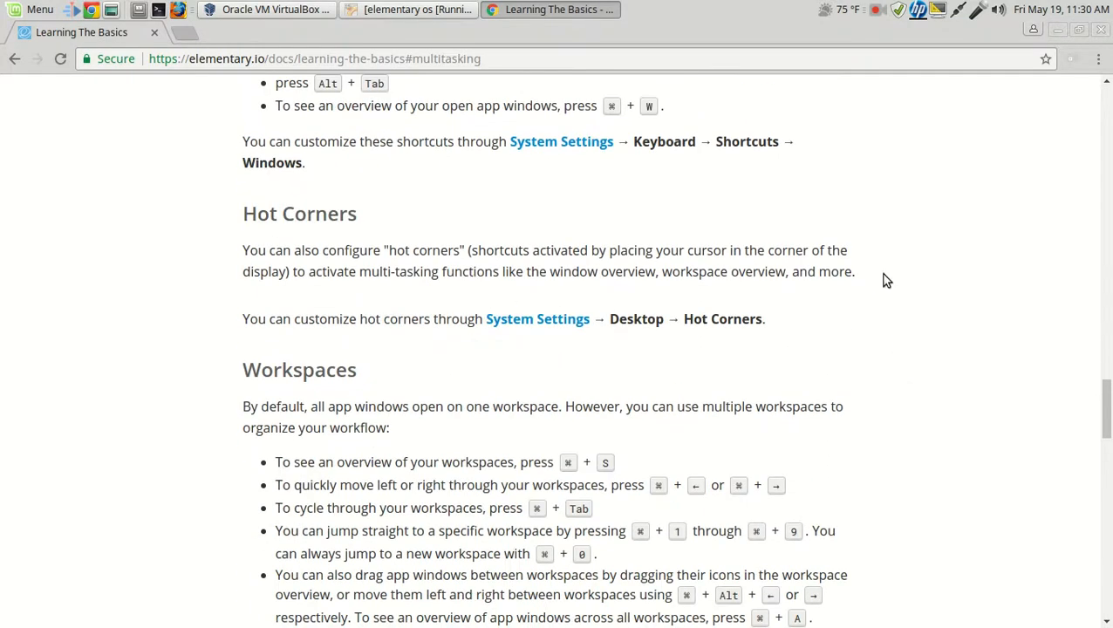
pyautogui.scroll(-3)
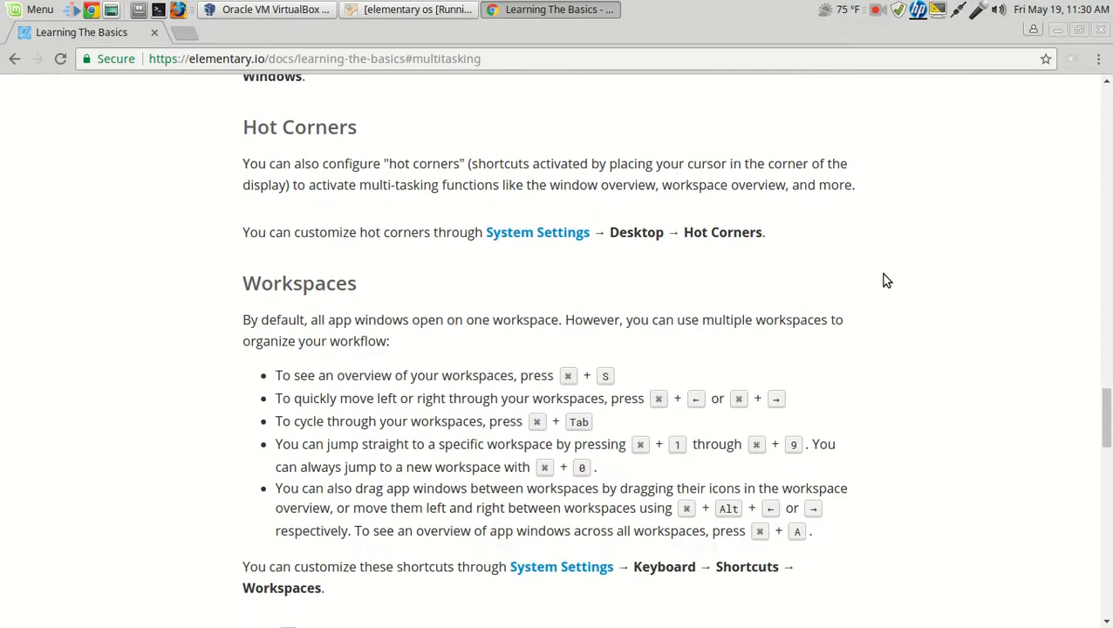
pyautogui.scroll(-3)
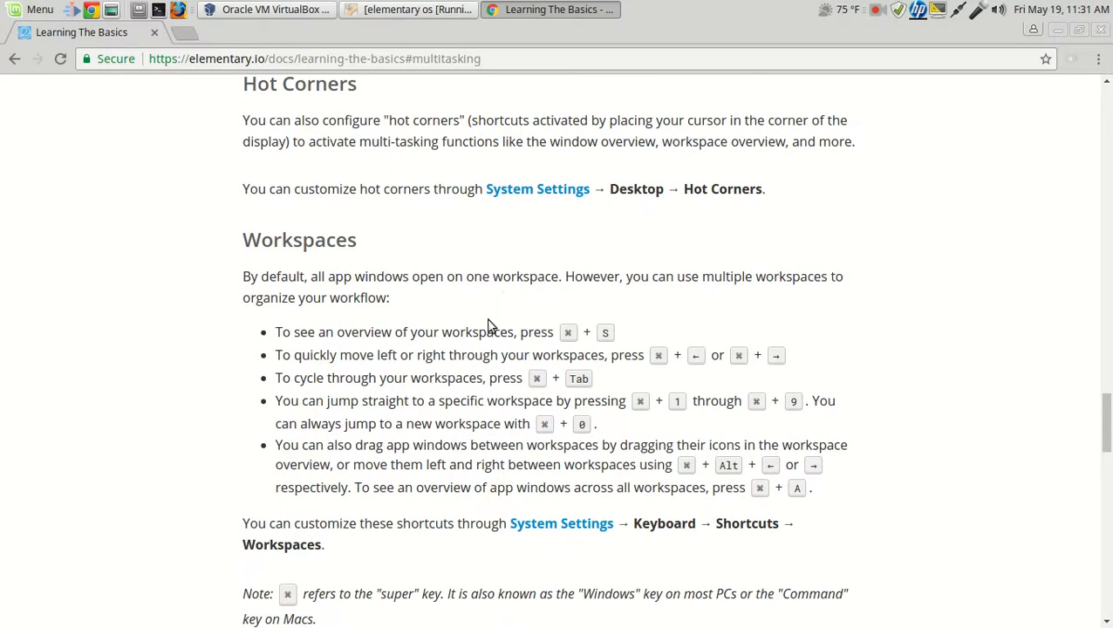
pyautogui.scroll(-3)
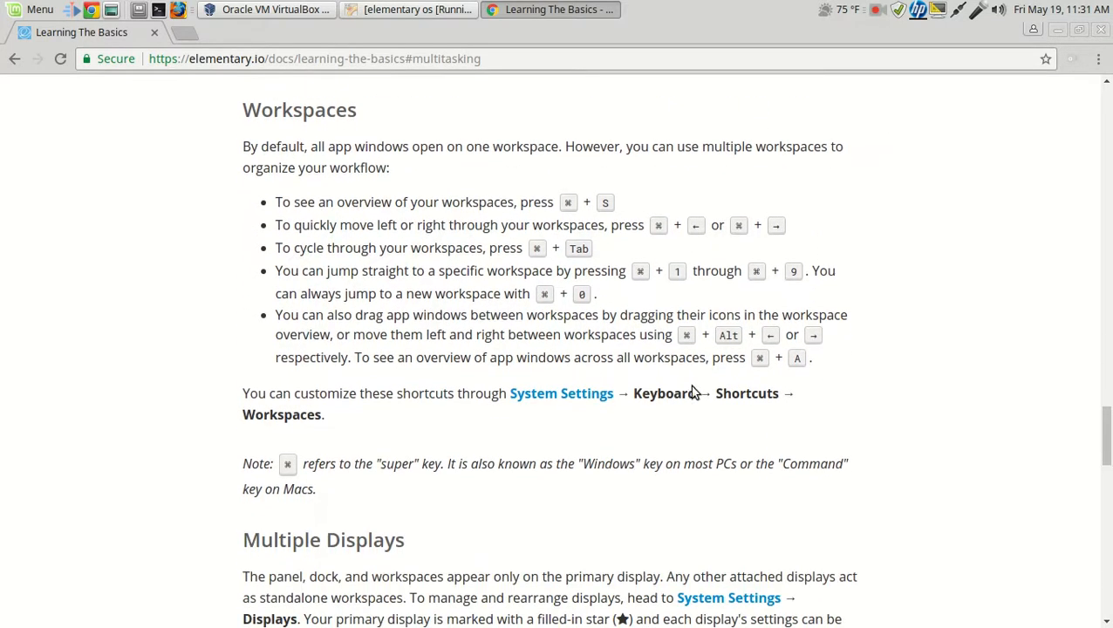
pyautogui.scroll(-3)
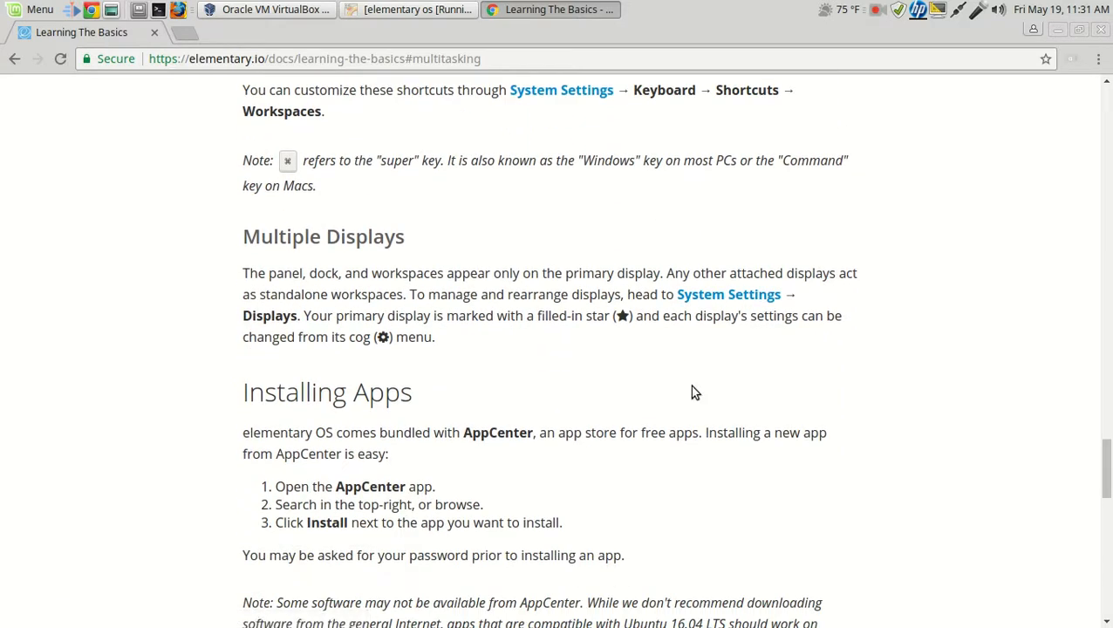
pyautogui.scroll(-3)
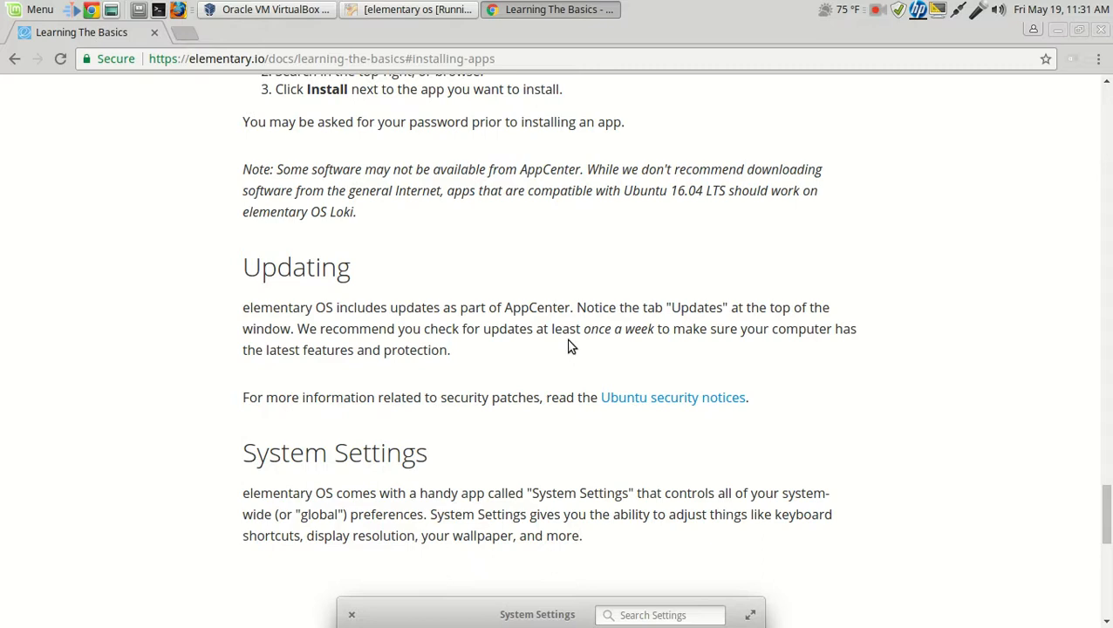
pyautogui.moveTo(412, 315)
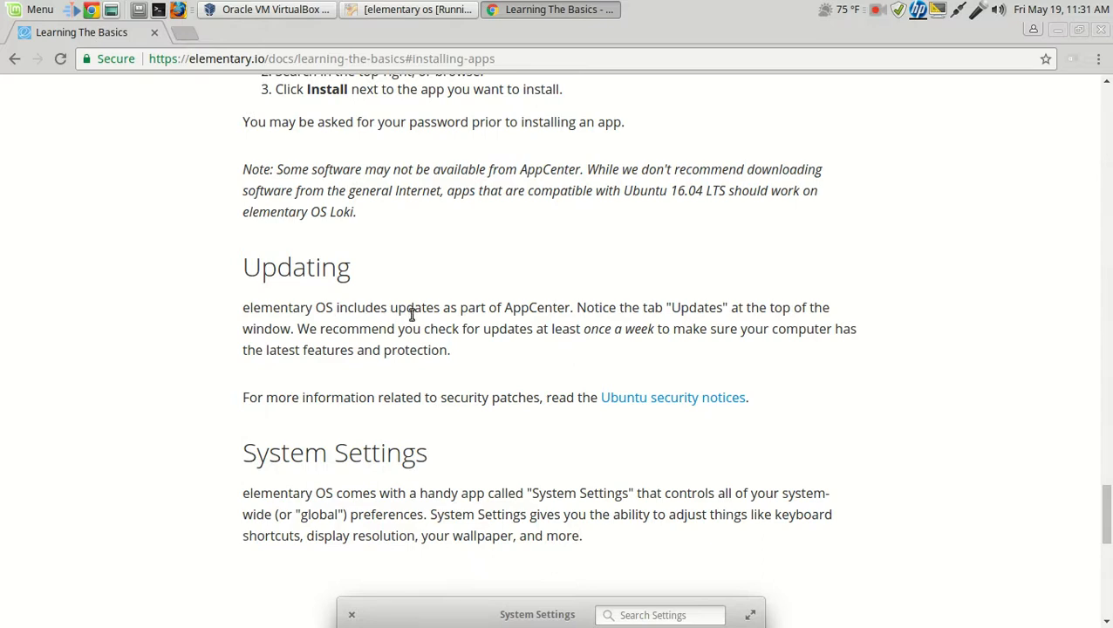
pyautogui.moveTo(626, 329)
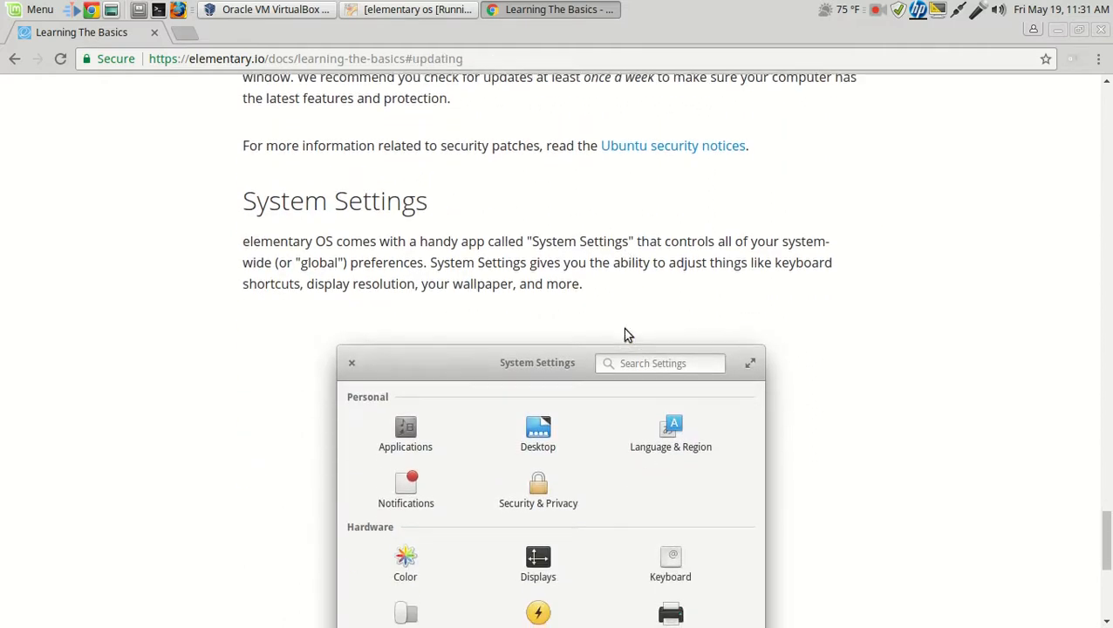
pyautogui.scroll(-3)
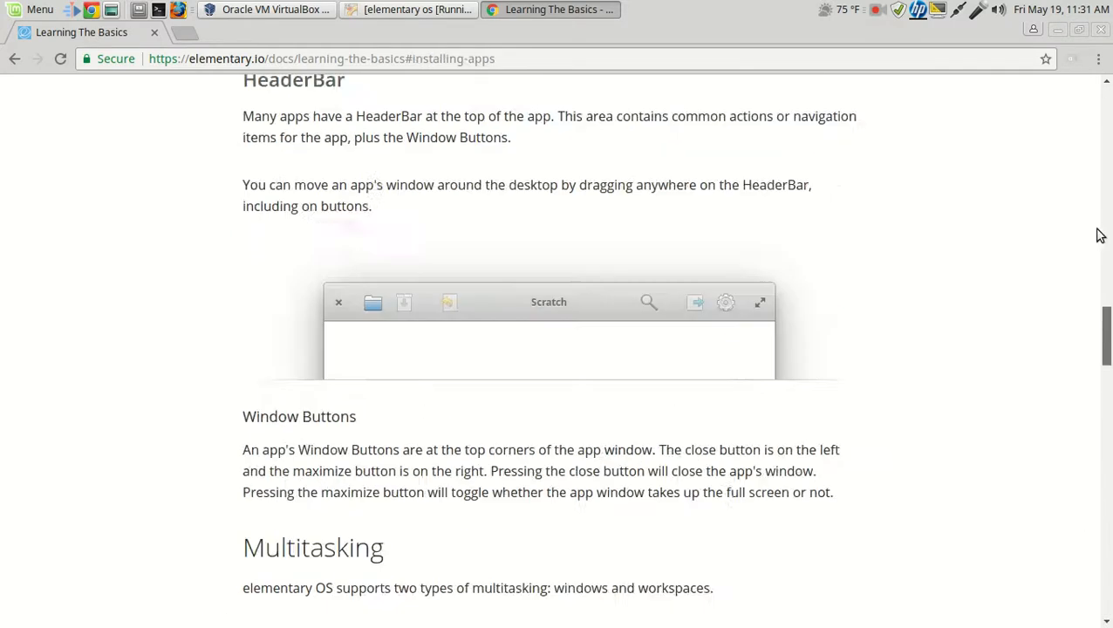
pyautogui.scroll(3)
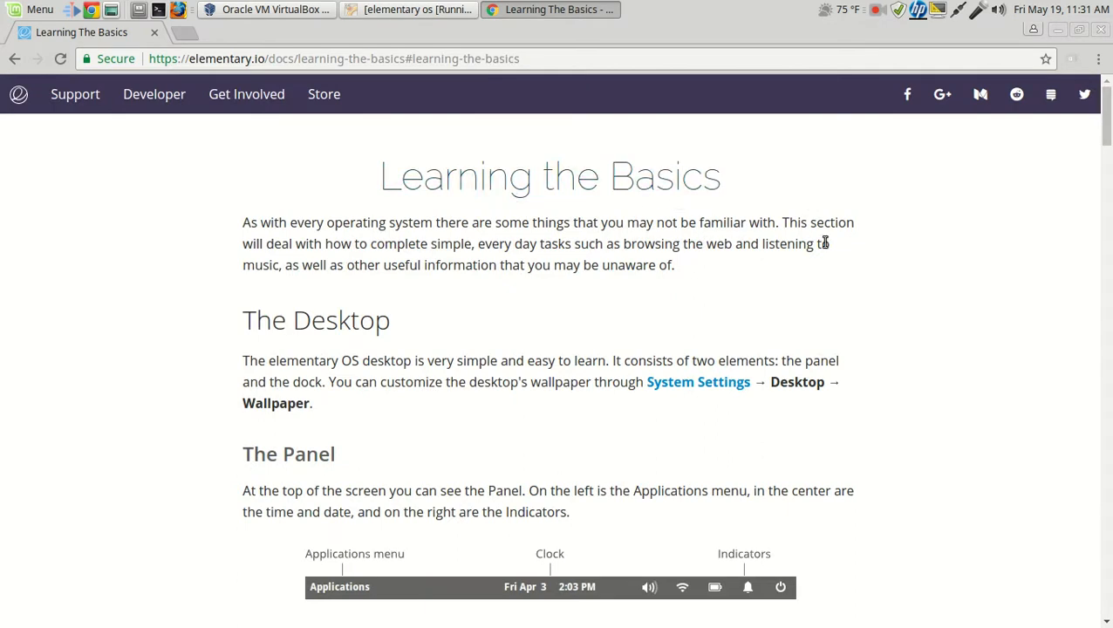
pyautogui.moveTo(618, 40)
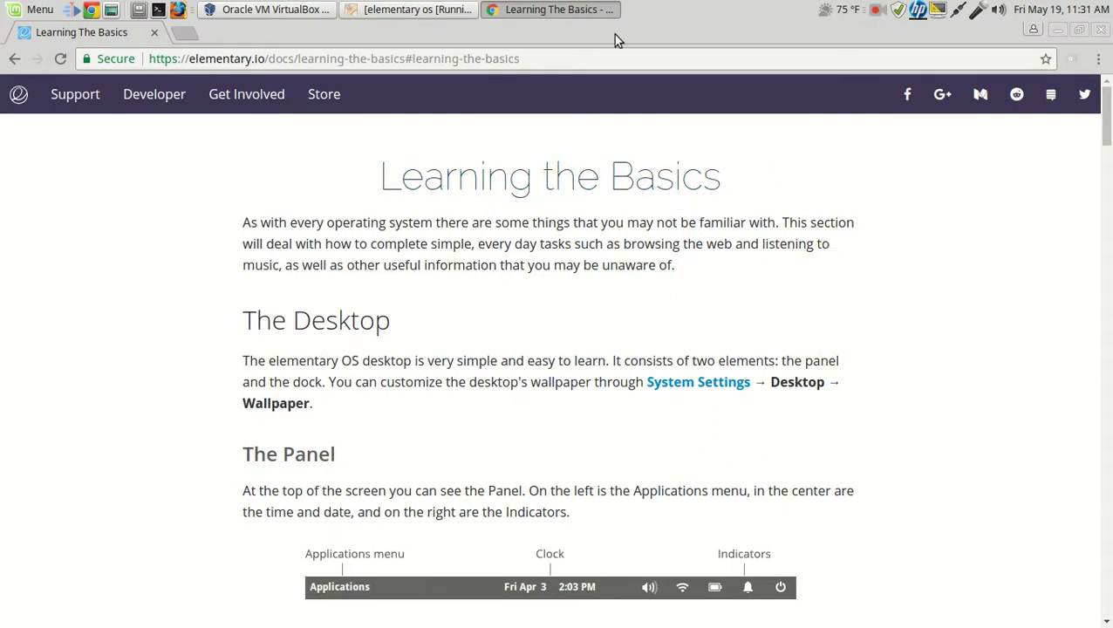
pyautogui.click(410, 9)
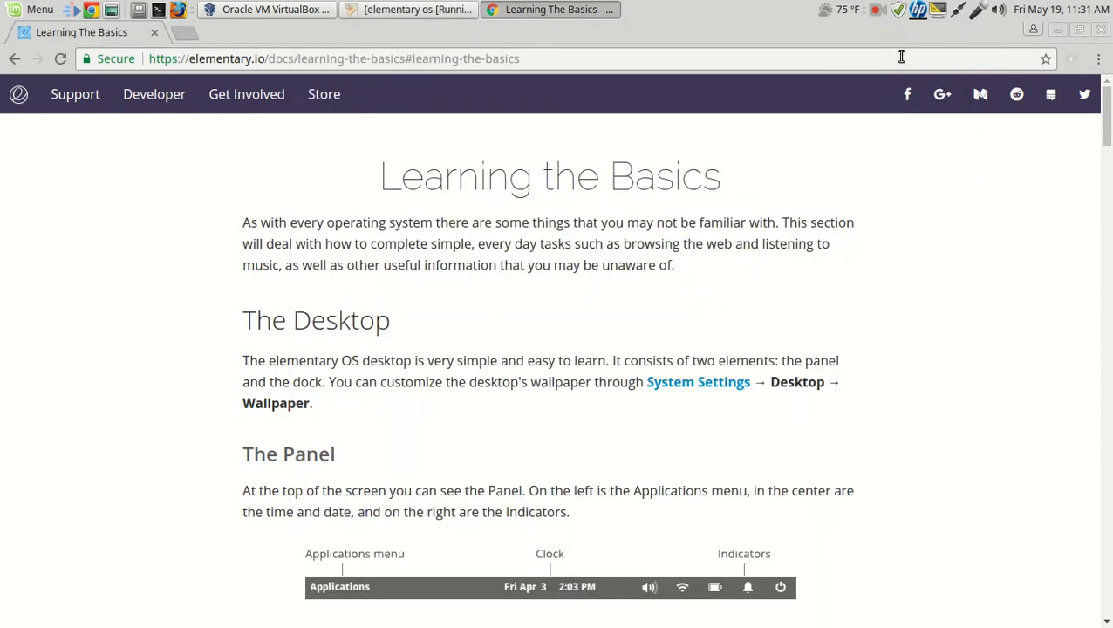
pyautogui.moveTo(884, 25)
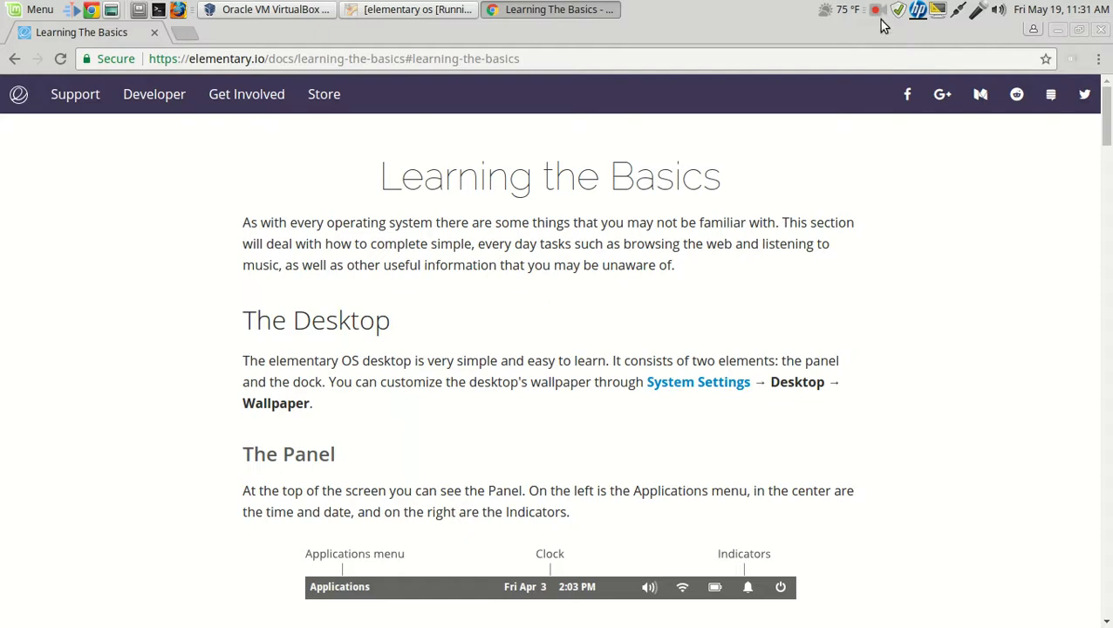
pyautogui.click(875, 9)
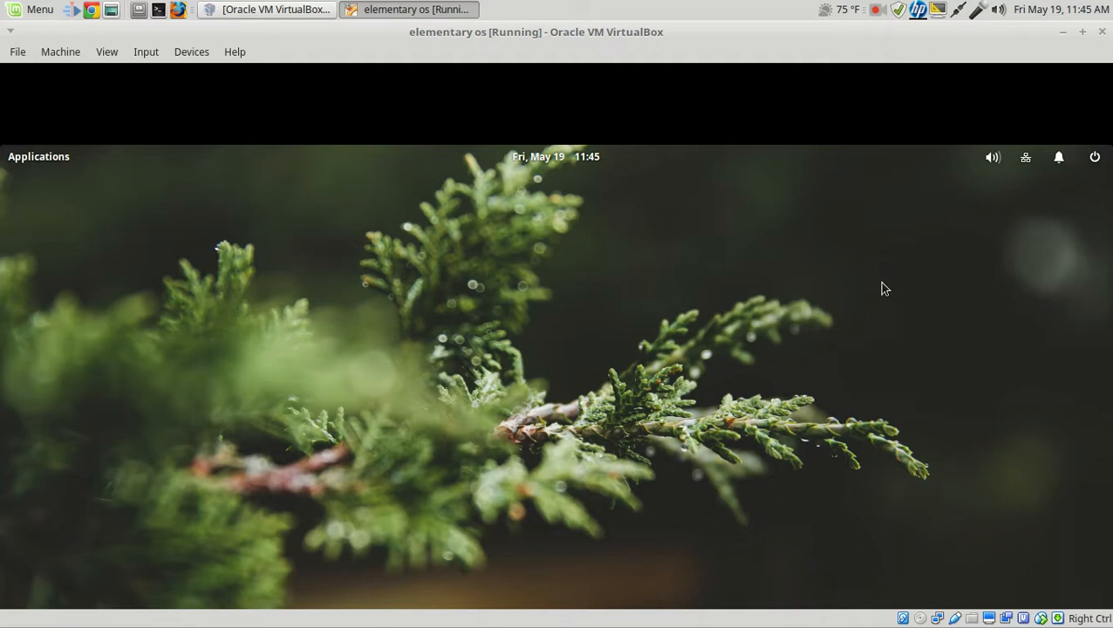
pyautogui.moveTo(111, 154)
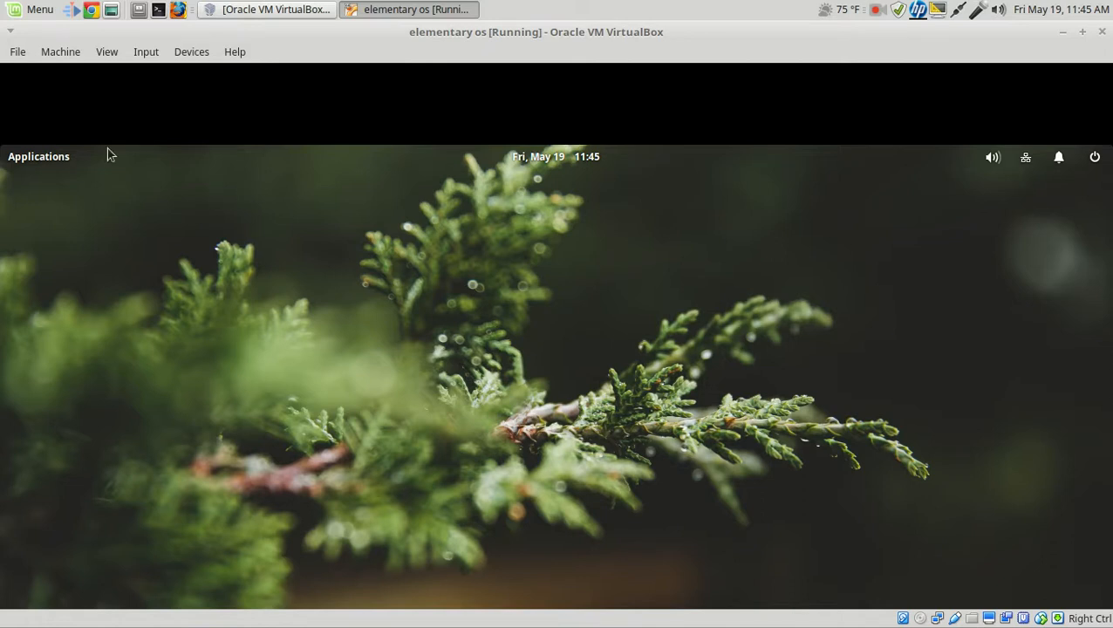
# Switch to the running elementary OS VM with its full-screen desktop and dock
pyautogui.click(106, 51)
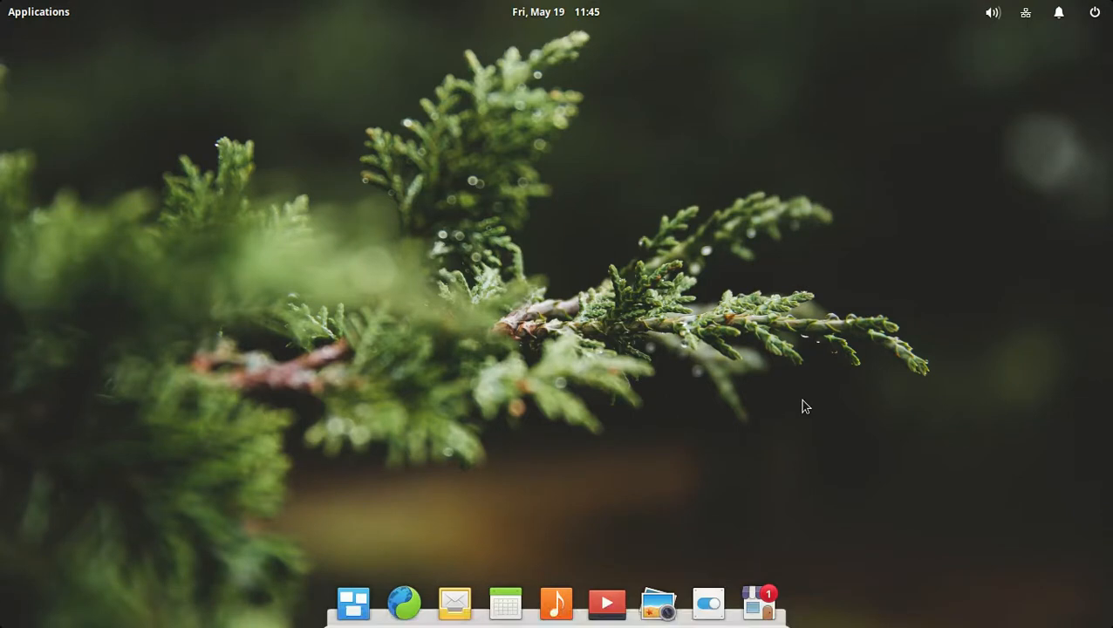
pyautogui.moveTo(767, 219)
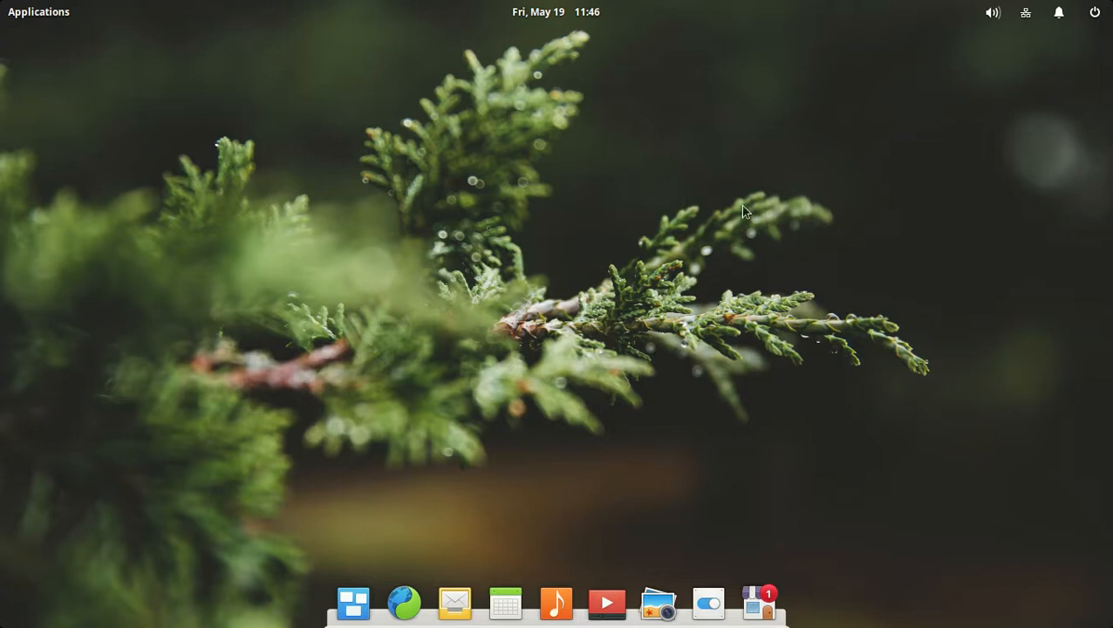
pyautogui.moveTo(889, 210)
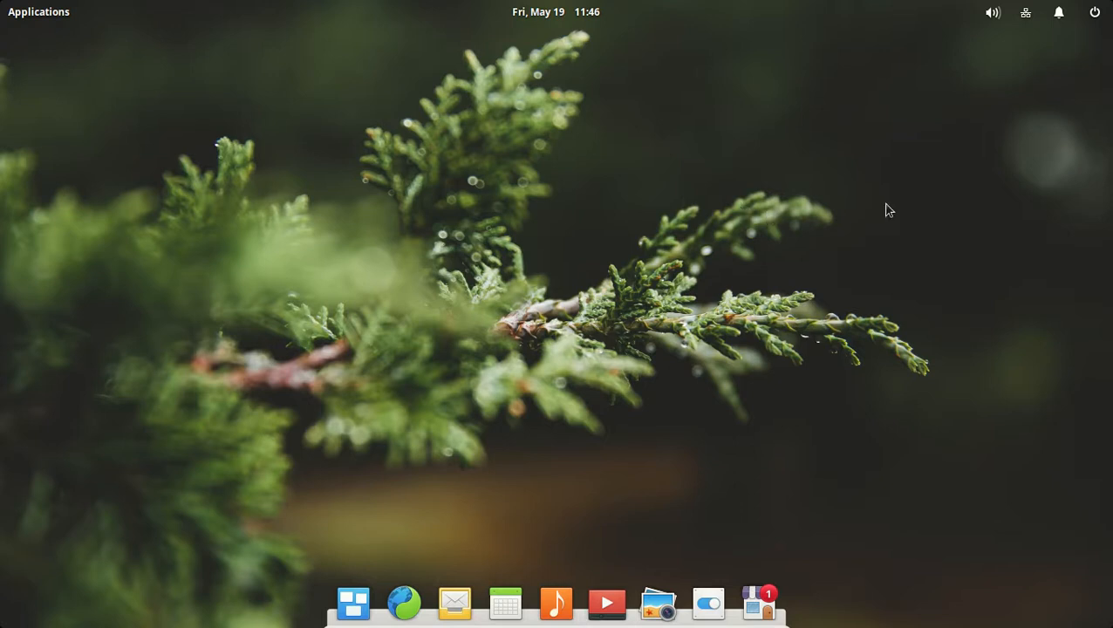
pyautogui.moveTo(660, 202)
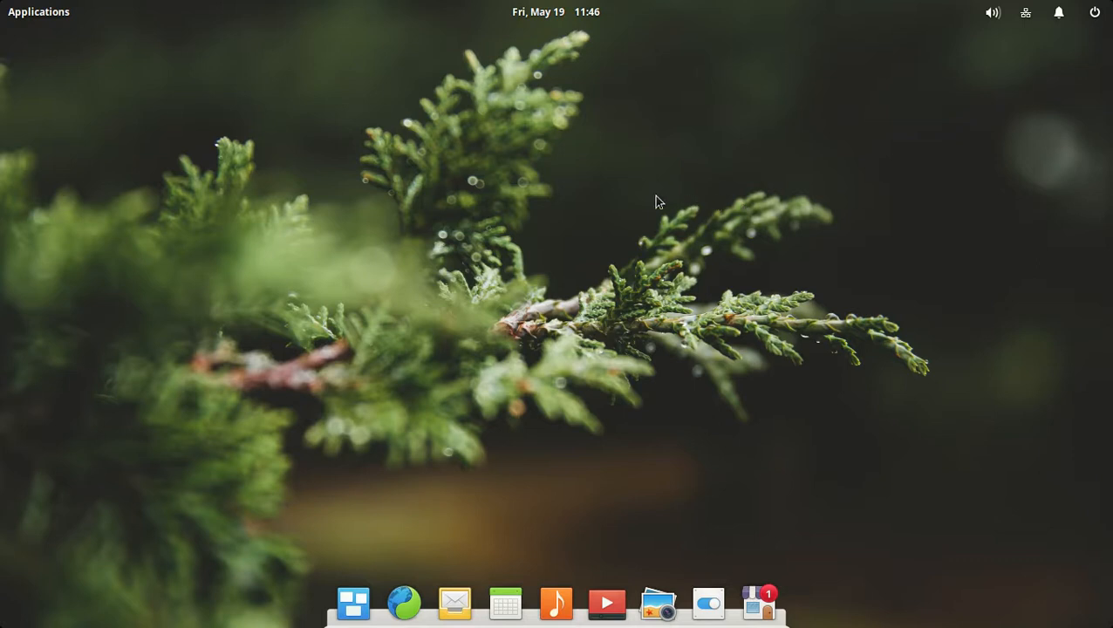
pyautogui.moveTo(495, 154)
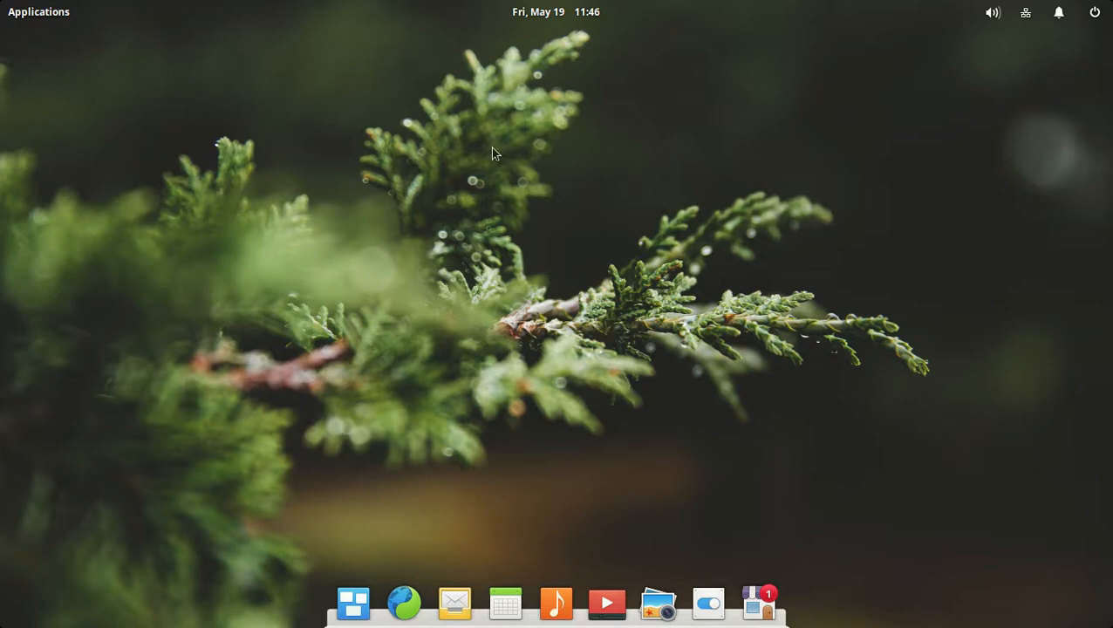
pyautogui.moveTo(557, 192)
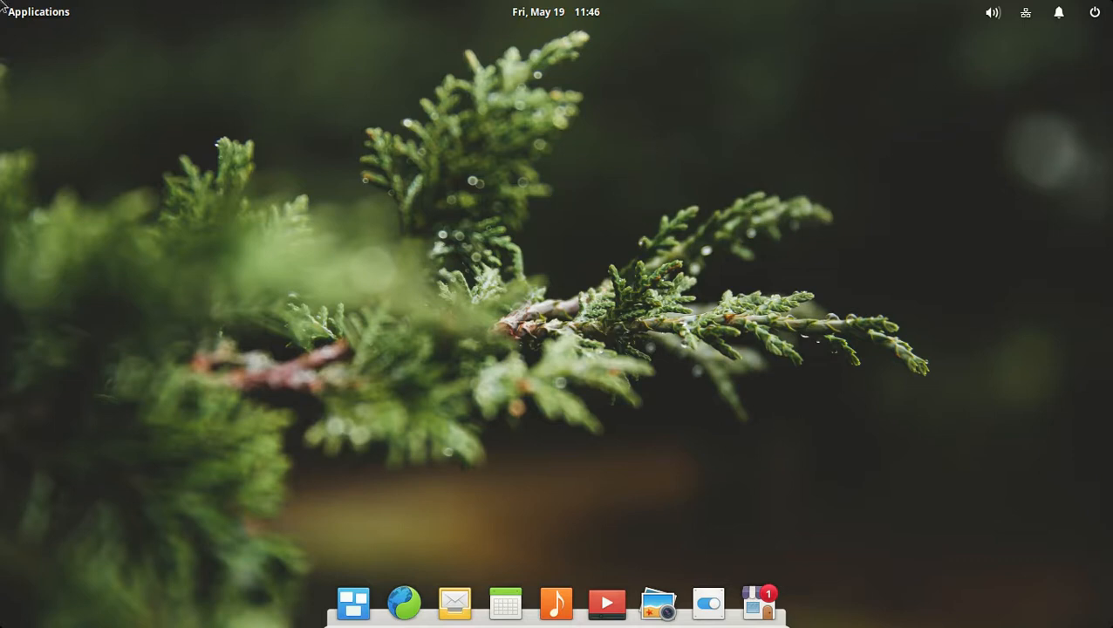
pyautogui.moveTo(543, 244)
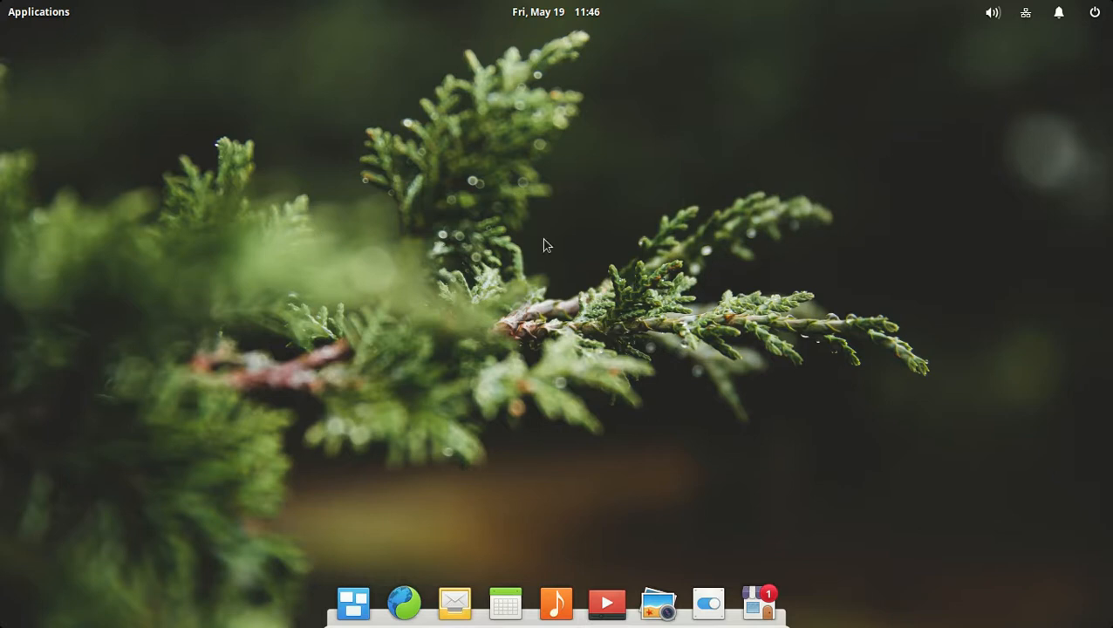
pyautogui.moveTo(906, 267)
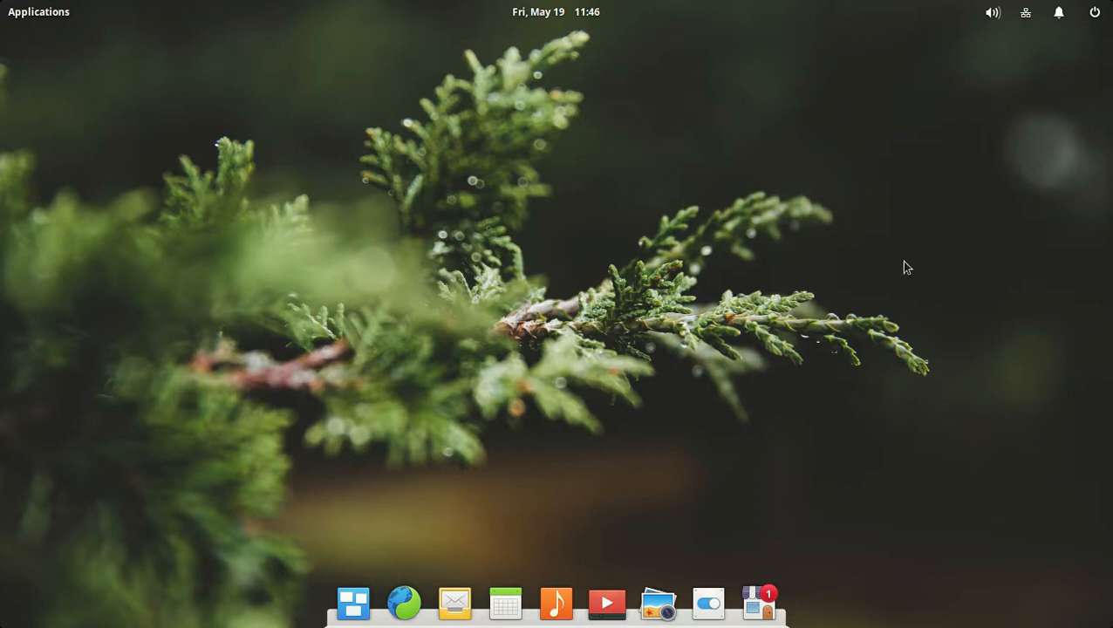
pyautogui.moveTo(733, 10)
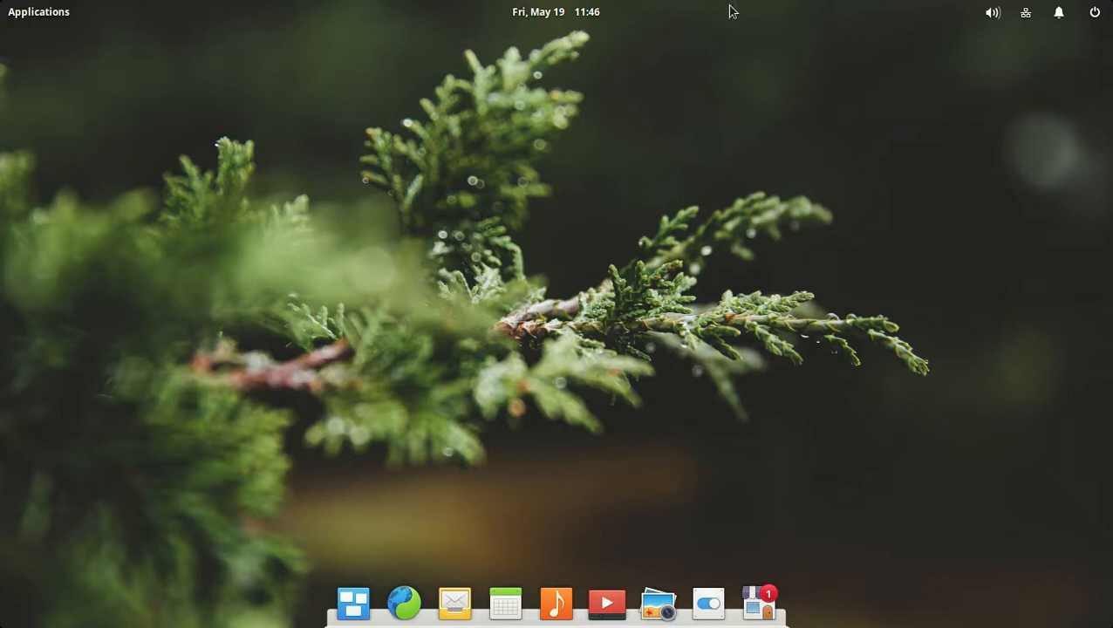
pyautogui.moveTo(743, 8)
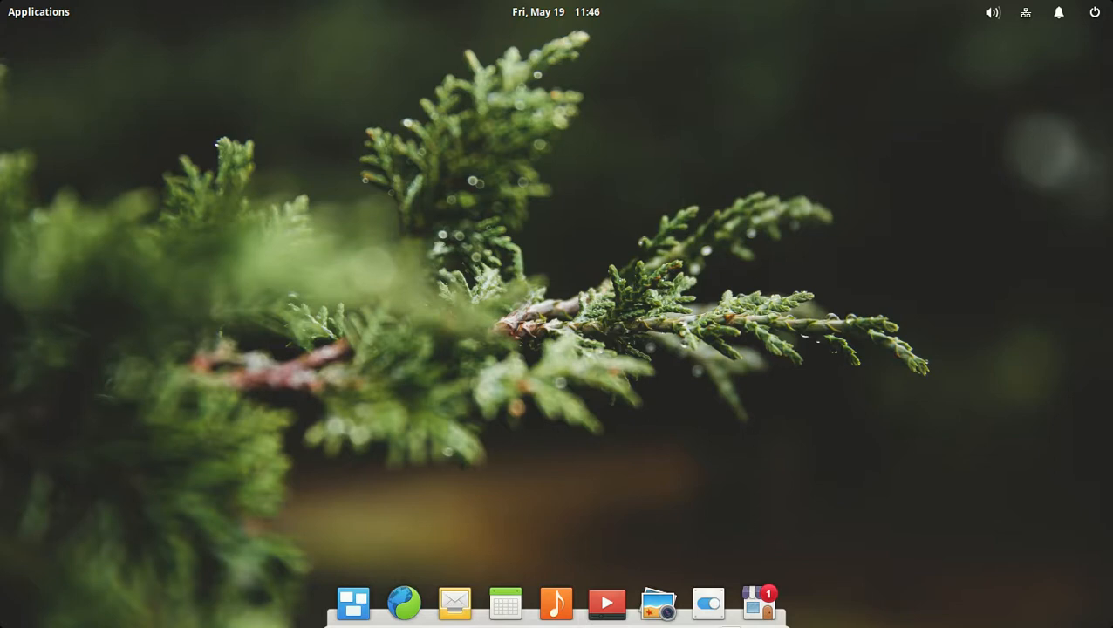
pyautogui.moveTo(780, 68)
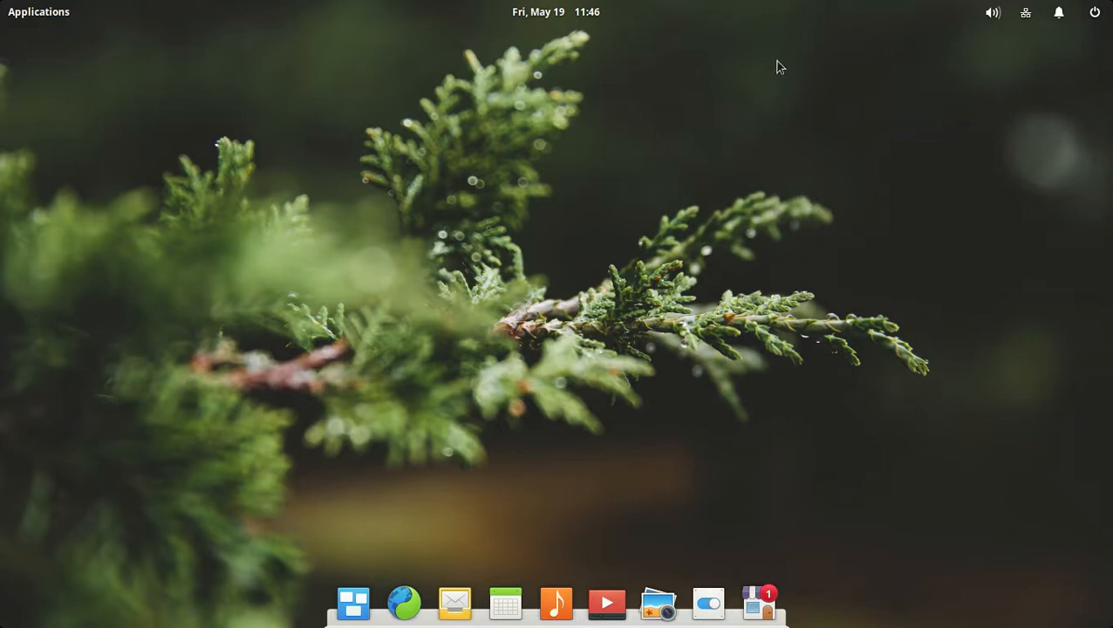
pyautogui.moveTo(840, 303)
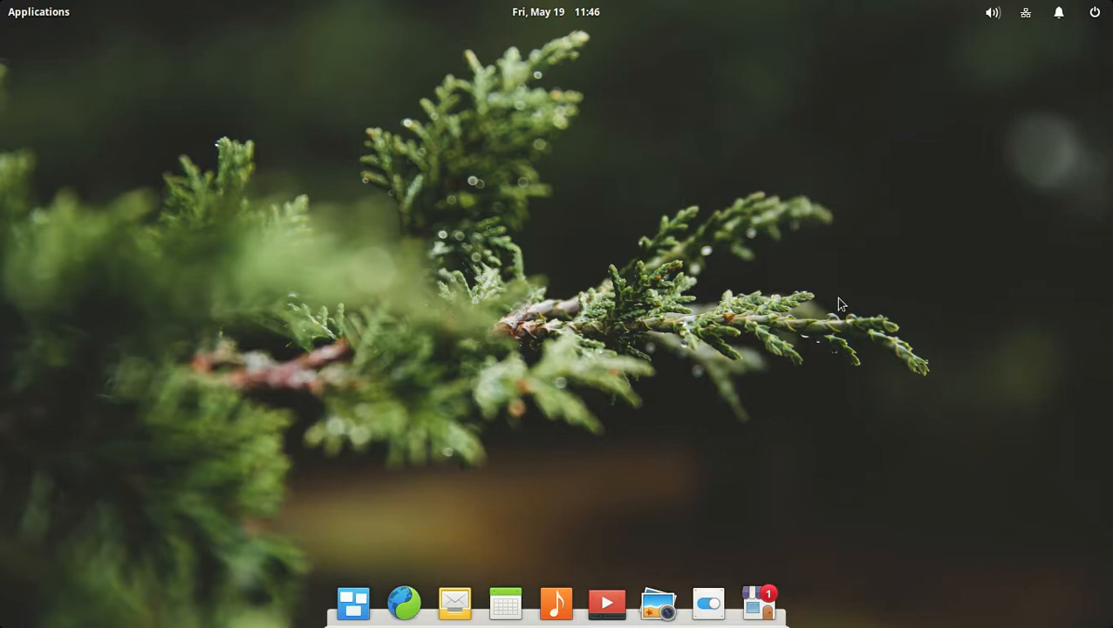
pyautogui.moveTo(1039, 16)
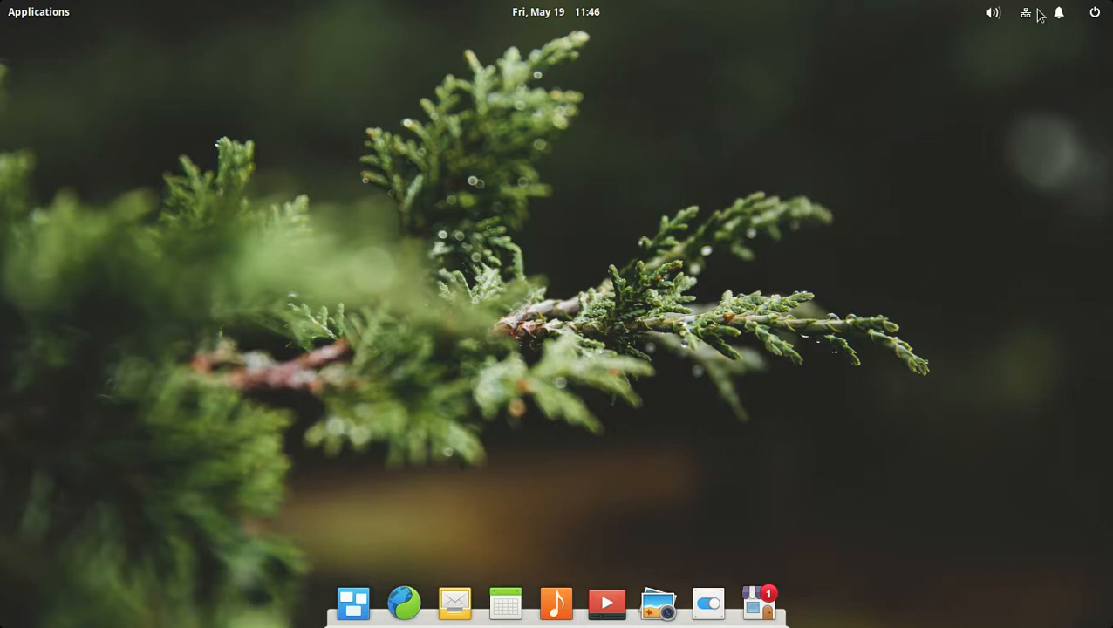
pyautogui.click(1095, 11)
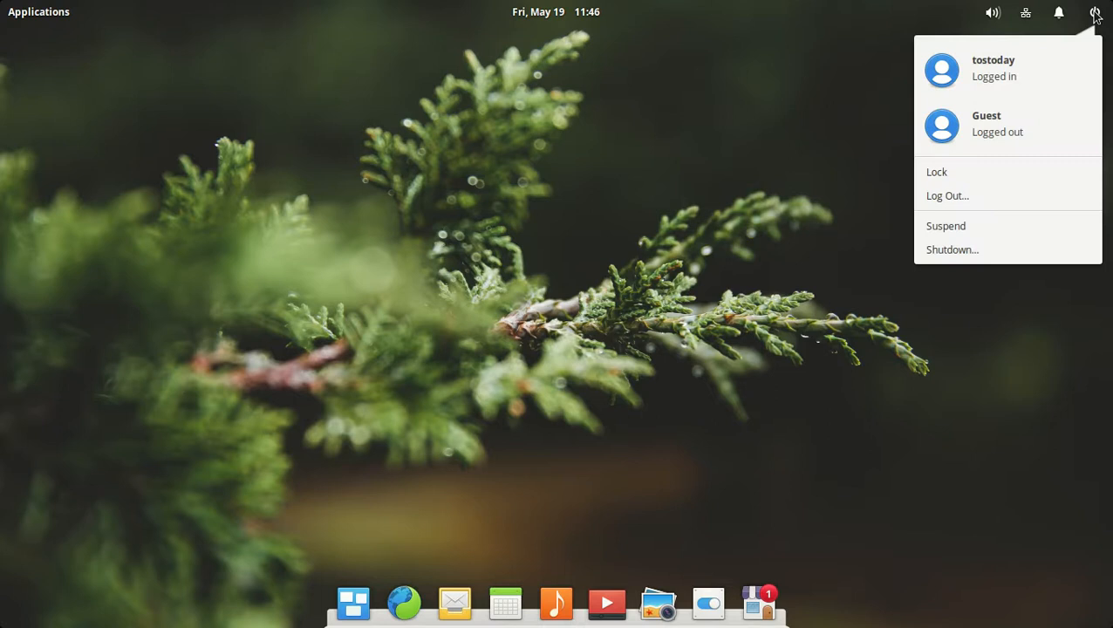
pyautogui.click(1059, 12)
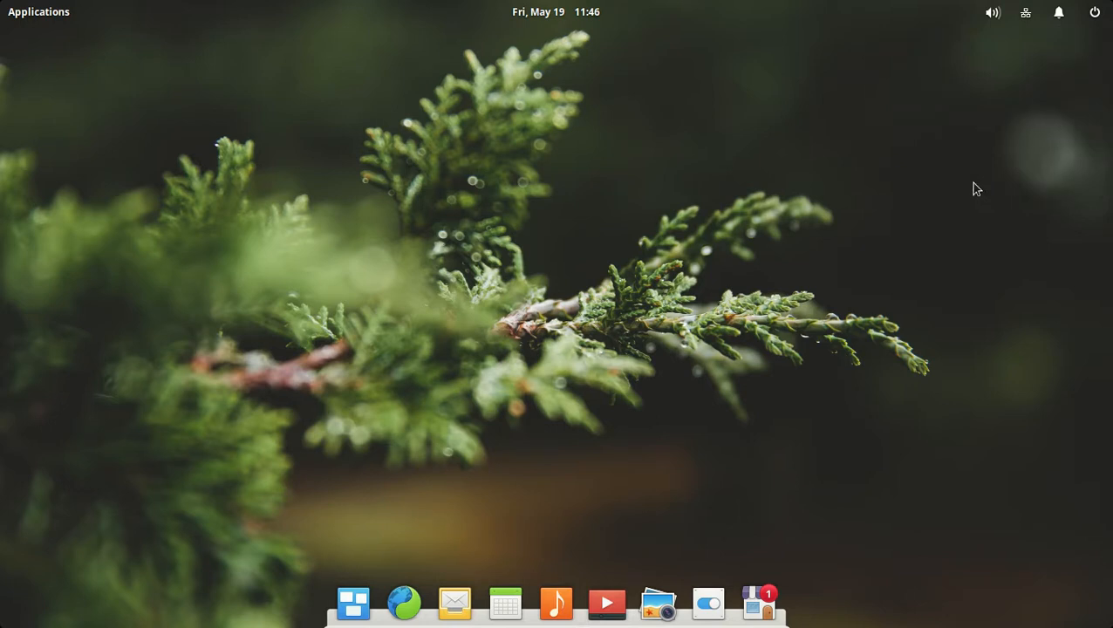
# Switch on Do Not Disturb in the Notifications settings, then close the settings window
pyautogui.click(708, 602)
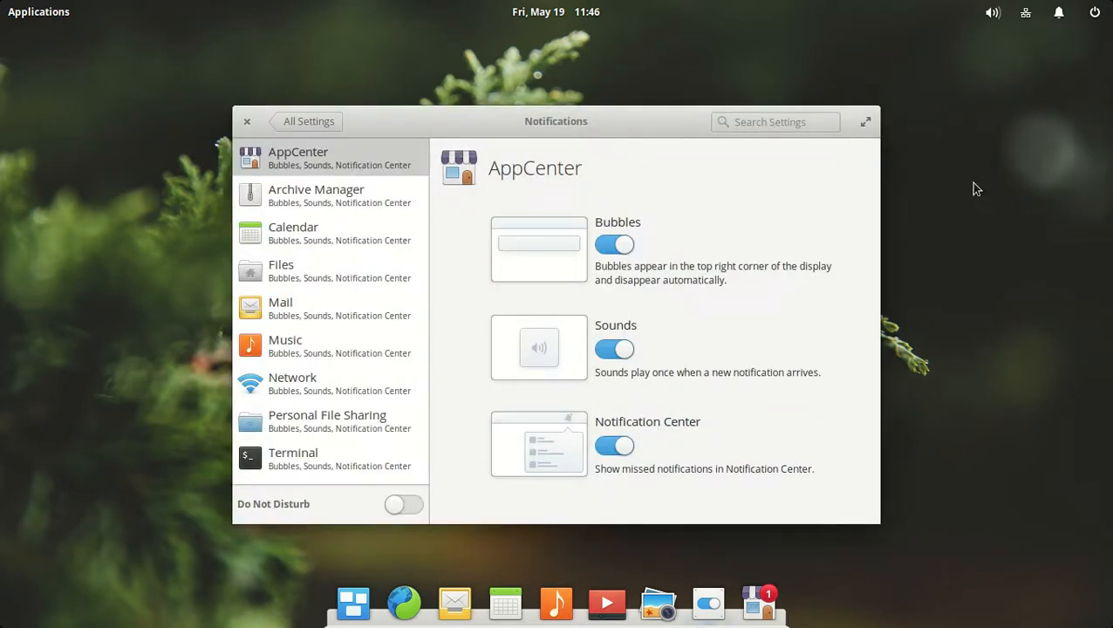
pyautogui.moveTo(816, 286)
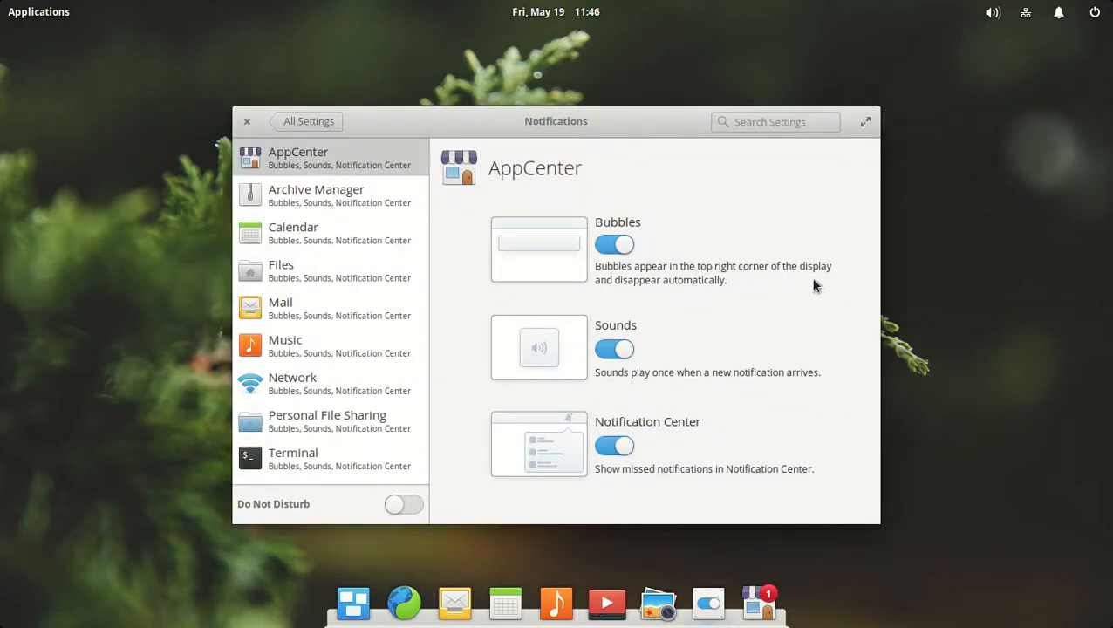
pyautogui.moveTo(843, 282)
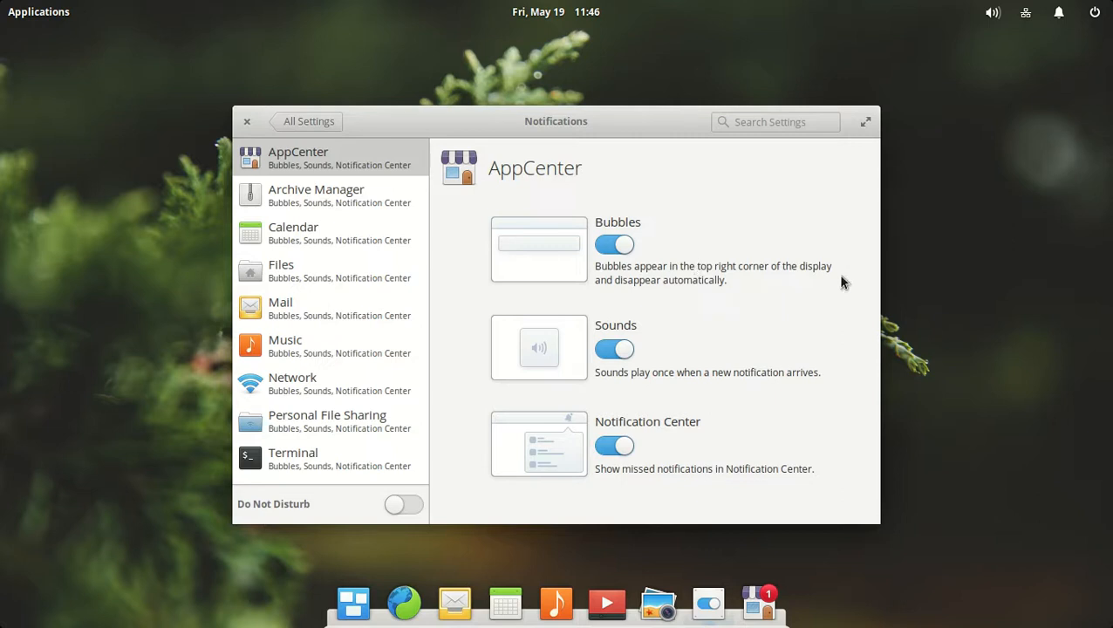
pyautogui.moveTo(652, 440)
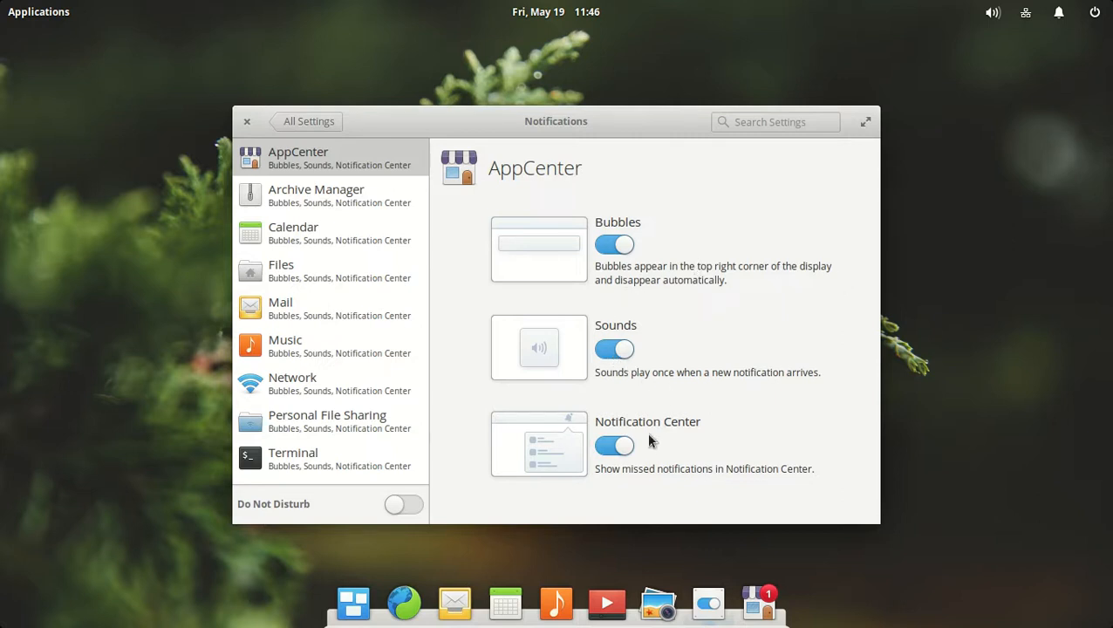
pyautogui.moveTo(658, 261)
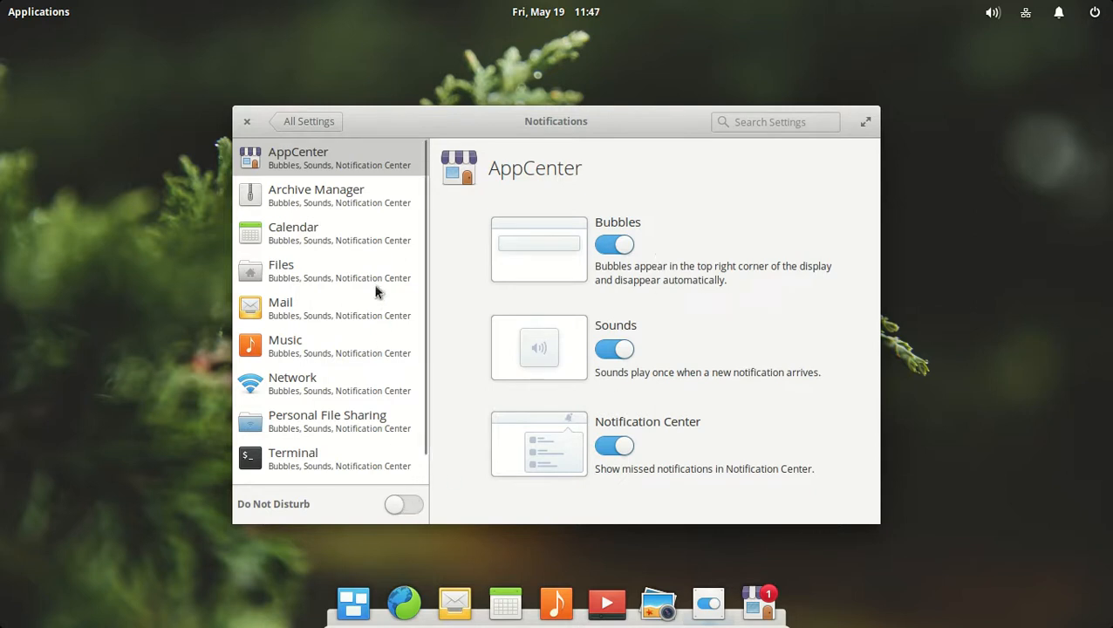
pyautogui.moveTo(309, 121)
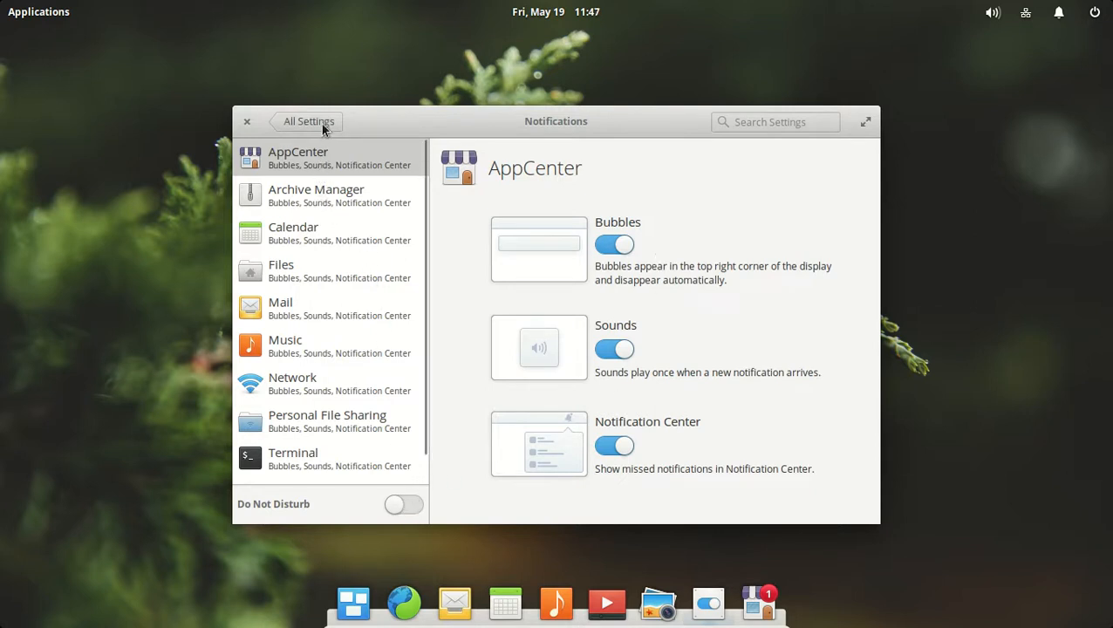
pyautogui.scroll(-3)
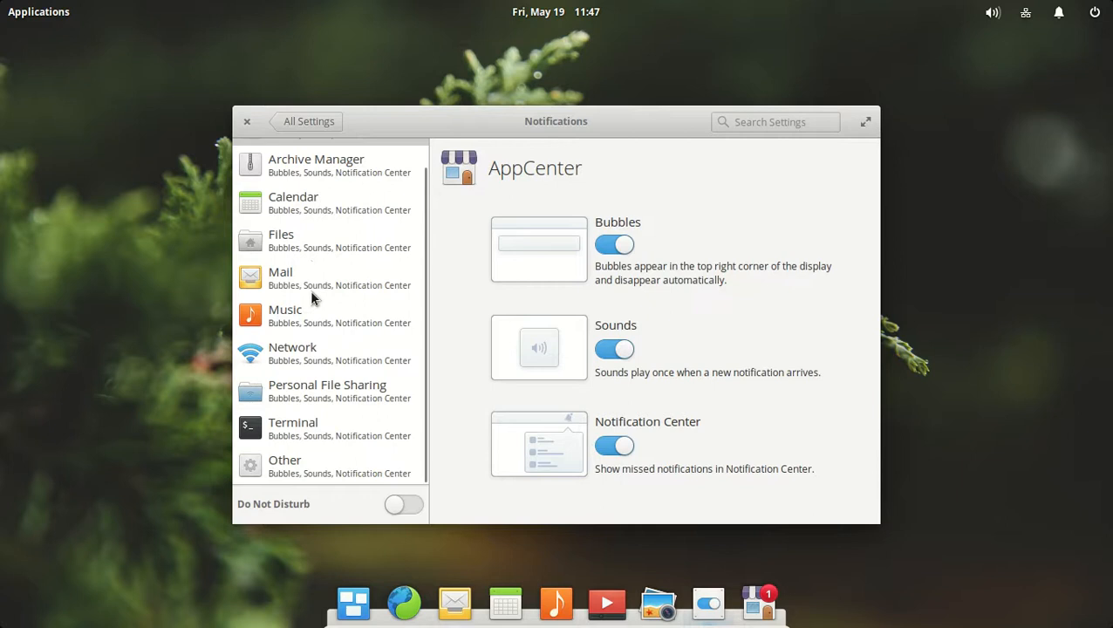
pyautogui.click(404, 505)
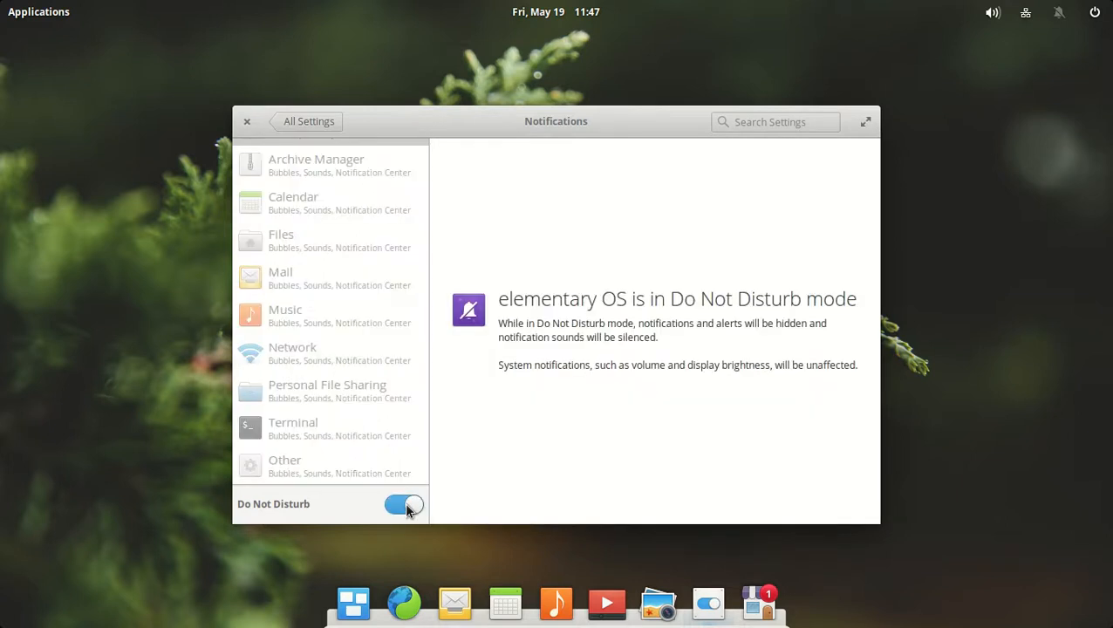
pyautogui.moveTo(844, 475)
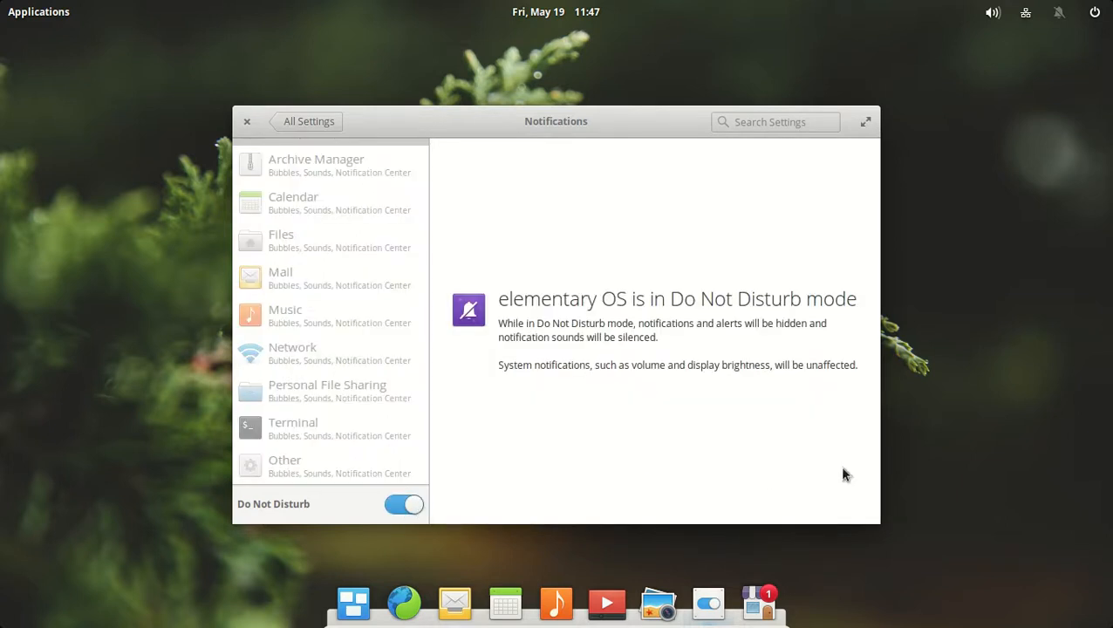
pyautogui.moveTo(617, 324)
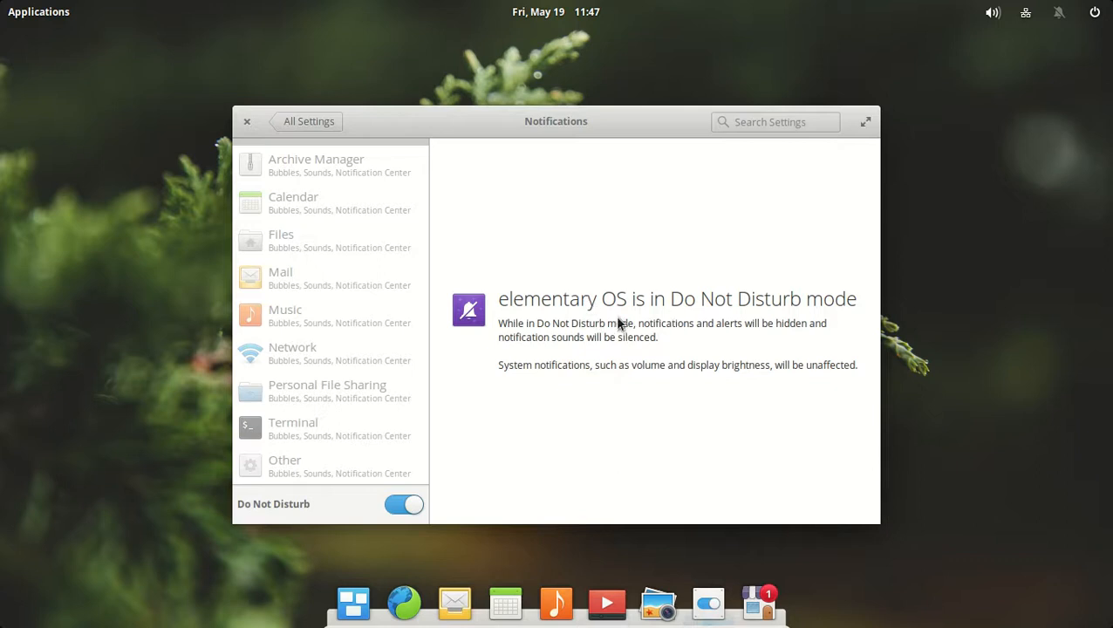
pyautogui.moveTo(550, 380)
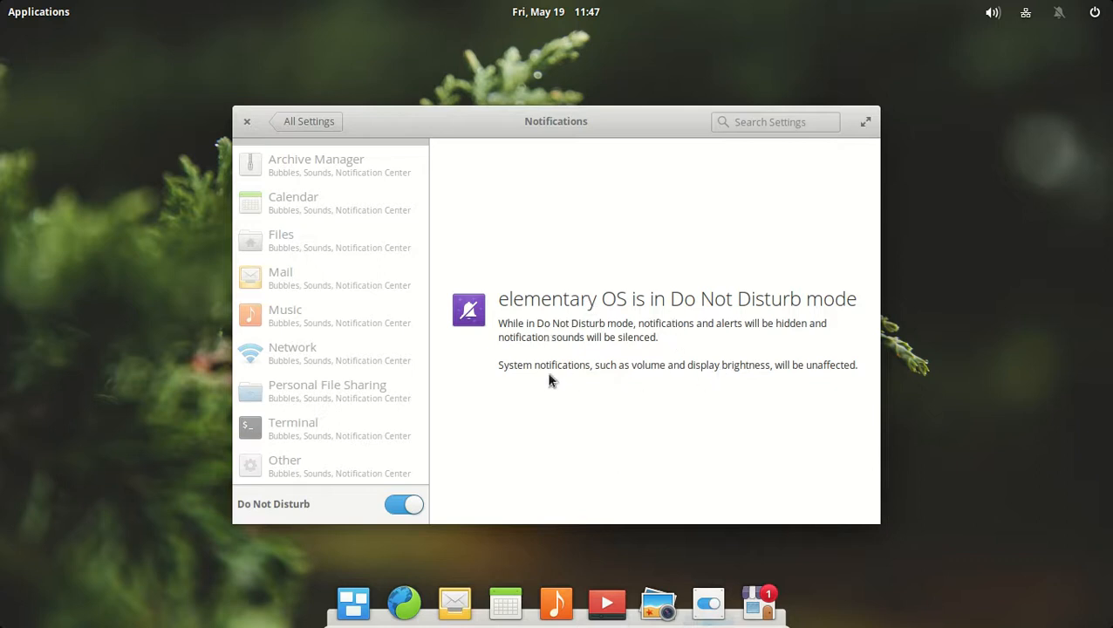
pyautogui.moveTo(743, 379)
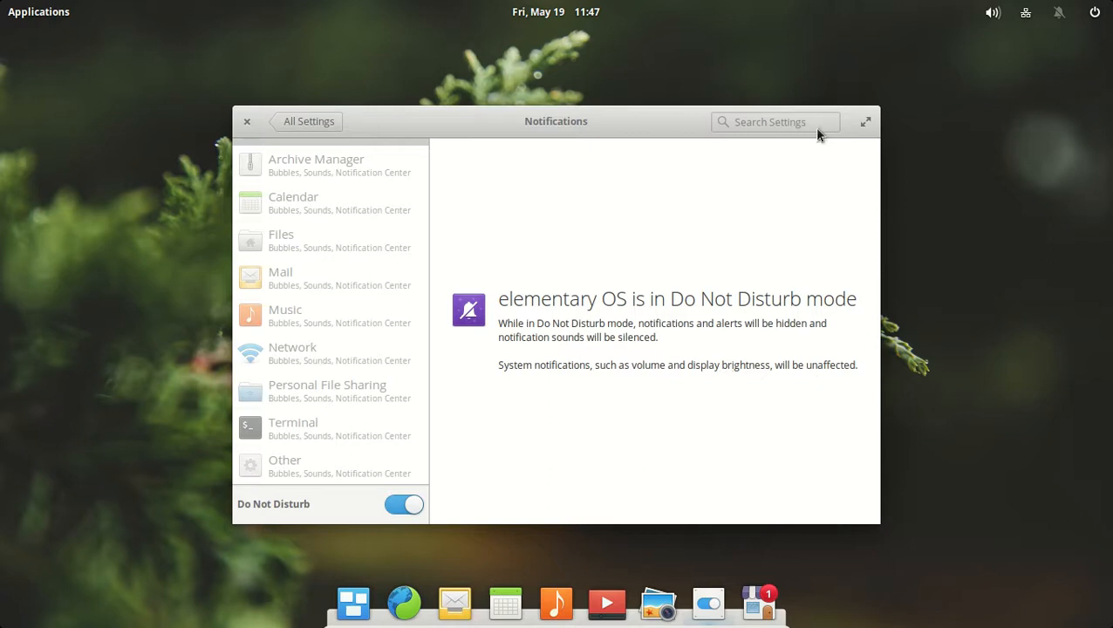
pyautogui.moveTo(707, 128)
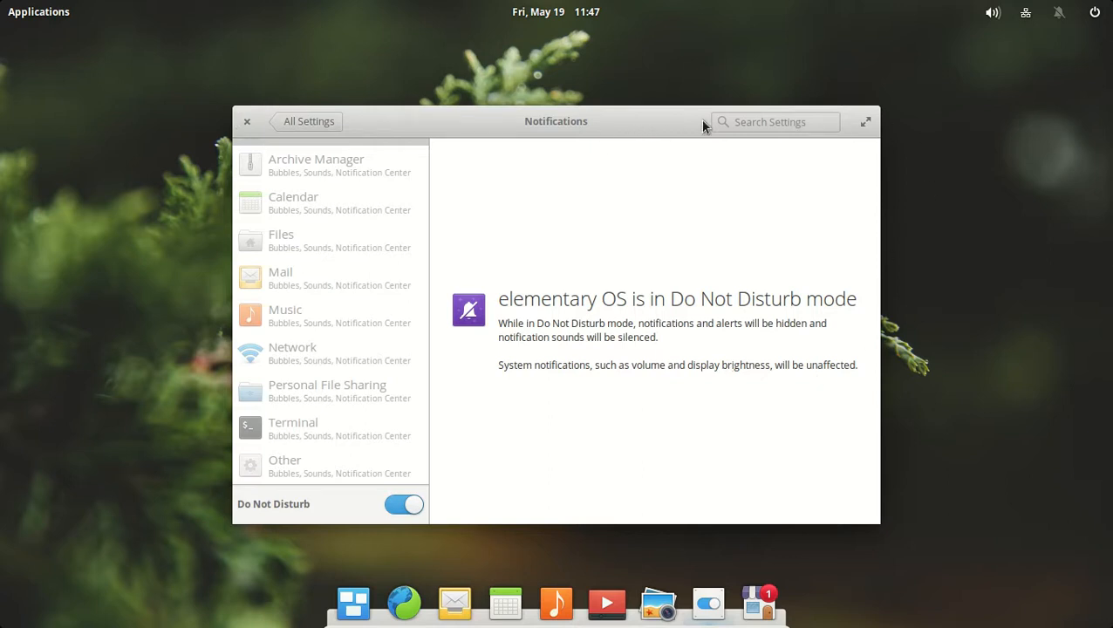
pyautogui.click(246, 122)
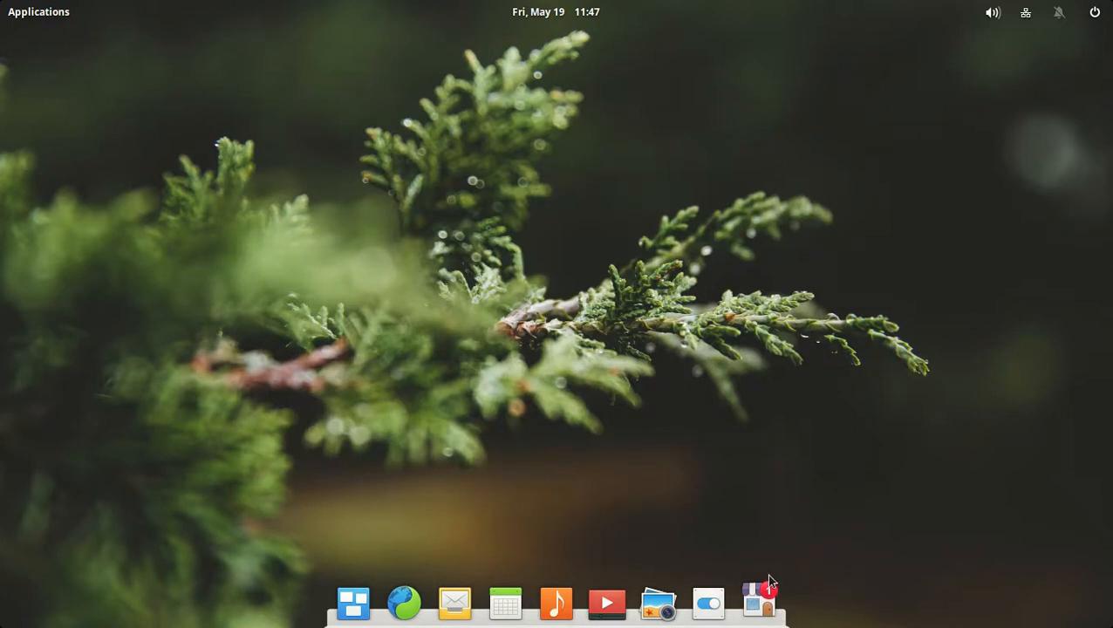
pyautogui.moveTo(890, 346)
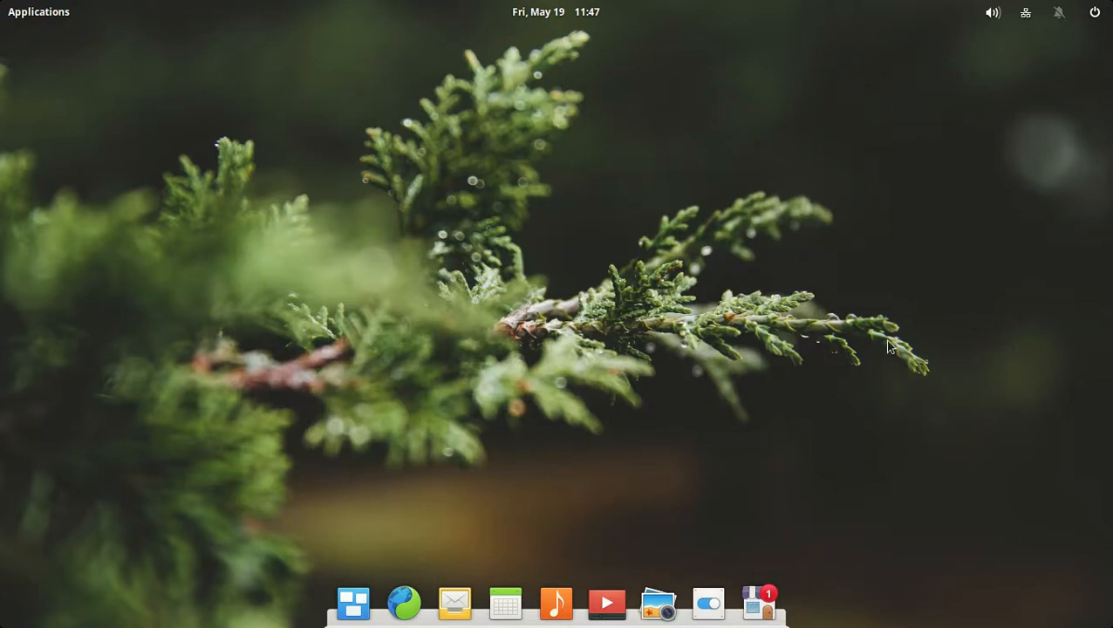
# Launch AppCenter maximized and browse its home page: Hourglass, recently updated apps, categories
pyautogui.click(759, 603)
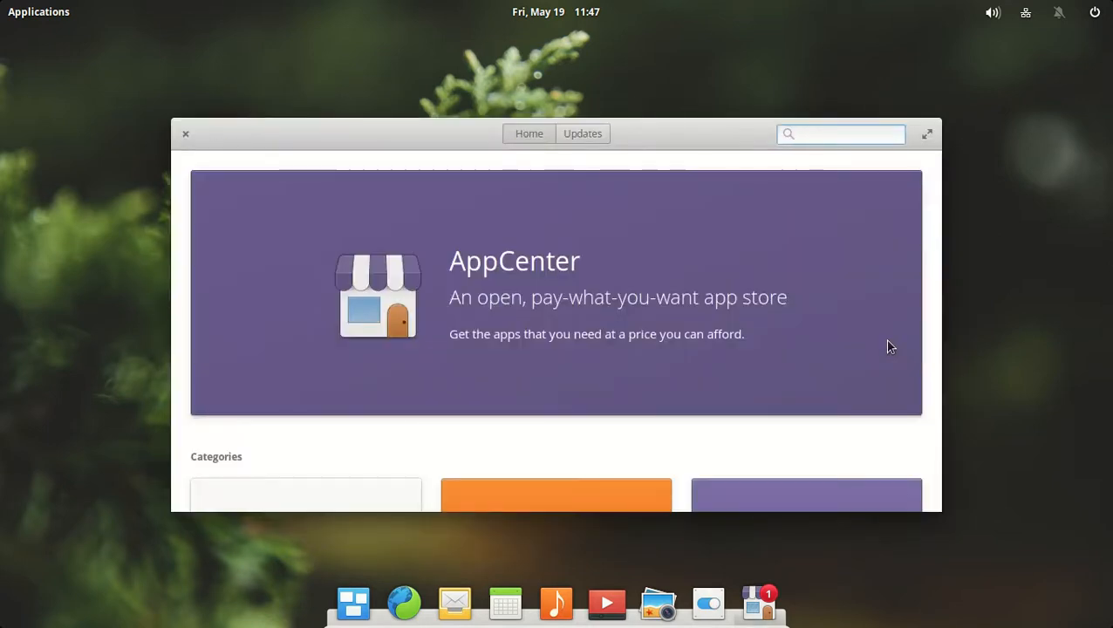
pyautogui.click(840, 134)
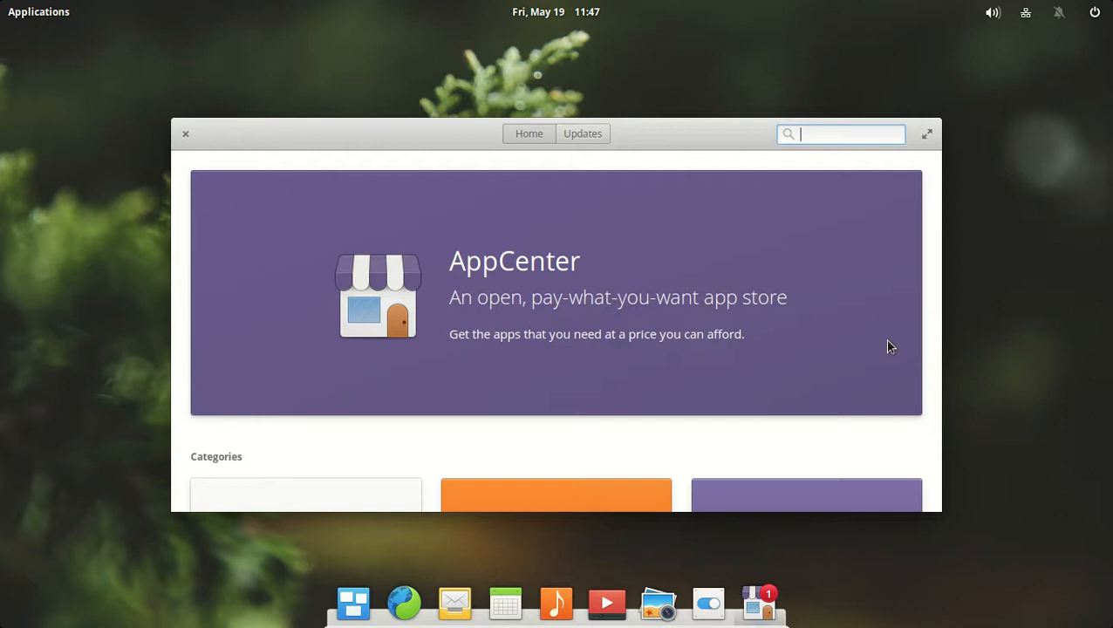
pyautogui.moveTo(905, 277)
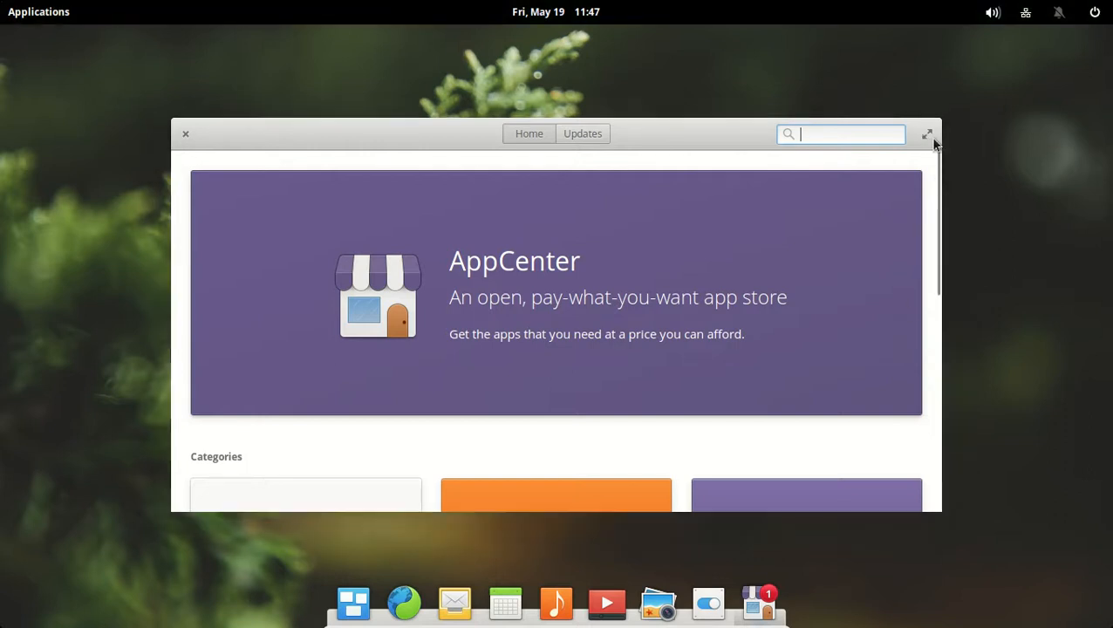
pyautogui.click(927, 134)
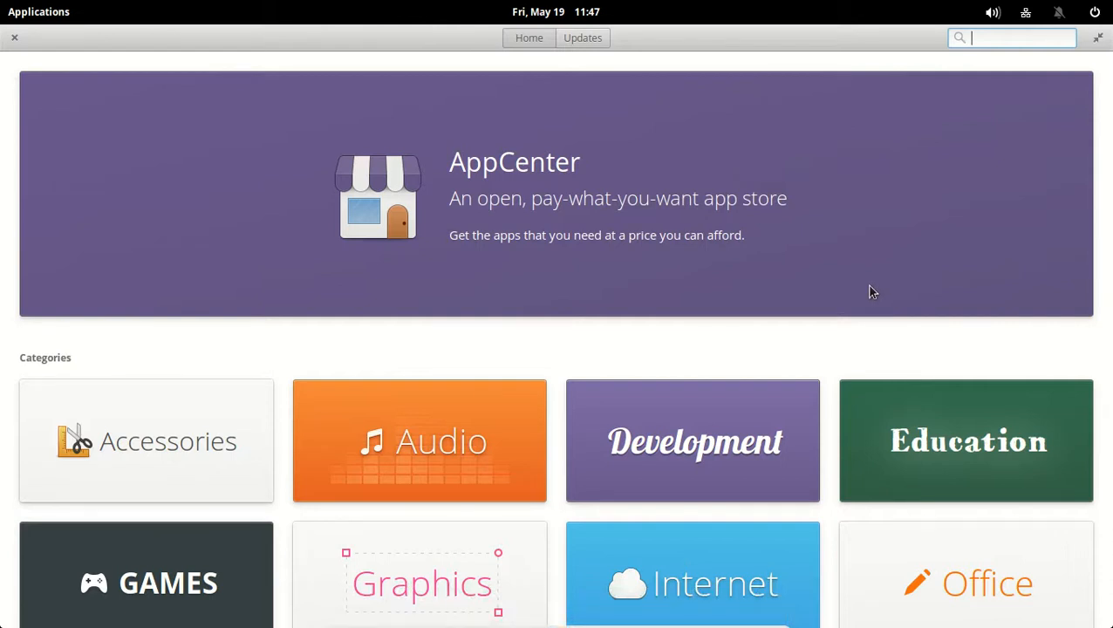
pyautogui.scroll(-3)
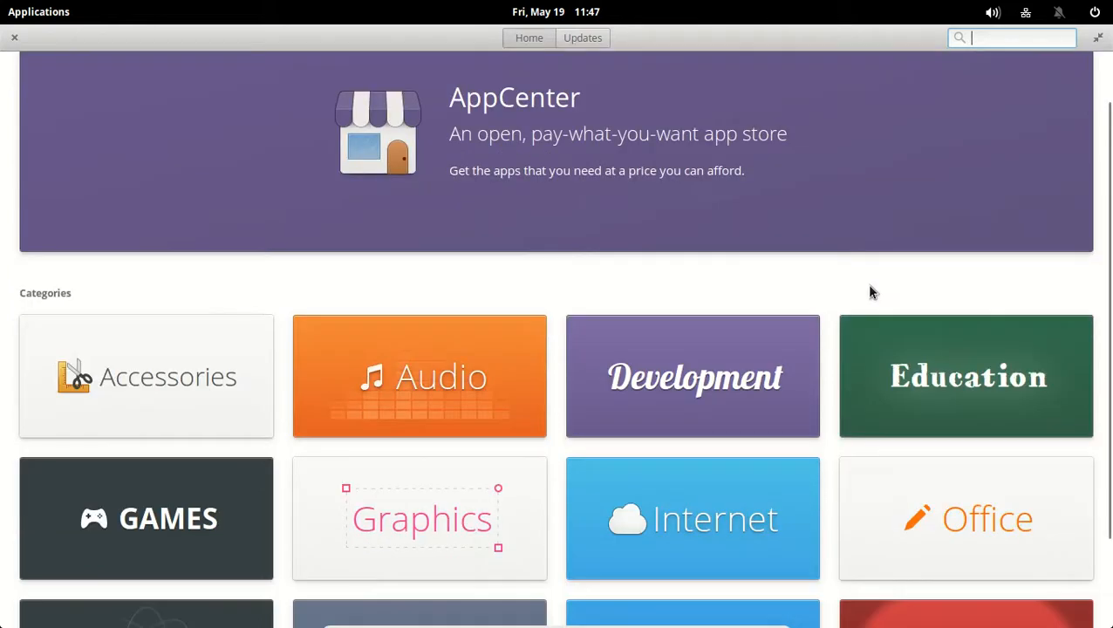
pyautogui.scroll(-3)
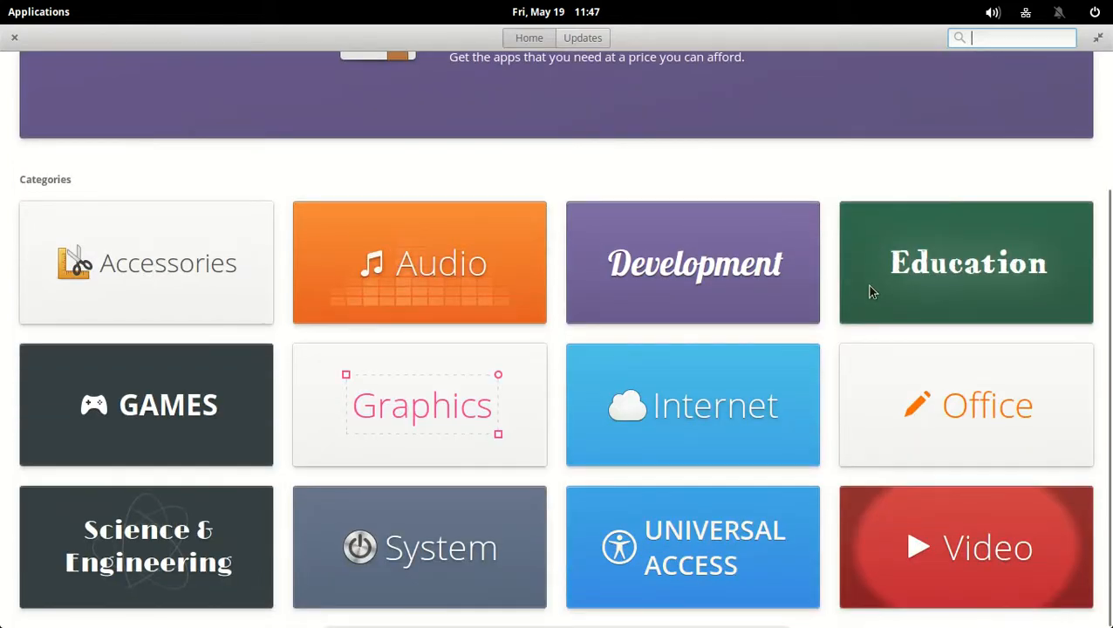
pyautogui.scroll(3)
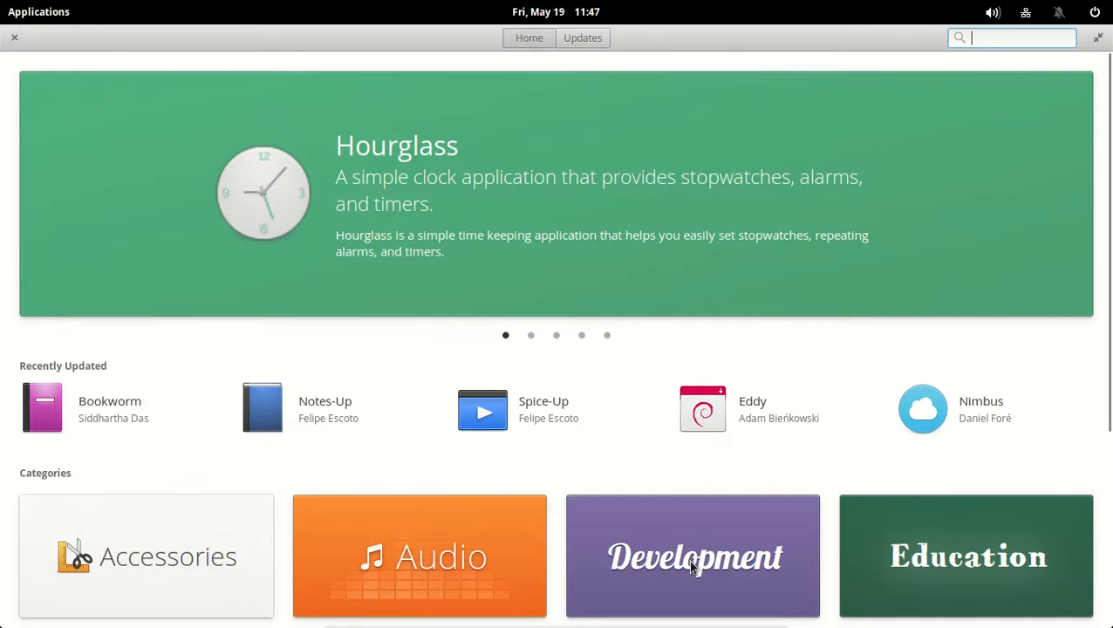
# Find Clementine 1.2.3 in AppCenter's Audio category and start its free download
pyautogui.click(419, 556)
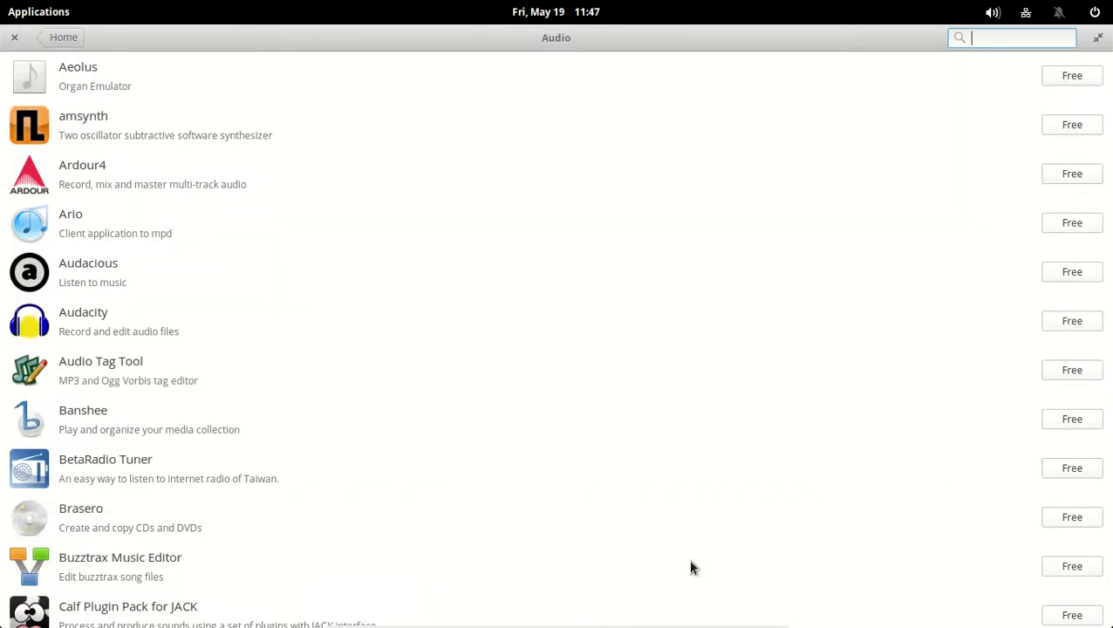
pyautogui.moveTo(1082, 116)
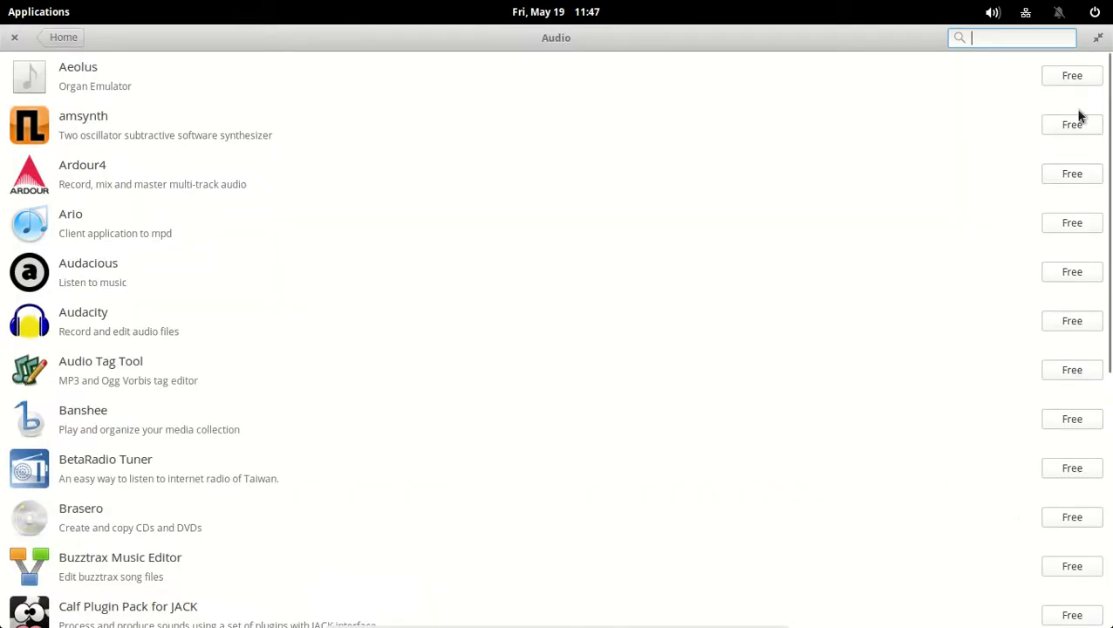
pyautogui.scroll(-3)
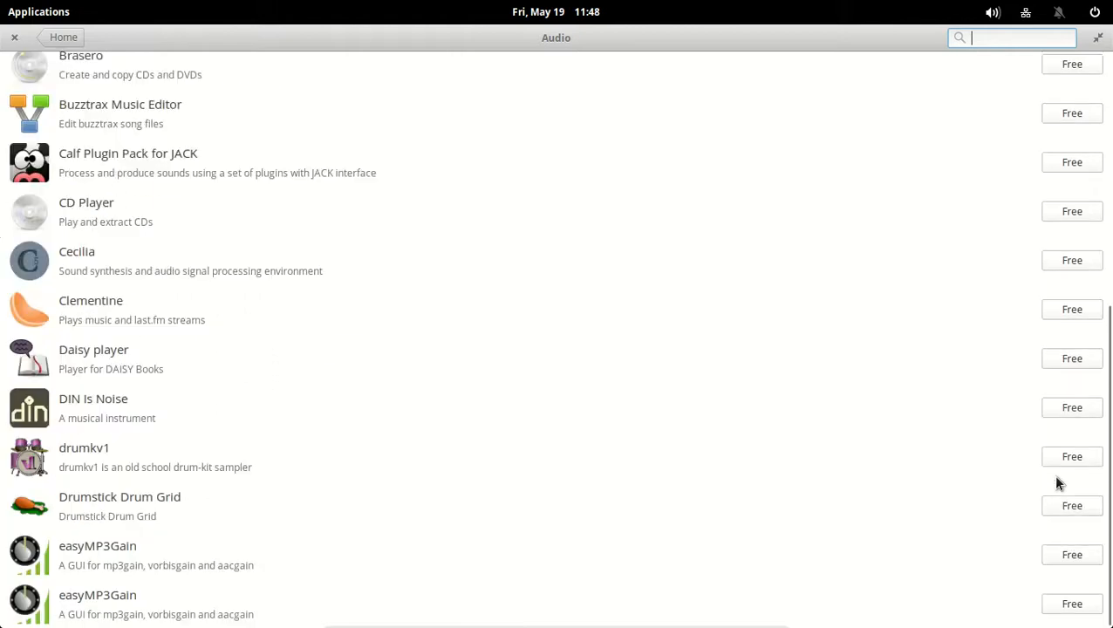
pyautogui.scroll(3)
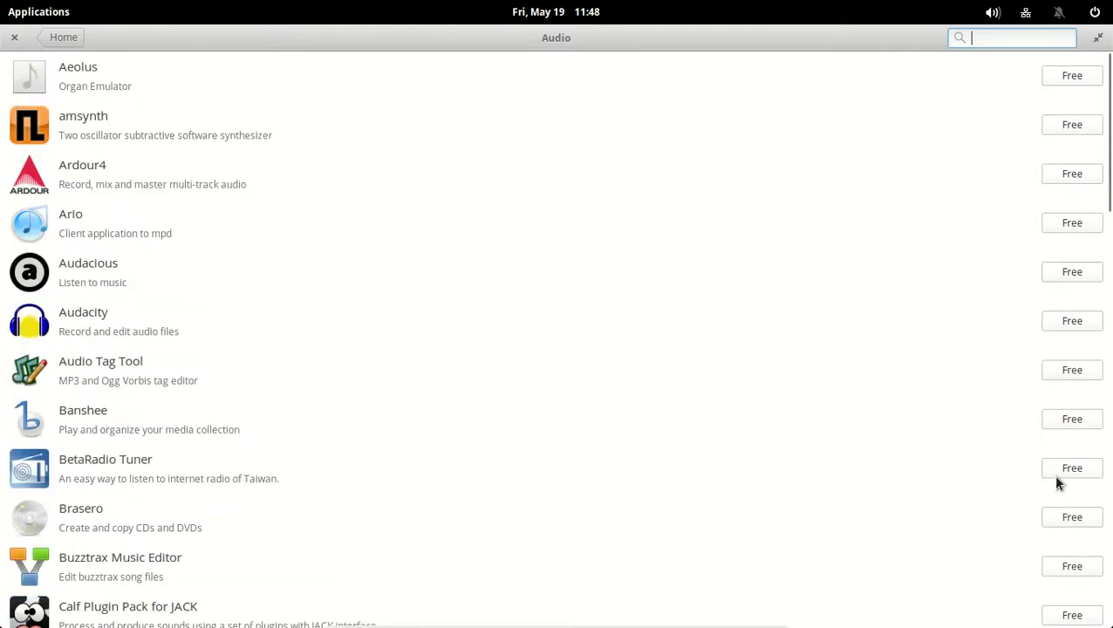
pyautogui.moveTo(676, 378)
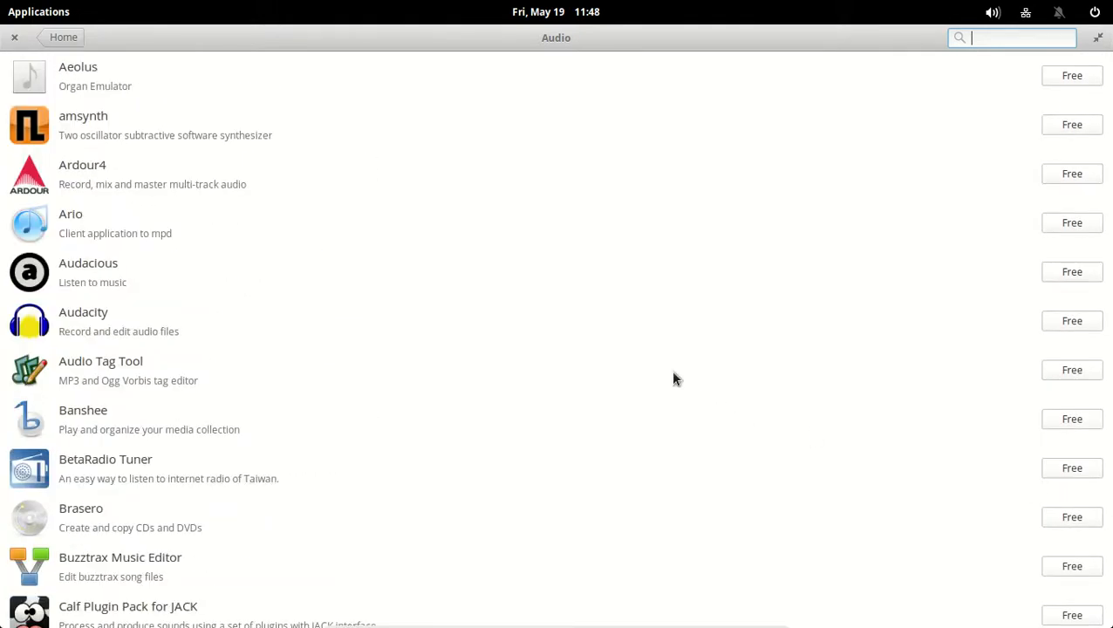
pyautogui.scroll(-3)
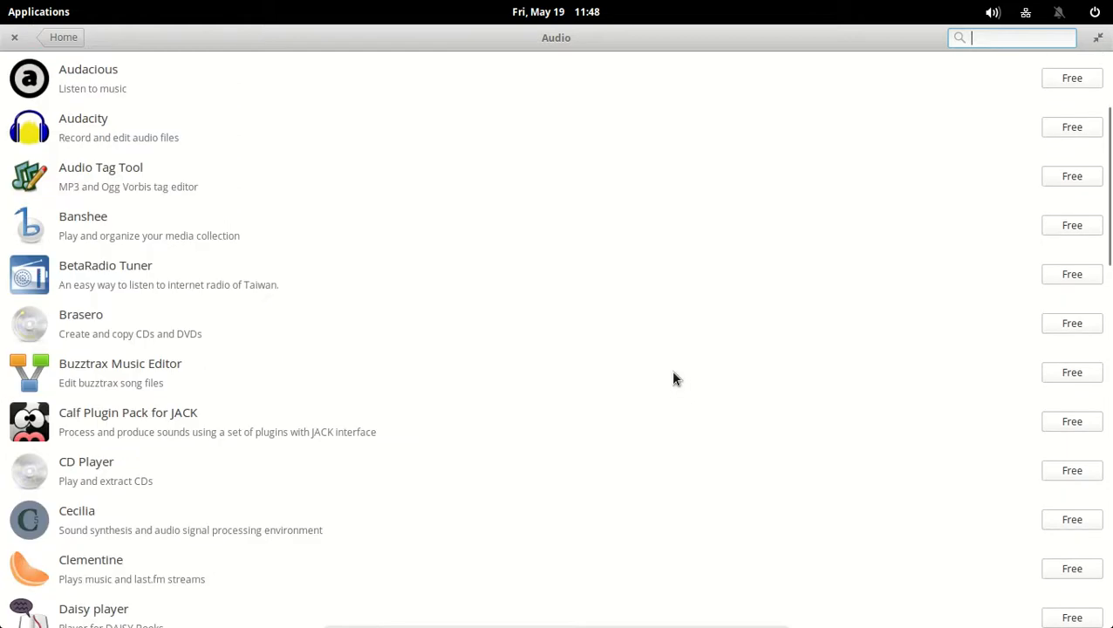
pyautogui.click(90, 559)
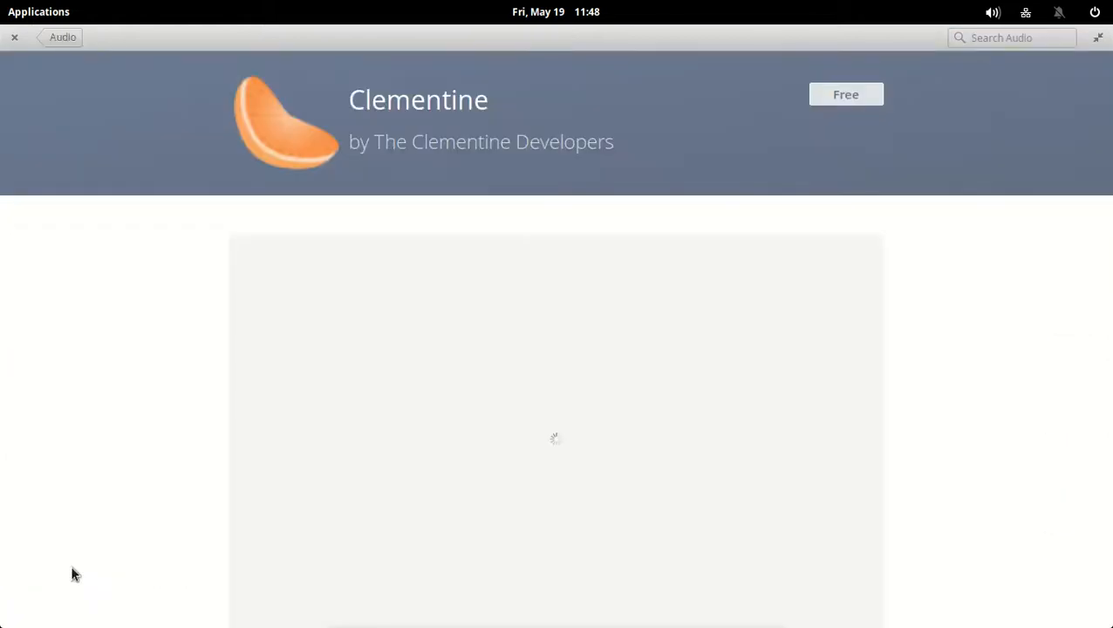
pyautogui.moveTo(847, 276)
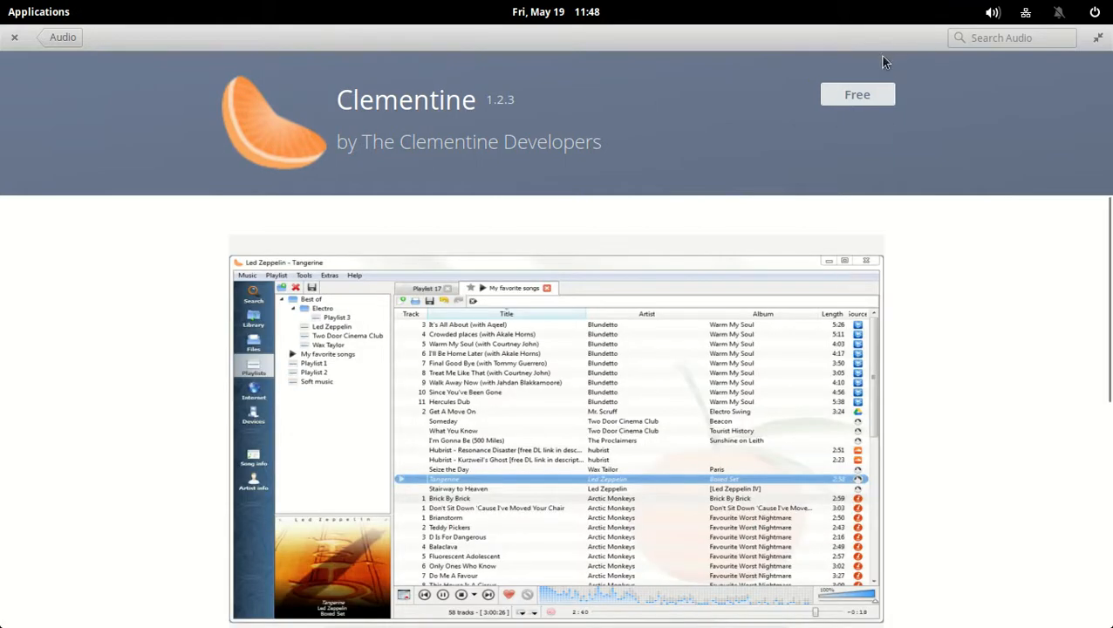
pyautogui.click(857, 94)
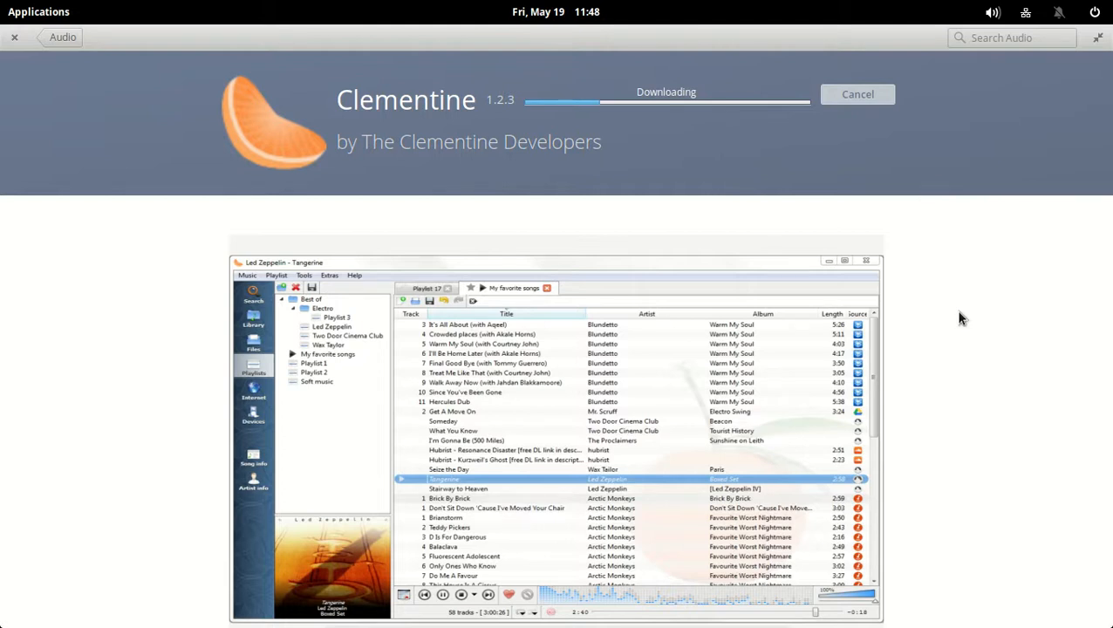
pyautogui.moveTo(1102, 40)
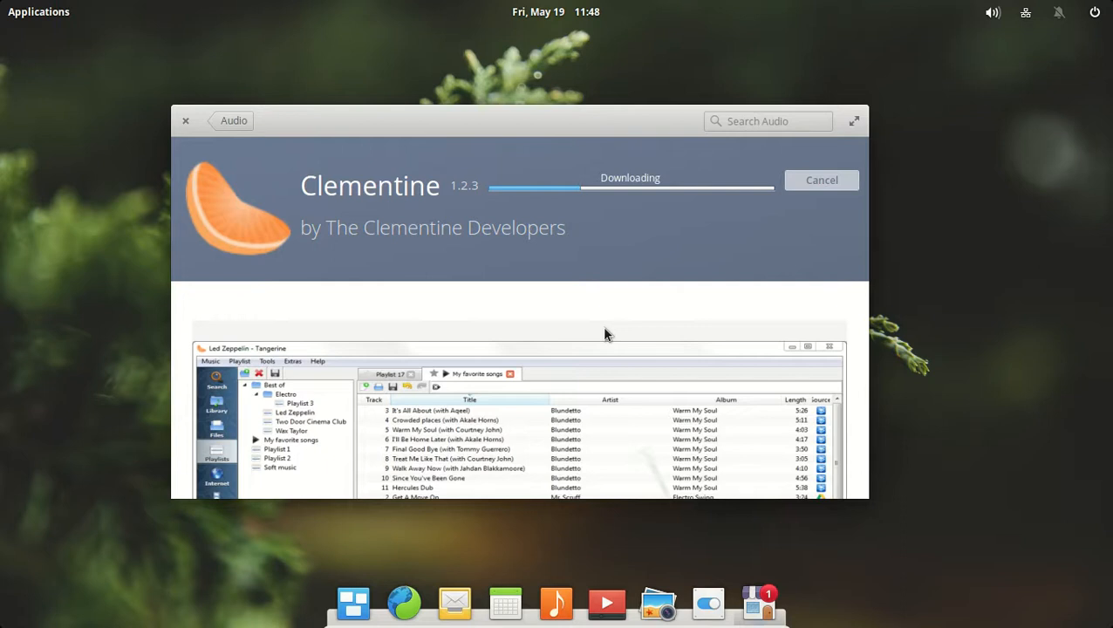
pyautogui.moveTo(535, 144)
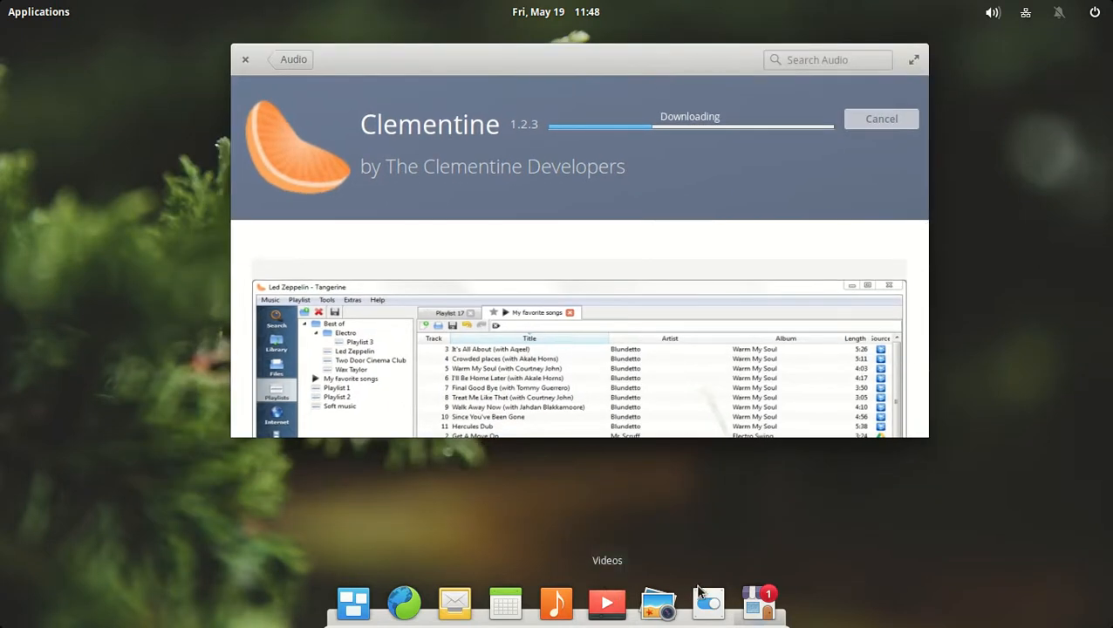
pyautogui.moveTo(709, 602)
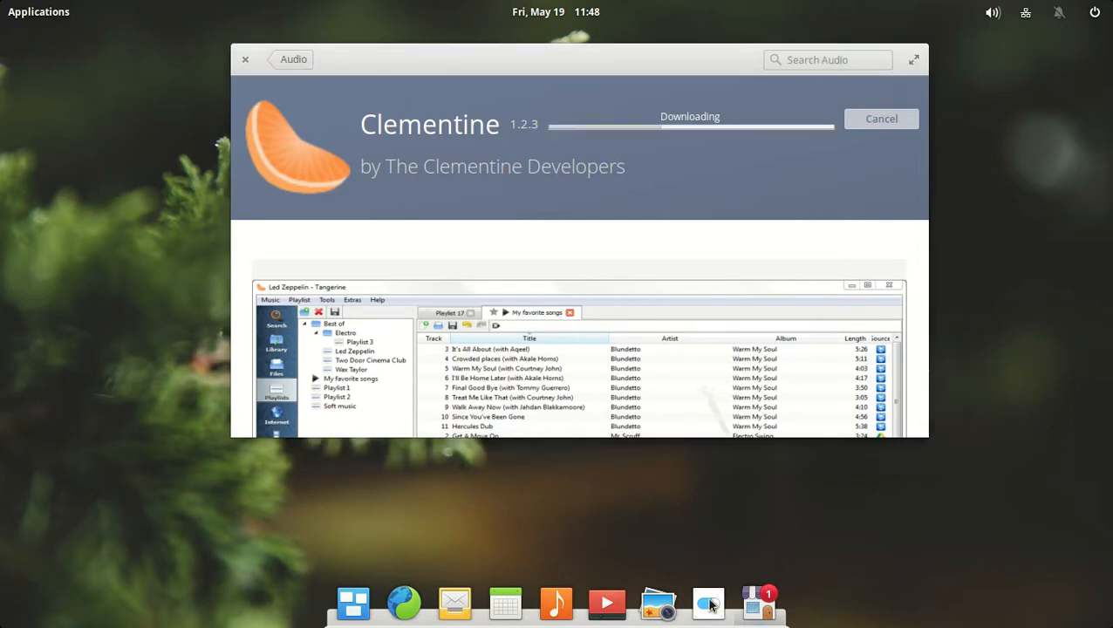
# Open System Settings from the dock and go to Security & Privacy
pyautogui.click(707, 603)
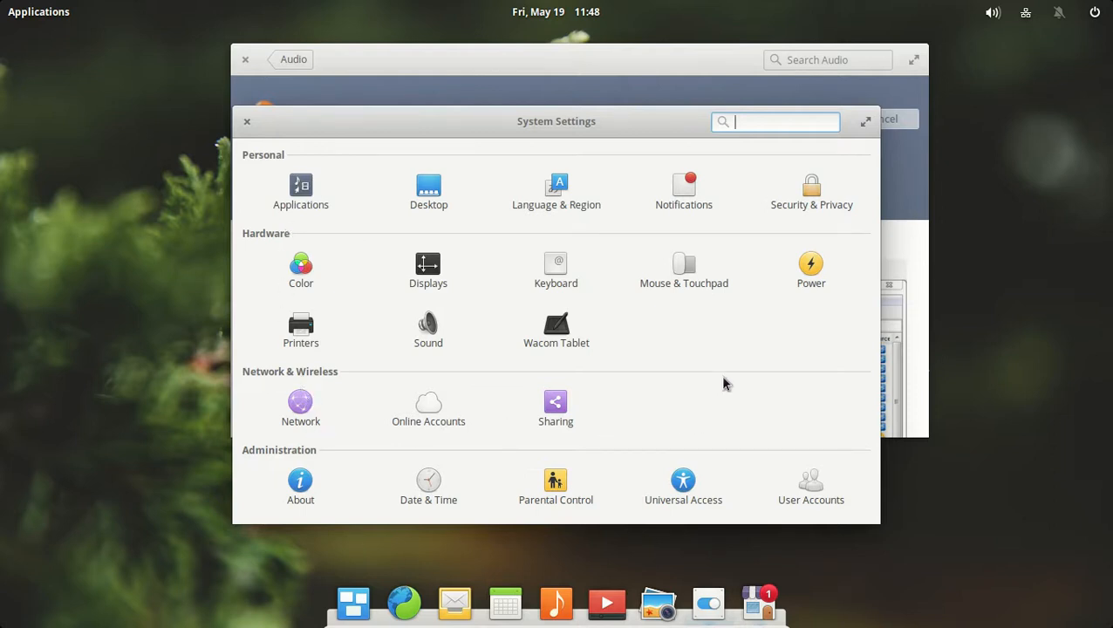
pyautogui.moveTo(803, 233)
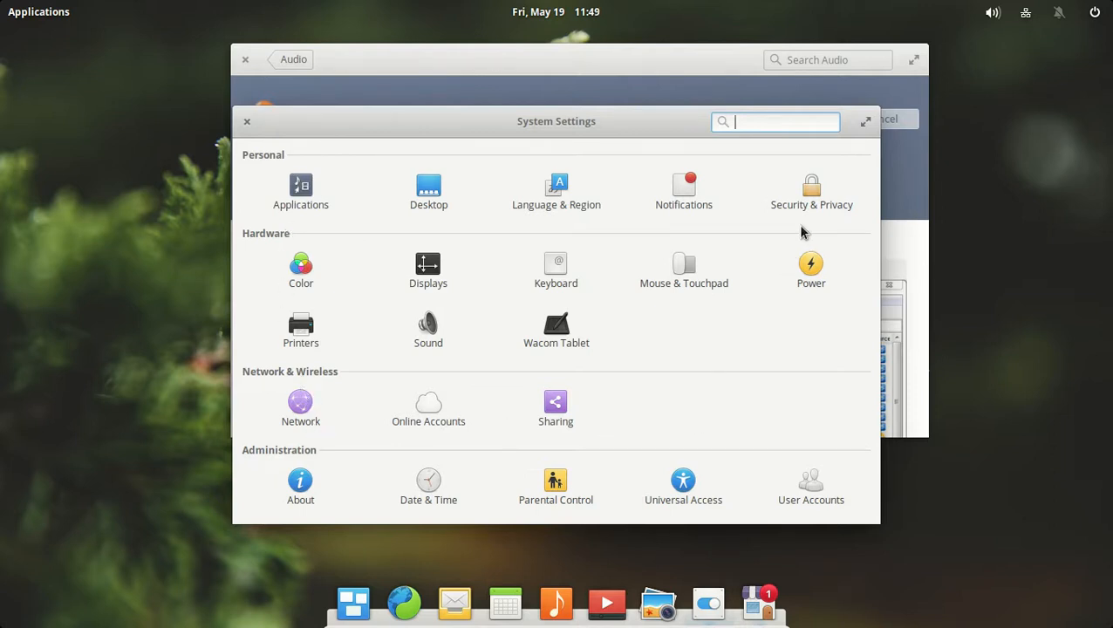
pyautogui.moveTo(814, 190)
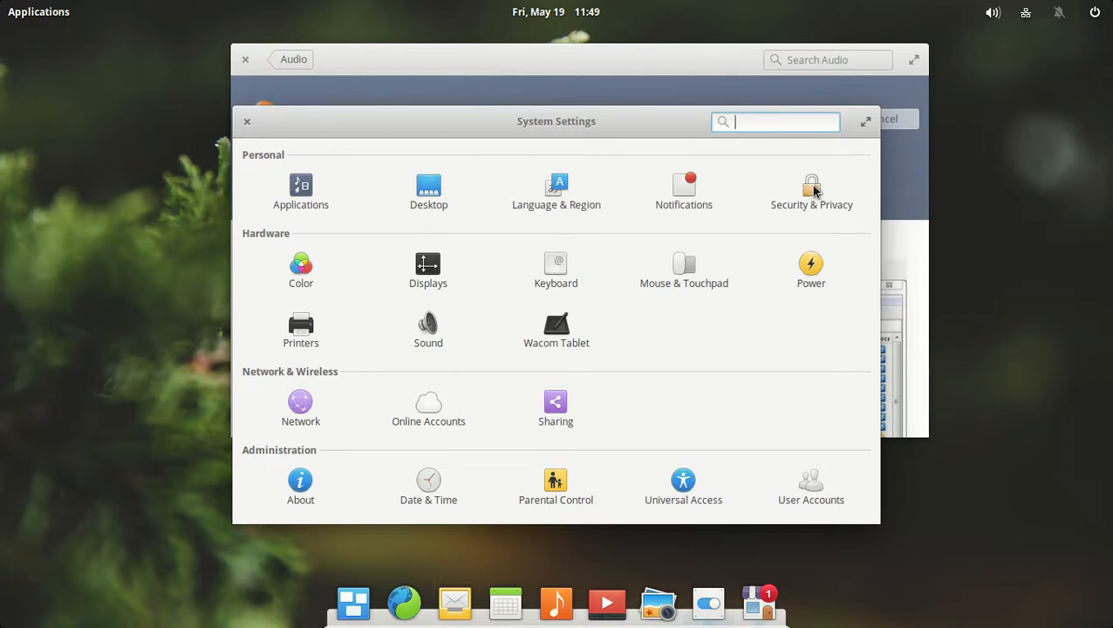
pyautogui.click(811, 186)
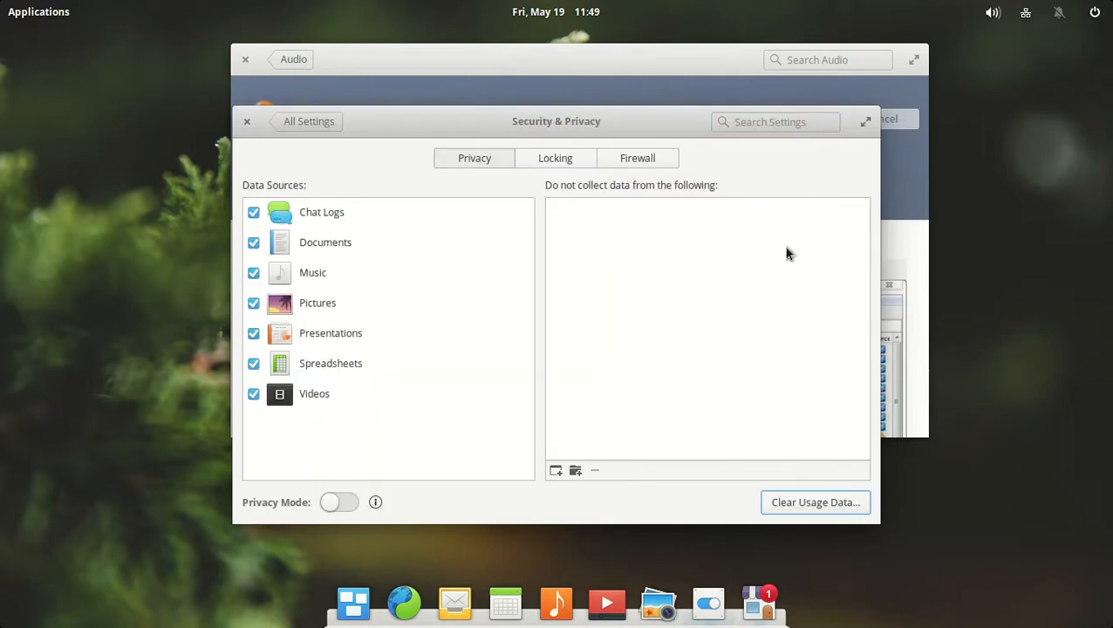
pyautogui.moveTo(584, 276)
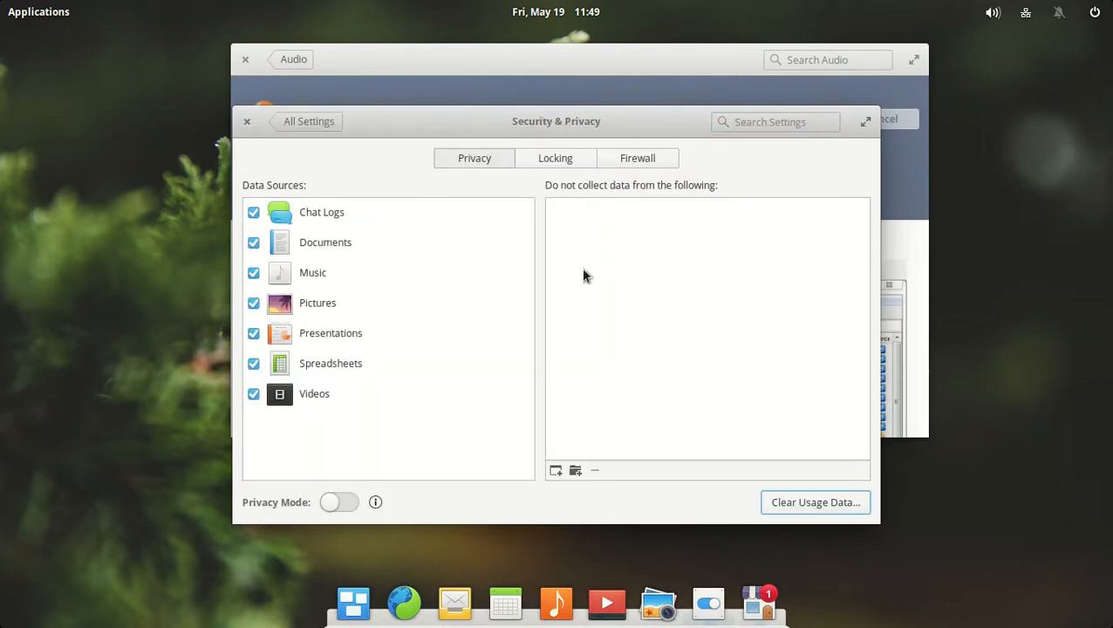
pyautogui.moveTo(649, 217)
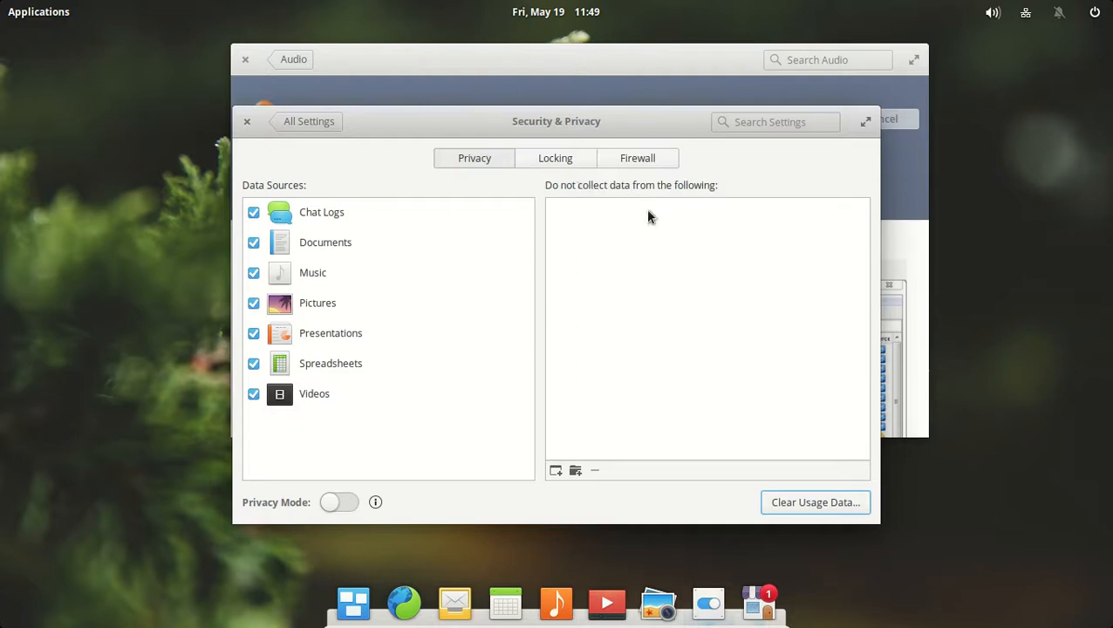
pyautogui.moveTo(293, 190)
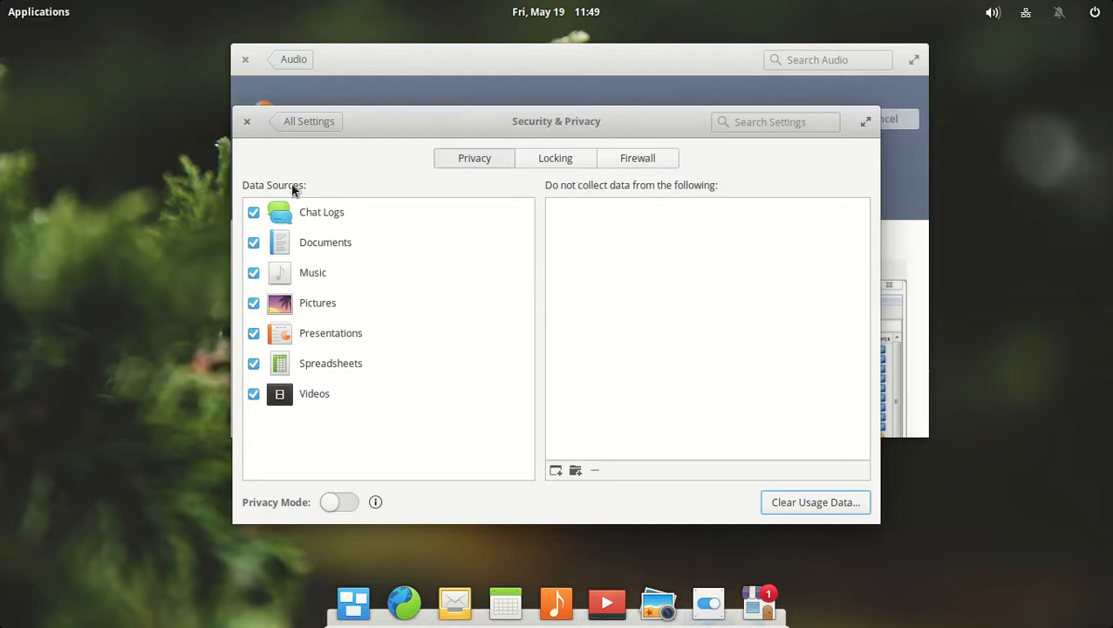
# Switch on the Privacy Mode toggle on the Privacy tab
pyautogui.click(338, 502)
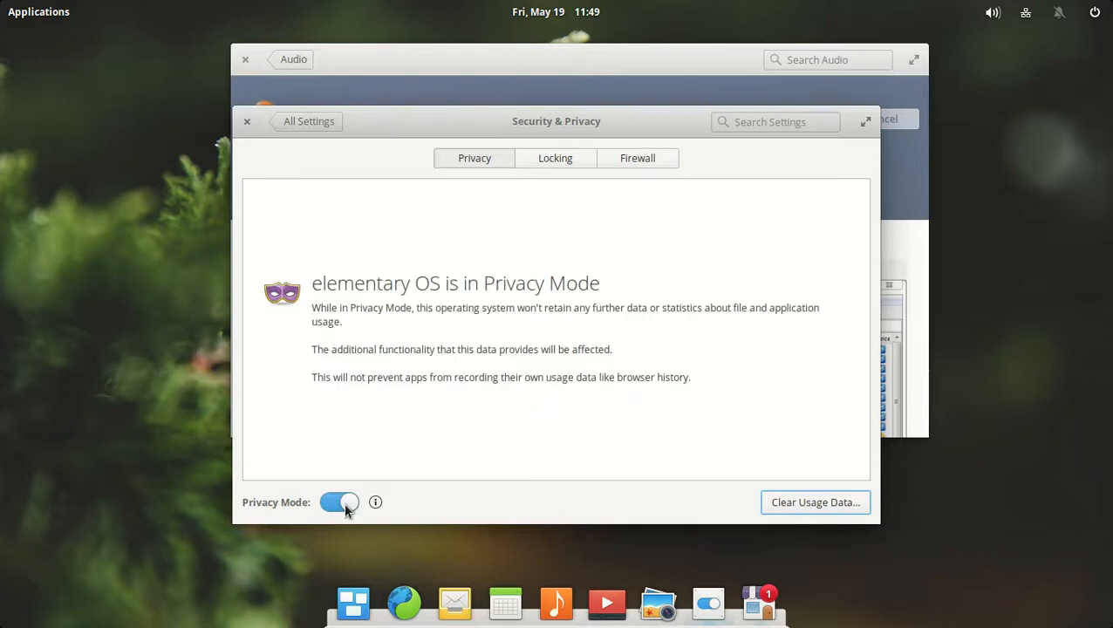
pyautogui.moveTo(404, 300)
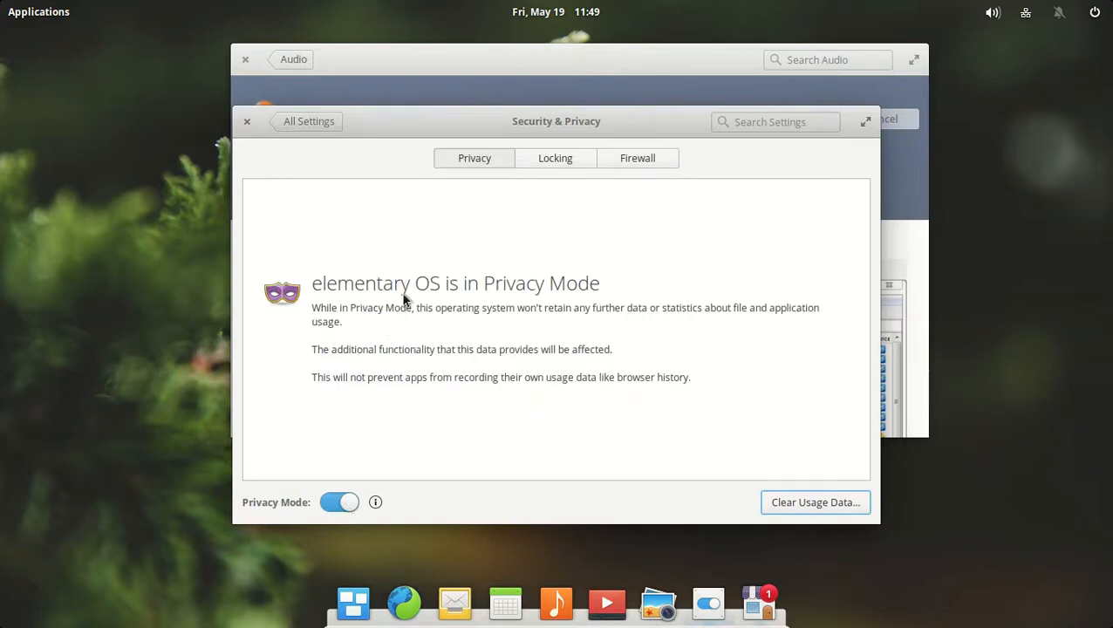
pyautogui.moveTo(582, 331)
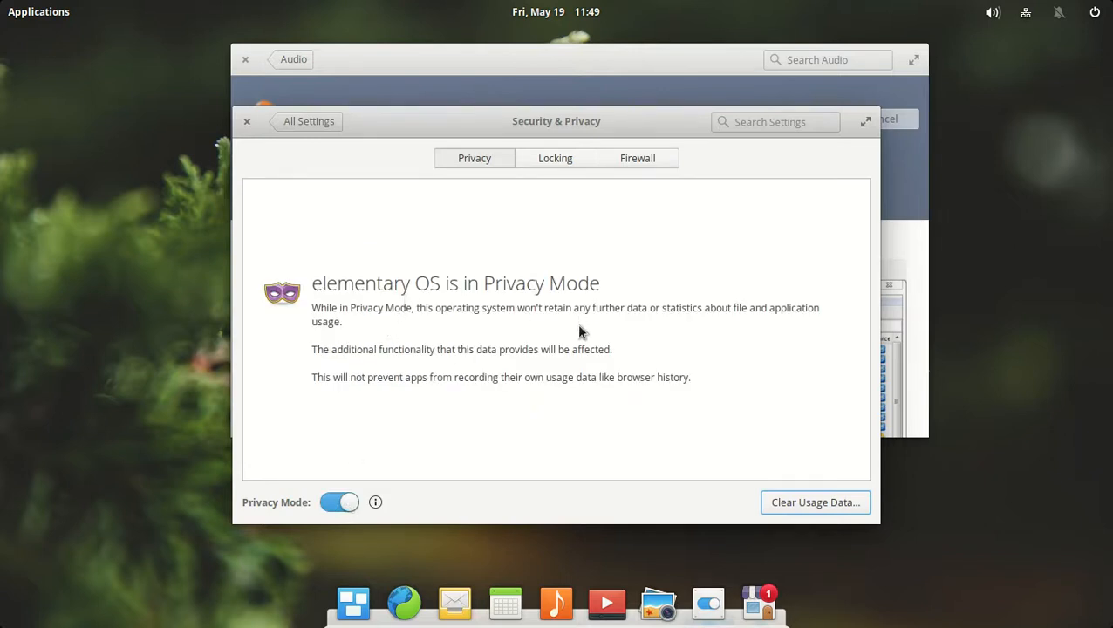
pyautogui.moveTo(464, 318)
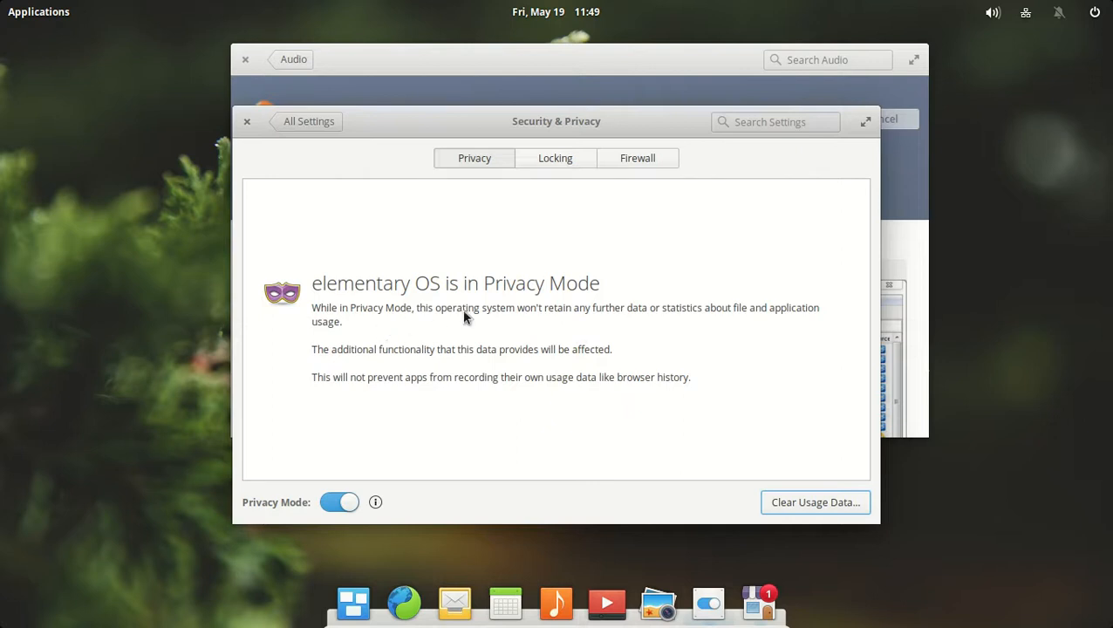
pyautogui.moveTo(729, 344)
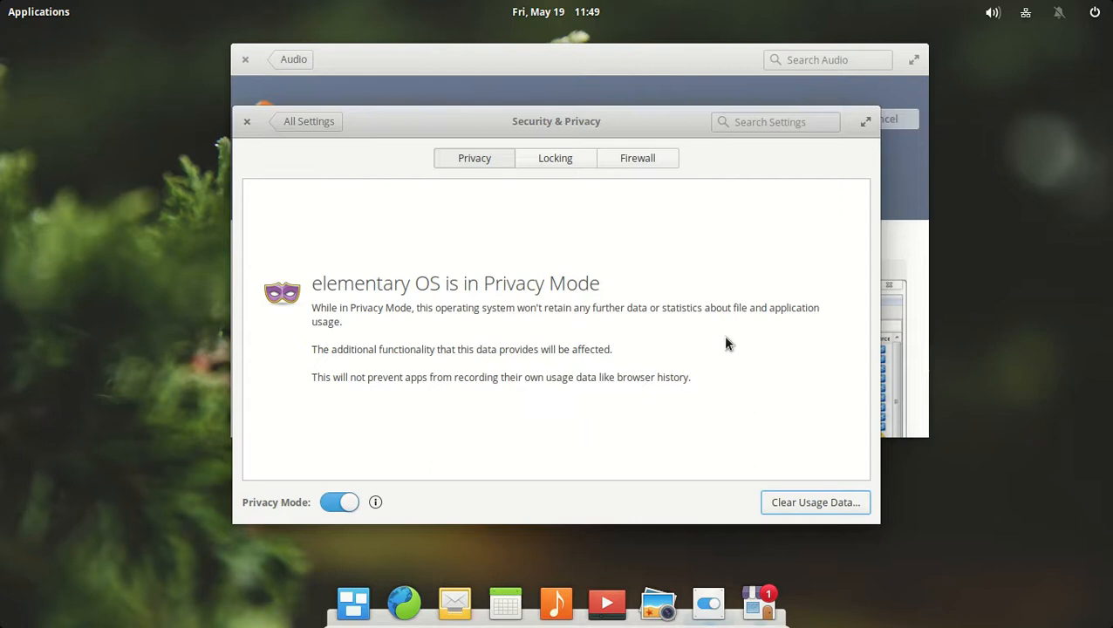
pyautogui.moveTo(489, 402)
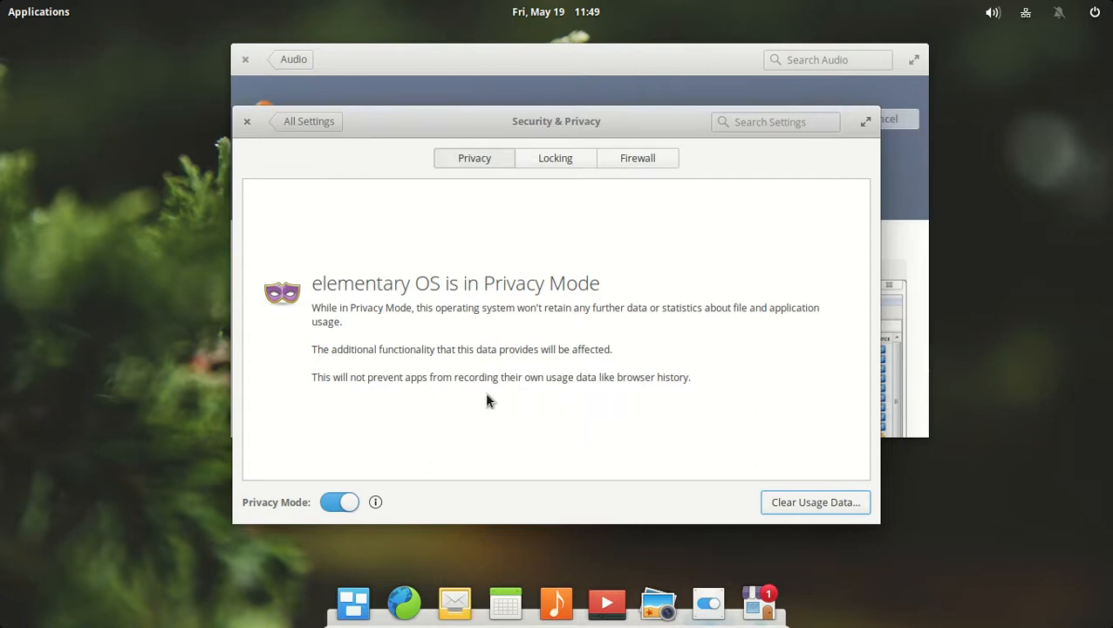
pyautogui.moveTo(589, 391)
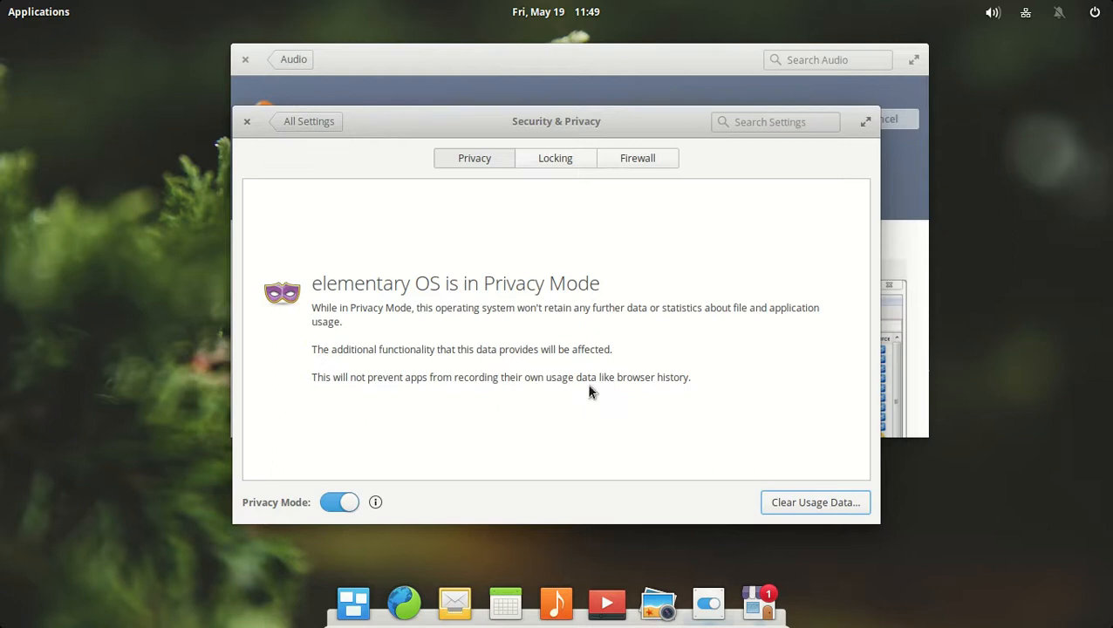
pyautogui.moveTo(829, 394)
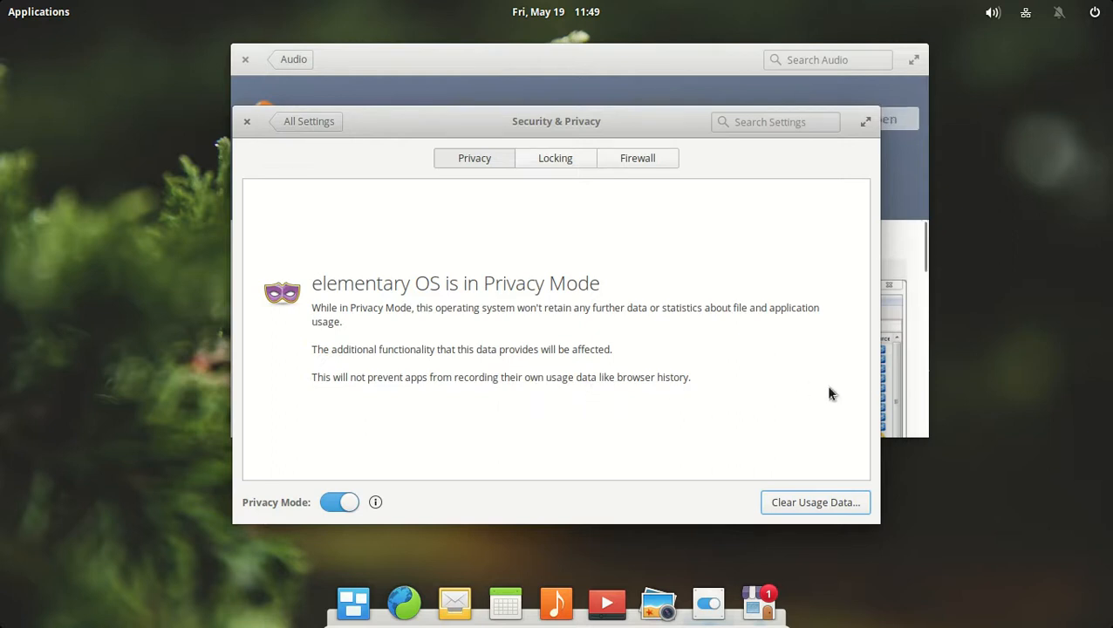
pyautogui.moveTo(249, 112)
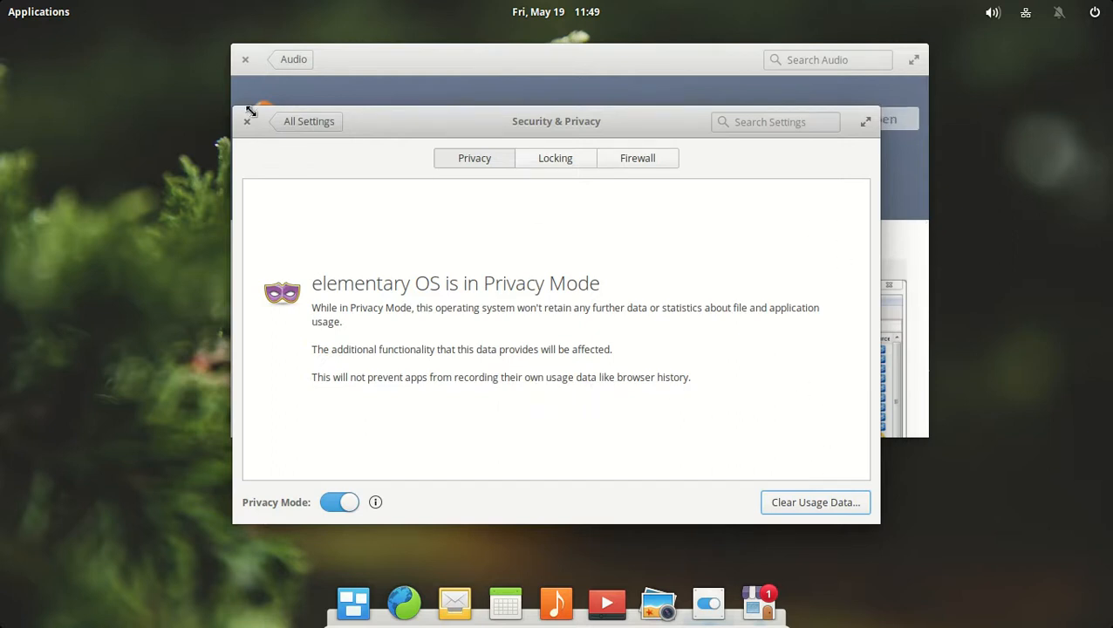
# Check the Locking tab, then view the locked, disabled Firewall tab
pyautogui.click(555, 158)
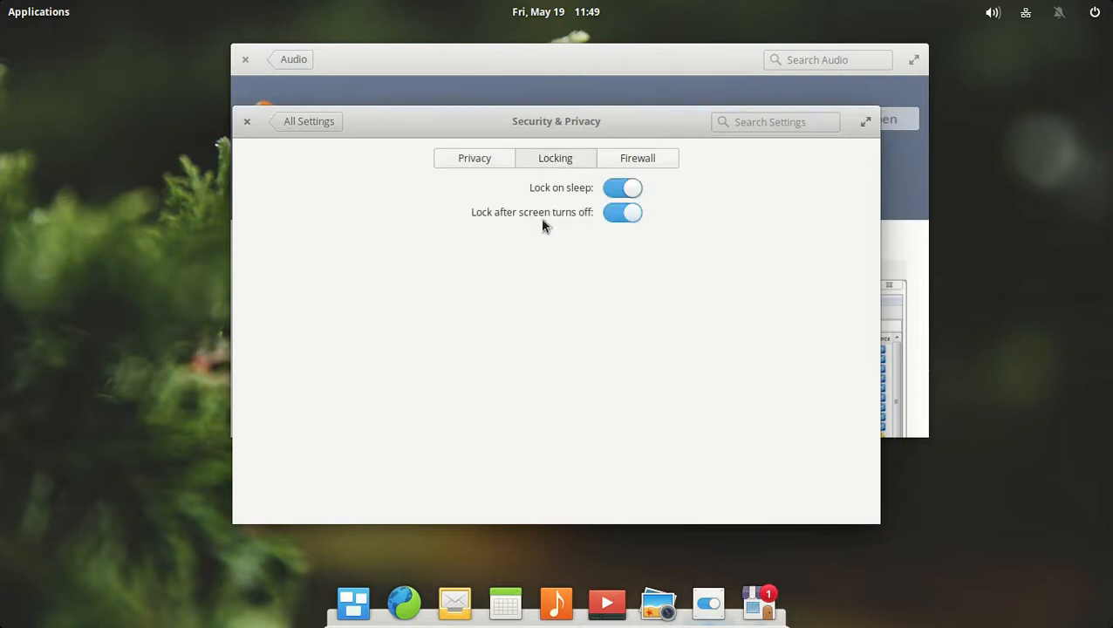
pyautogui.click(637, 158)
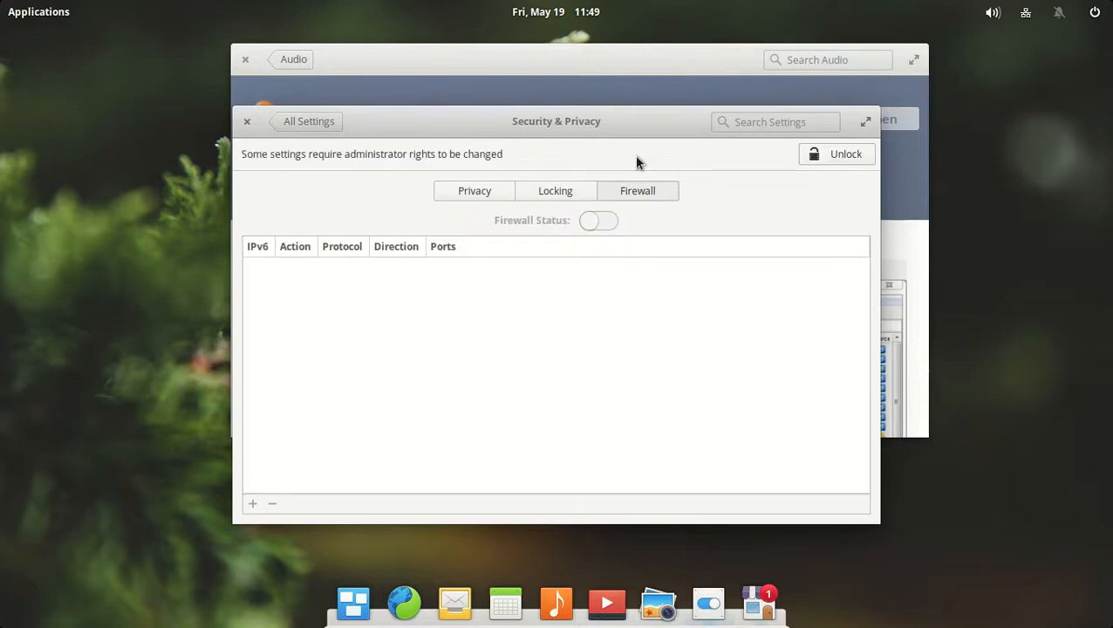
pyautogui.moveTo(609, 229)
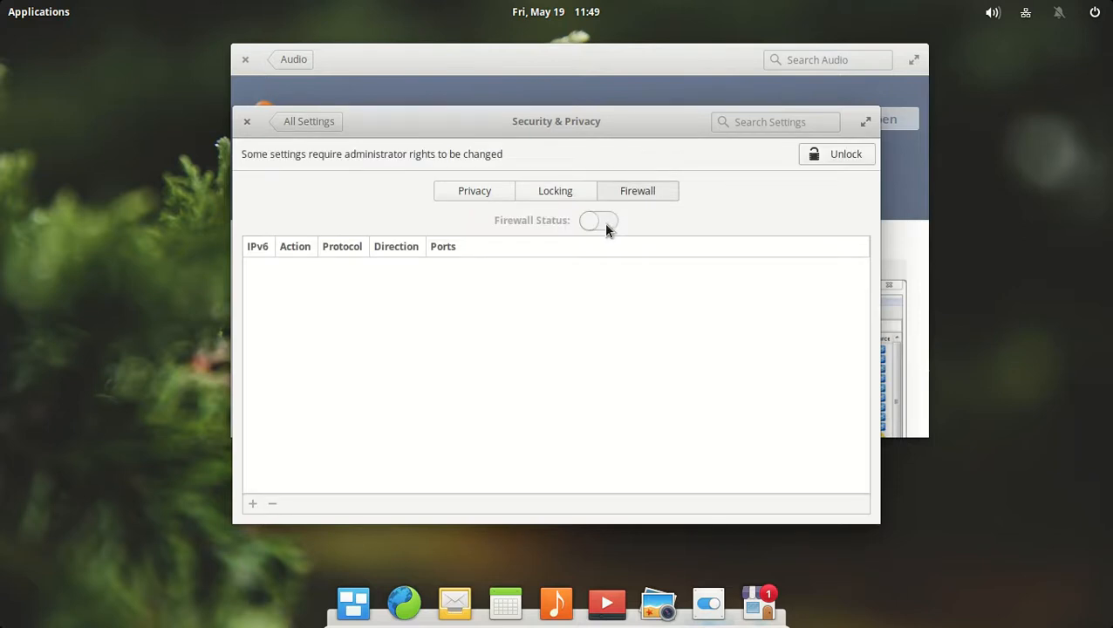
pyautogui.moveTo(602, 225)
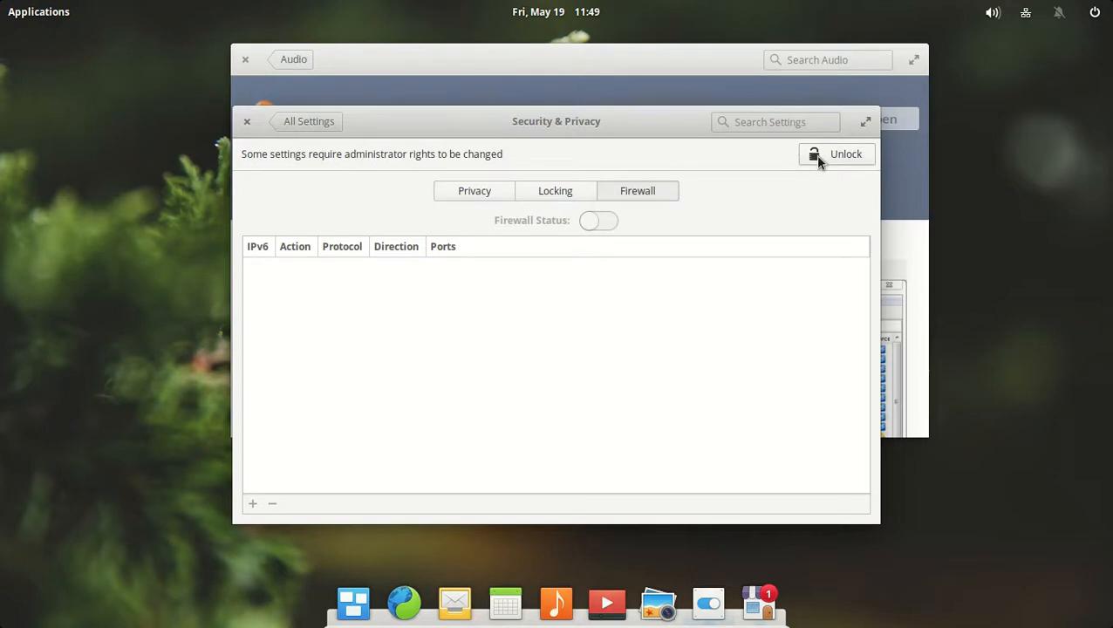
# Authenticate as administrator and toggle Firewall Status on, off, and on again
pyautogui.click(835, 154)
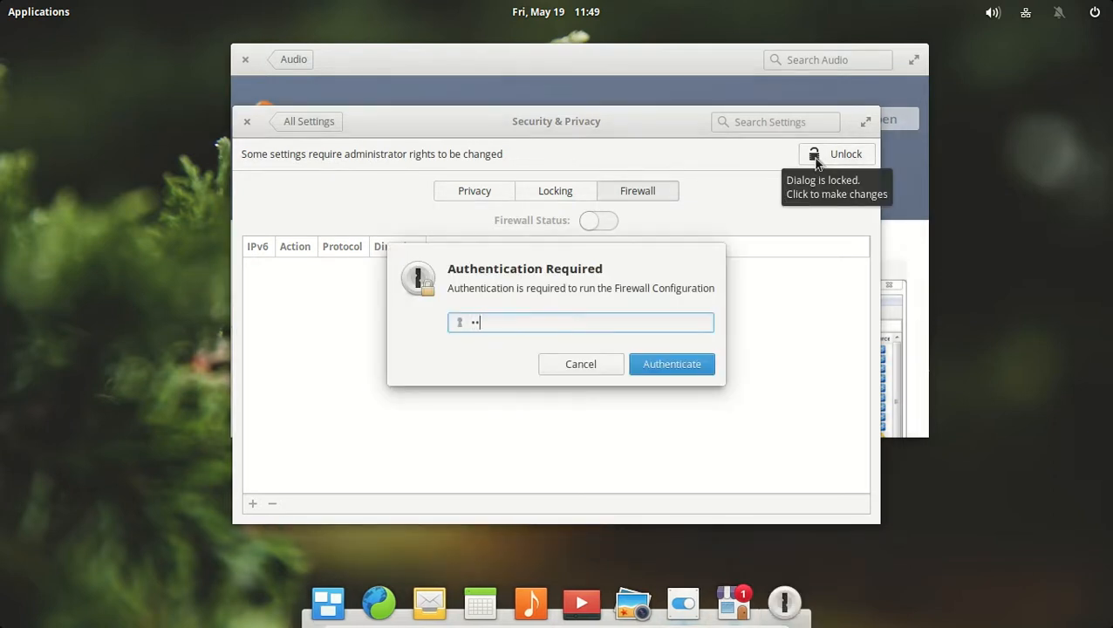
pyautogui.click(672, 364)
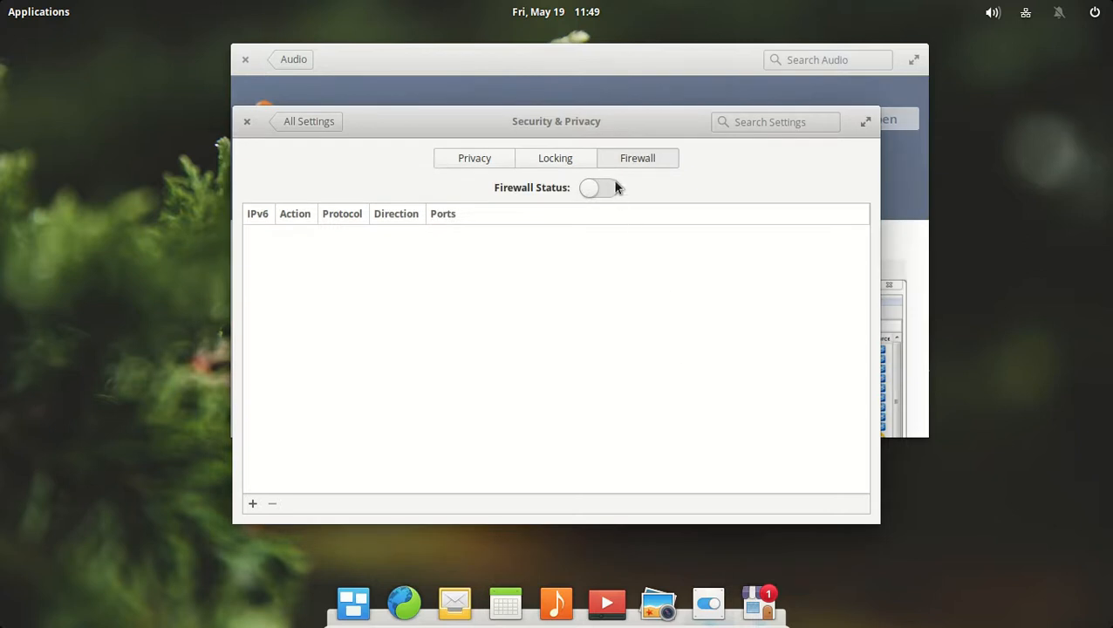
pyautogui.moveTo(595, 194)
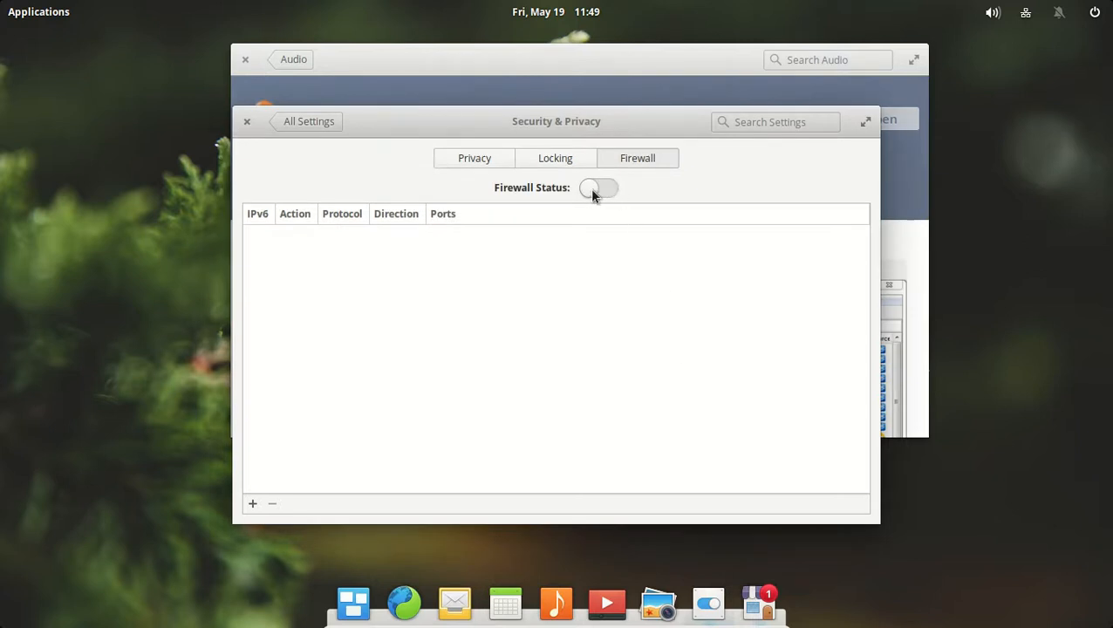
pyautogui.click(599, 188)
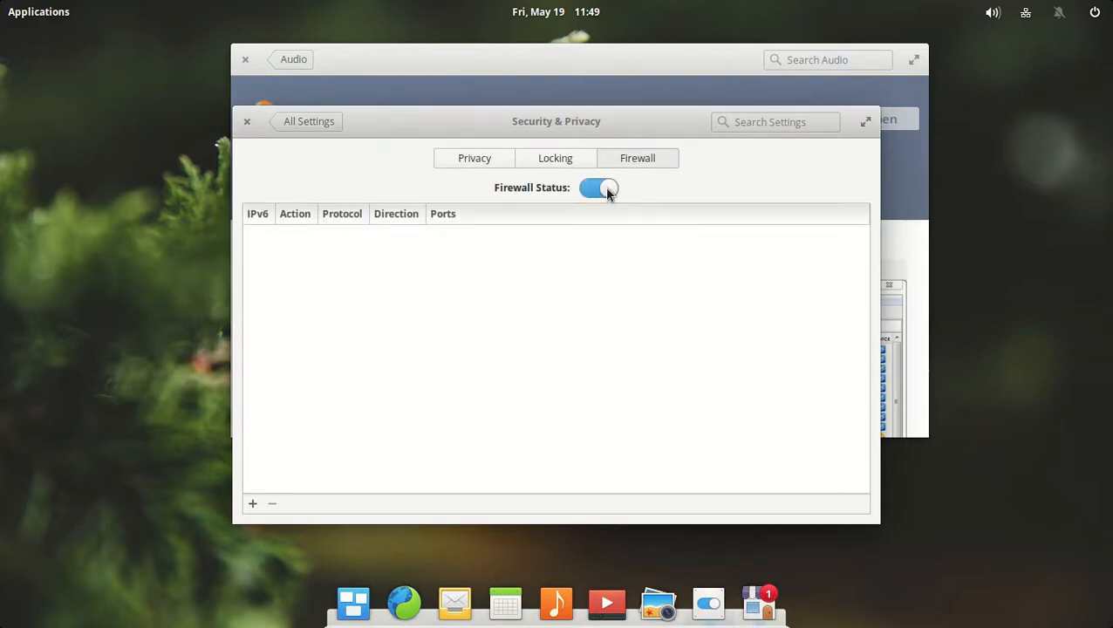
pyautogui.click(599, 188)
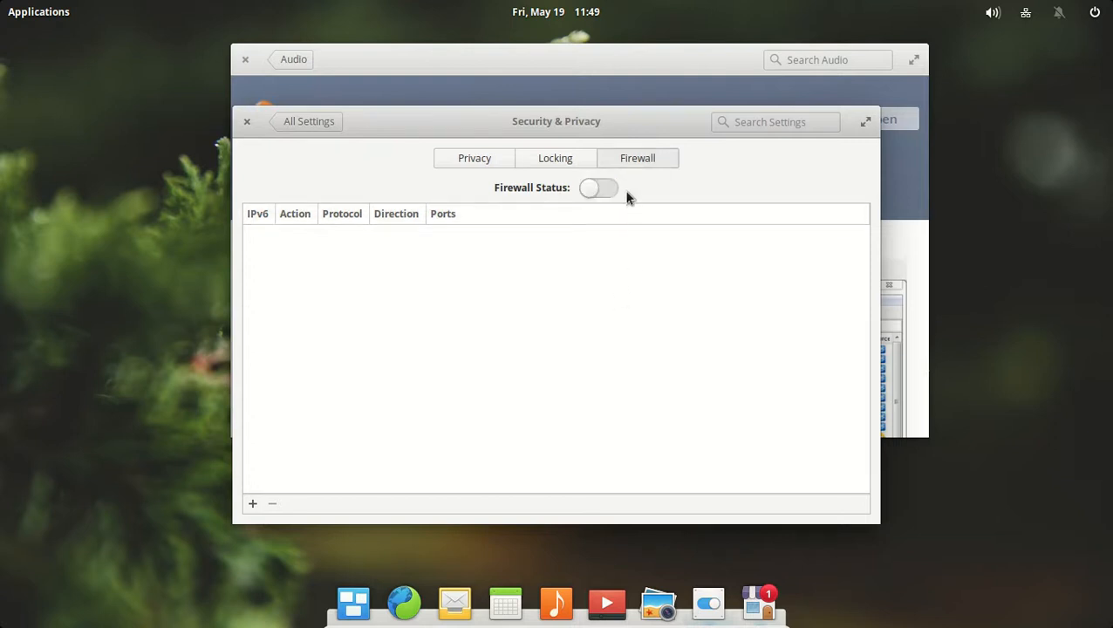
pyautogui.moveTo(630, 256)
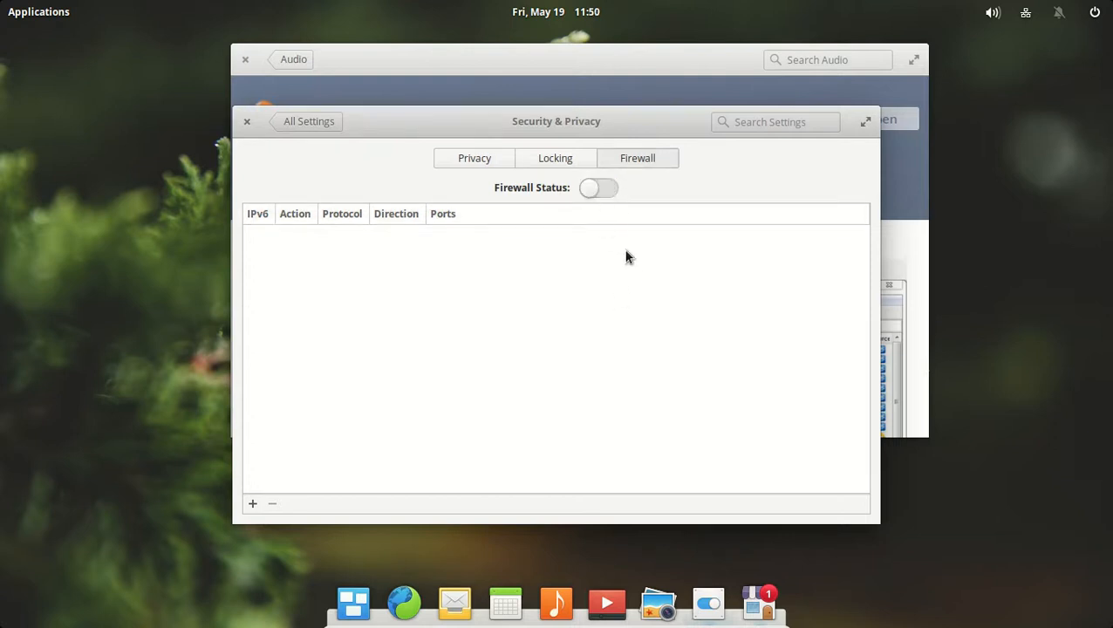
pyautogui.click(599, 188)
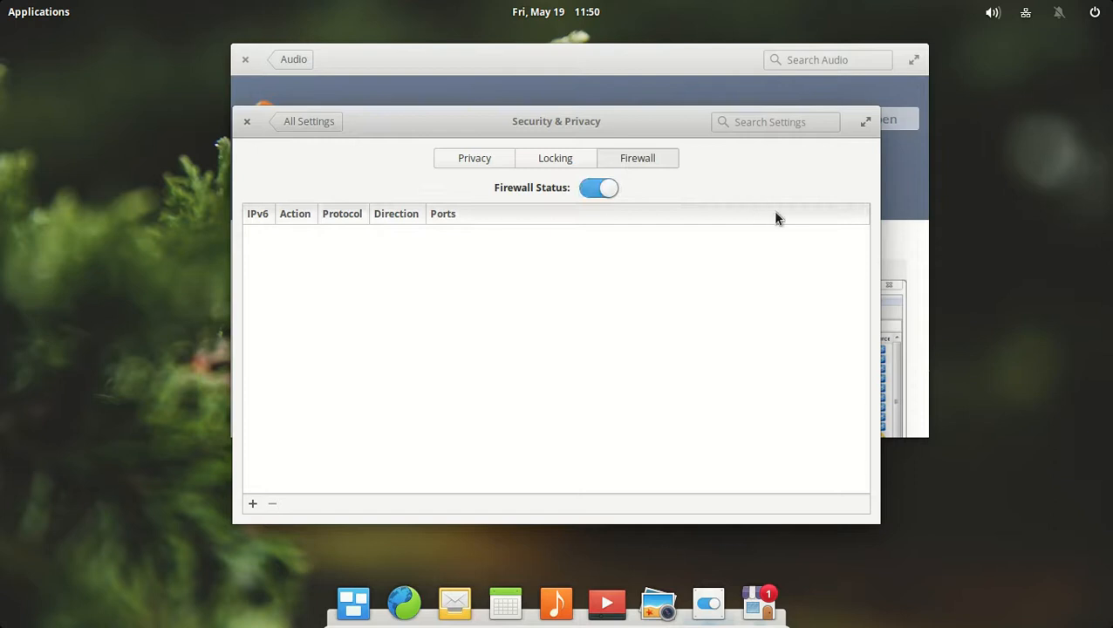
pyautogui.moveTo(249, 124)
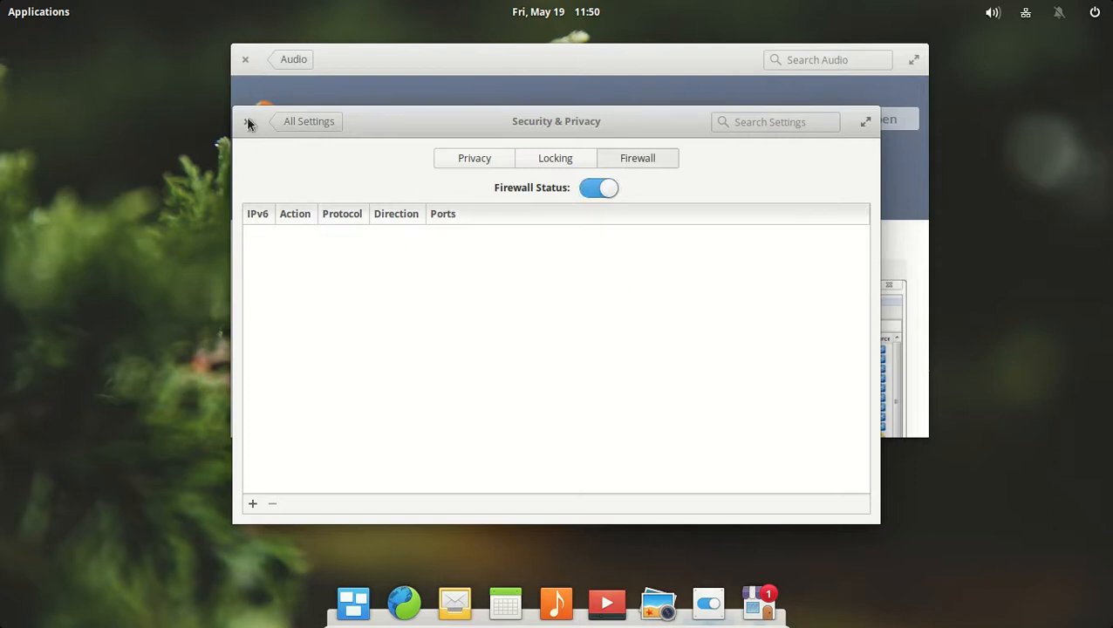
# Close Security & Privacy, open Clementine from AppCenter, and close AppCenter
pyautogui.click(248, 122)
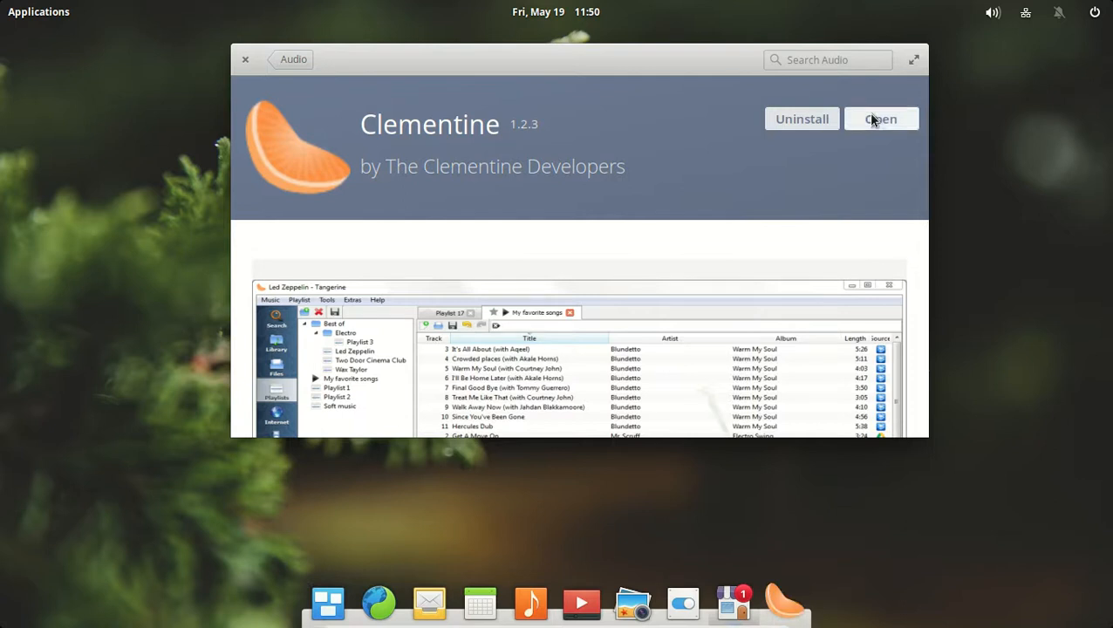
pyautogui.click(880, 119)
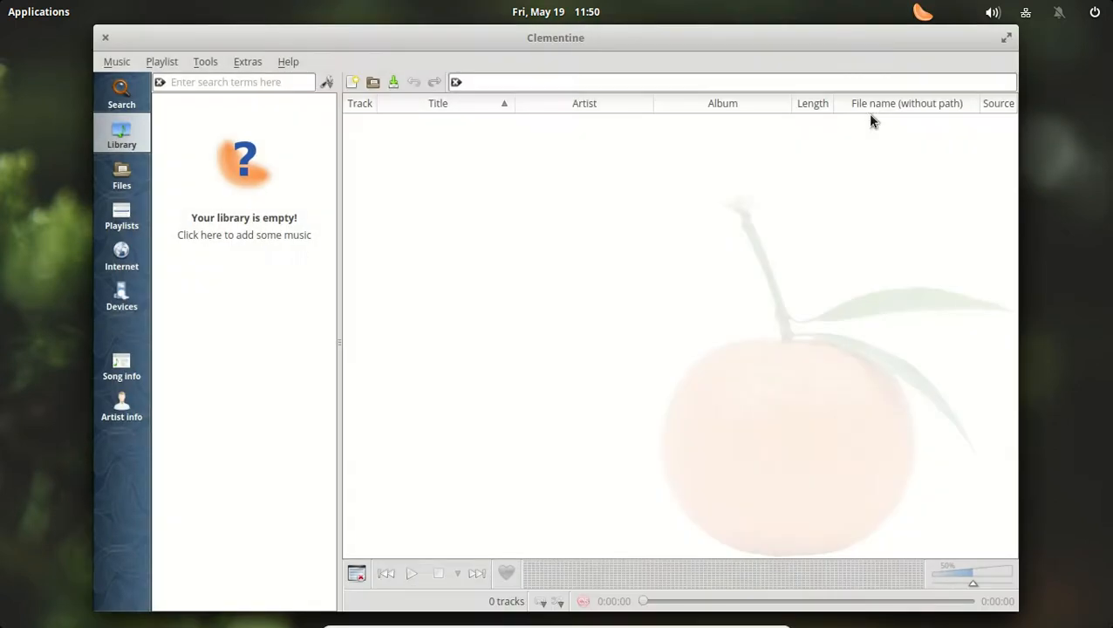
pyautogui.moveTo(971, 133)
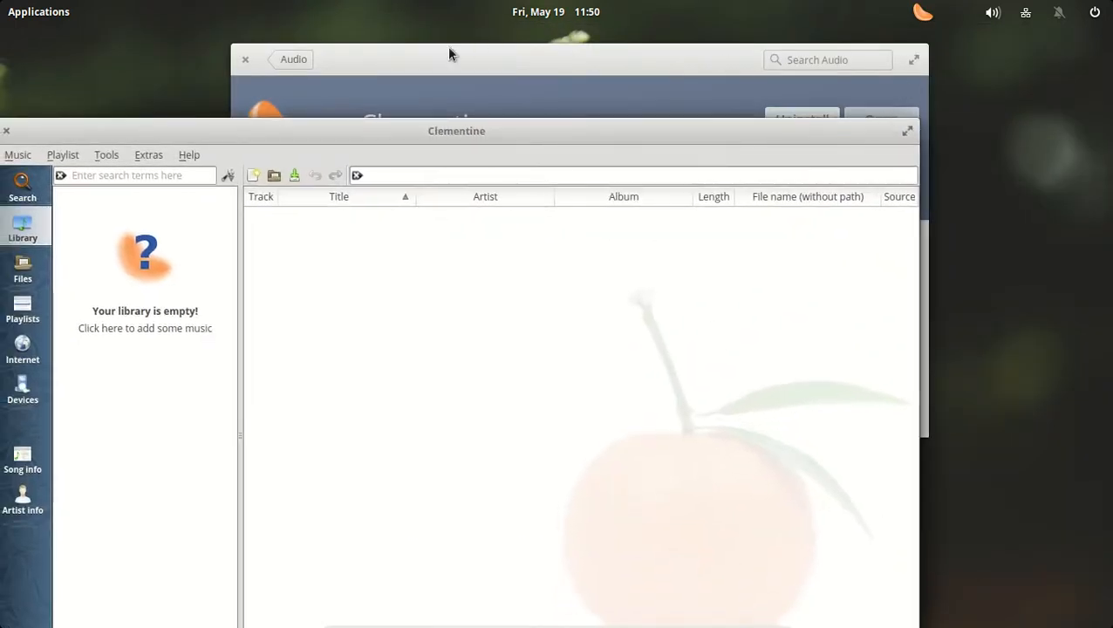
pyautogui.click(245, 60)
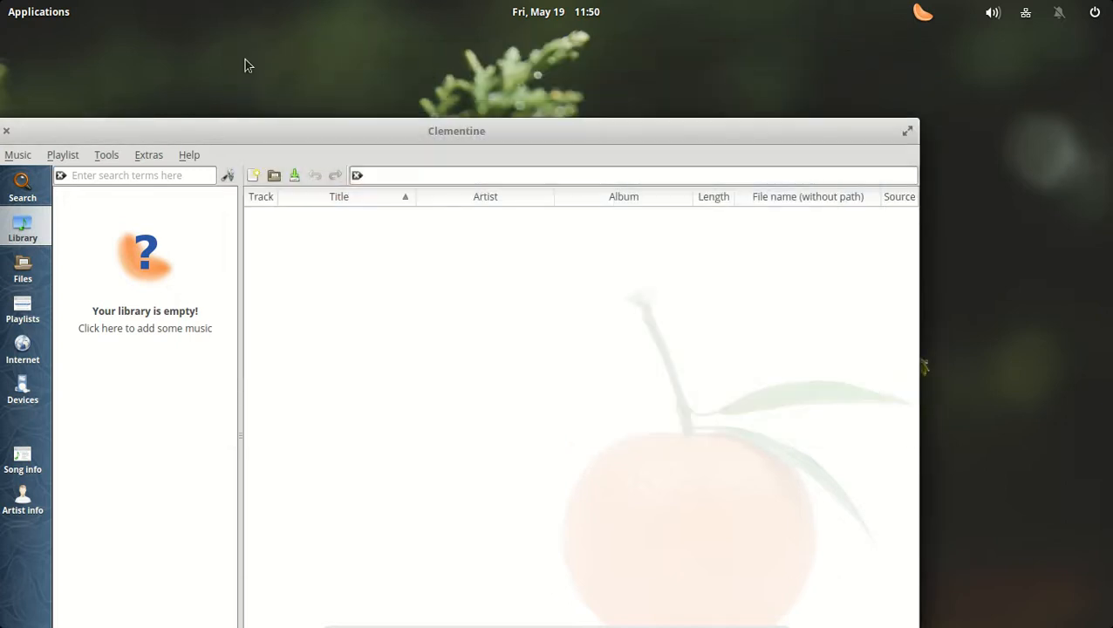
# Recentre and hide the Clementine window, then restore it via the panel indicator's Activate
pyautogui.moveTo(457, 131); pyautogui.dragTo(608, 52)
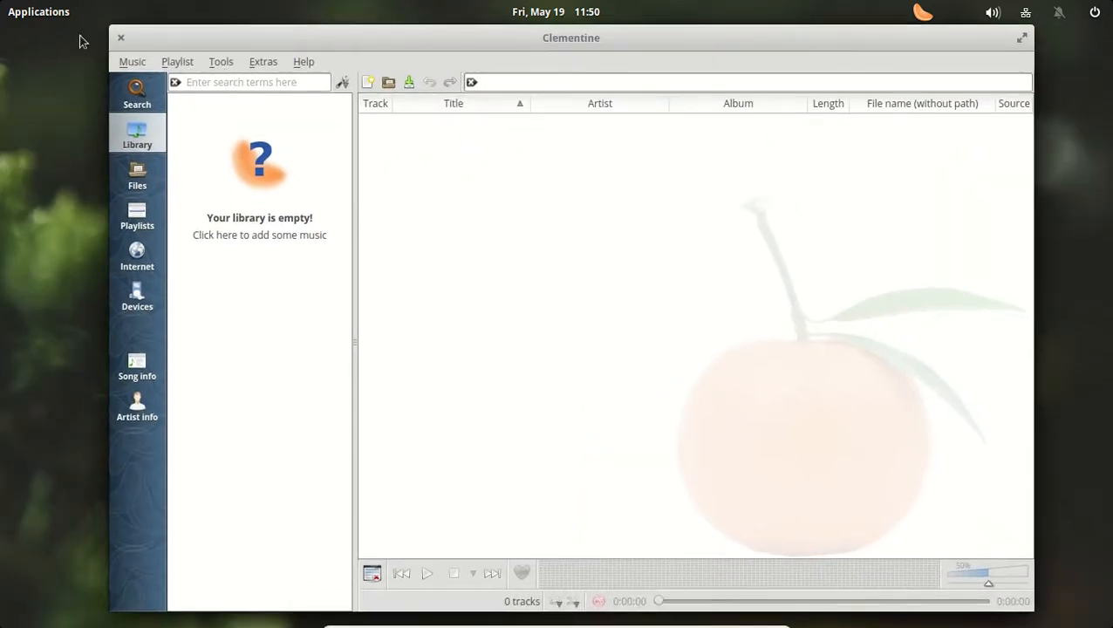
pyautogui.click(120, 38)
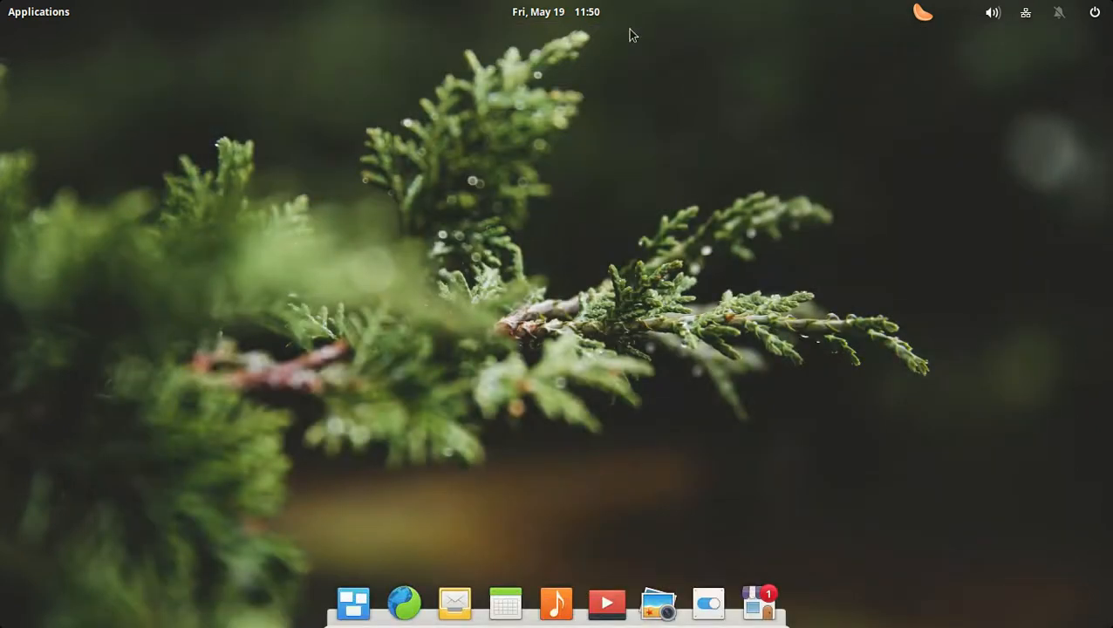
pyautogui.click(923, 13)
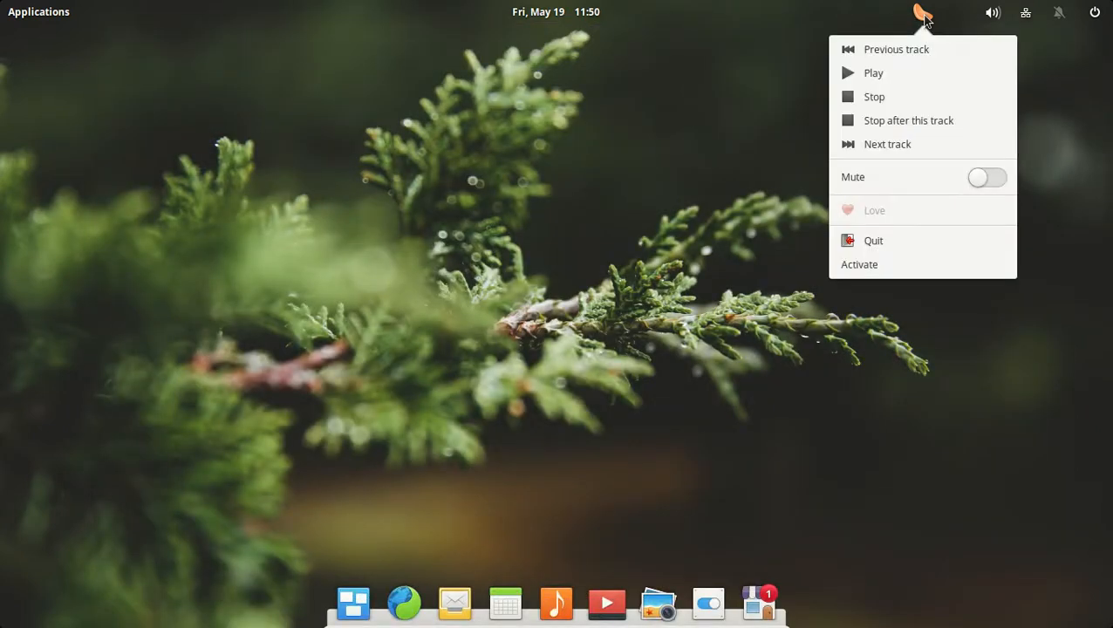
pyautogui.moveTo(925, 55)
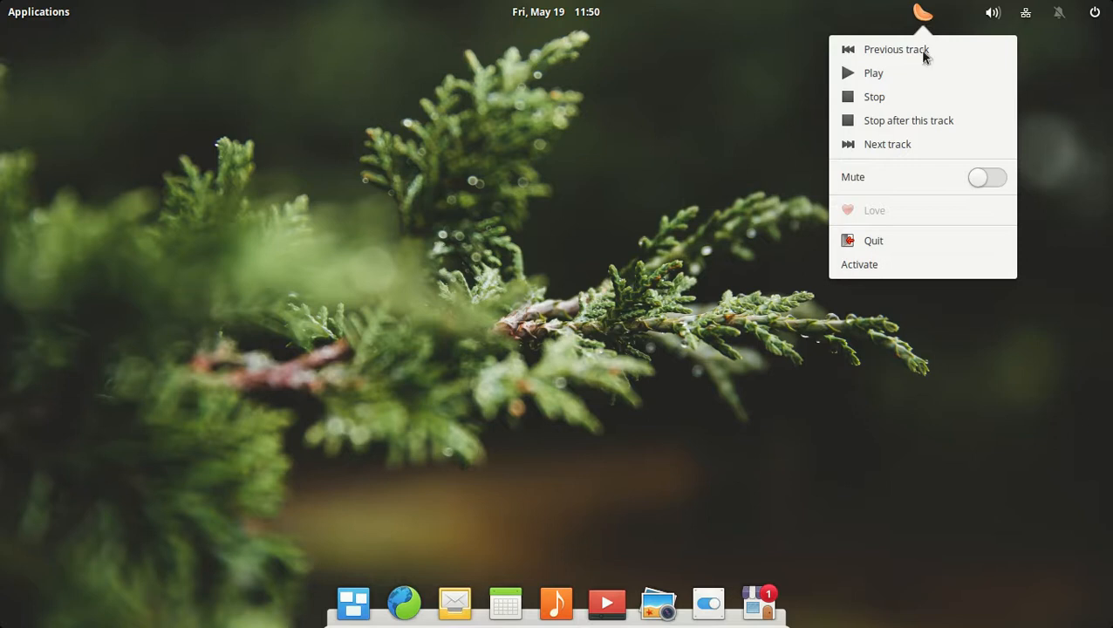
pyautogui.click(860, 264)
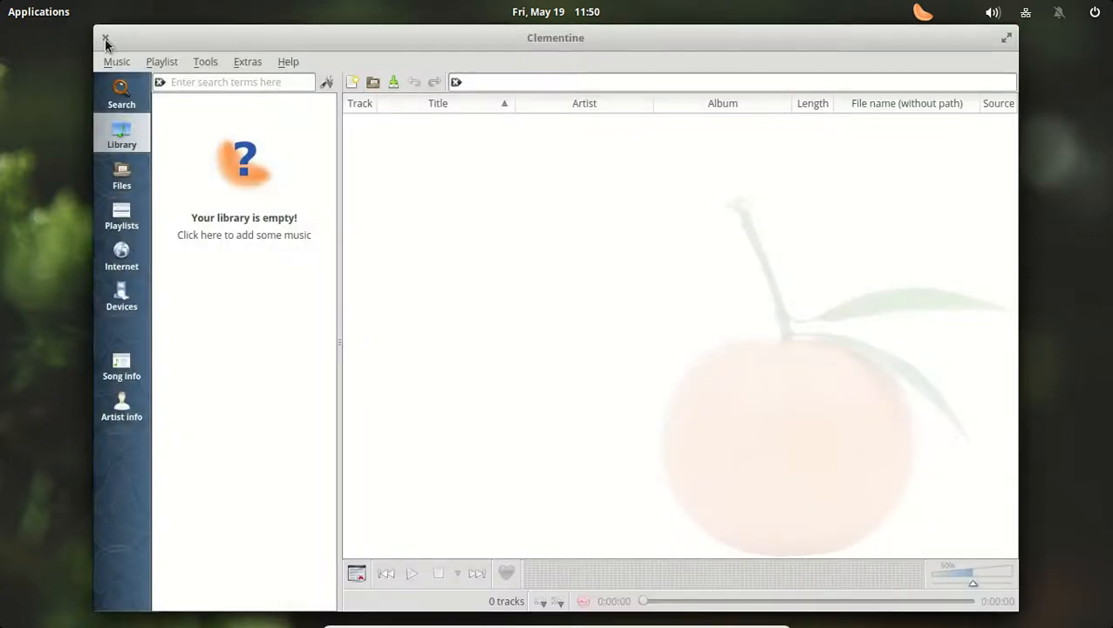
# Close Clementine, launch Photos, and view then close its preferences dialog
pyautogui.click(105, 42)
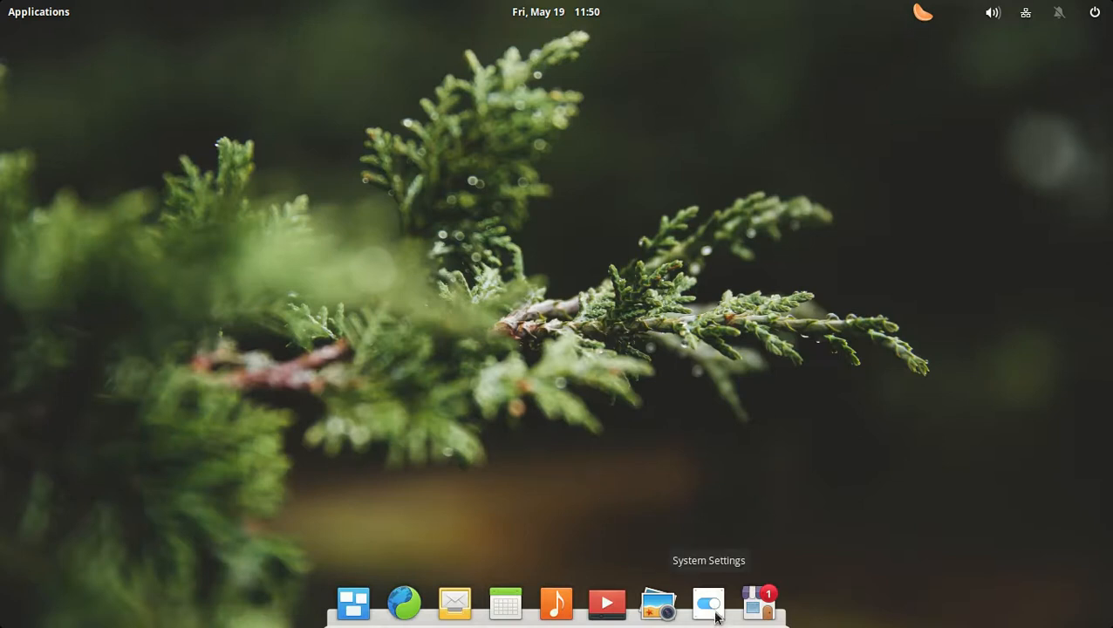
pyautogui.moveTo(724, 479)
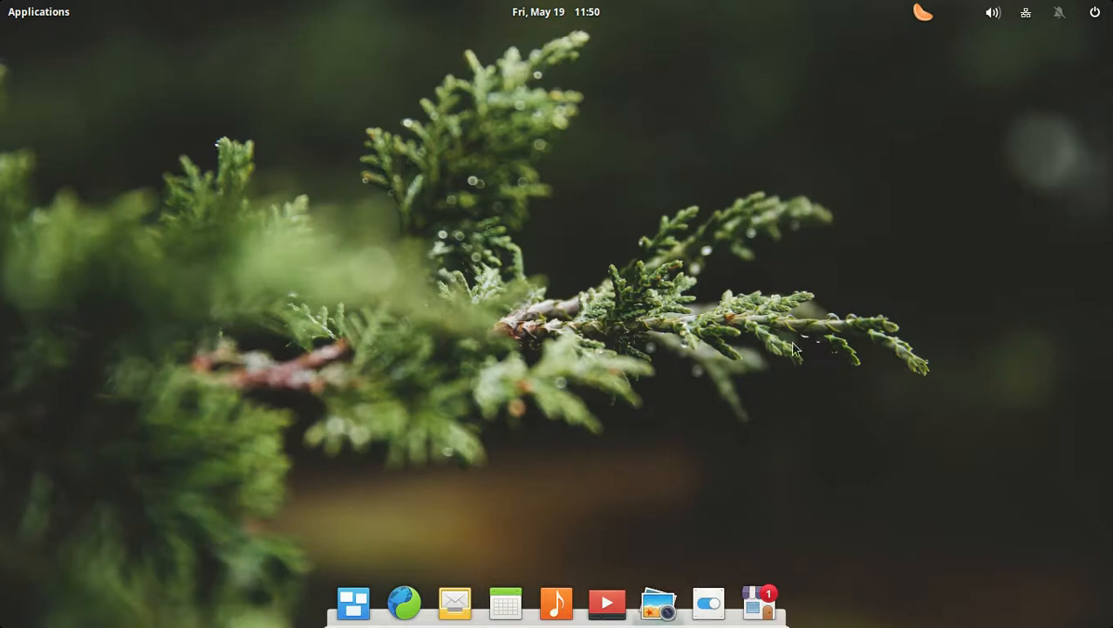
pyautogui.click(657, 603)
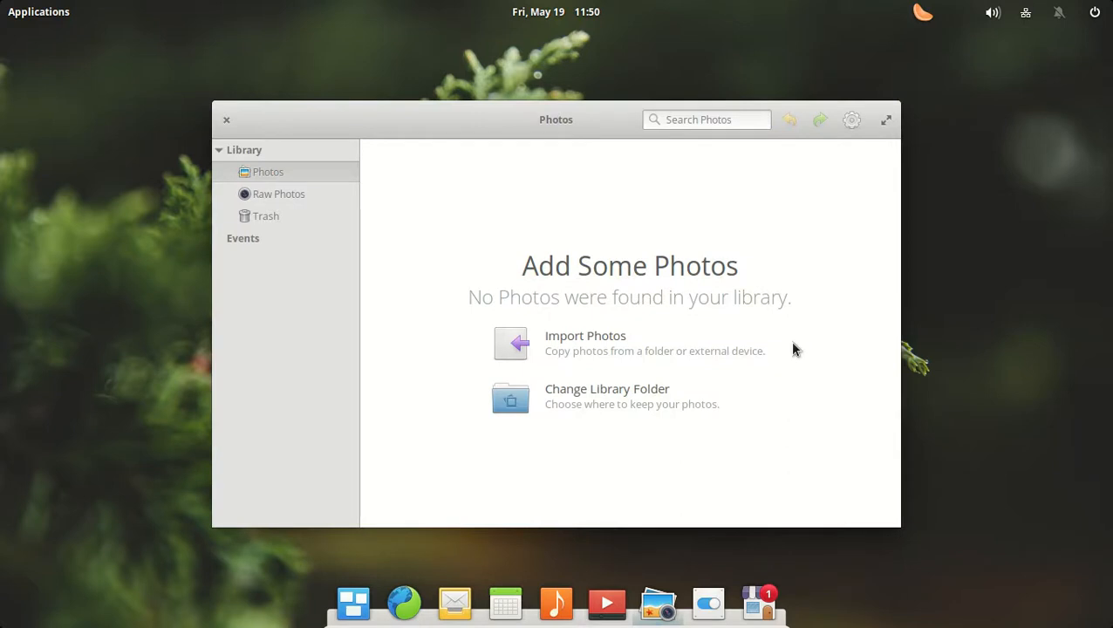
pyautogui.moveTo(820, 150)
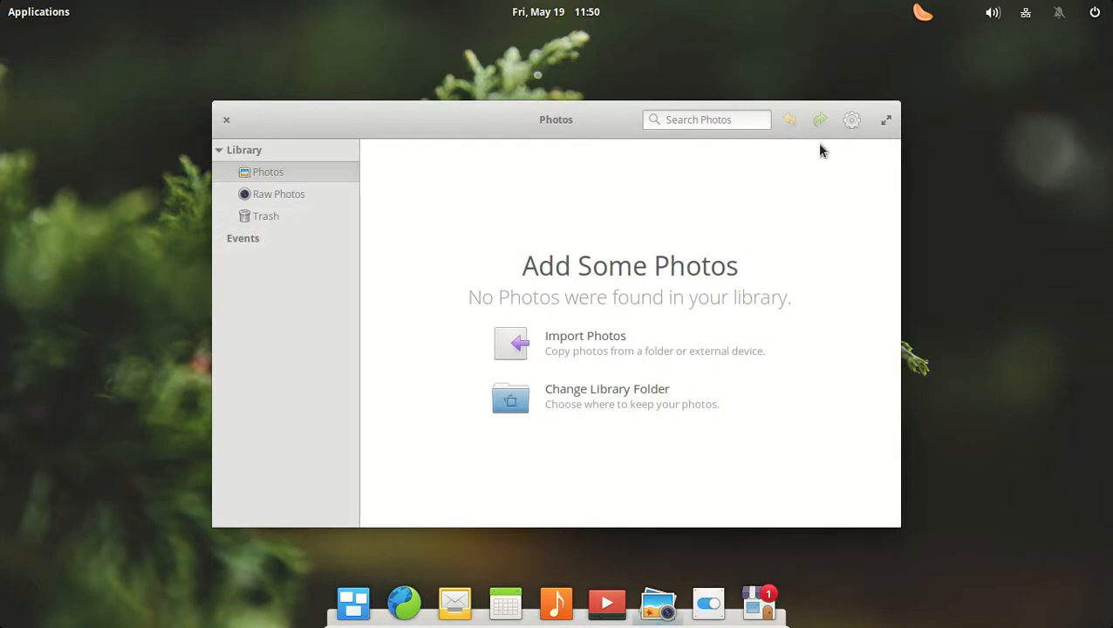
pyautogui.click(852, 119)
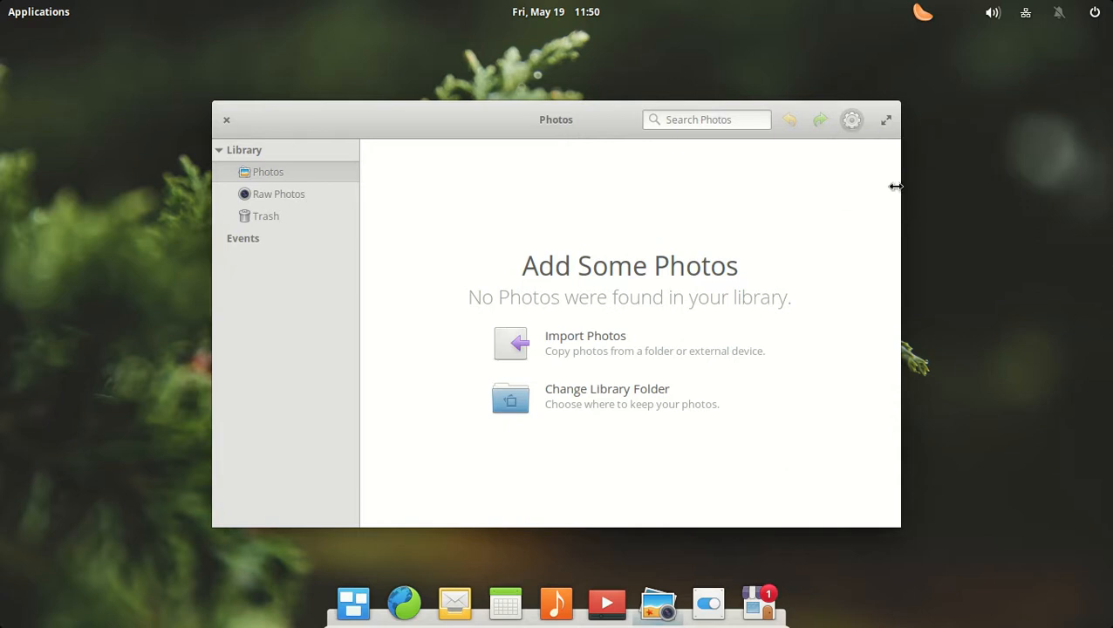
pyautogui.click(851, 120)
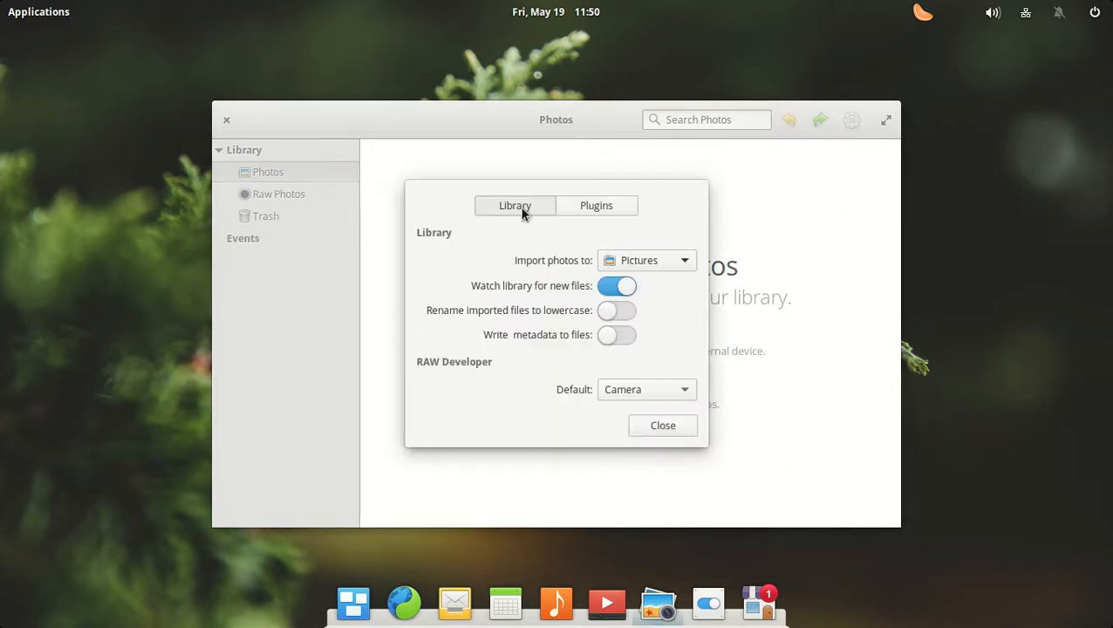
pyautogui.moveTo(663, 408)
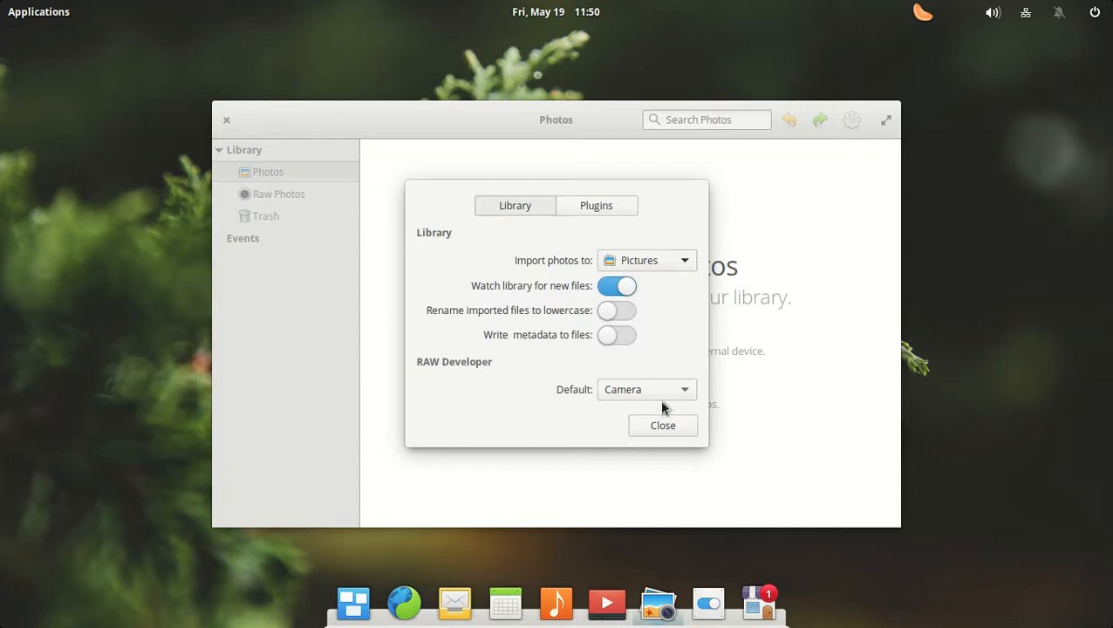
pyautogui.click(645, 390)
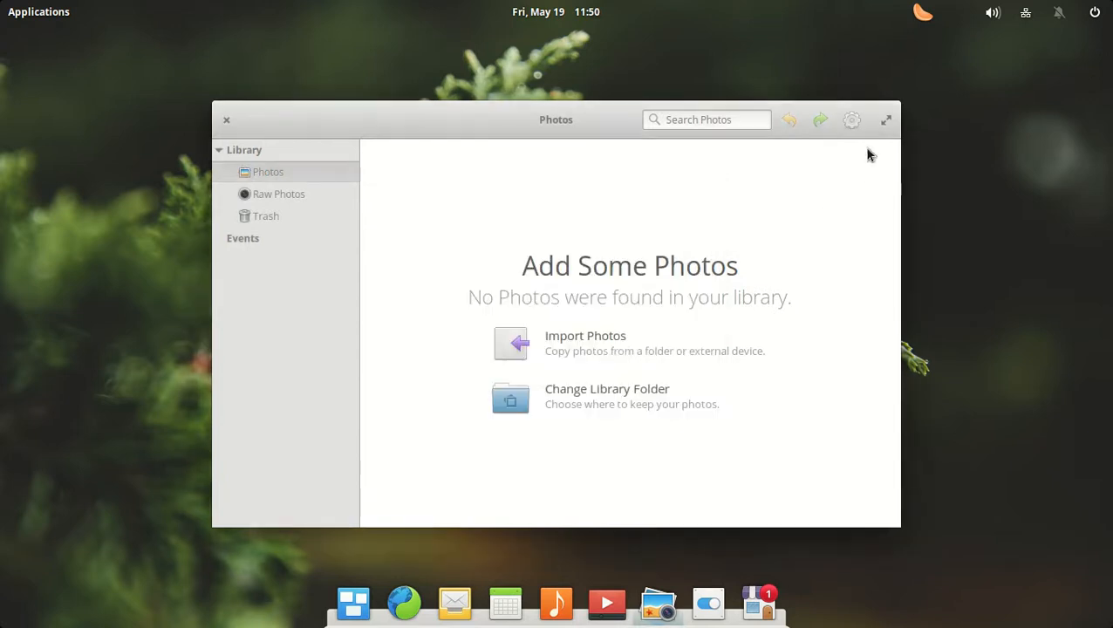
pyautogui.moveTo(237, 121)
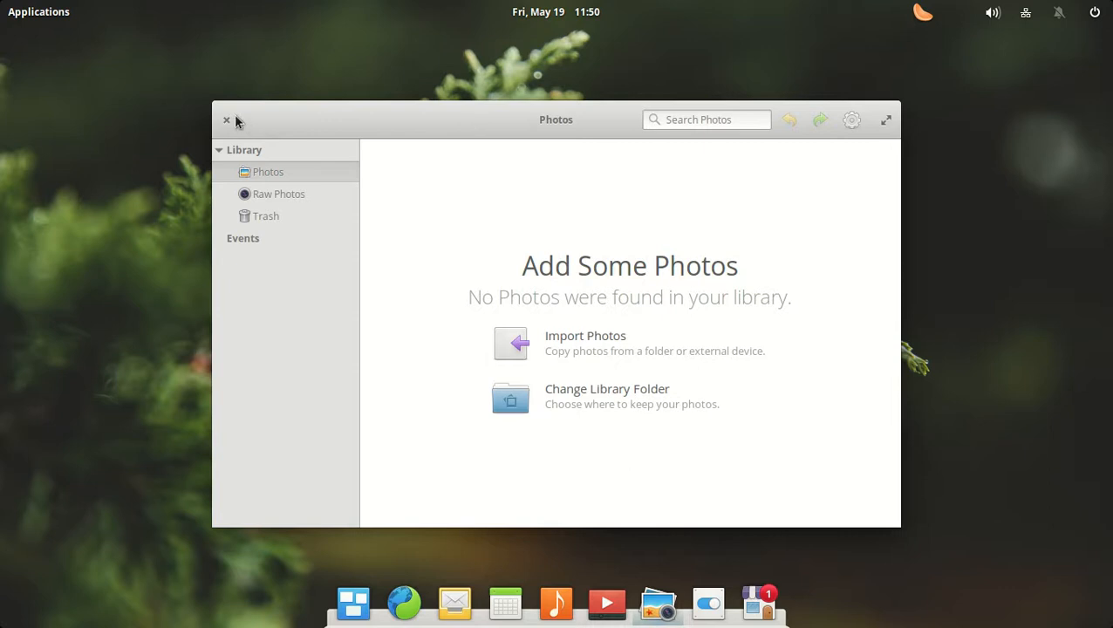
pyautogui.click(226, 120)
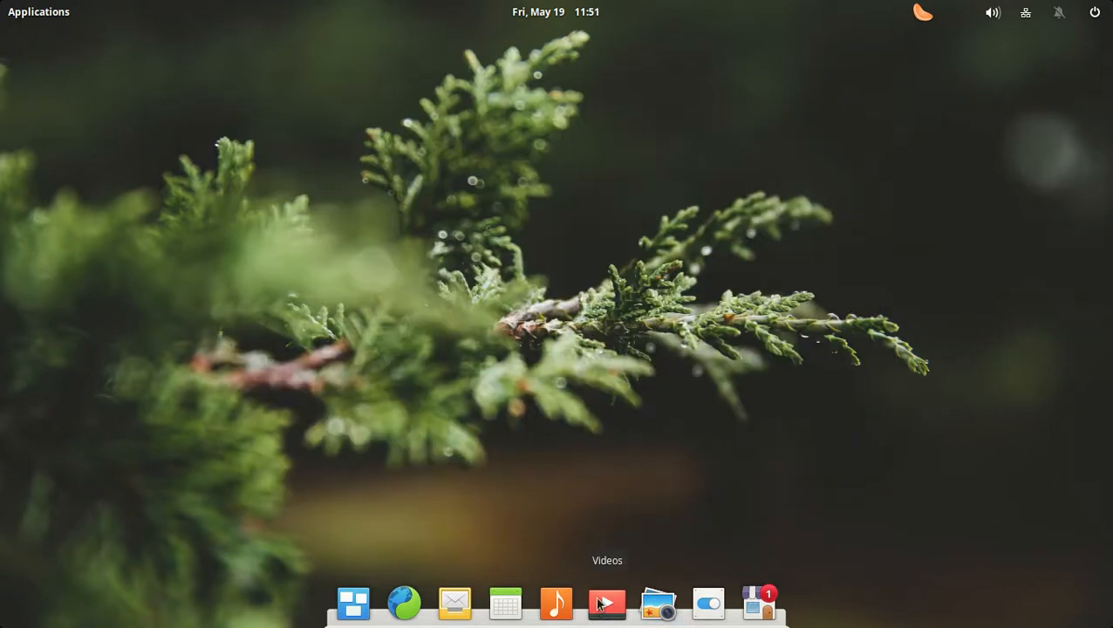
pyautogui.moveTo(793, 349)
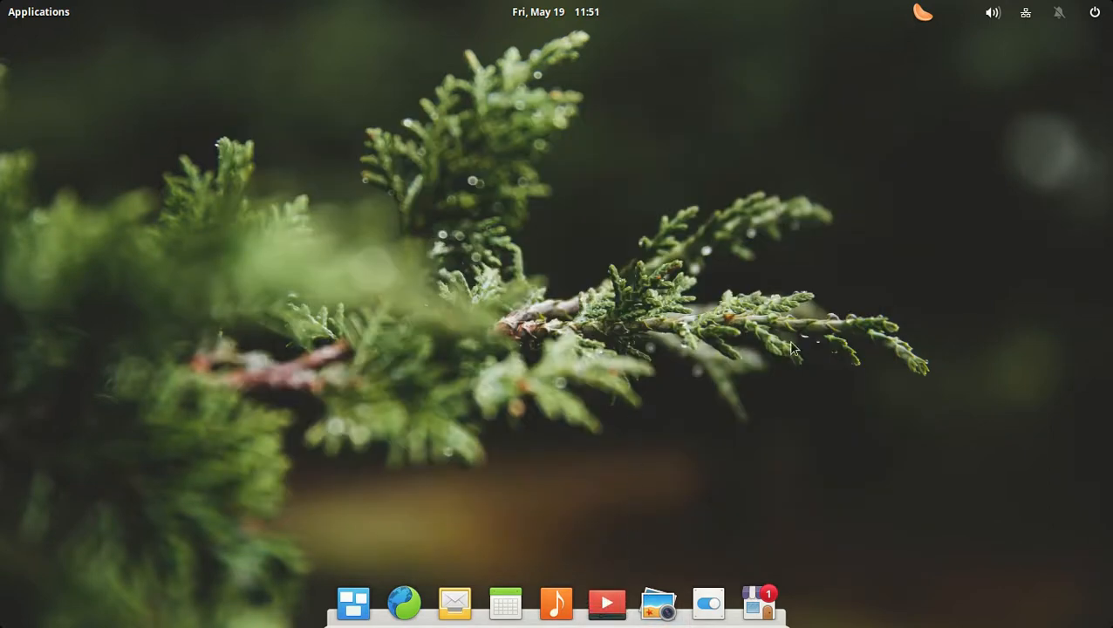
pyautogui.click(606, 603)
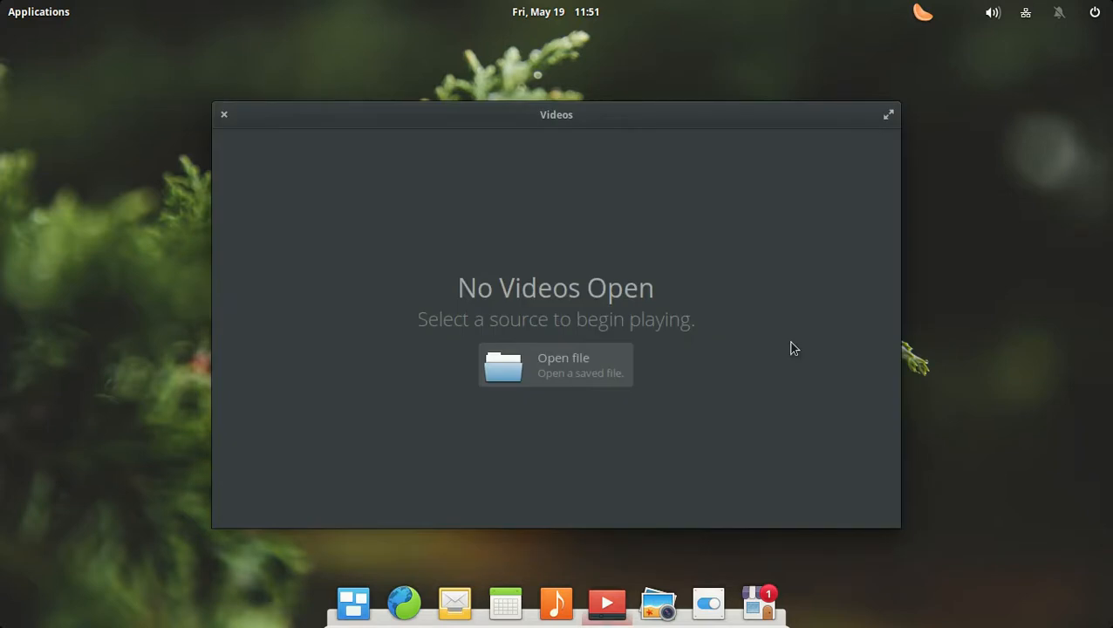
pyautogui.moveTo(317, 119)
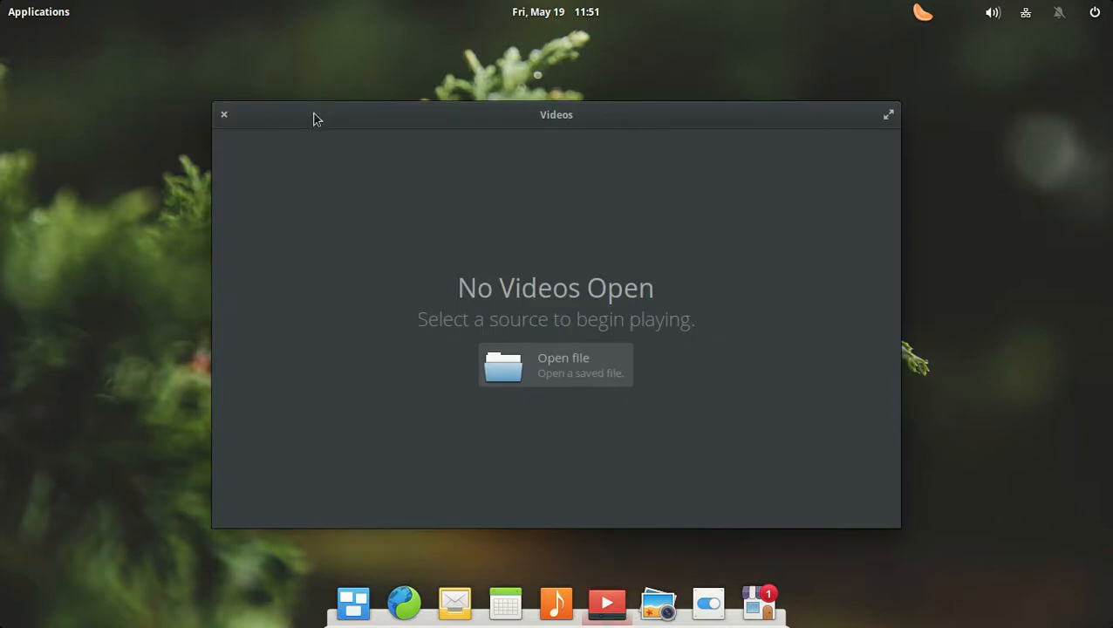
pyautogui.click(224, 114)
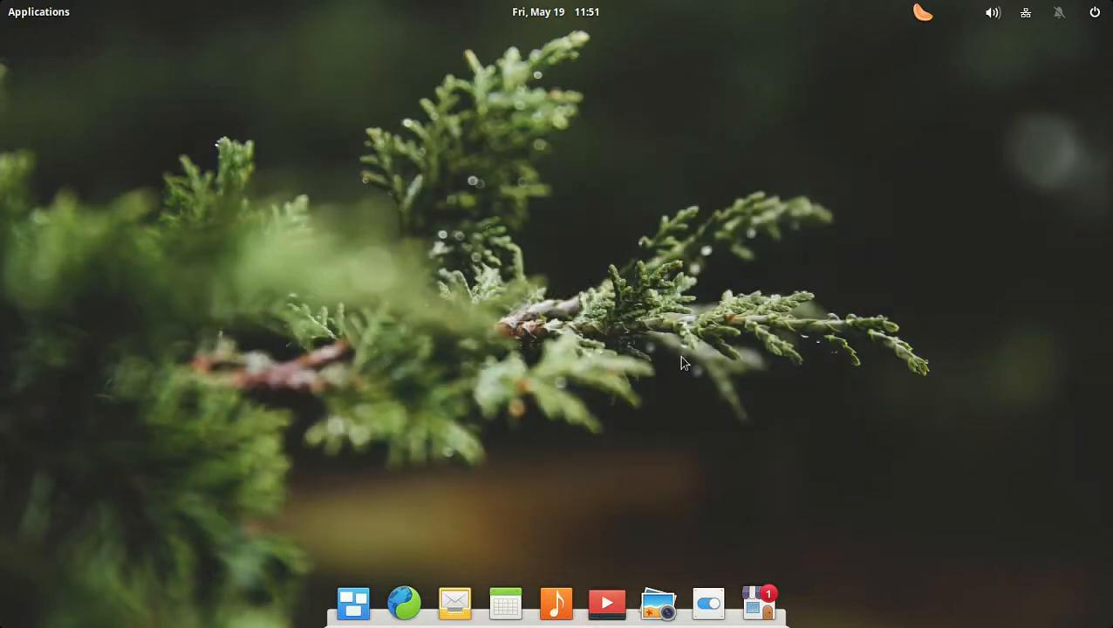
pyautogui.moveTo(752, 403)
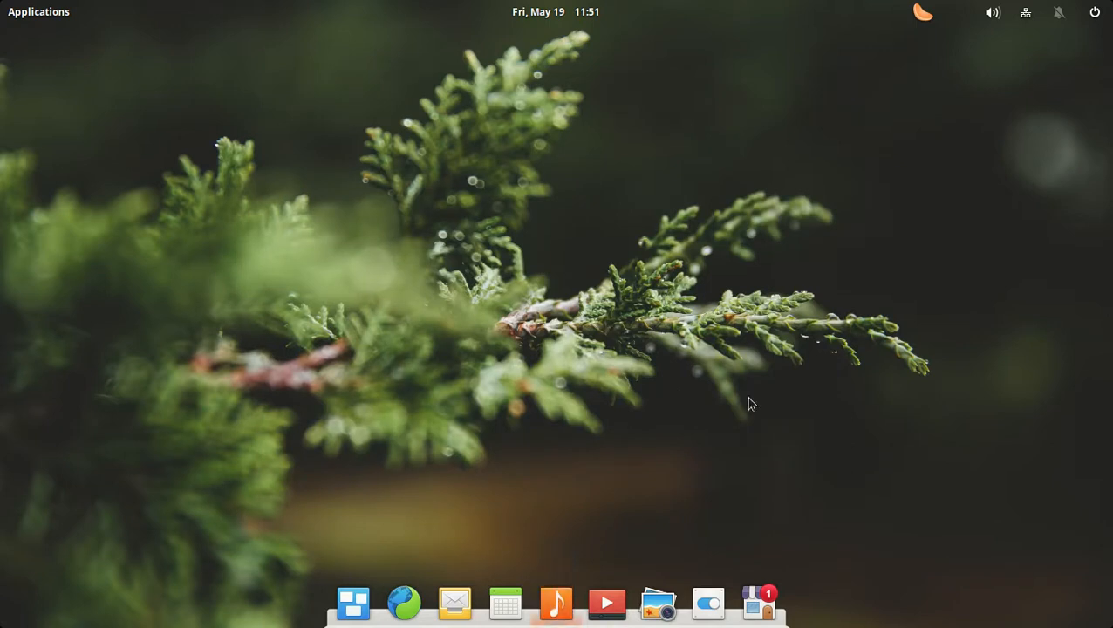
pyautogui.click(555, 603)
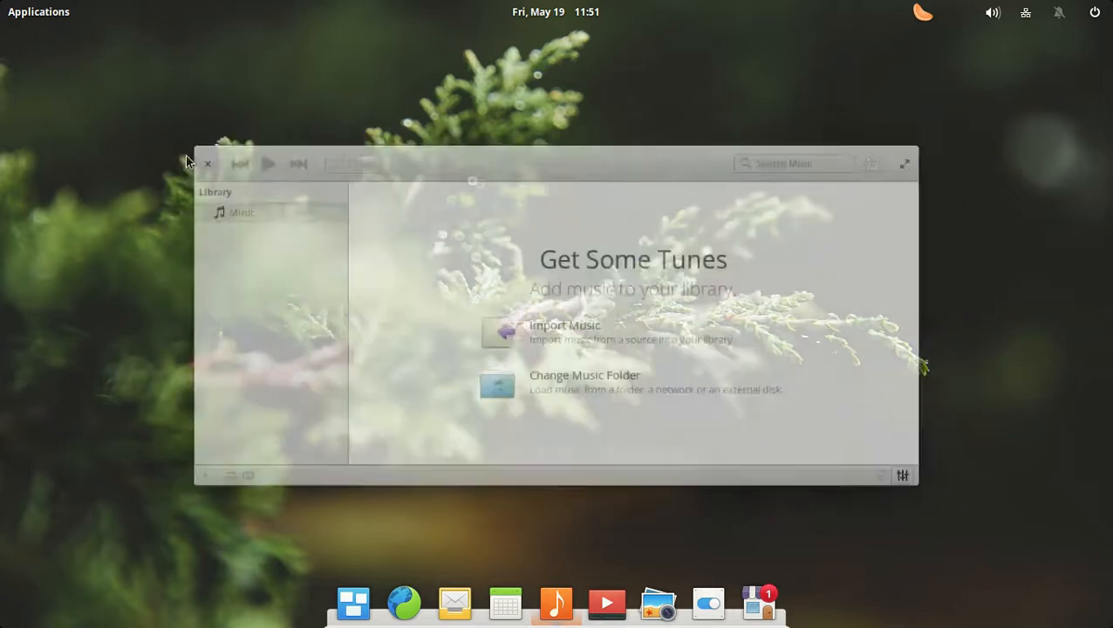
pyautogui.click(208, 164)
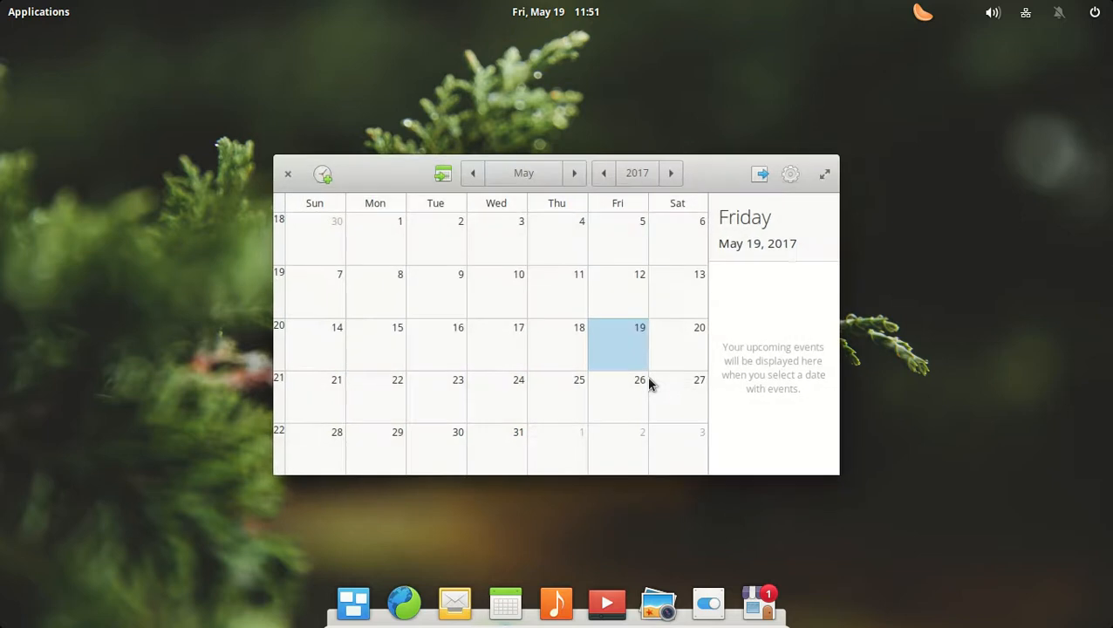
pyautogui.moveTo(321, 201)
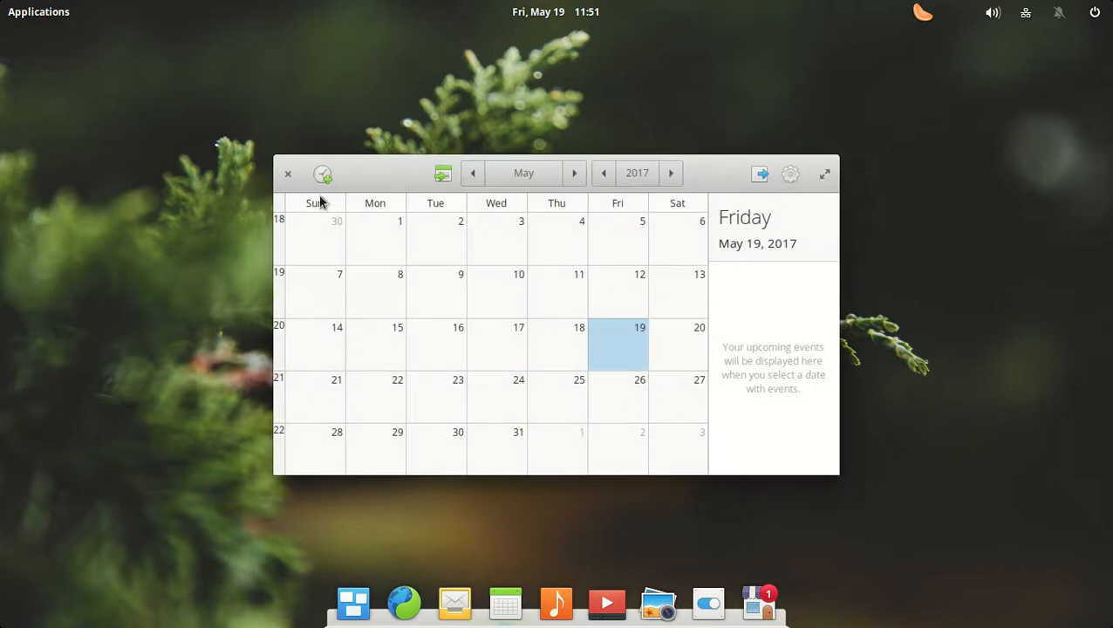
pyautogui.click(287, 172)
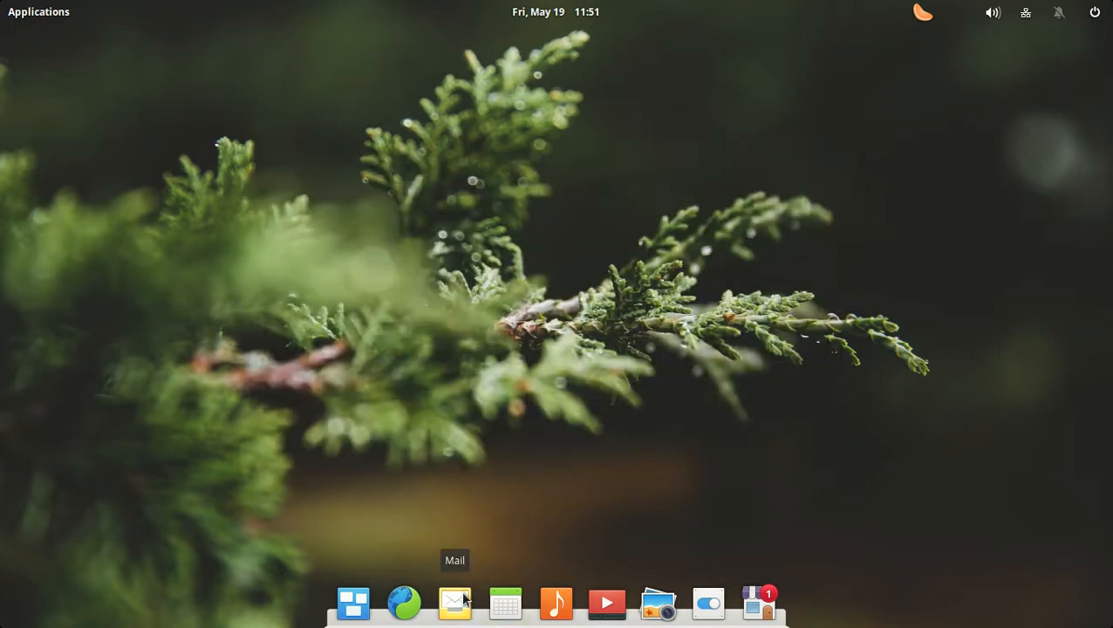
pyautogui.moveTo(657, 345)
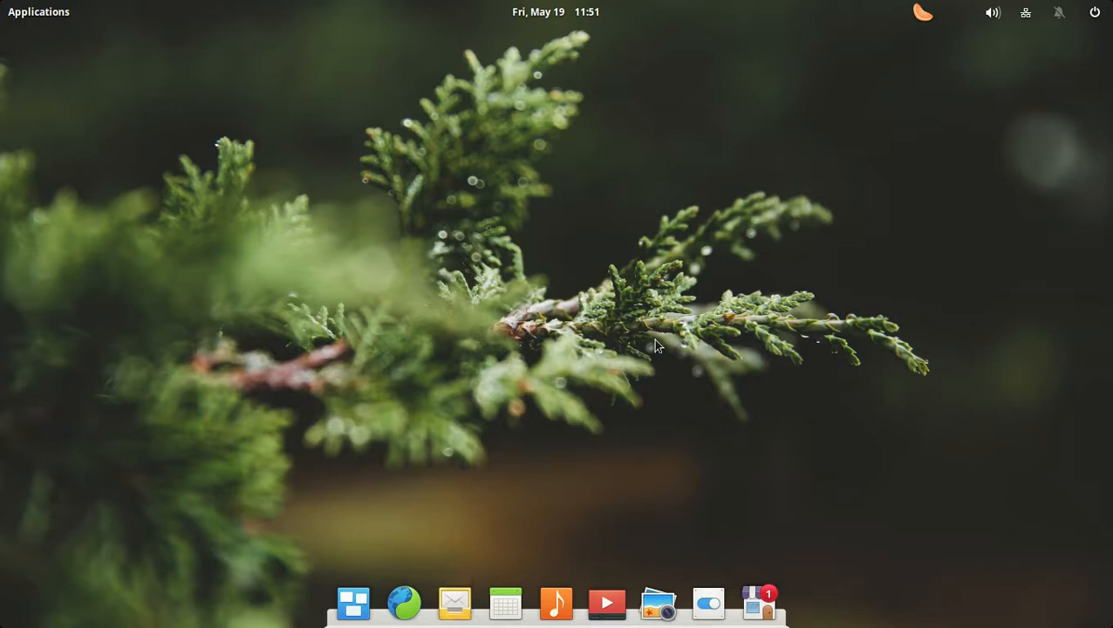
pyautogui.click(455, 603)
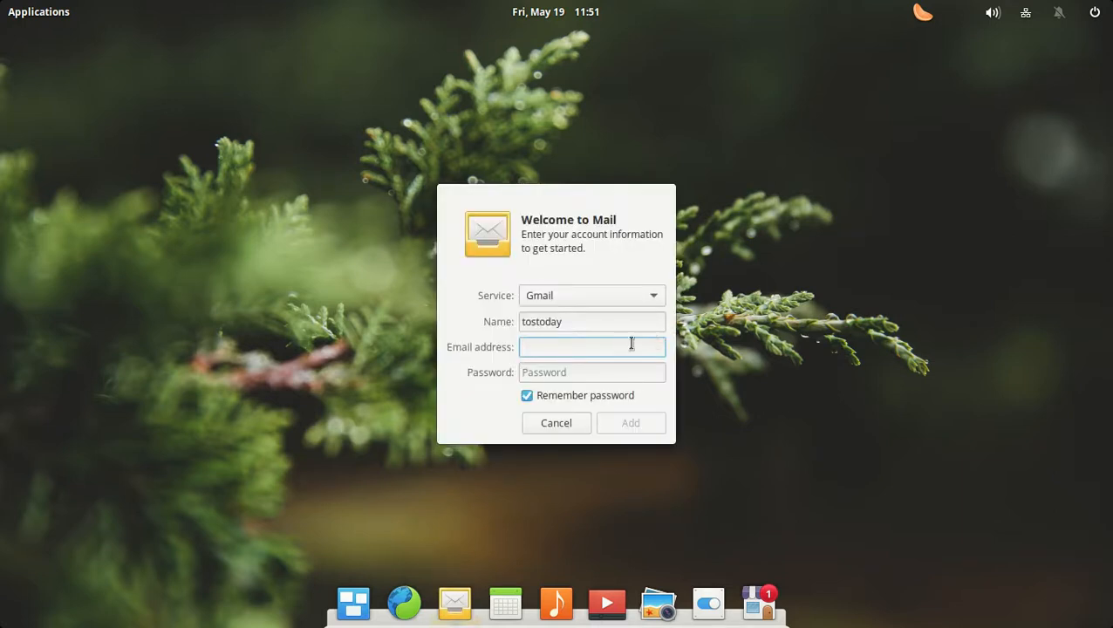
pyautogui.click(555, 423)
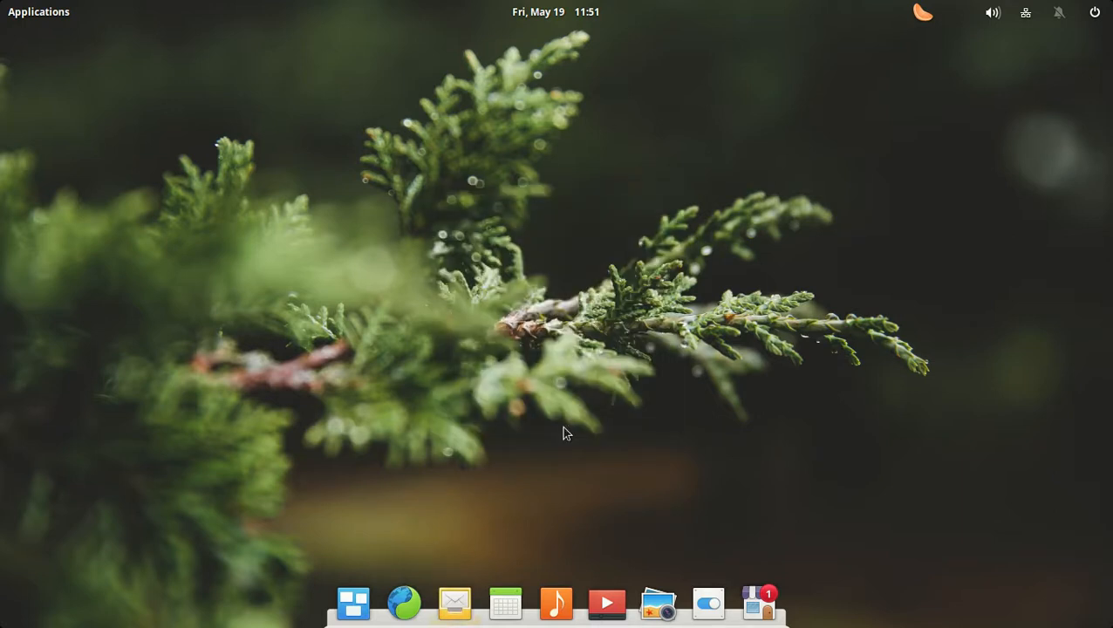
pyautogui.moveTo(689, 387)
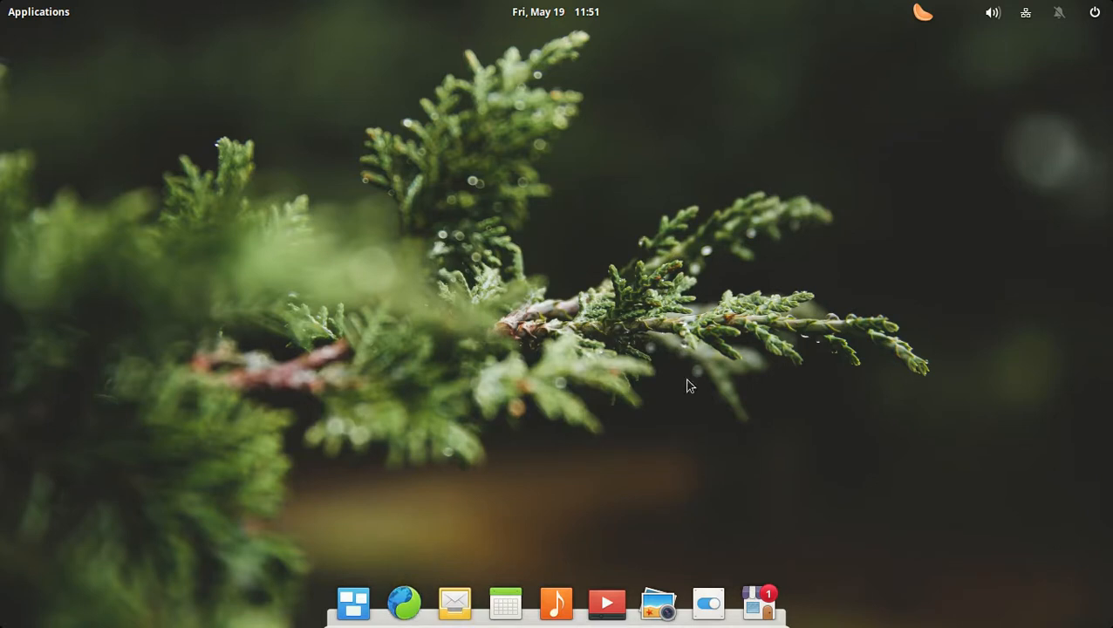
# Launch Epiphany, view its About dialog from the gear menu, then close it
pyautogui.click(1064, 40)
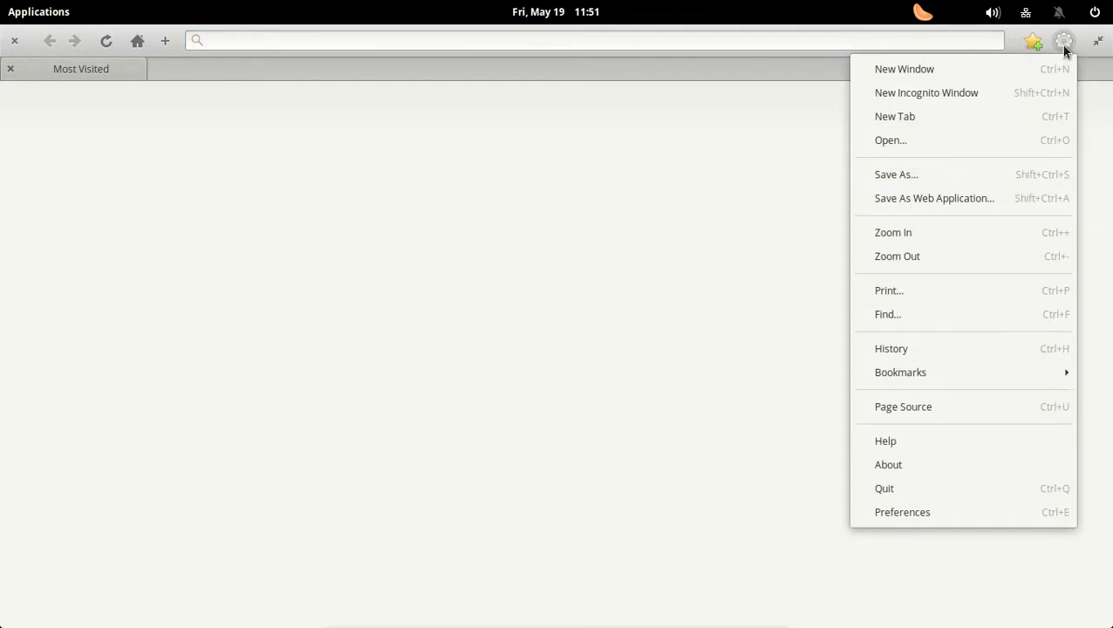
pyautogui.click(888, 464)
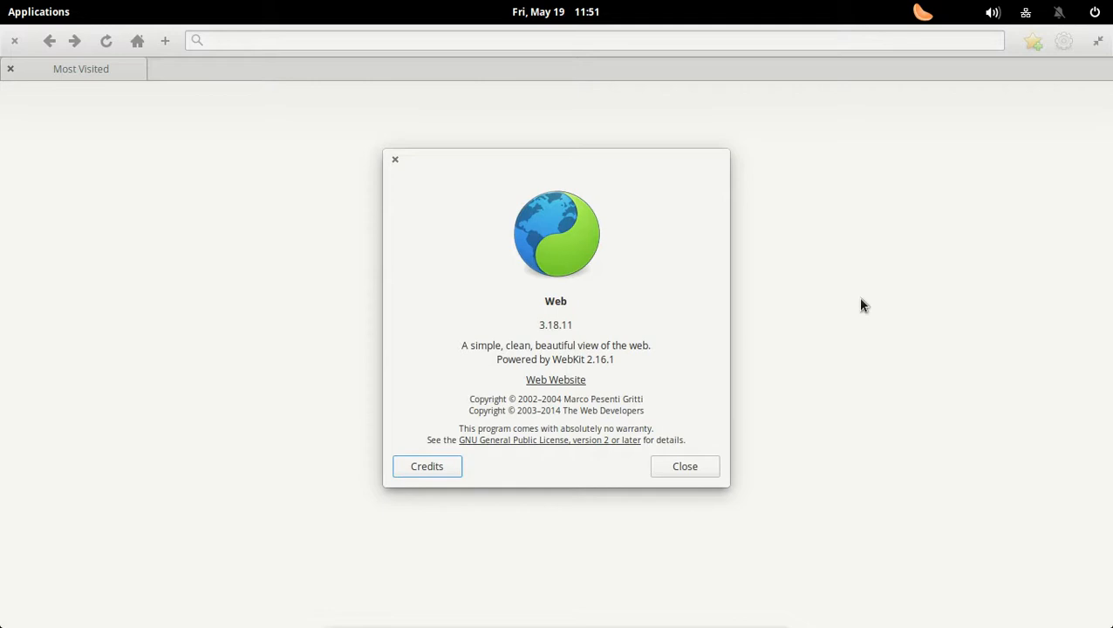
pyautogui.moveTo(524, 442)
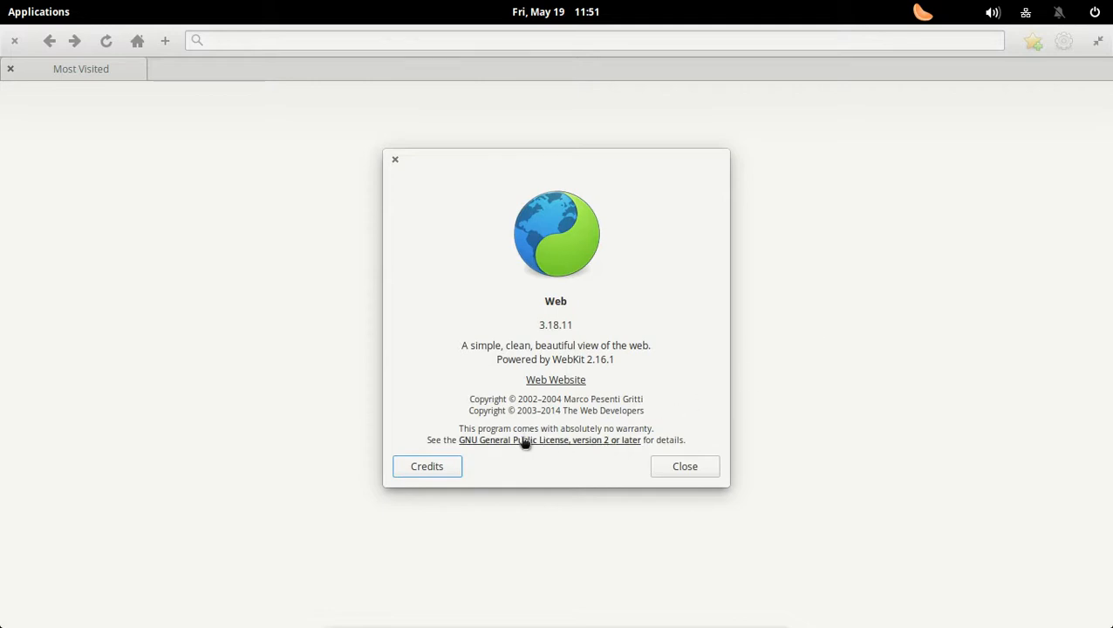
pyautogui.moveTo(571, 427)
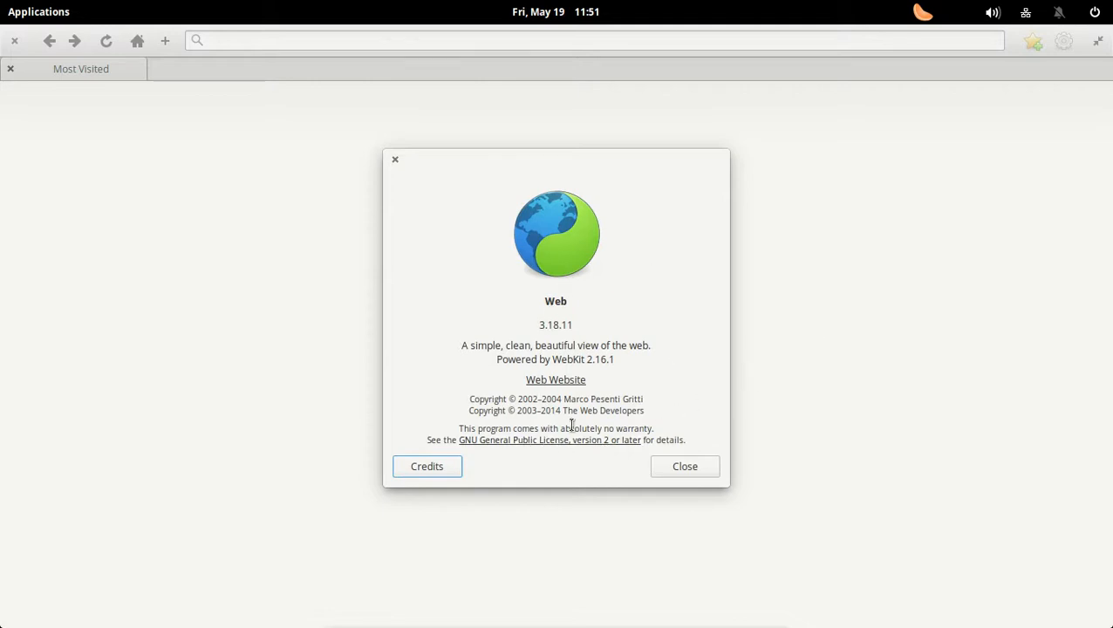
pyautogui.moveTo(635, 395)
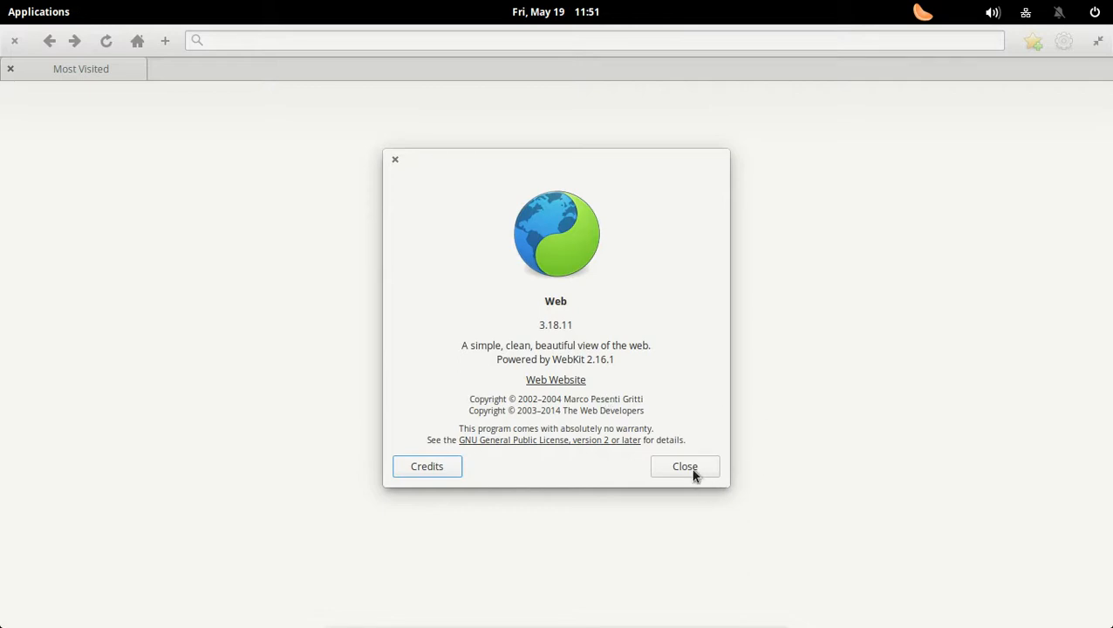
pyautogui.click(1064, 40)
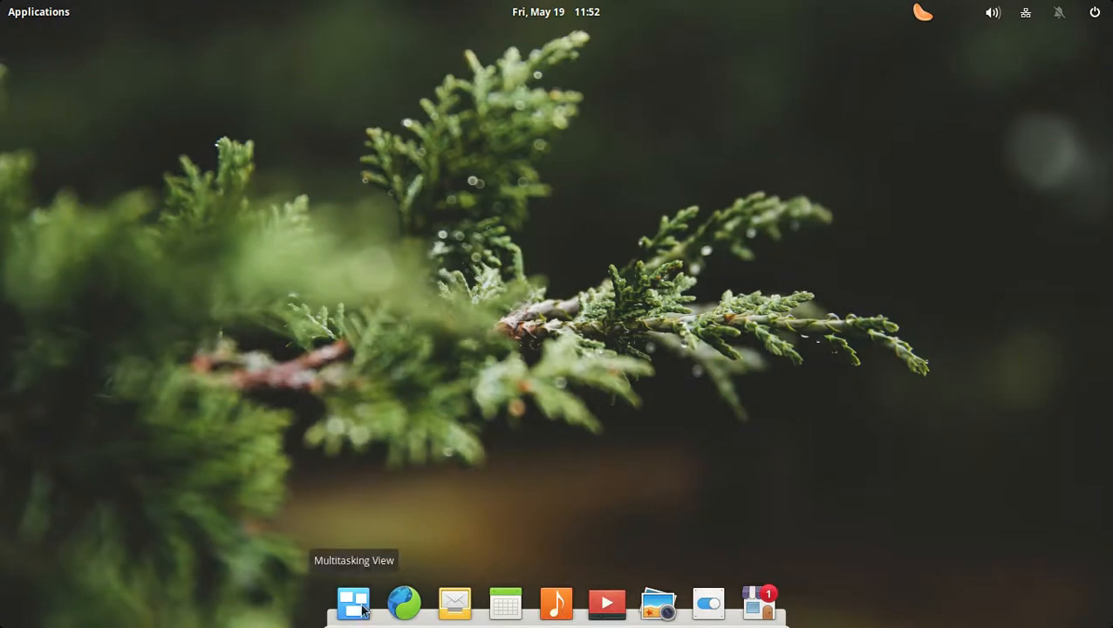
# From the Multitasking View, quit Clementine through its top-panel indicator
pyautogui.click(352, 603)
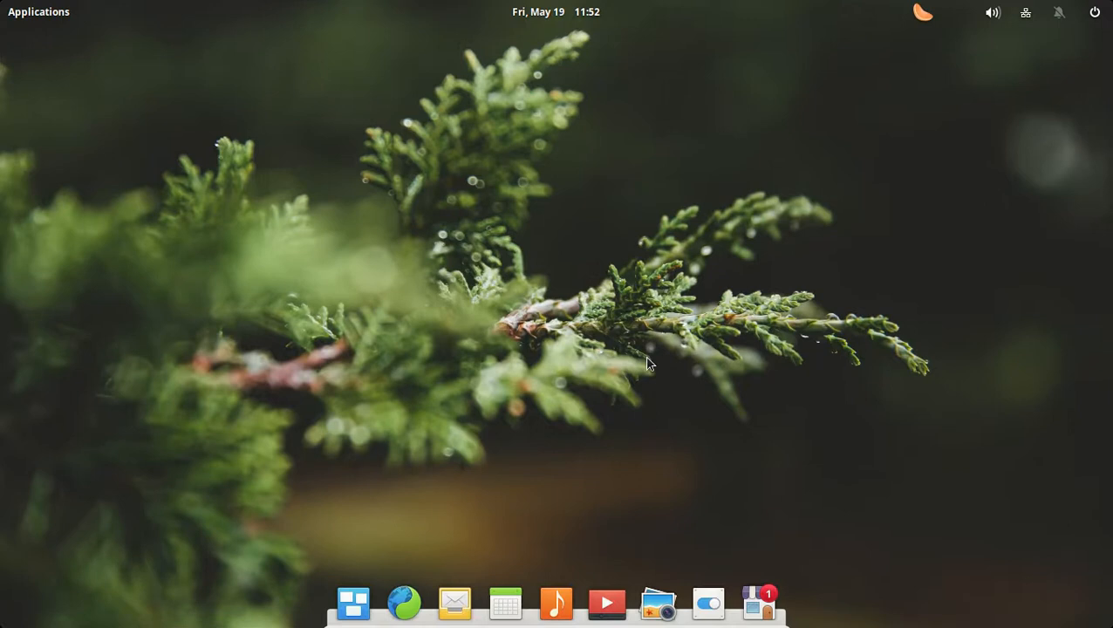
pyautogui.moveTo(925, 16)
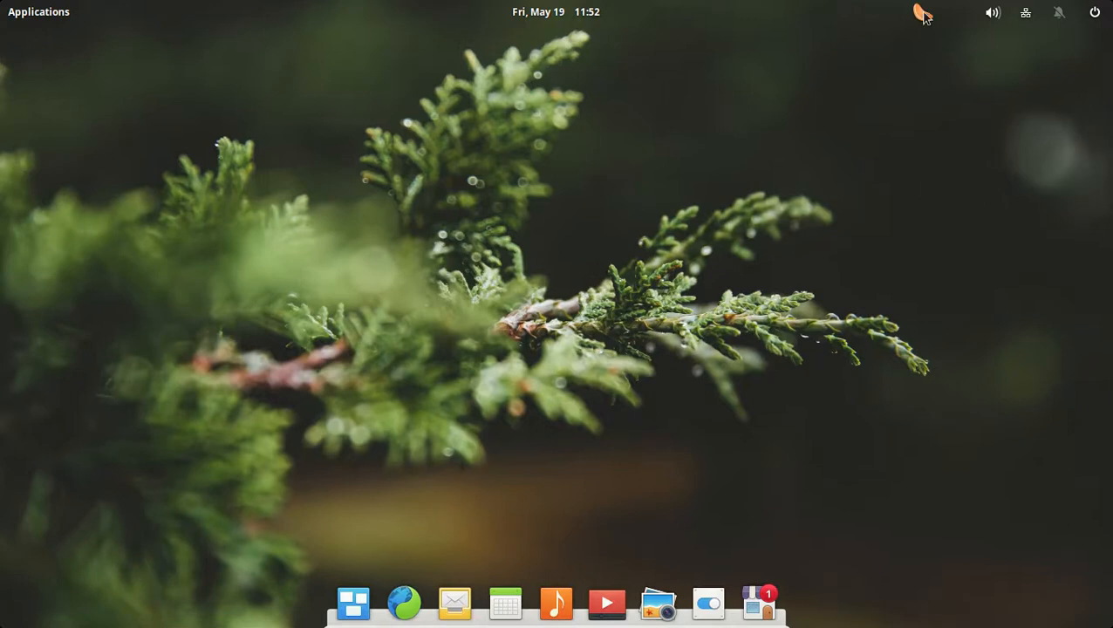
pyautogui.click(923, 12)
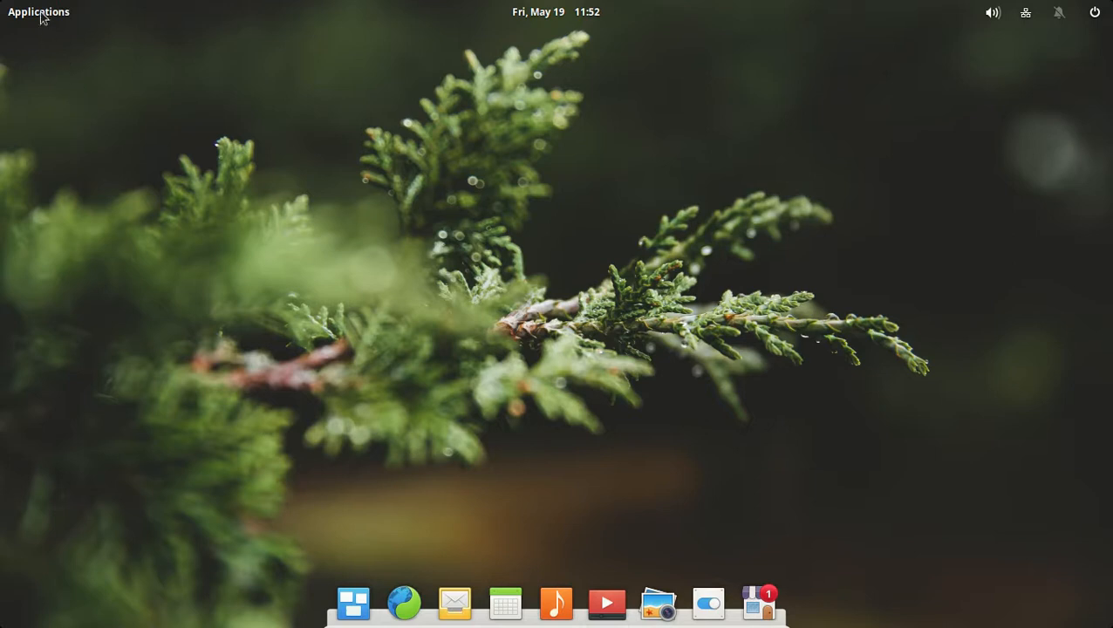
pyautogui.click(38, 12)
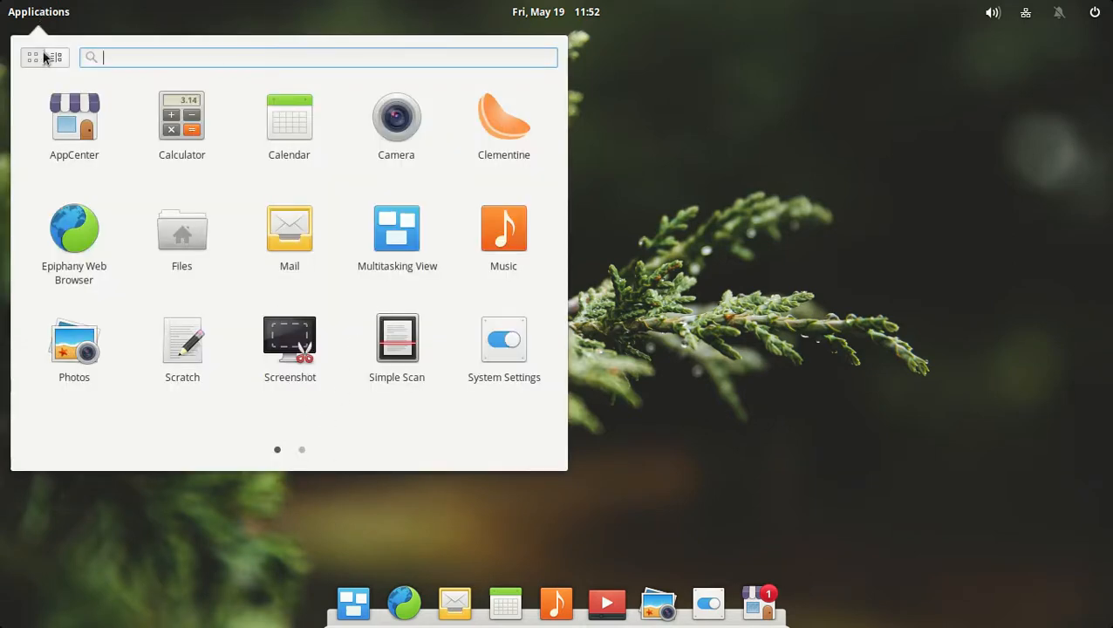
pyautogui.click(56, 57)
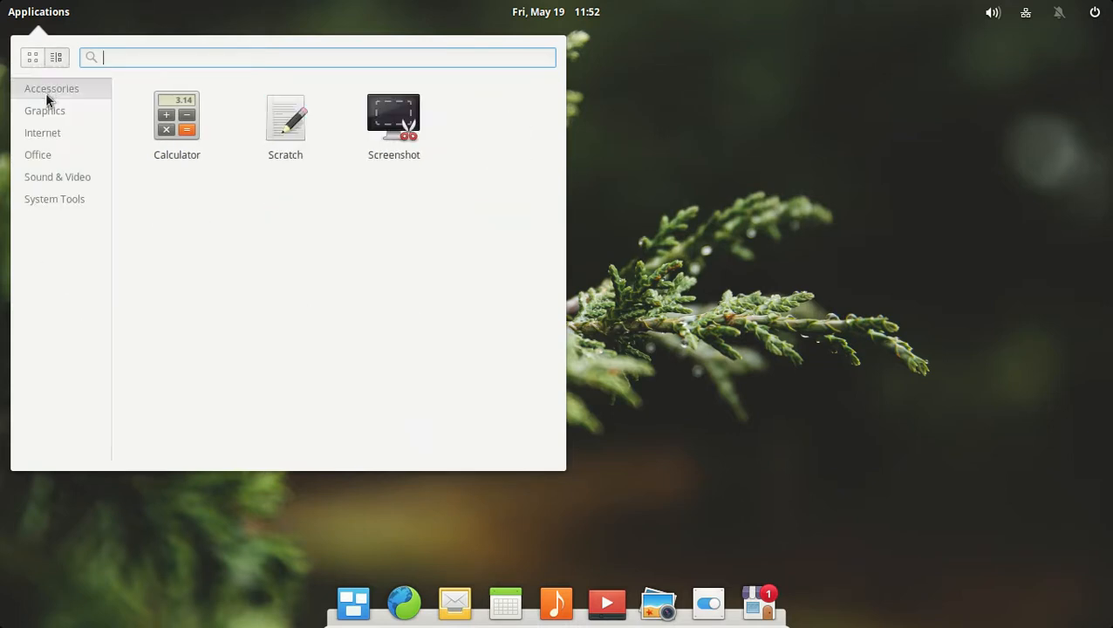
pyautogui.click(44, 110)
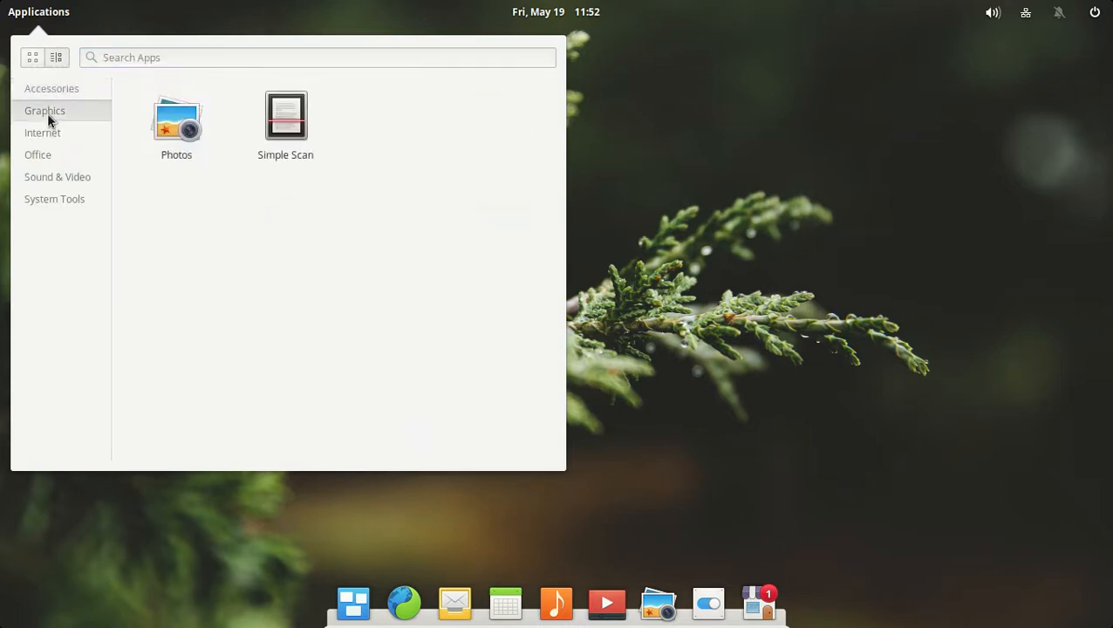
pyautogui.click(42, 132)
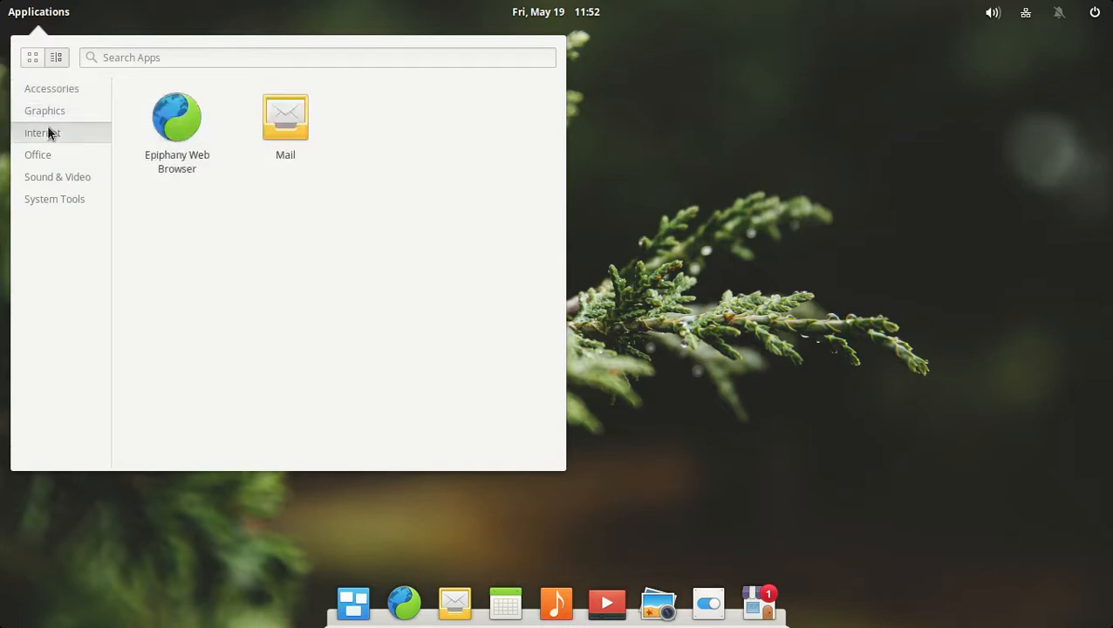
pyautogui.click(38, 155)
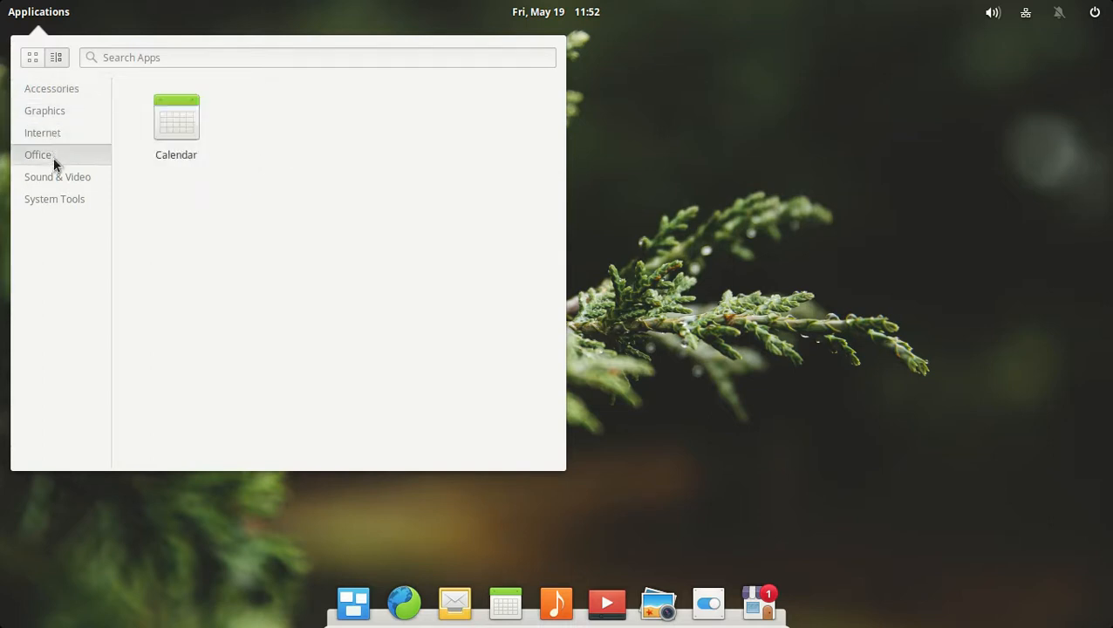
pyautogui.click(58, 177)
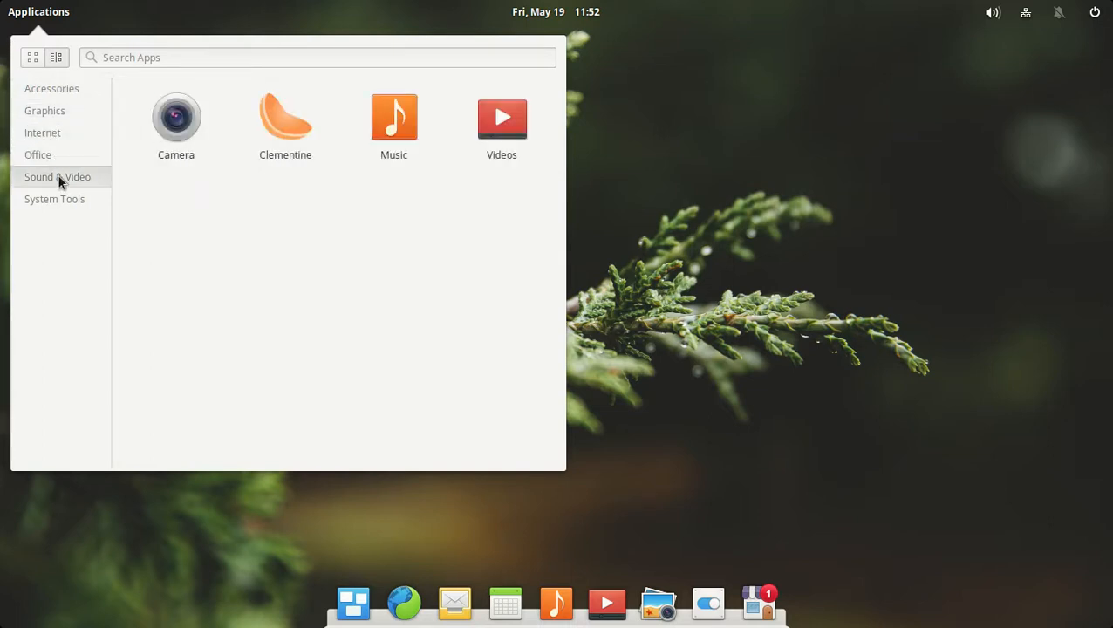
pyautogui.click(54, 199)
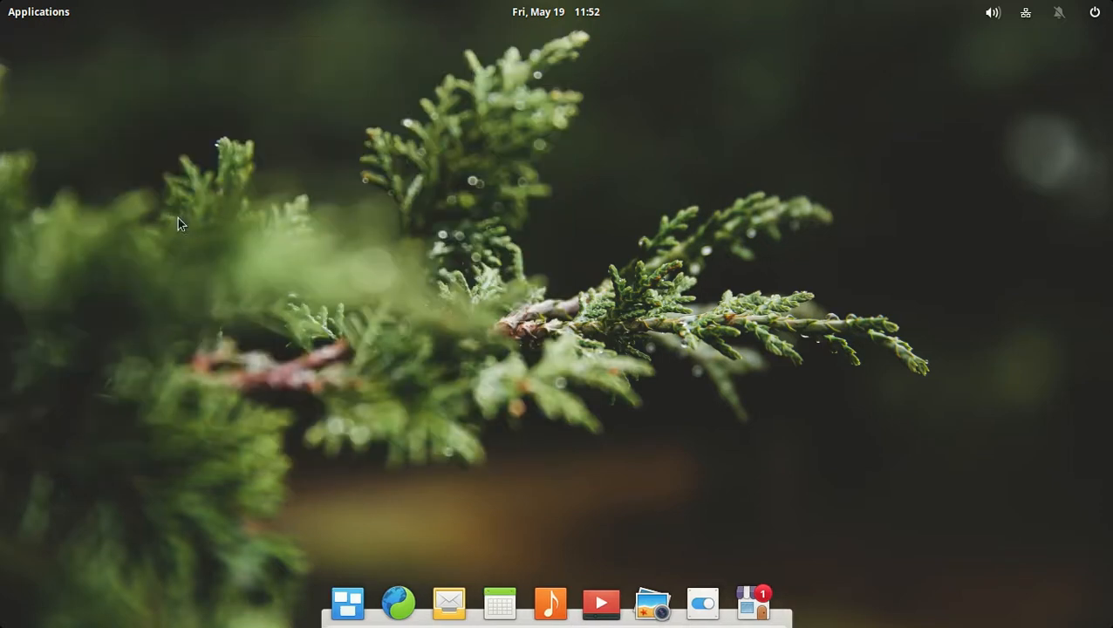
# Run 'sudo apt-get install synaptic' in a new terminal and enter the password
pyautogui.click(783, 602)
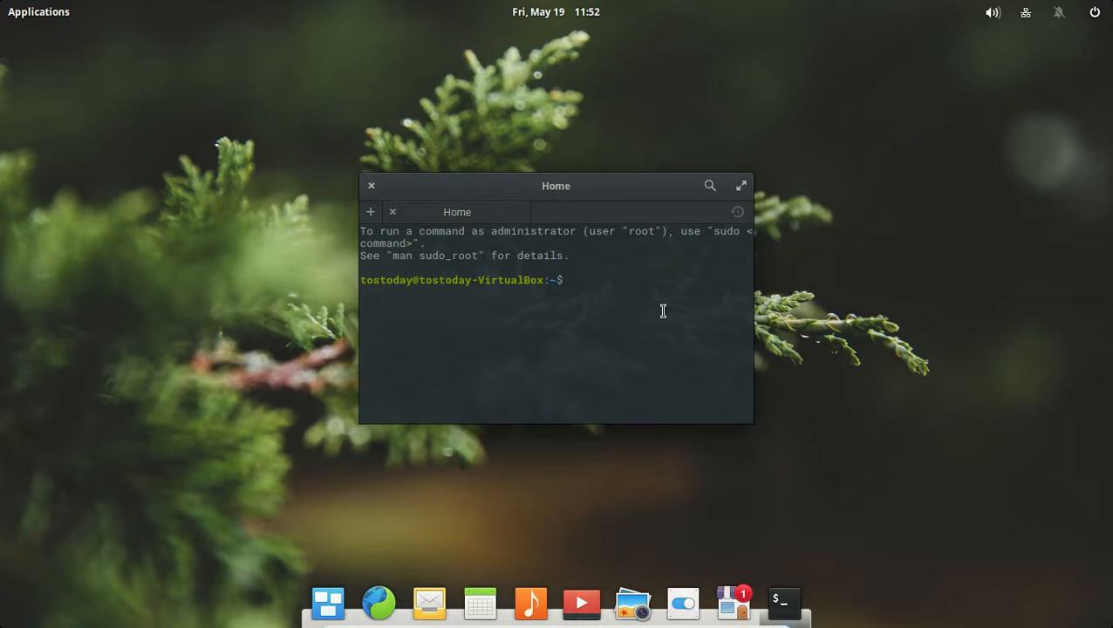
pyautogui.write('sudo apt-g')
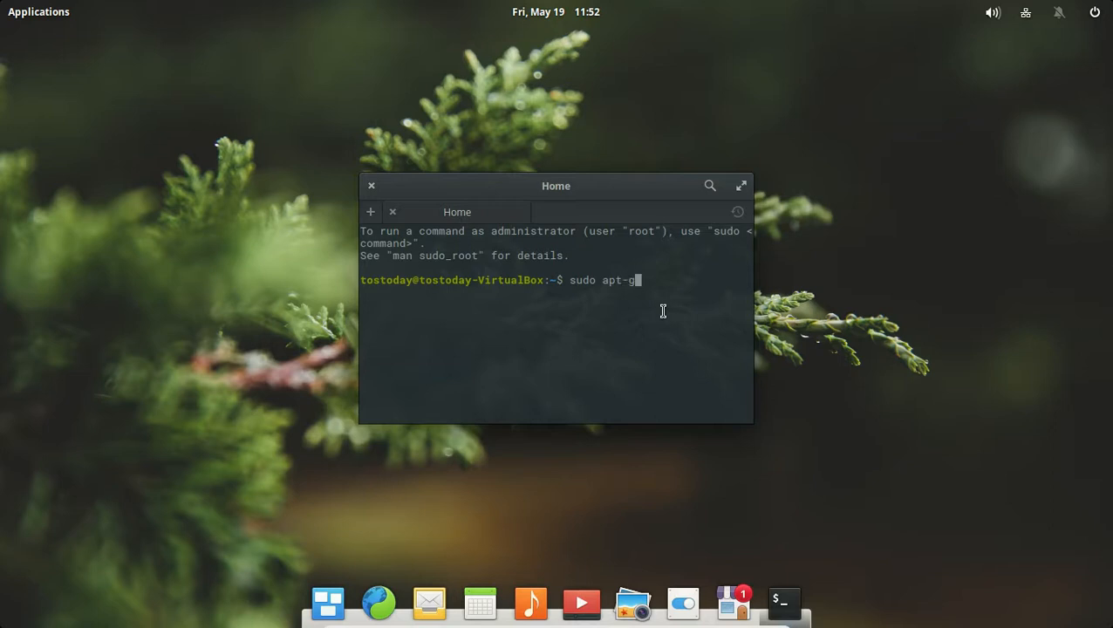
pyautogui.write('et inst')
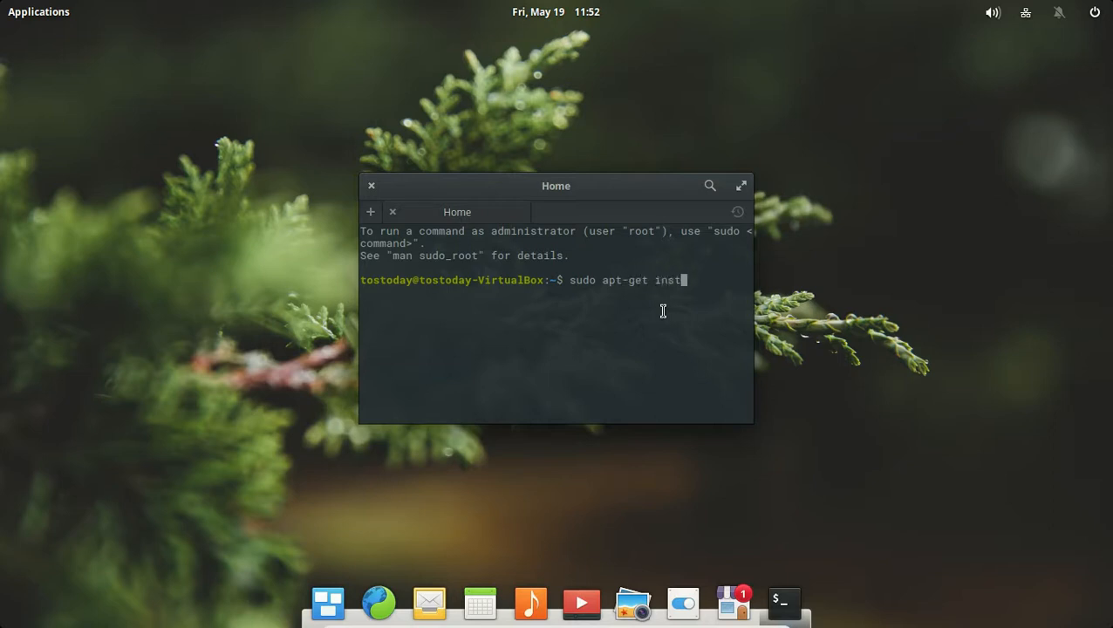
pyautogui.write('all synaptic')
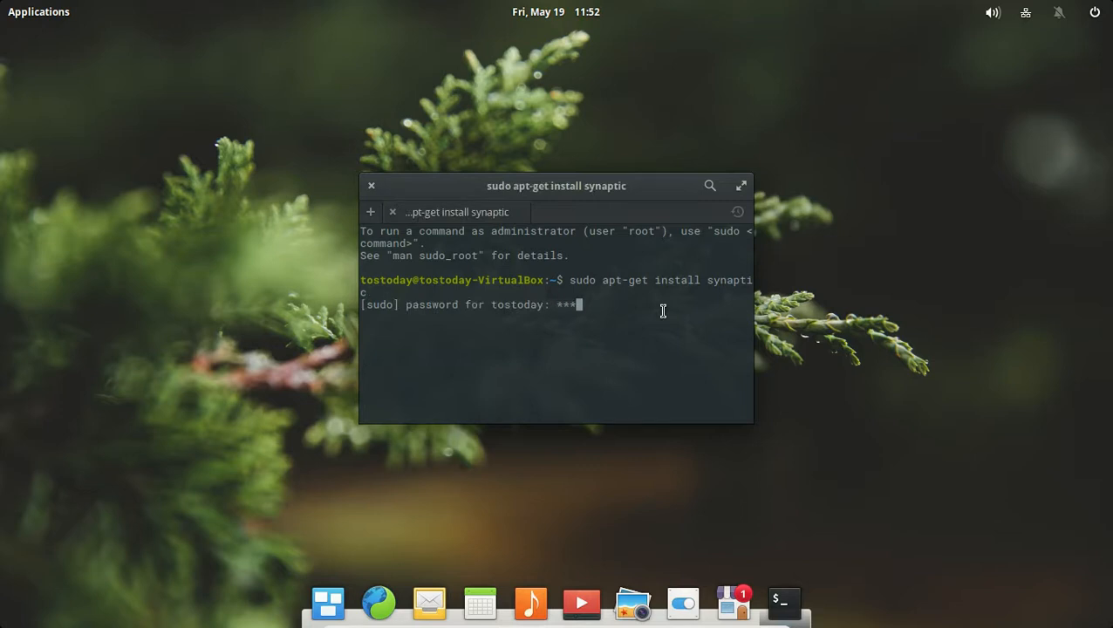
pyautogui.press('Return')
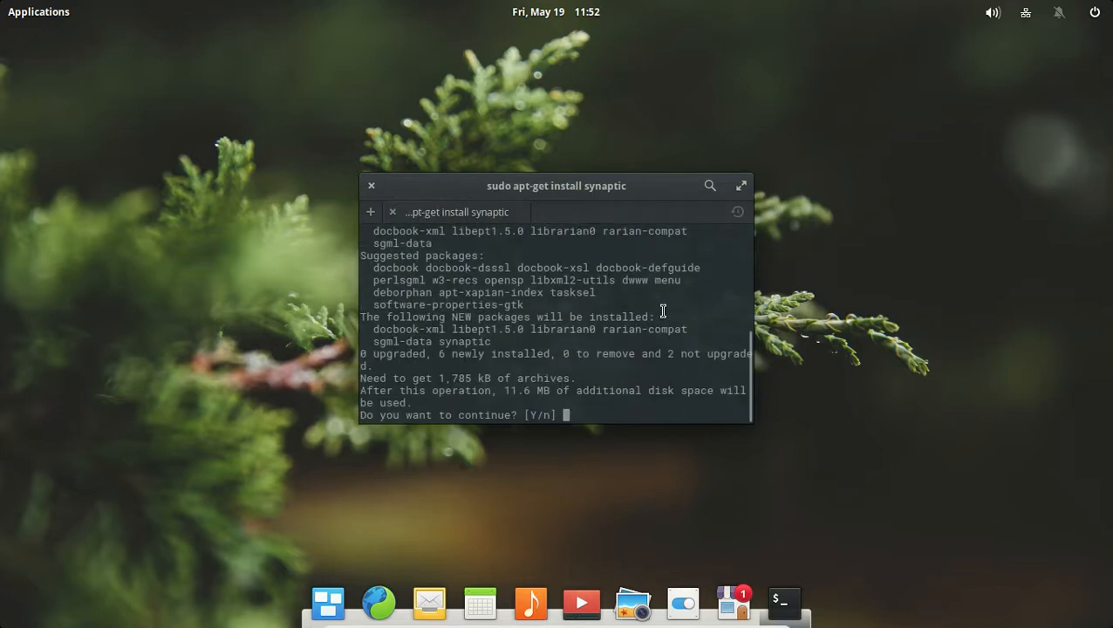
# Confirm the install with y, maximize the terminal and follow it to completion
pyautogui.write('y')
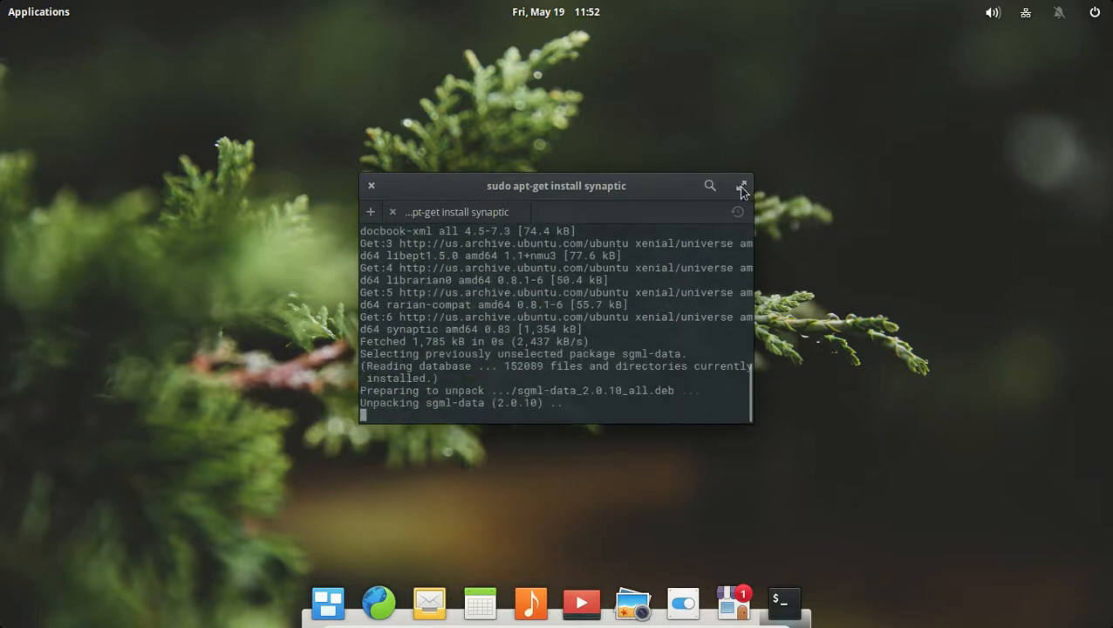
pyautogui.click(742, 185)
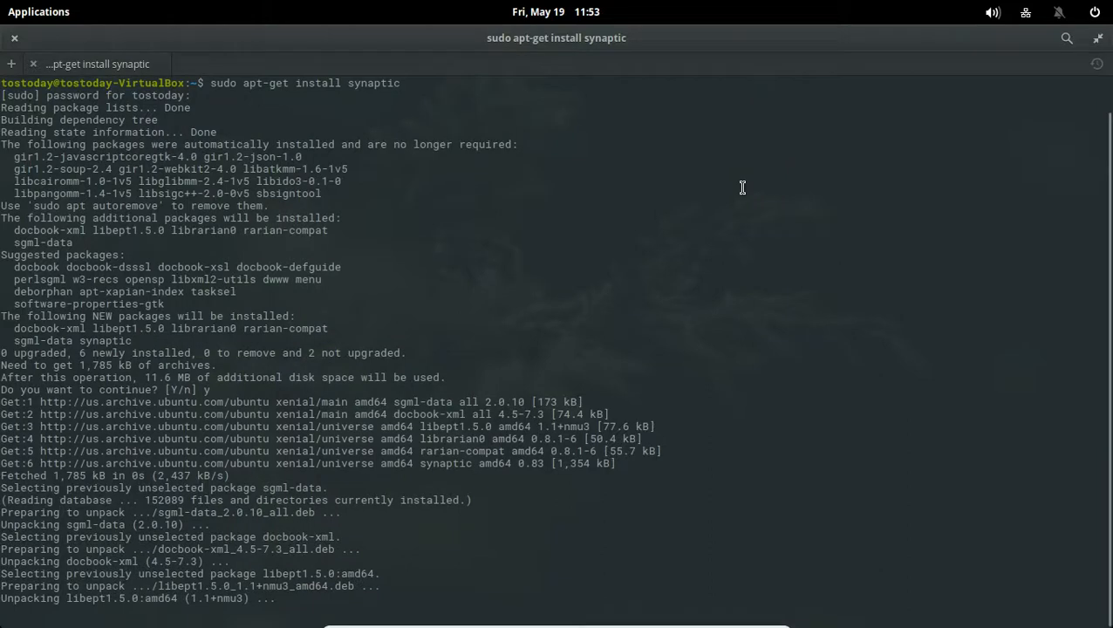
pyautogui.scroll(-3)
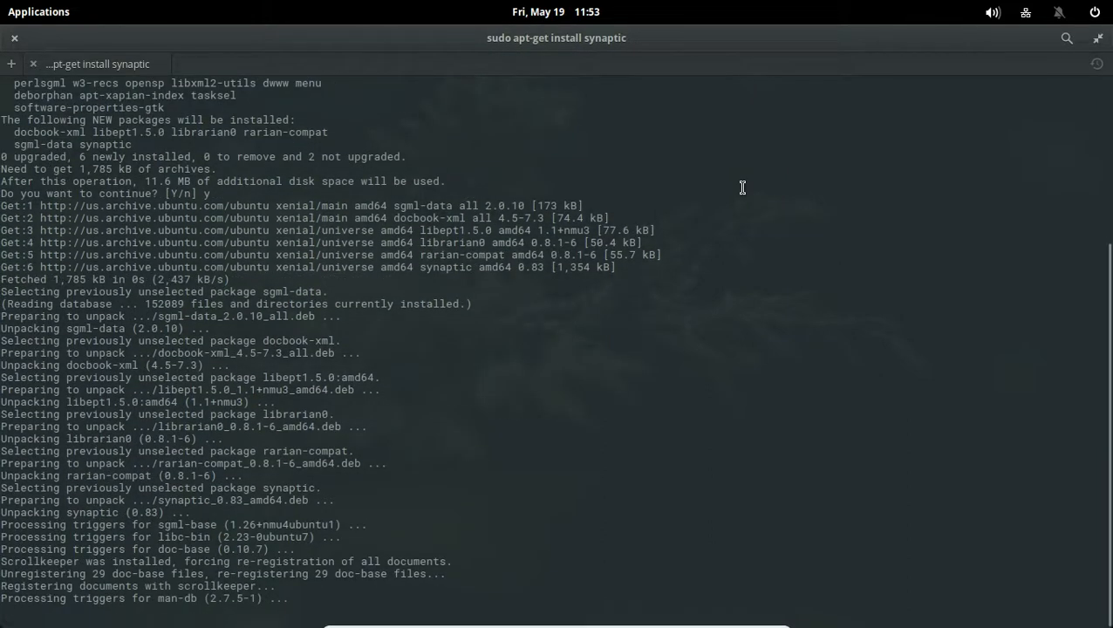
pyautogui.scroll(-3)
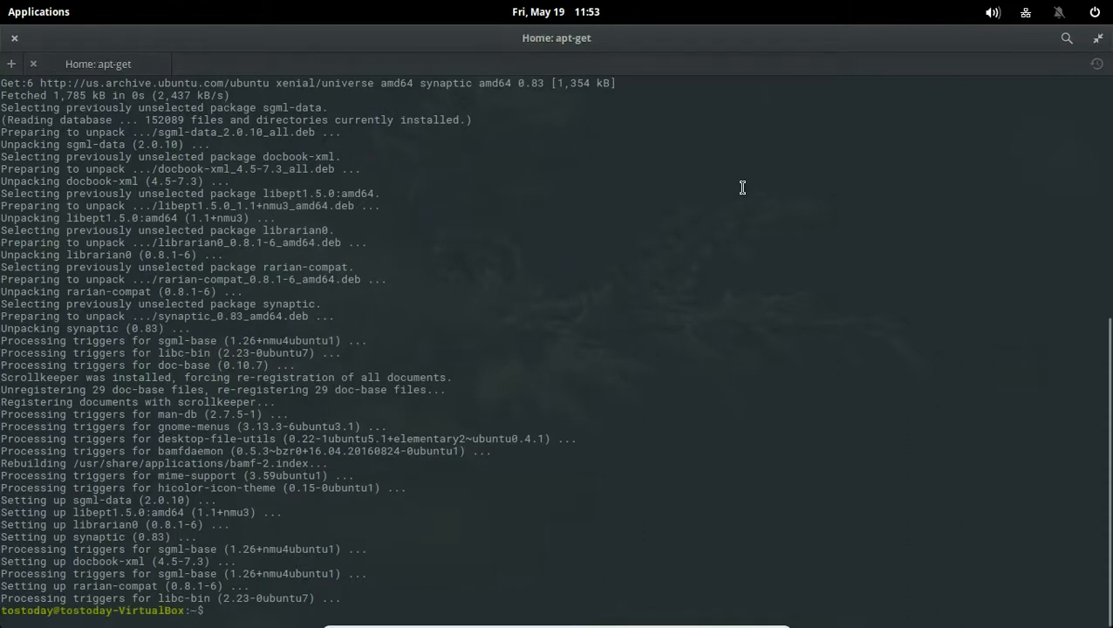
pyautogui.moveTo(1094, 180)
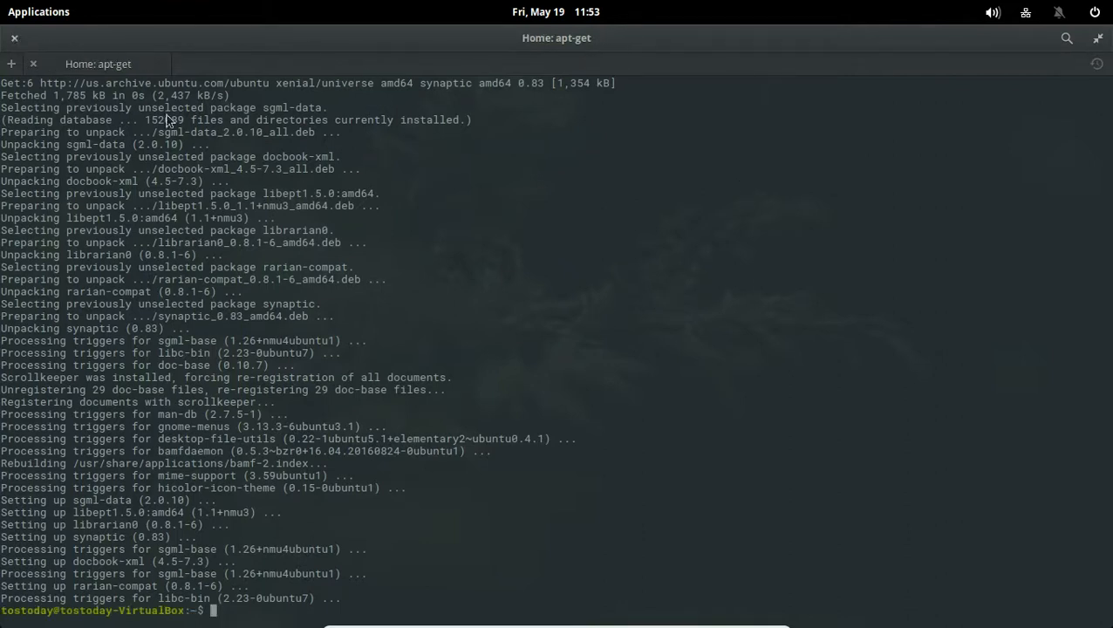
# Close the terminal, then open sound settings from the top-panel volume indicator
pyautogui.click(14, 37)
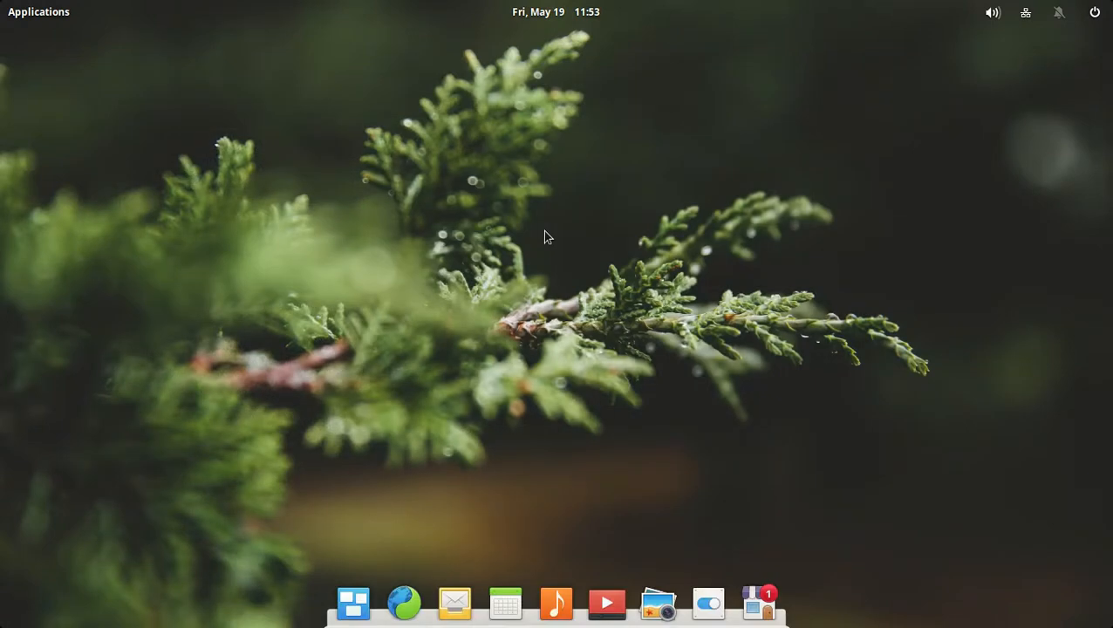
pyautogui.moveTo(588, 121)
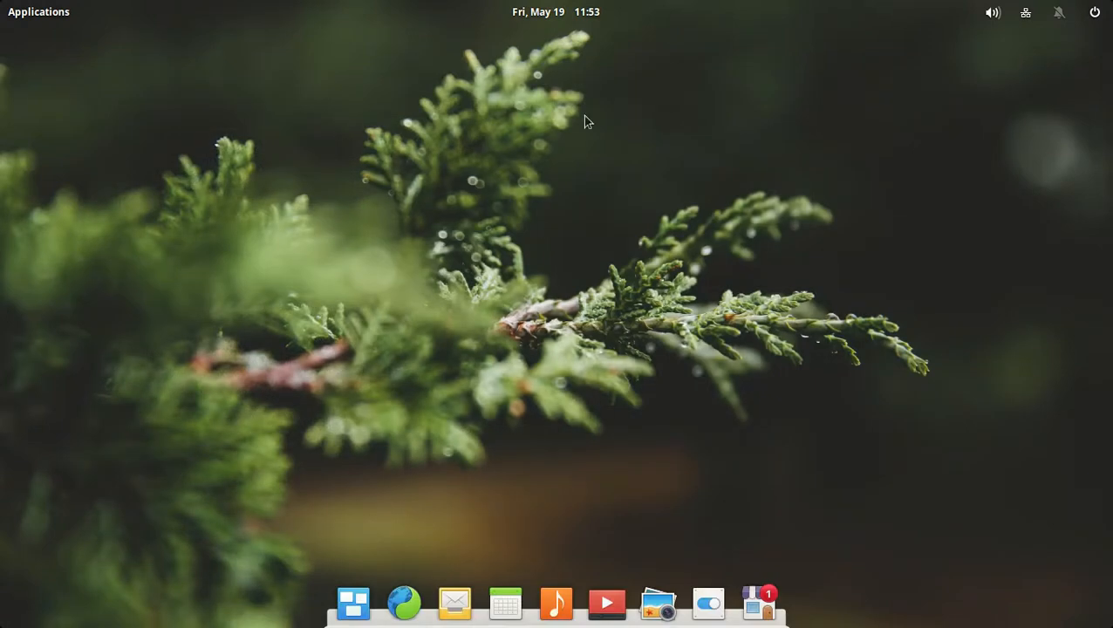
pyautogui.moveTo(513, 207)
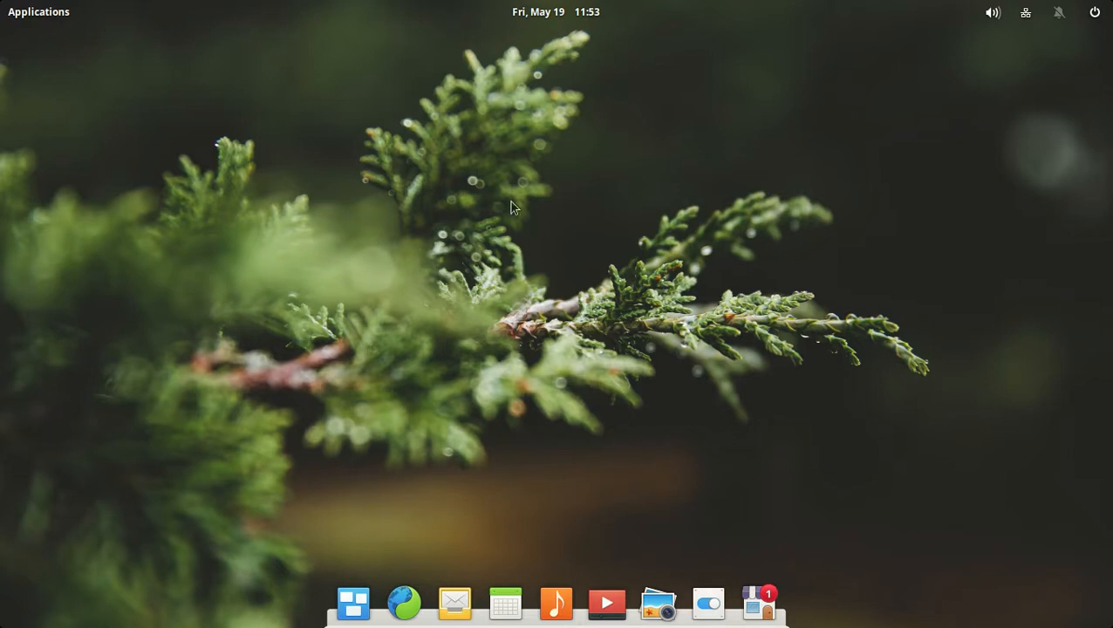
pyautogui.moveTo(600, 231)
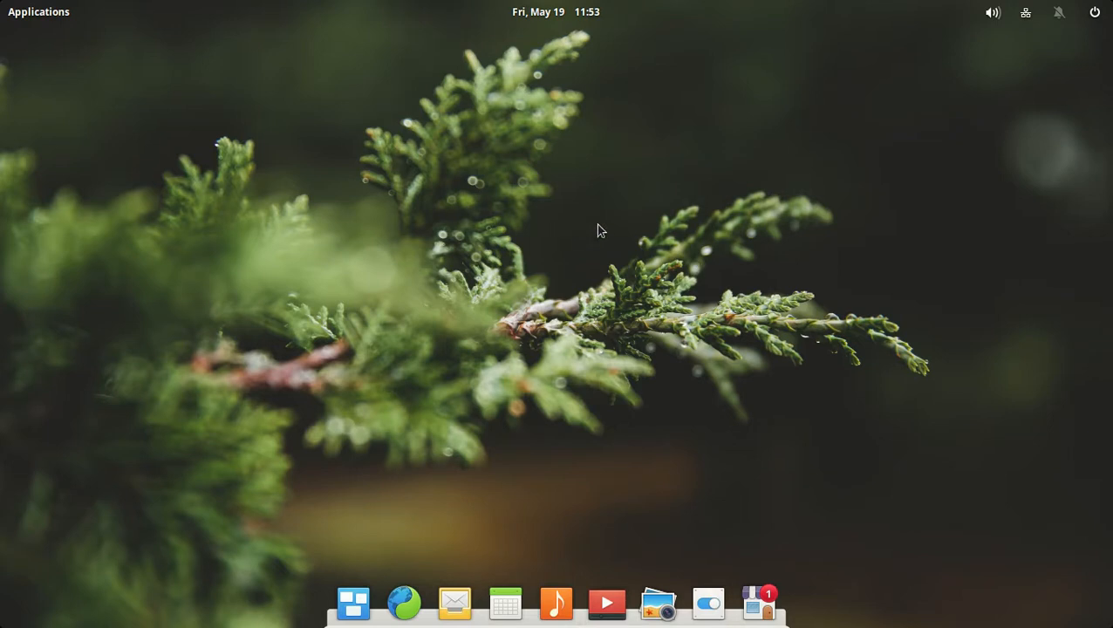
pyautogui.moveTo(952, 6)
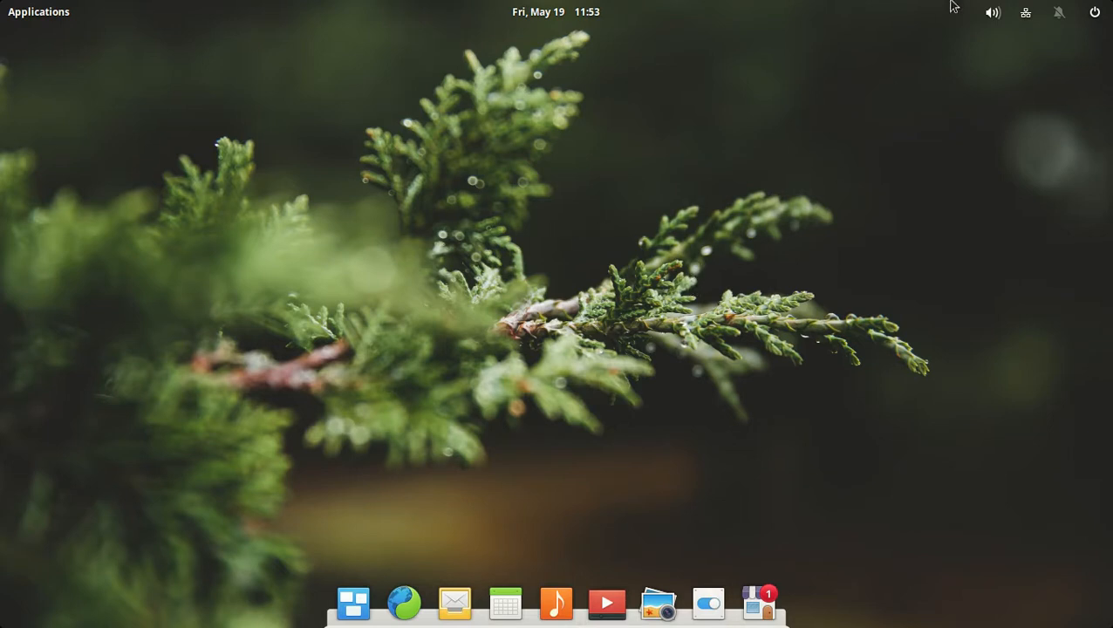
pyautogui.click(992, 12)
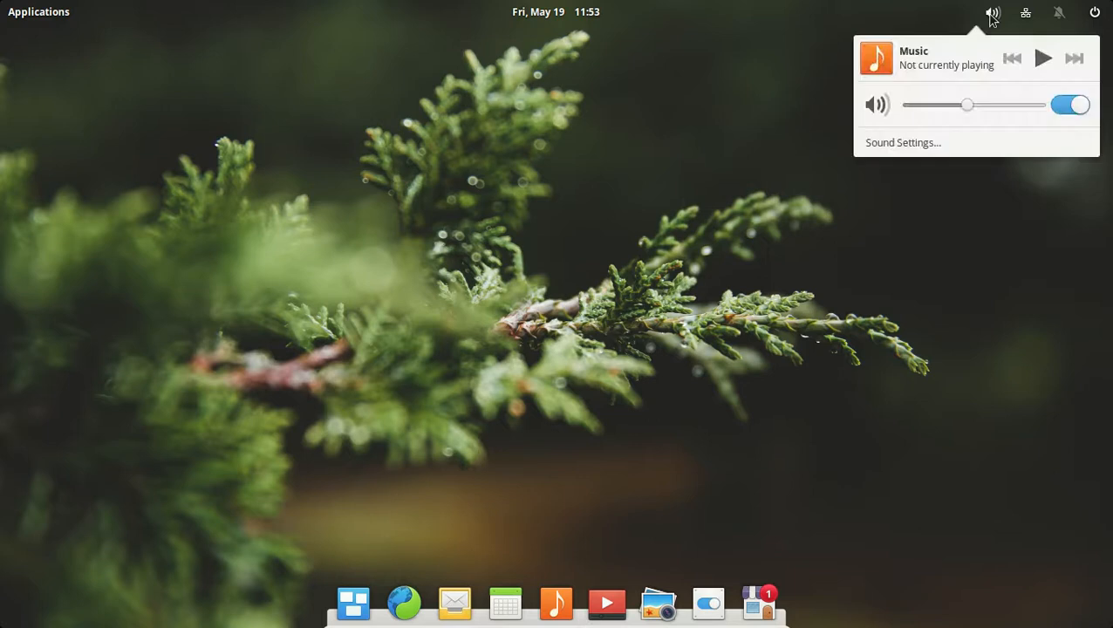
pyautogui.click(943, 152)
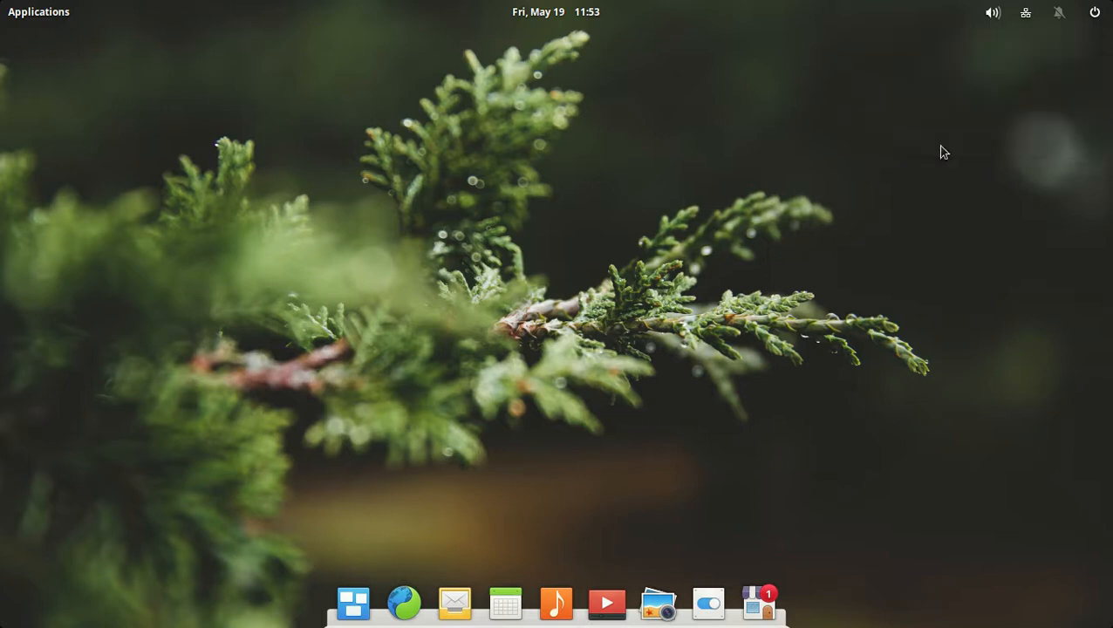
pyautogui.click(707, 602)
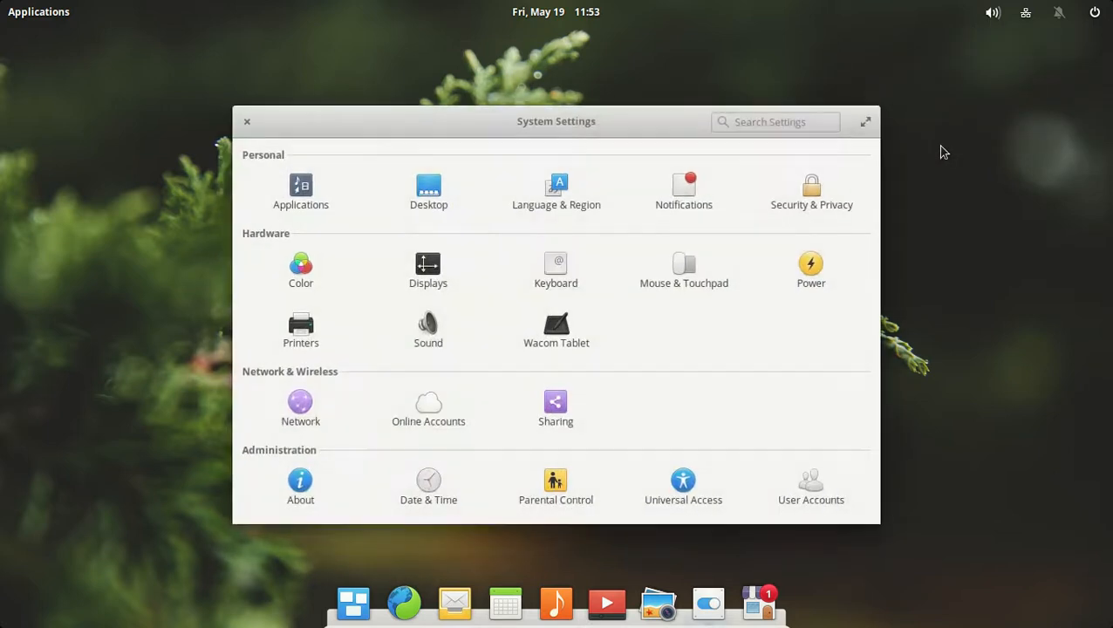
pyautogui.click(428, 330)
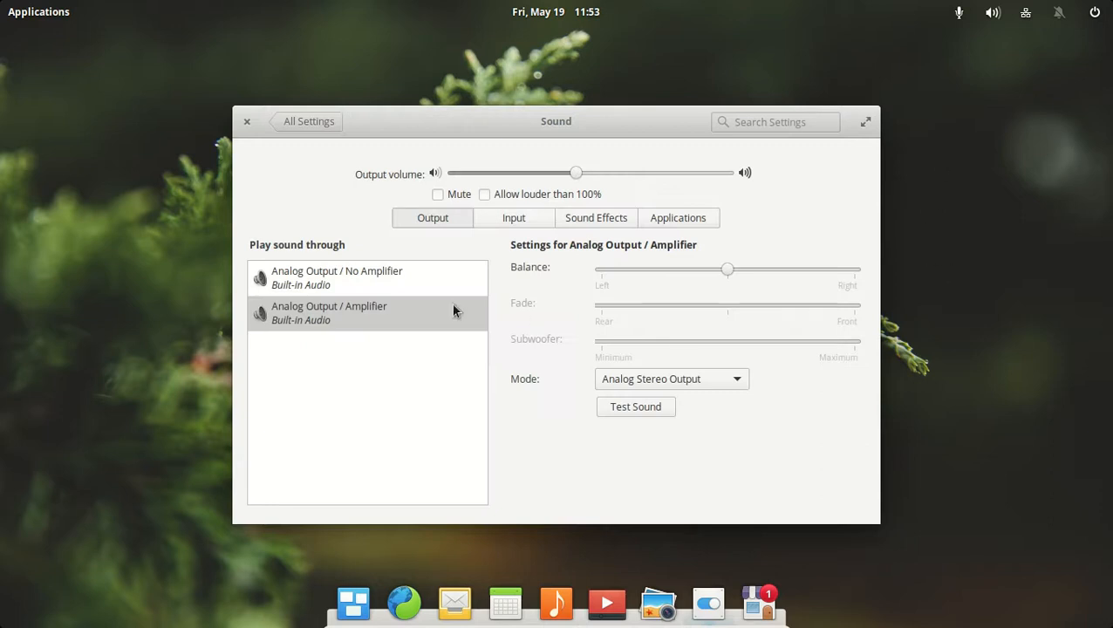
pyautogui.moveTo(433, 217)
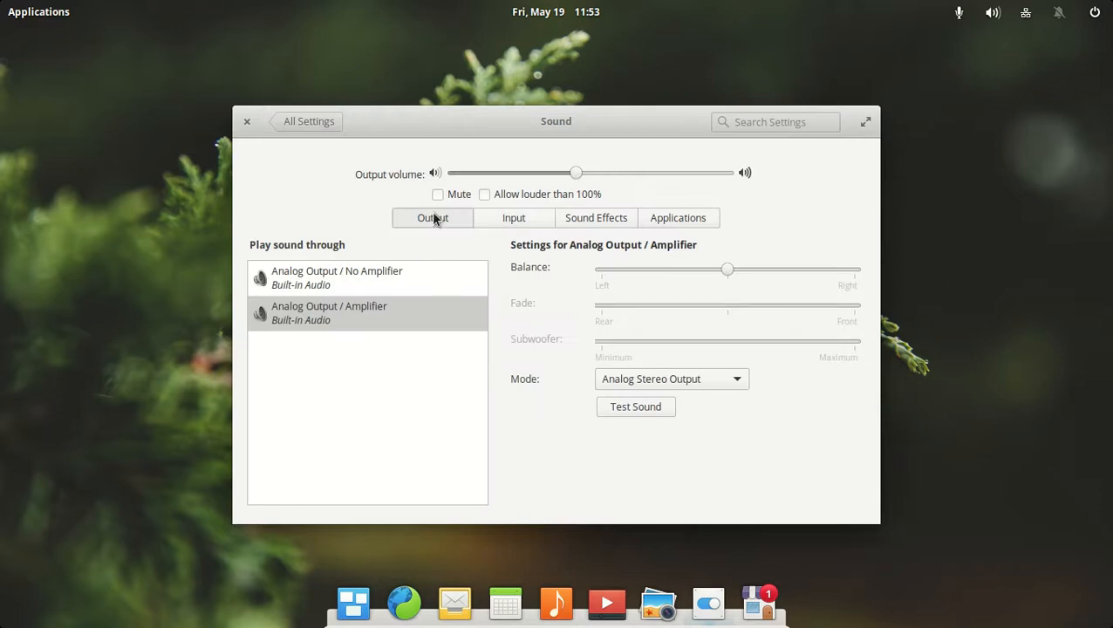
pyautogui.click(513, 217)
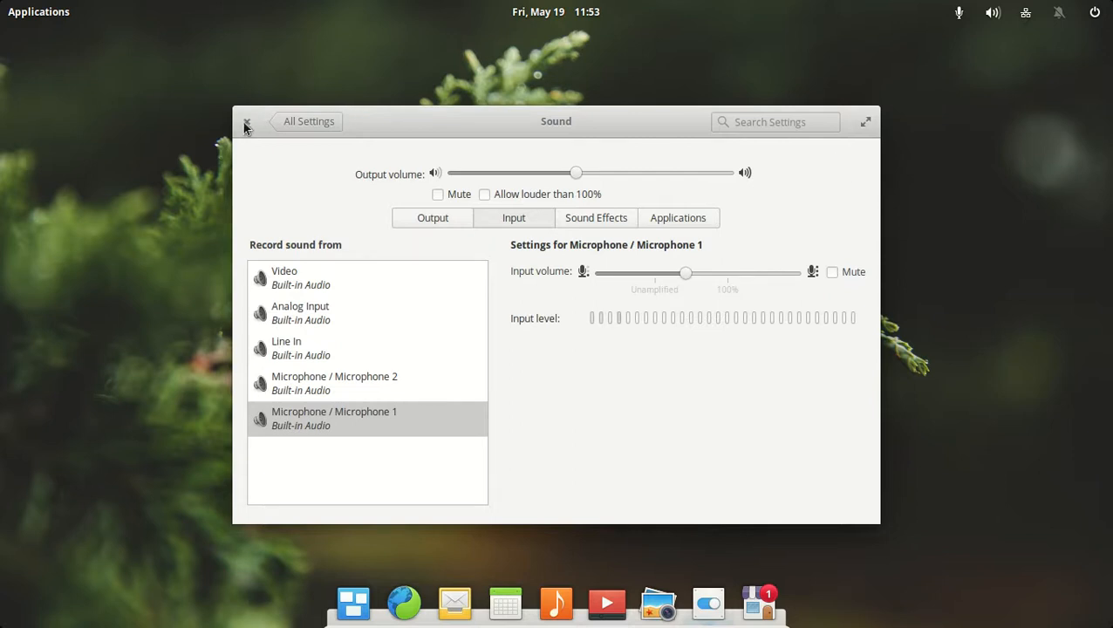
pyautogui.click(247, 122)
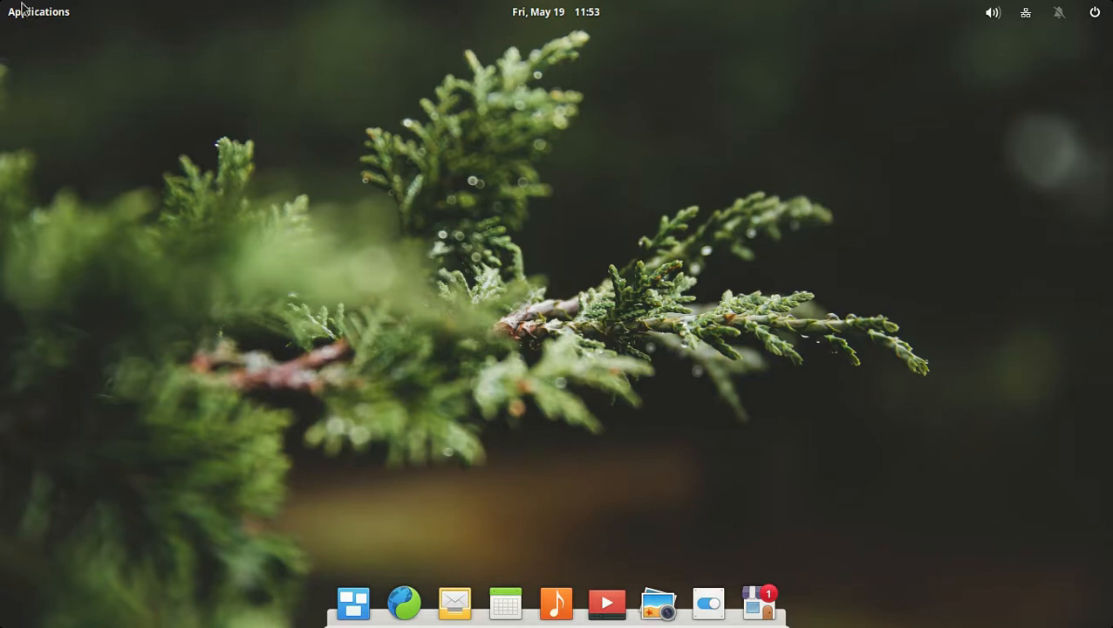
# Search 'syna' in the Applications launcher and launch Synaptic Package Manager
pyautogui.click(39, 11)
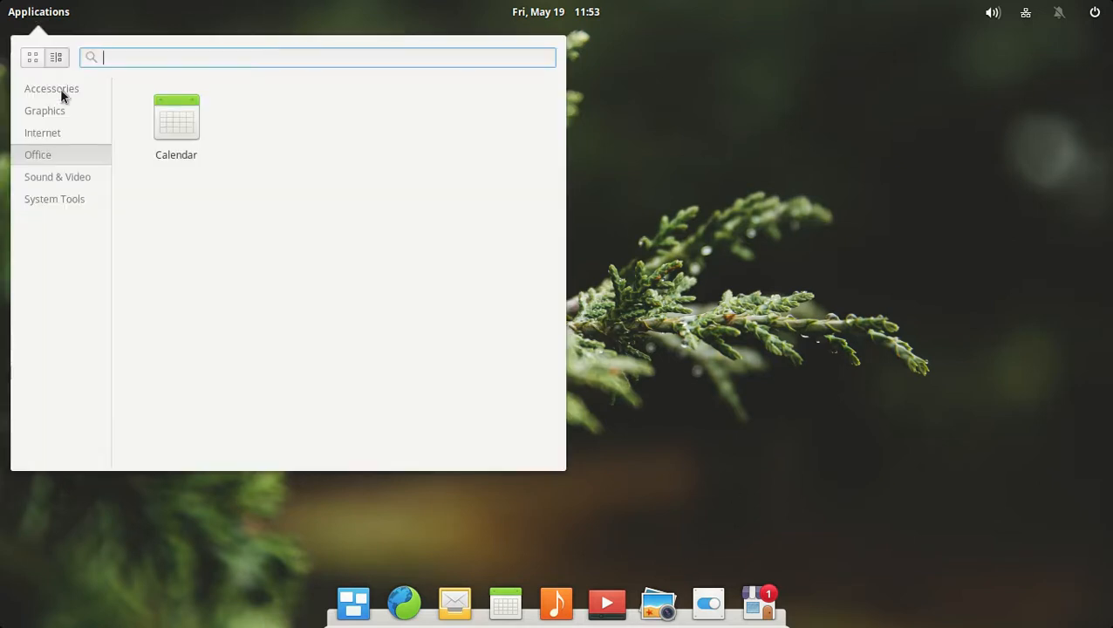
pyautogui.click(51, 88)
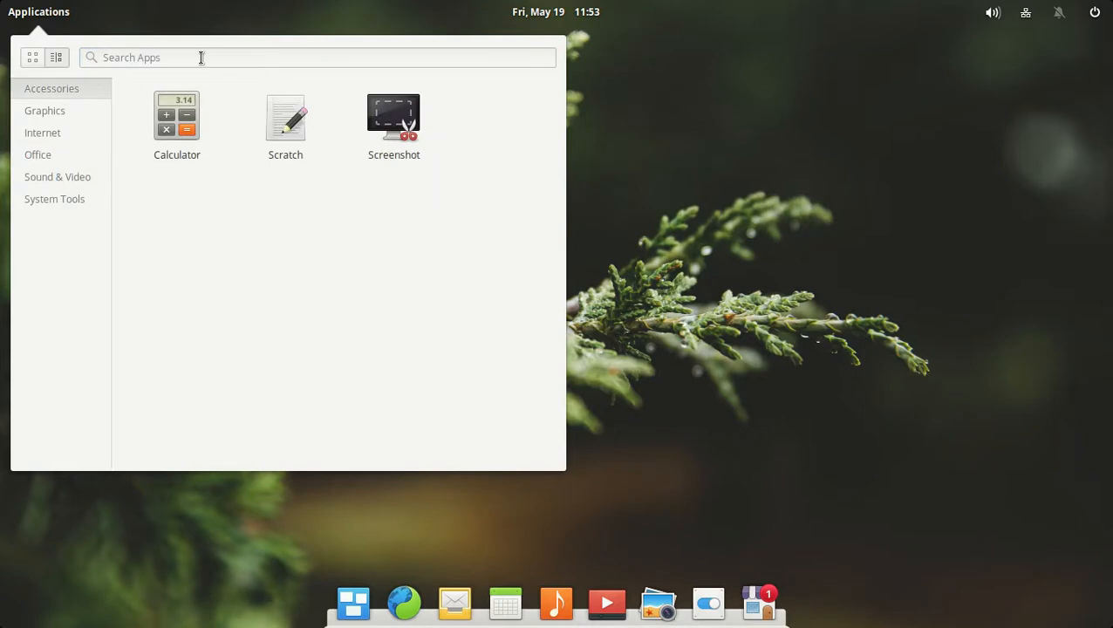
pyautogui.write('s')
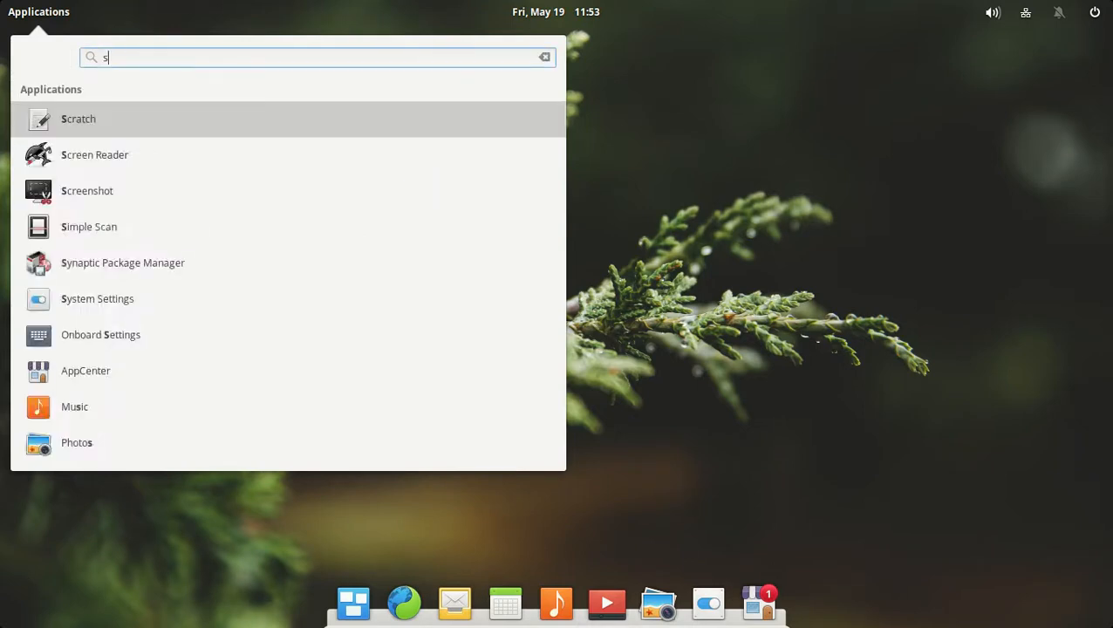
pyautogui.write('yna')
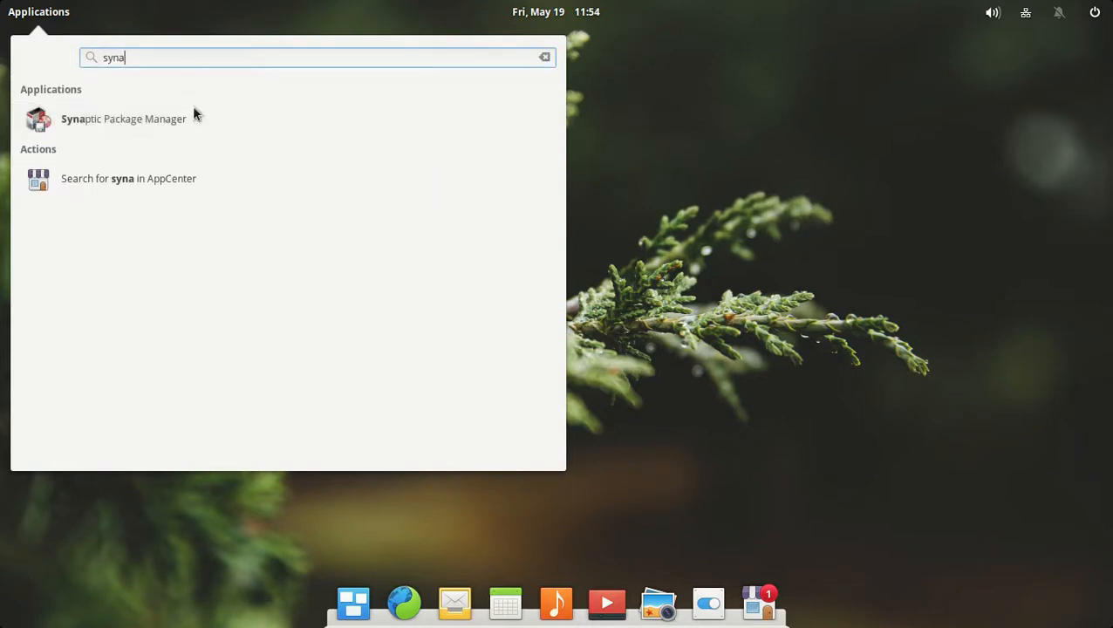
pyautogui.click(123, 119)
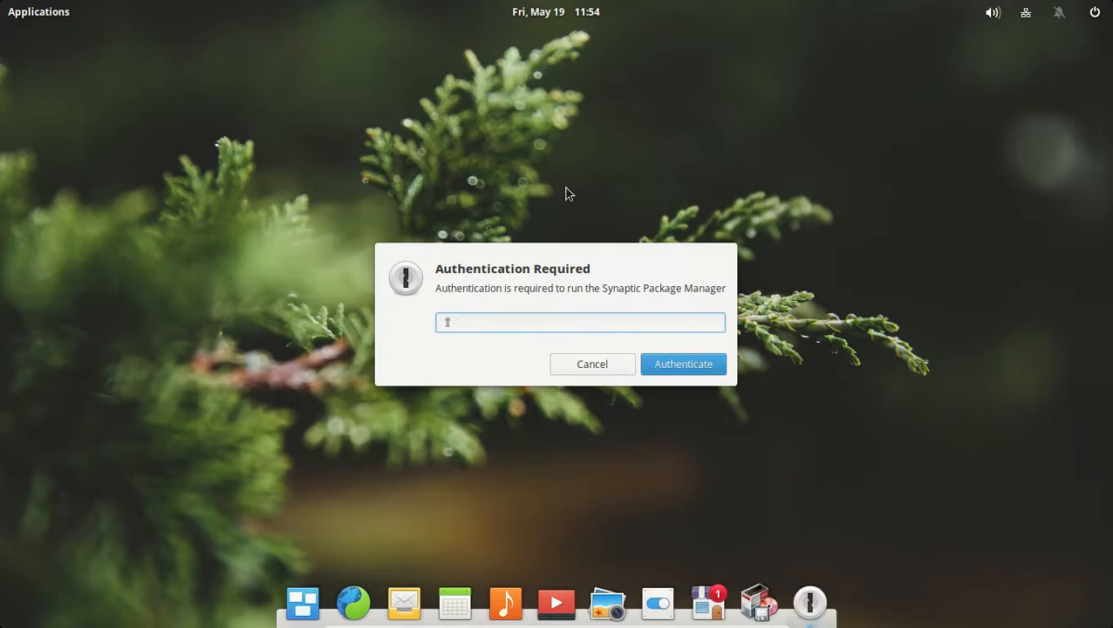
# Authenticate Synaptic, center its window and dismiss the quick introduction
pyautogui.click(592, 364)
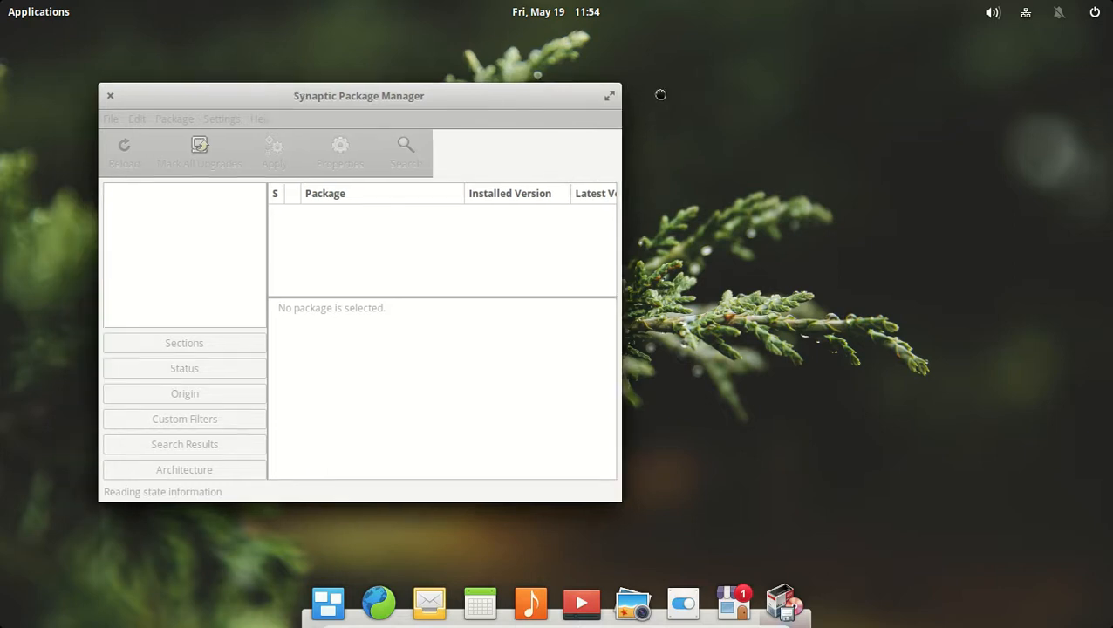
pyautogui.moveTo(359, 95); pyautogui.dragTo(535, 89)
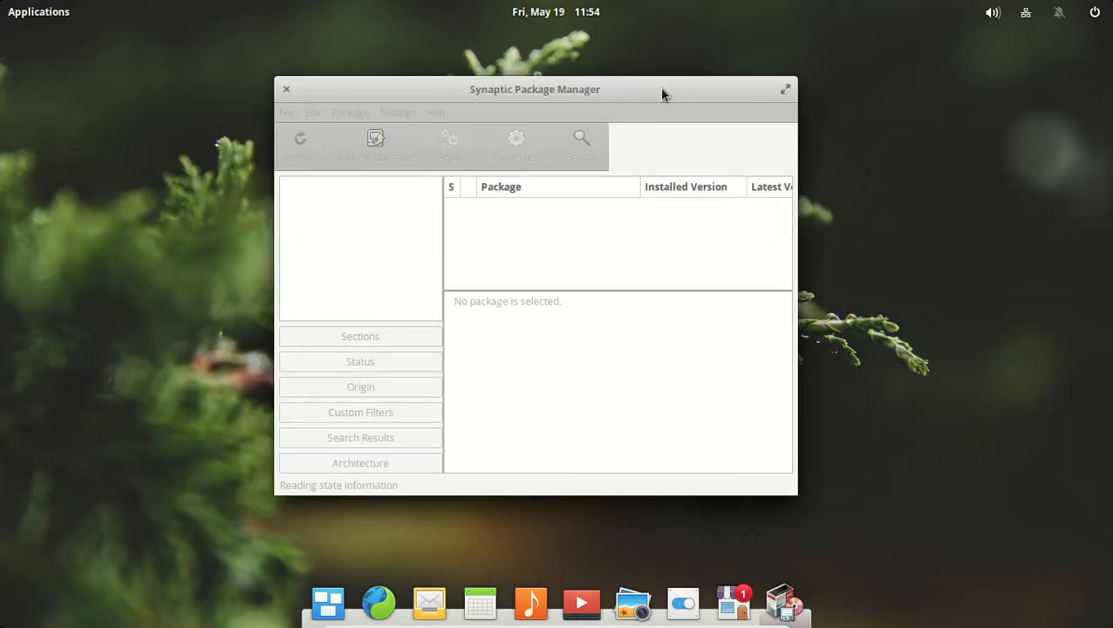
pyautogui.click(360, 336)
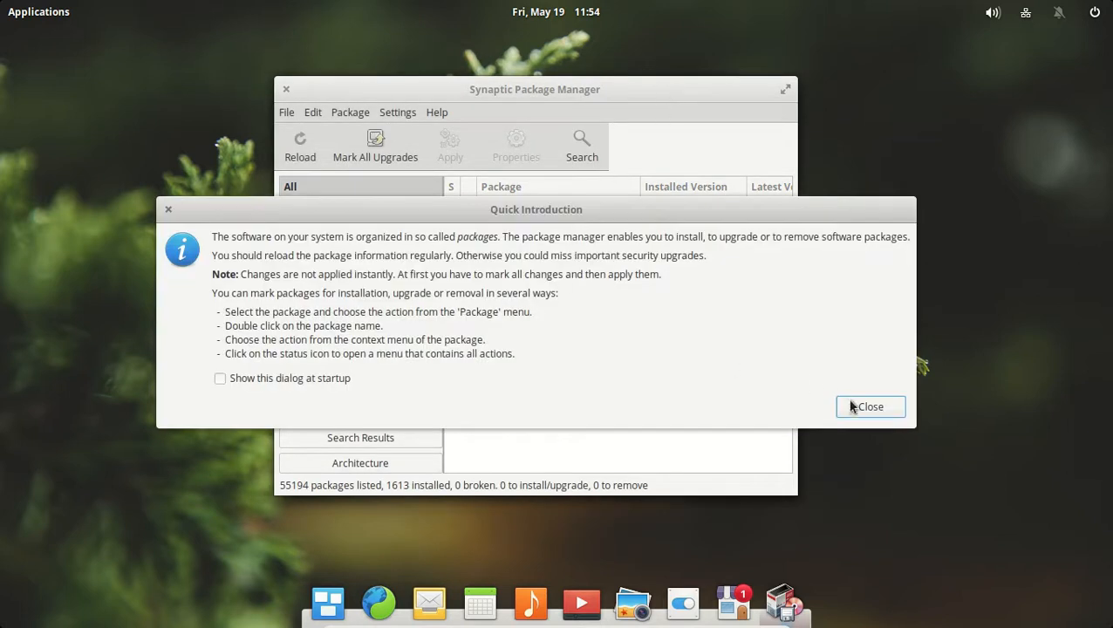
pyautogui.click(870, 407)
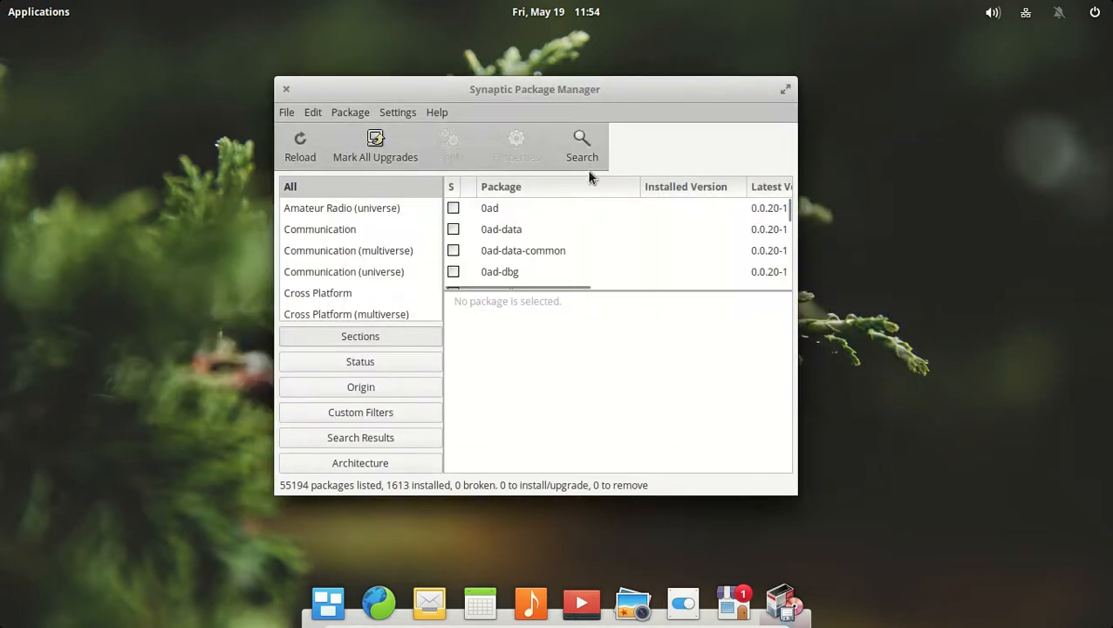
# Search Synaptic's packages for 'banshee'
pyautogui.click(582, 144)
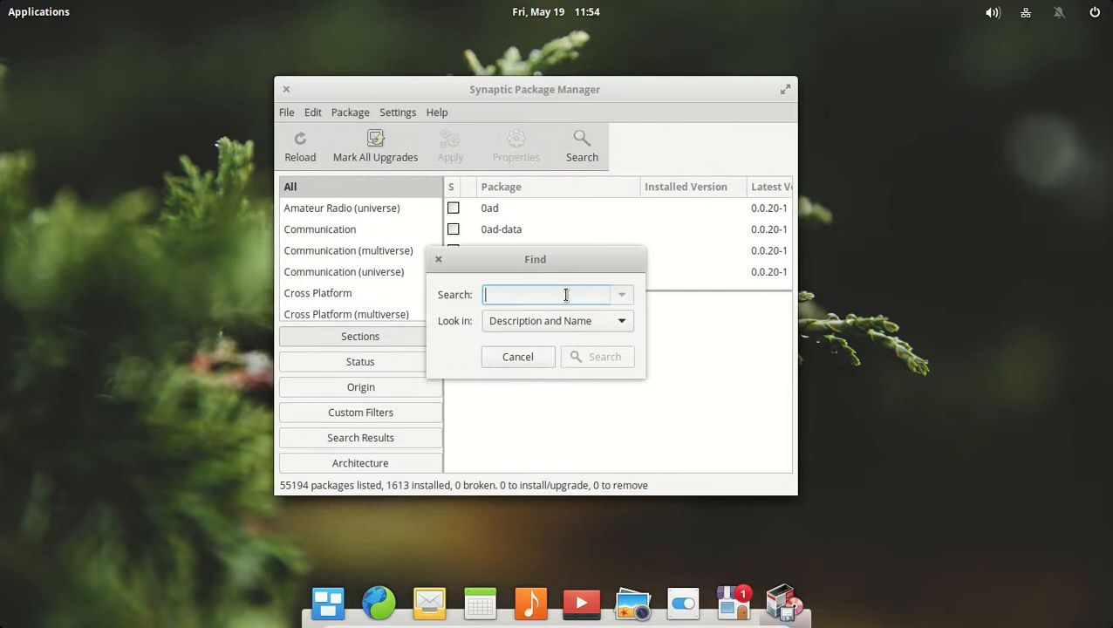
pyautogui.write('br')
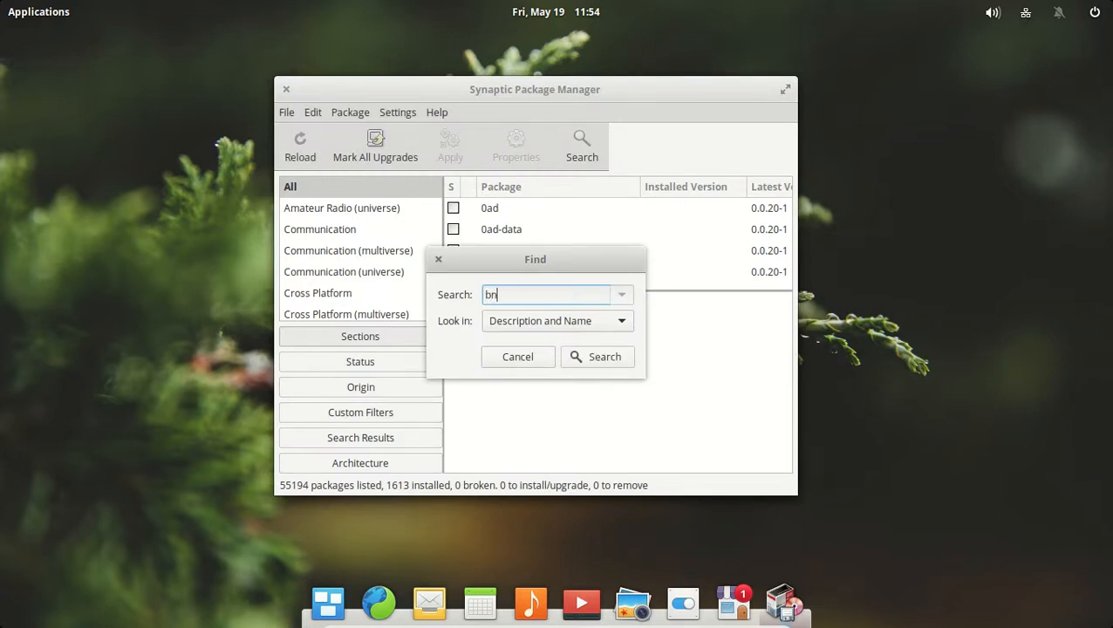
pyautogui.write('ansh')
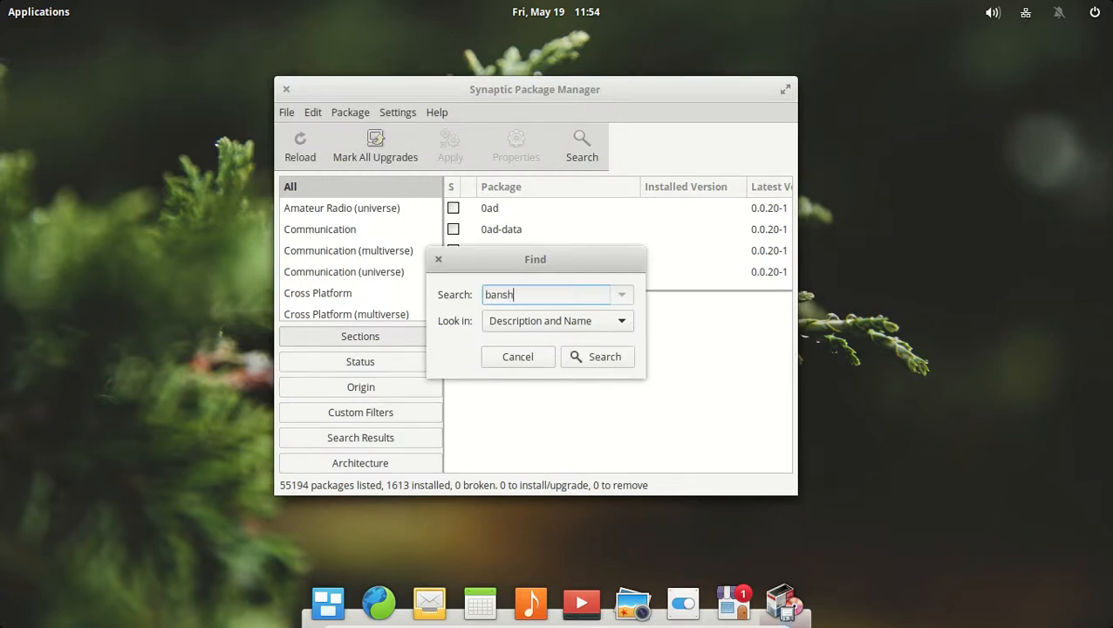
pyautogui.write('ee')
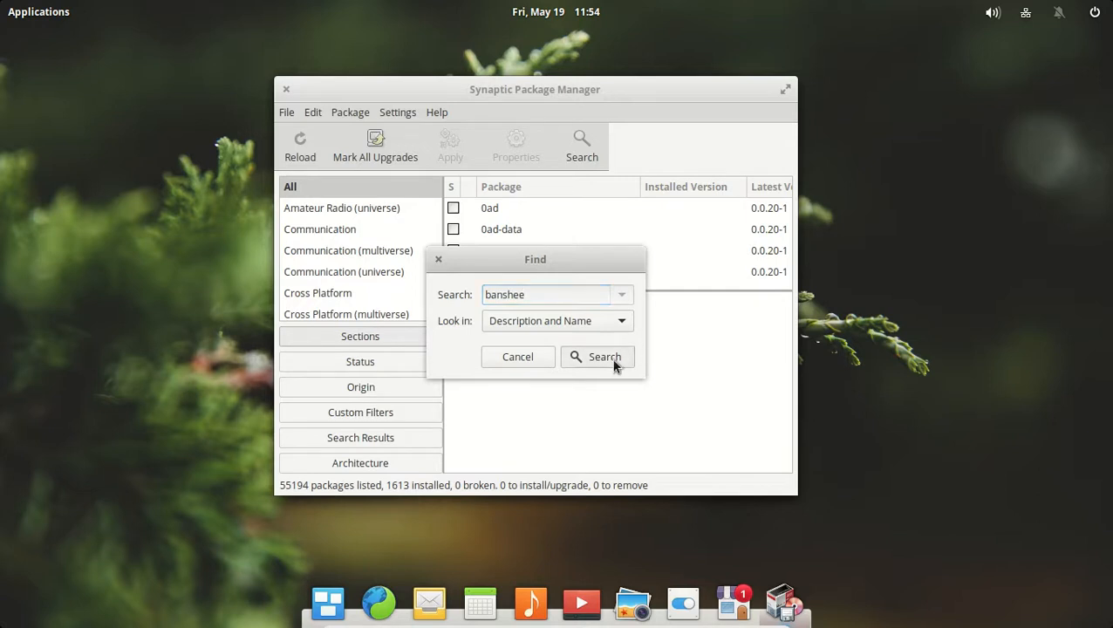
pyautogui.click(598, 357)
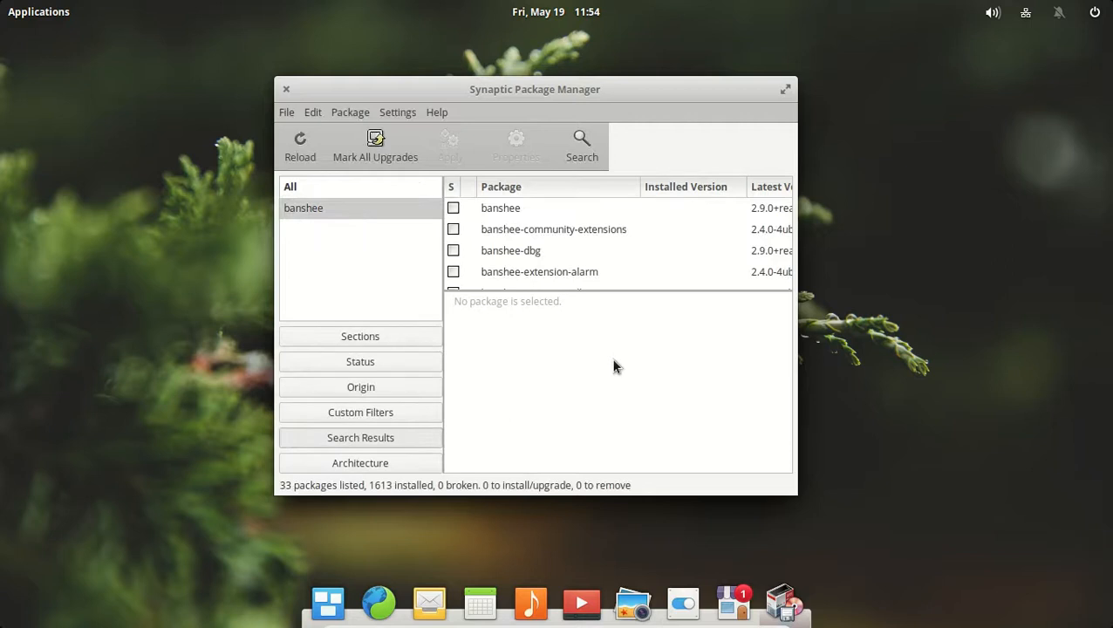
pyautogui.moveTo(432, 221)
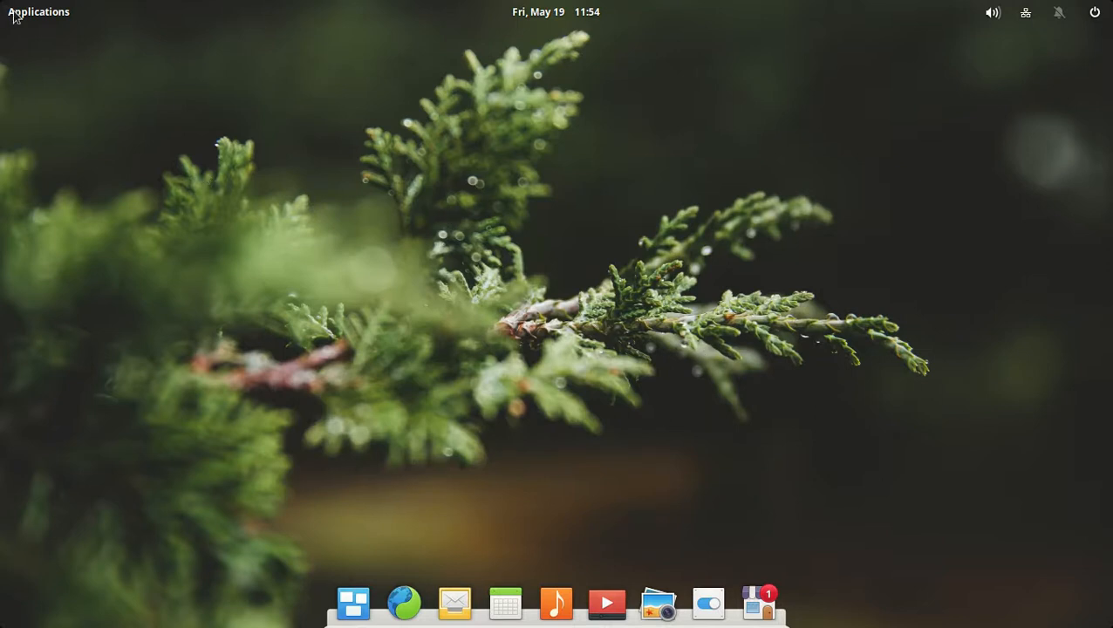
# Launch Epiphany from Applications > Internet and view Google results for 'tostoday'
pyautogui.click(38, 12)
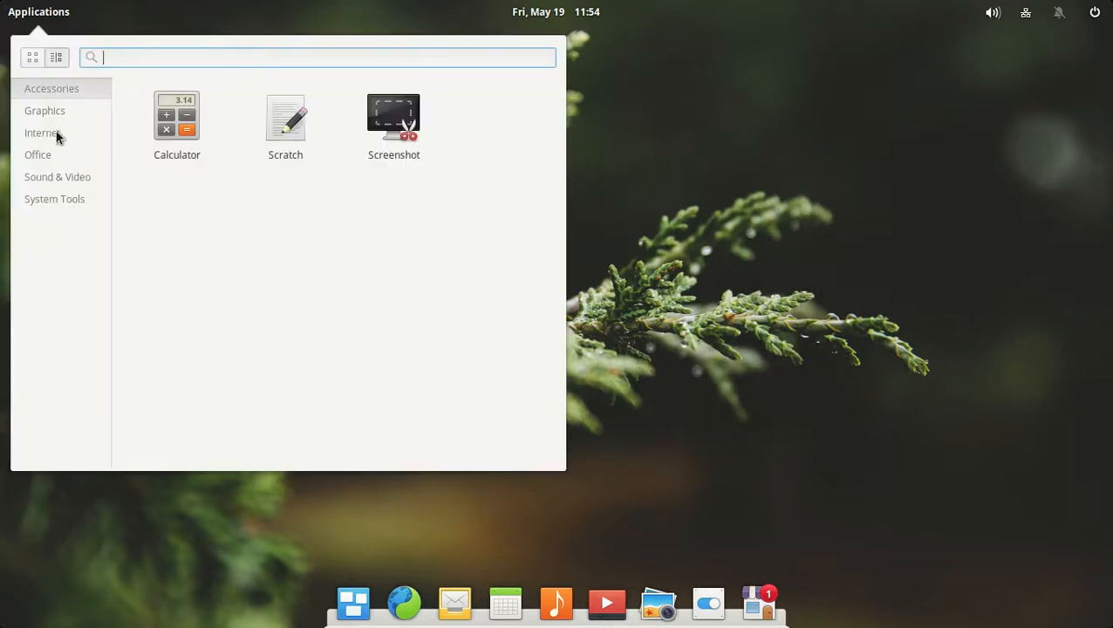
pyautogui.click(42, 132)
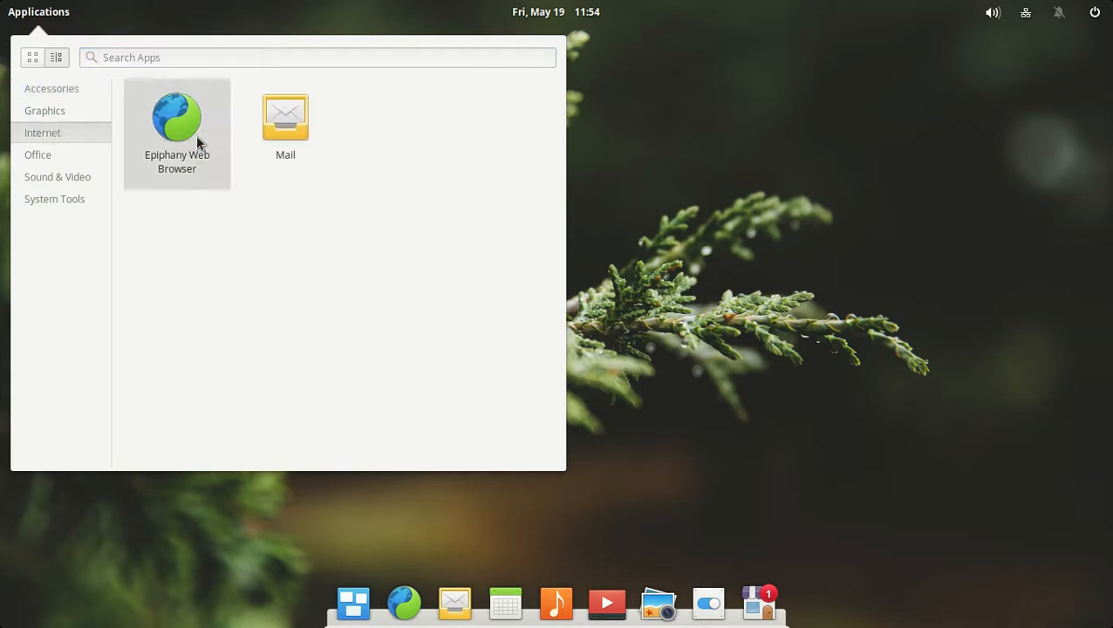
pyautogui.doubleClick(176, 117)
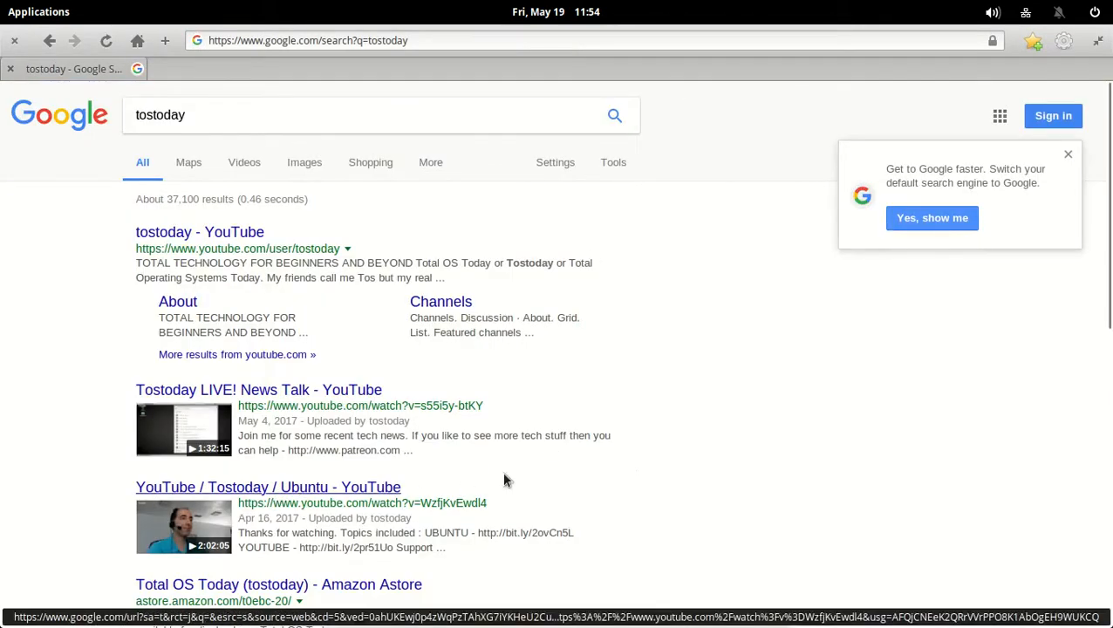
pyautogui.click(268, 487)
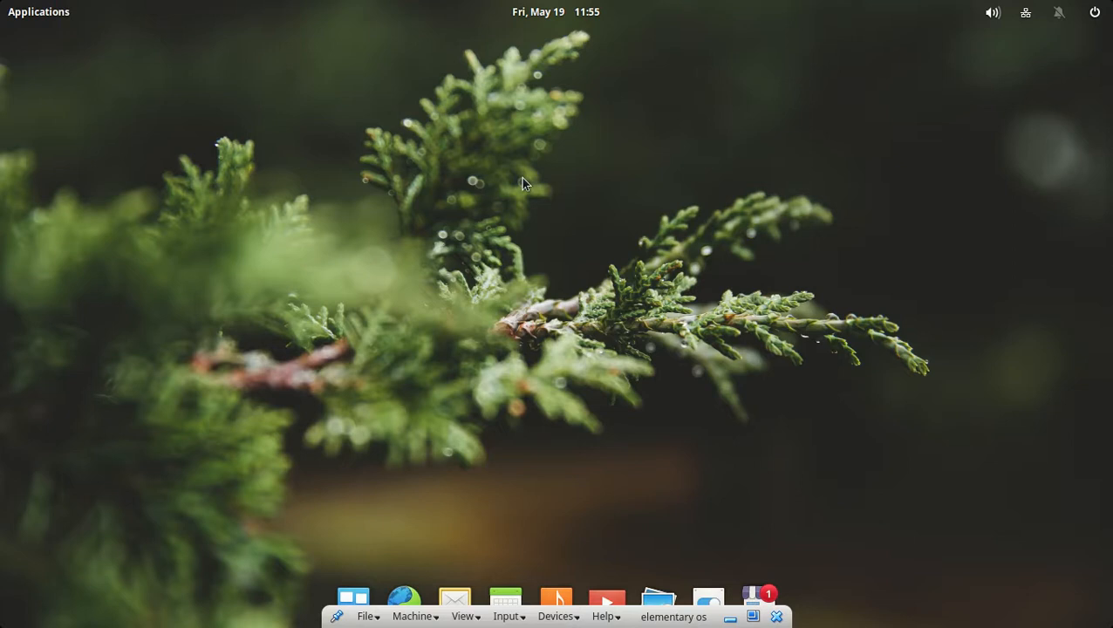
pyautogui.moveTo(644, 508)
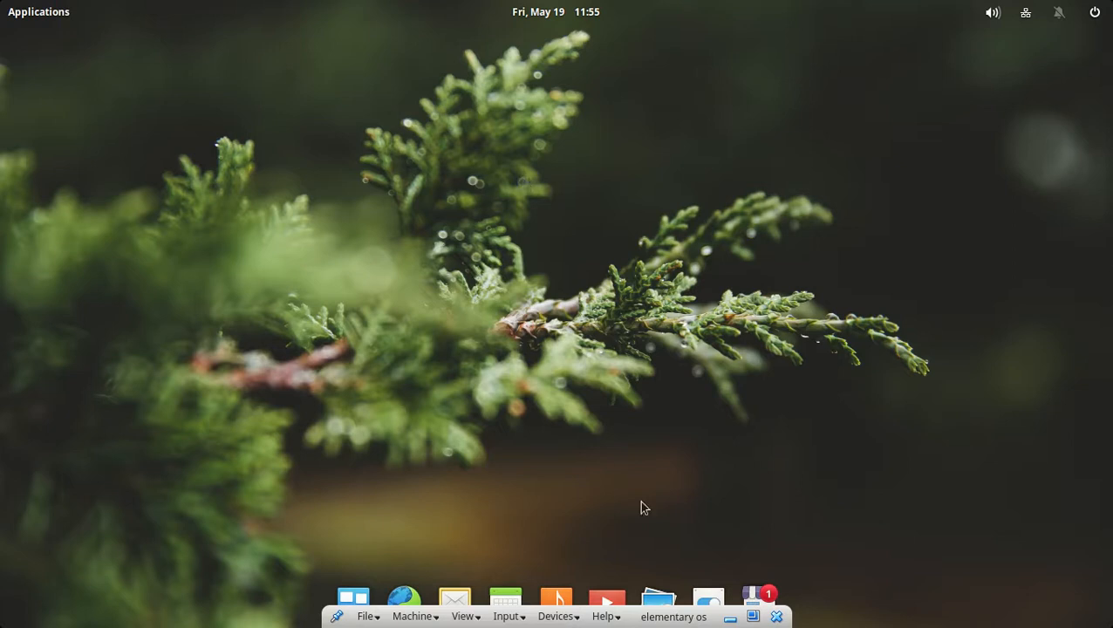
pyautogui.moveTo(753, 204)
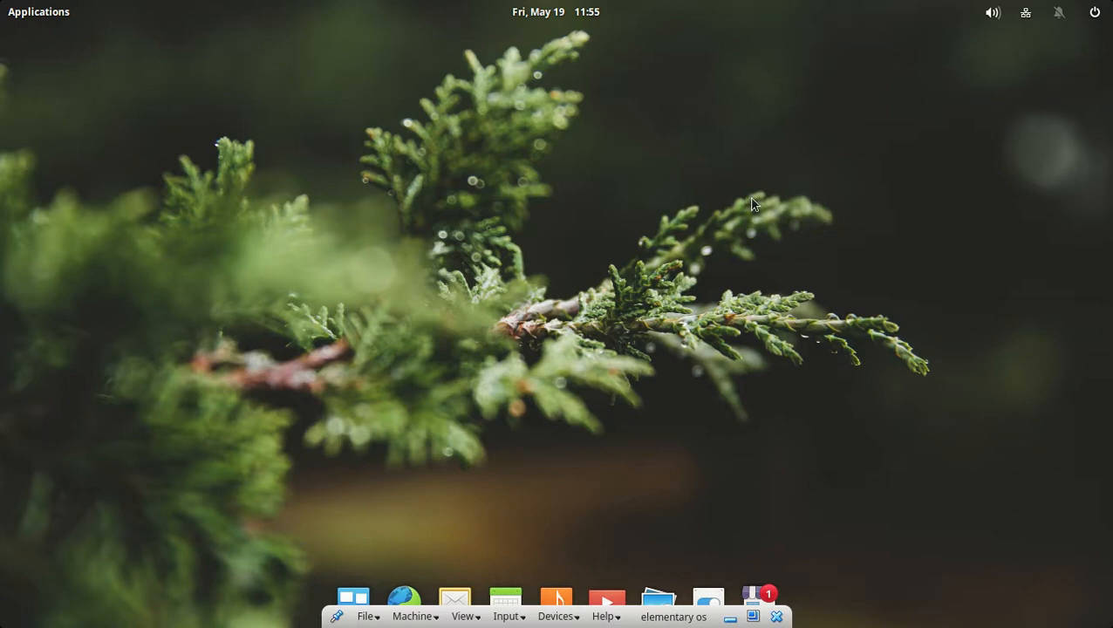
pyautogui.moveTo(775, 617)
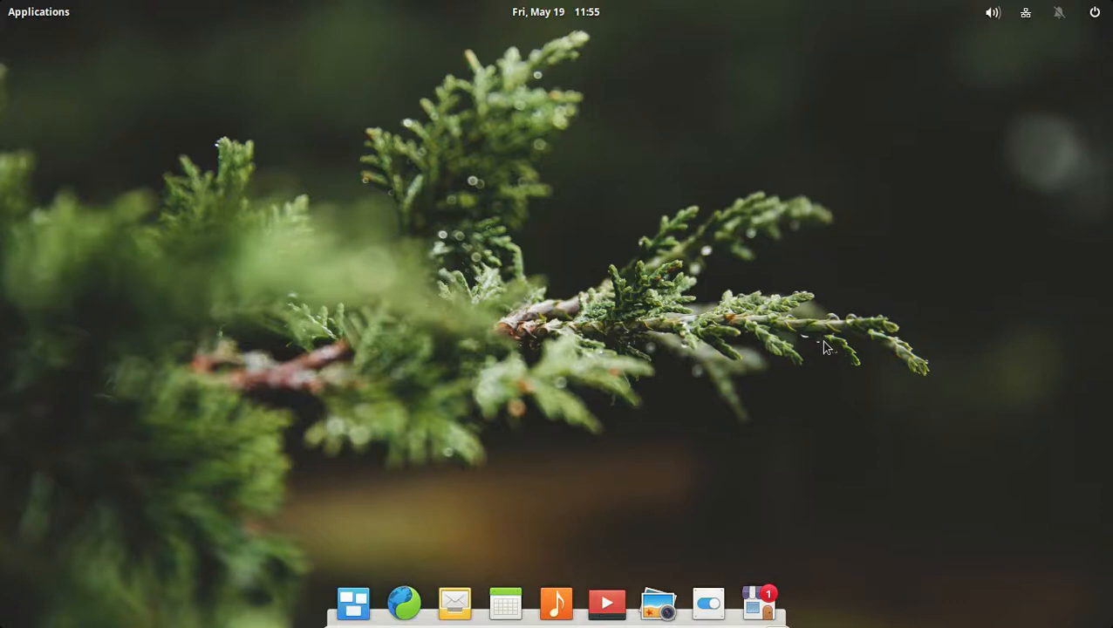
pyautogui.moveTo(920, 218)
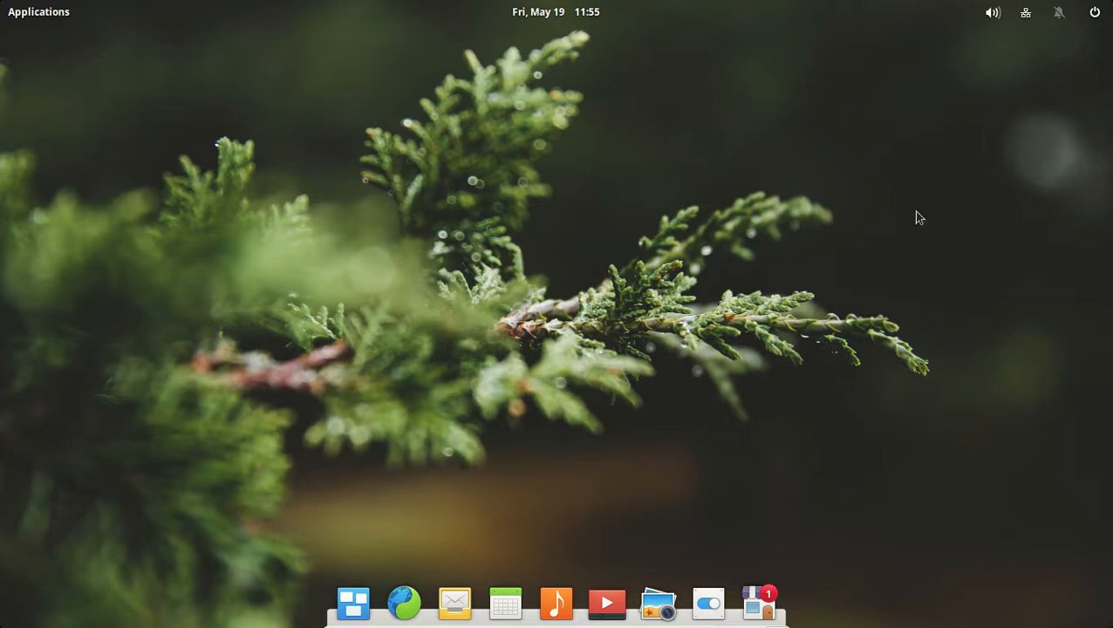
# Drag the top-panel volume slider almost to maximum and dismiss the sound menu
pyautogui.click(992, 13)
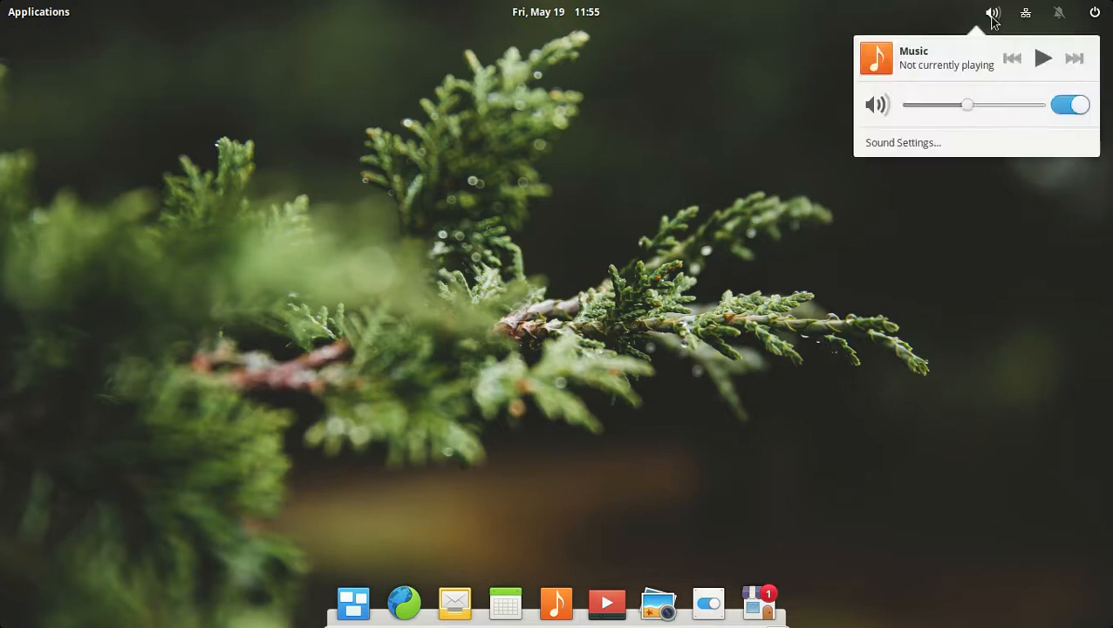
pyautogui.moveTo(967, 104); pyautogui.dragTo(1034, 105)
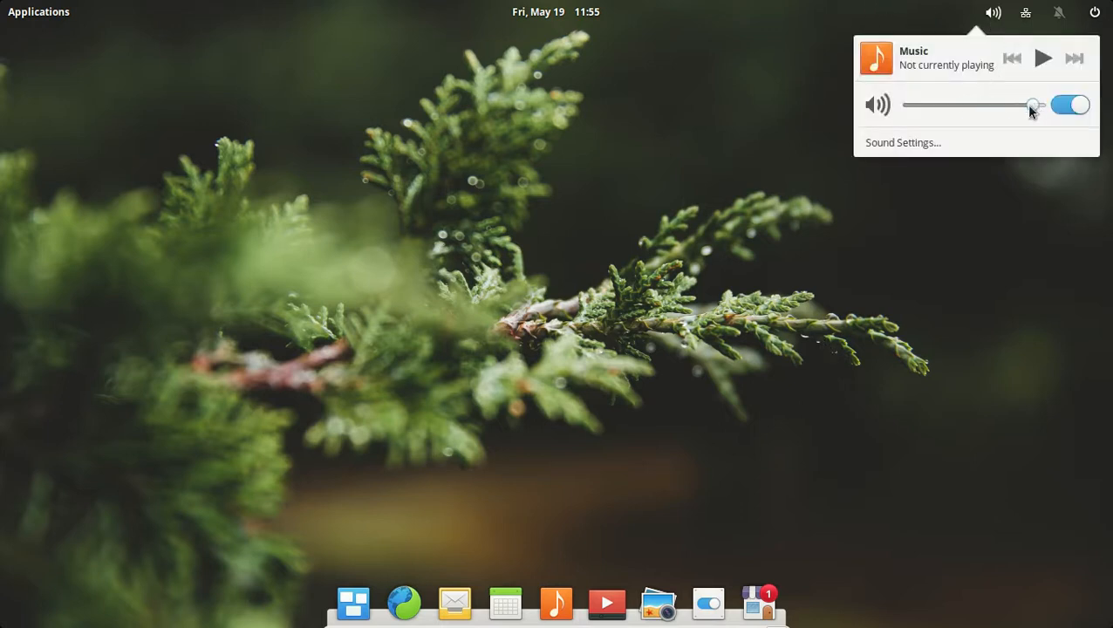
pyautogui.click(561, 456)
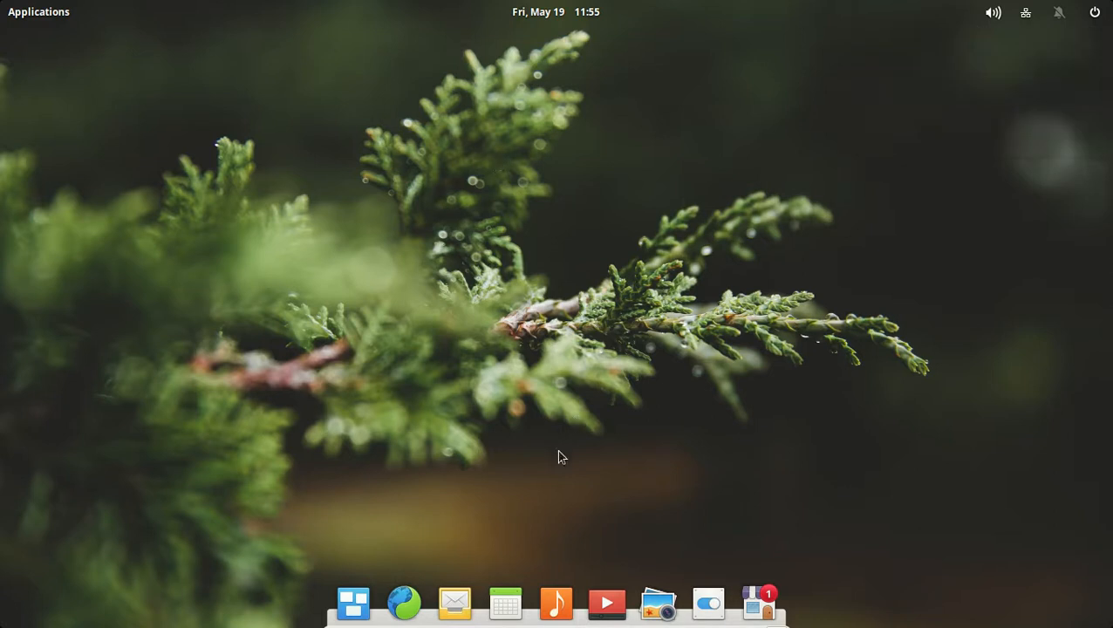
# Launch AppCenter from Applications > System Tools and maximize it
pyautogui.click(38, 11)
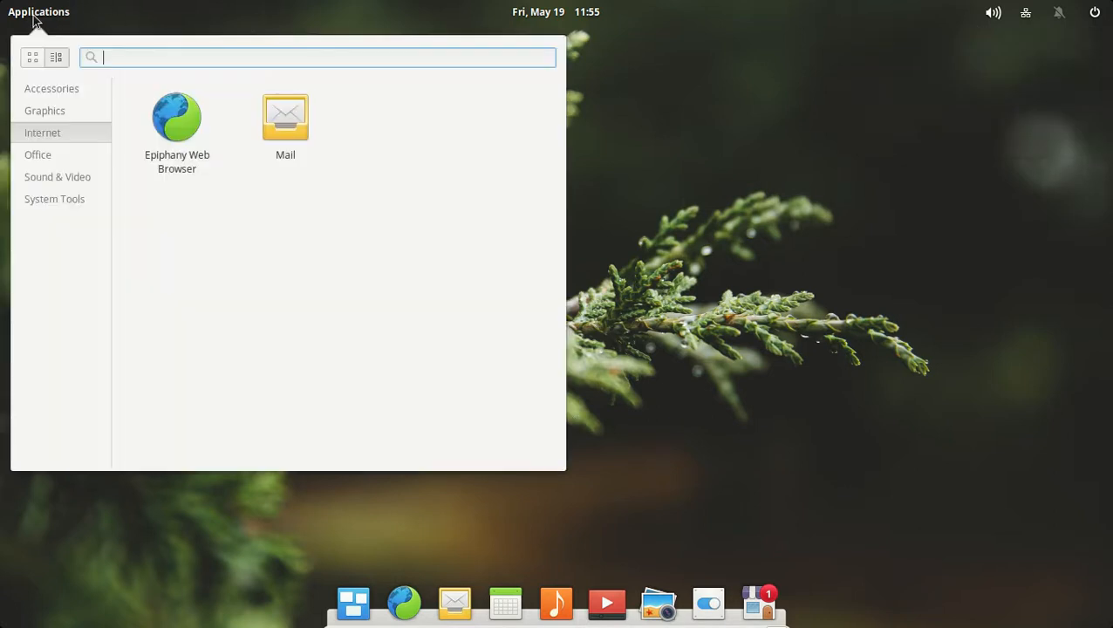
pyautogui.moveTo(61, 133)
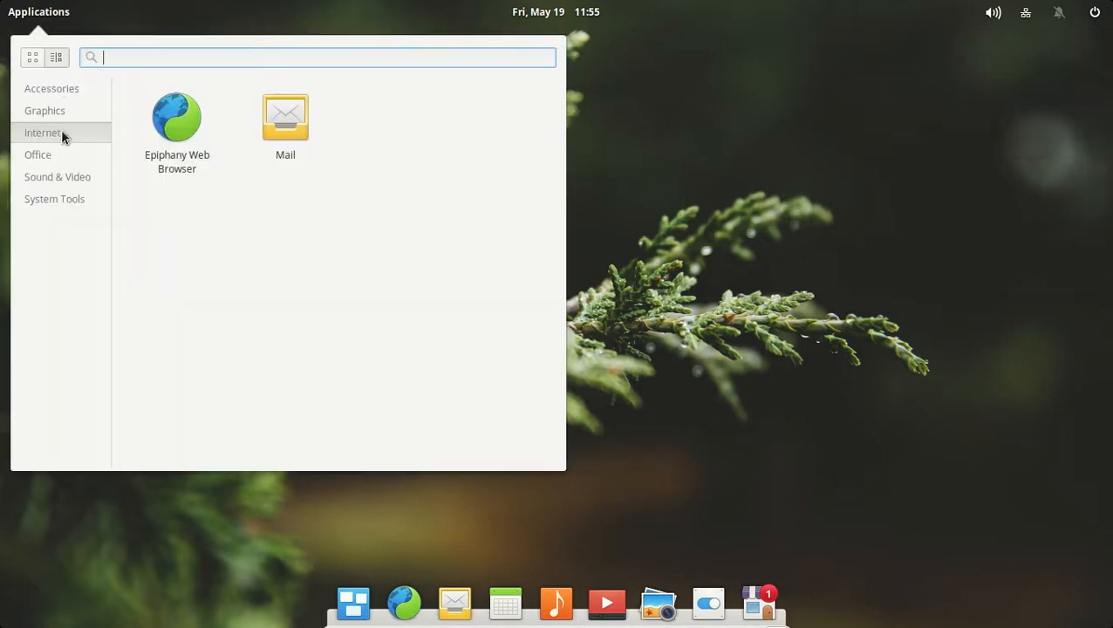
pyautogui.click(55, 199)
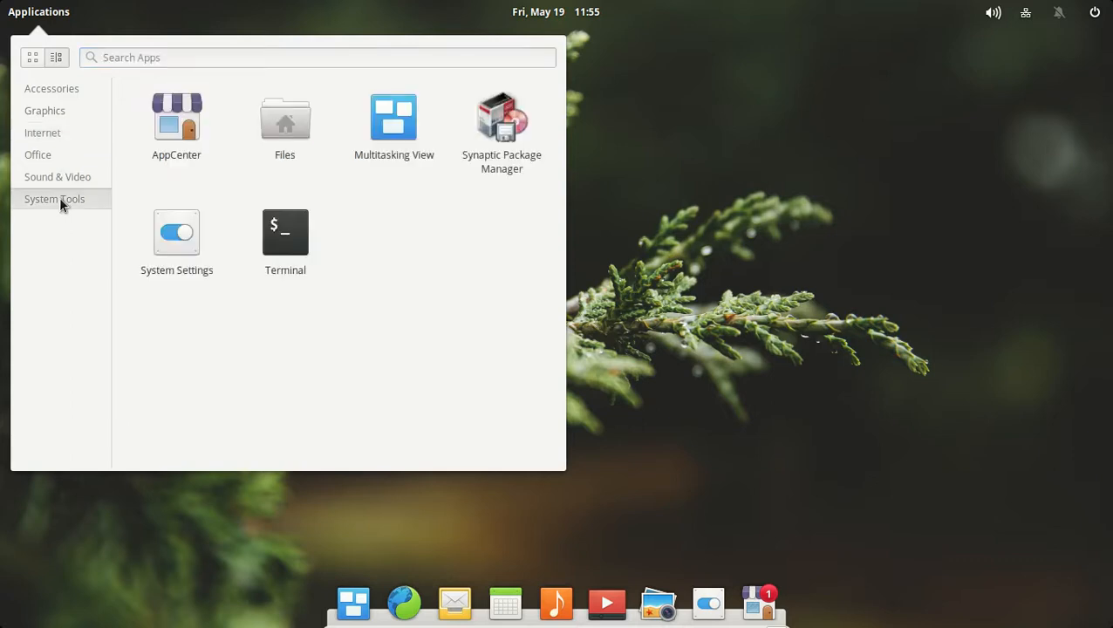
pyautogui.moveTo(196, 171)
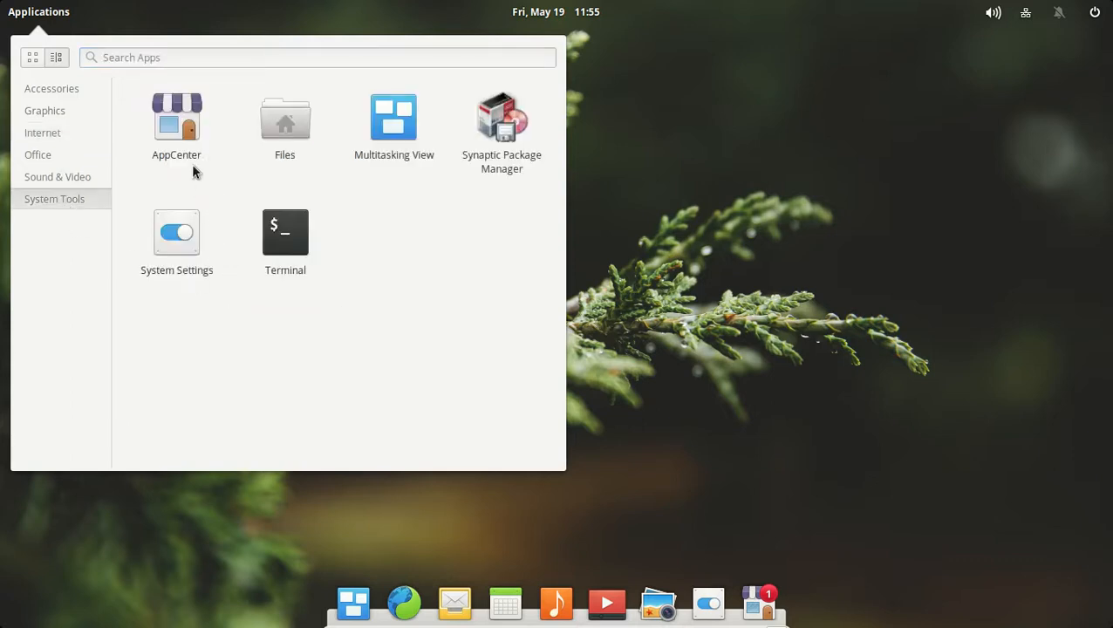
pyautogui.click(776, 327)
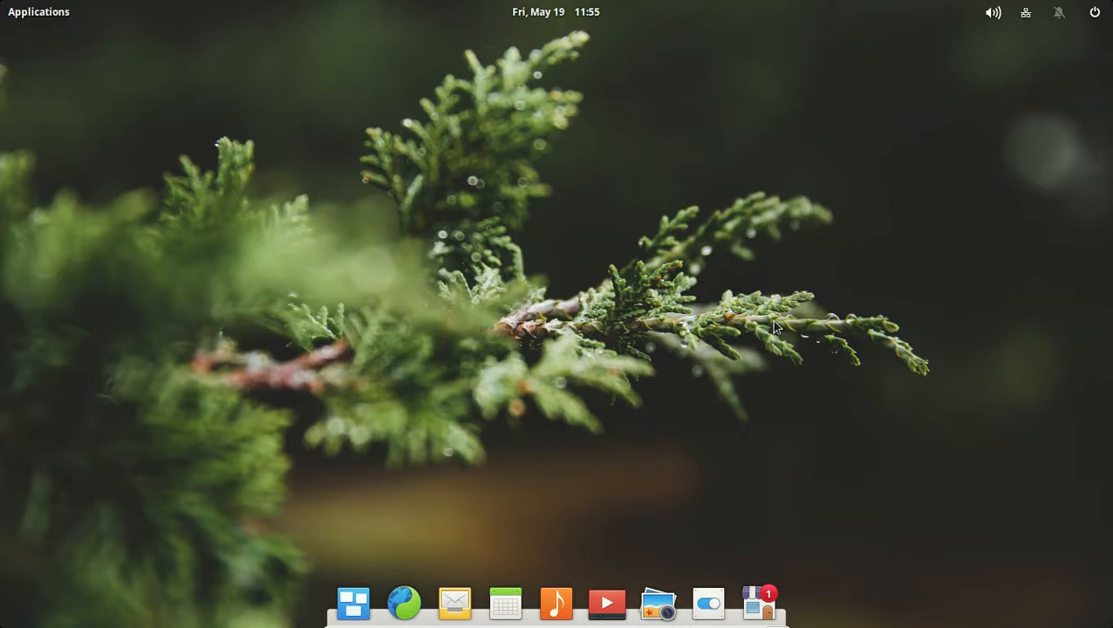
pyautogui.click(758, 602)
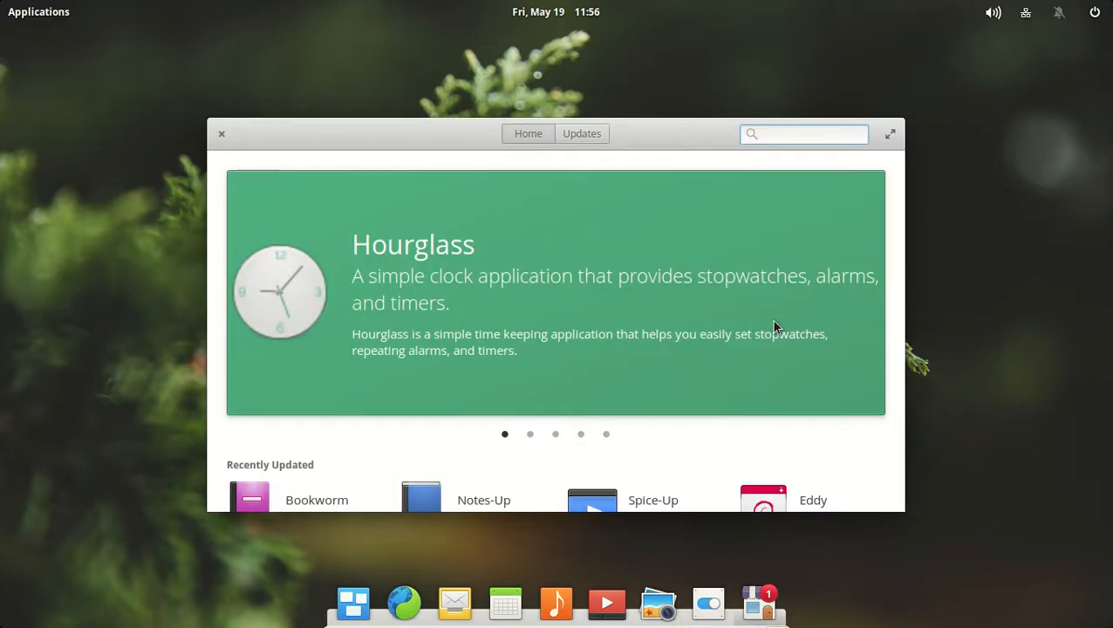
pyautogui.click(802, 133)
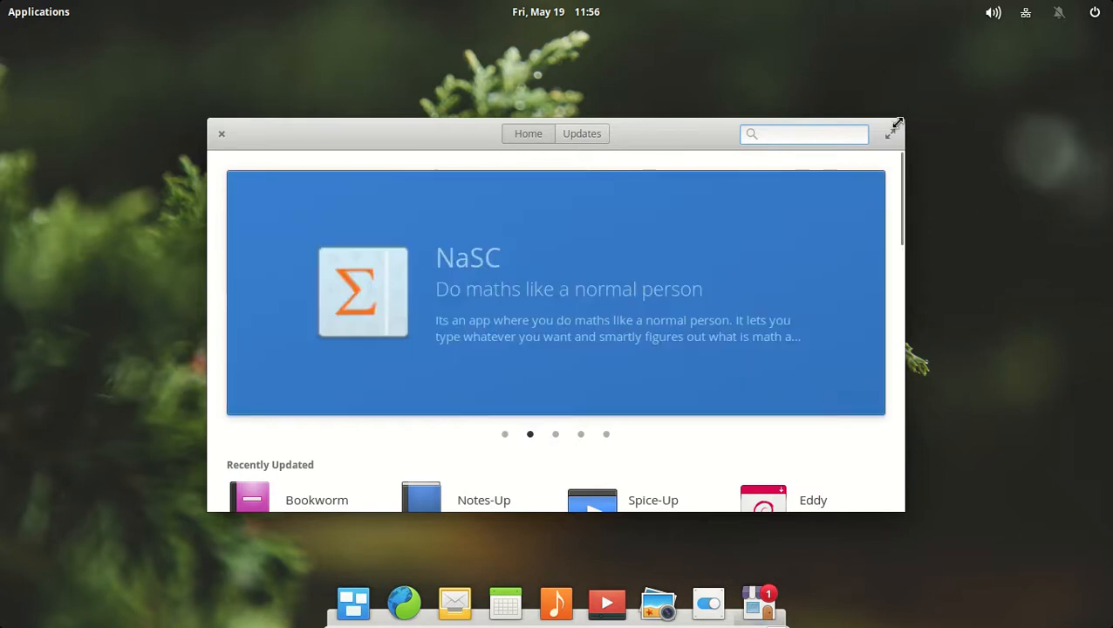
pyautogui.click(894, 129)
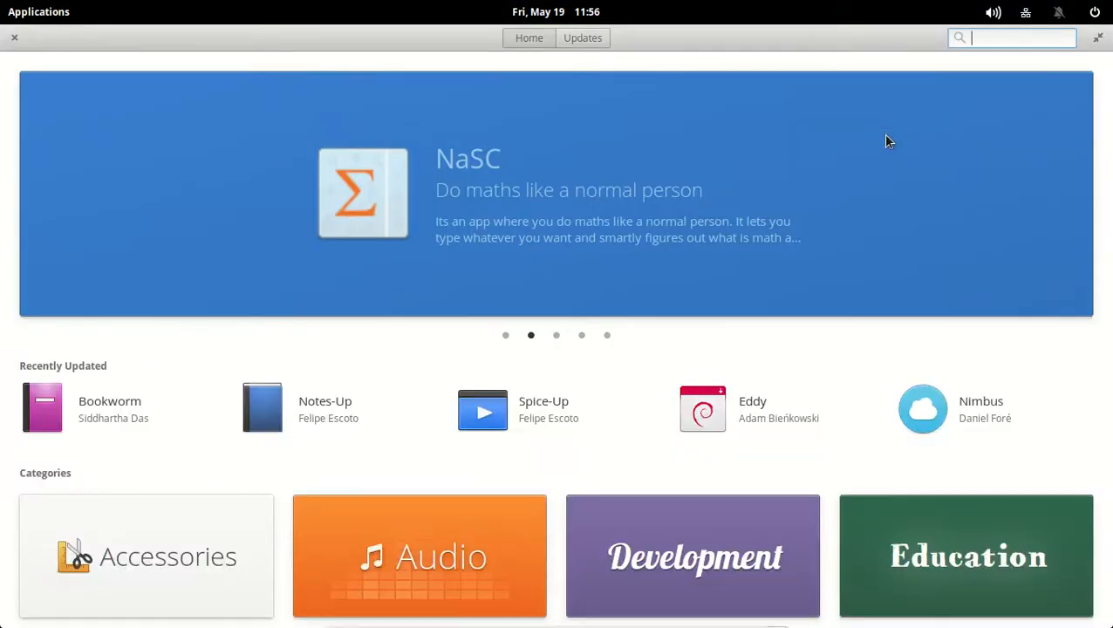
# Open AppCenter's Video category to list free apps like Brasero and Cheese
pyautogui.scroll(-3)
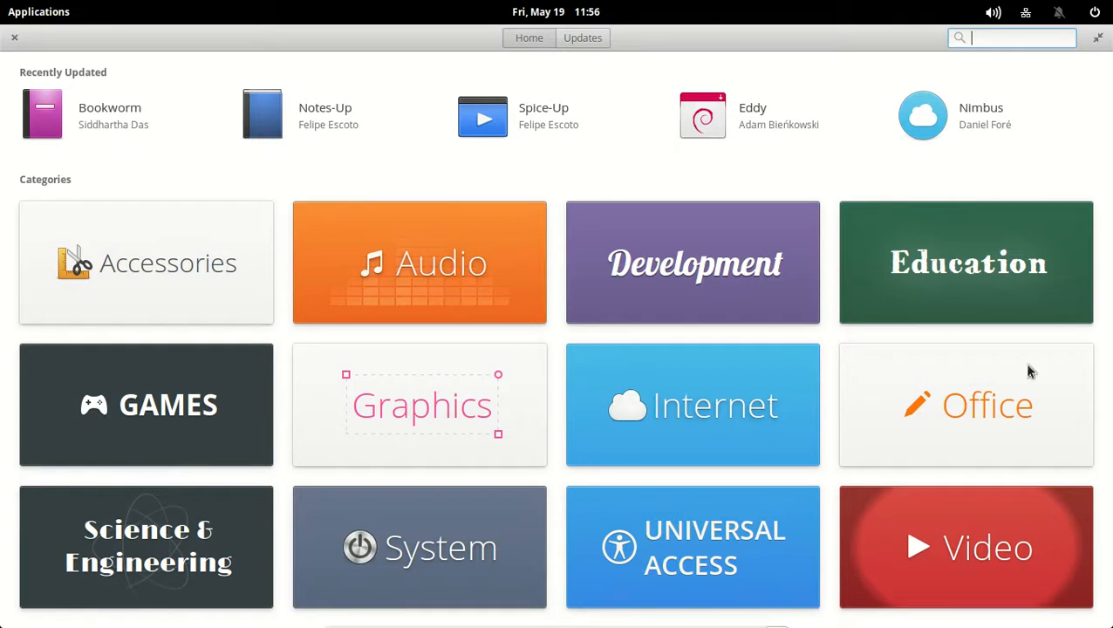
pyautogui.click(966, 547)
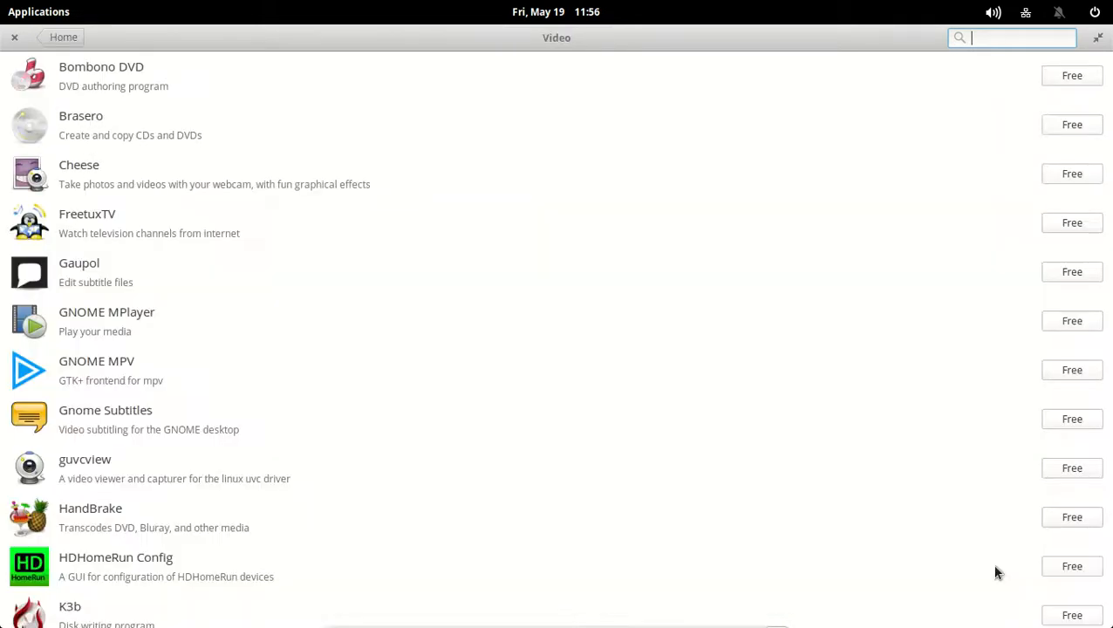
pyautogui.scroll(-3)
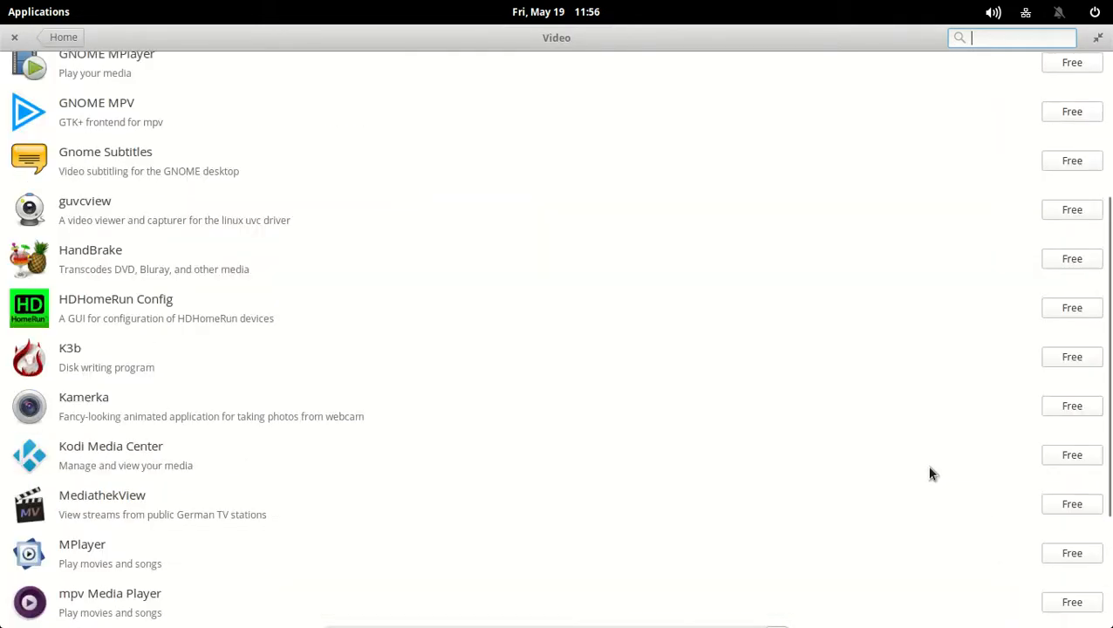
pyautogui.scroll(3)
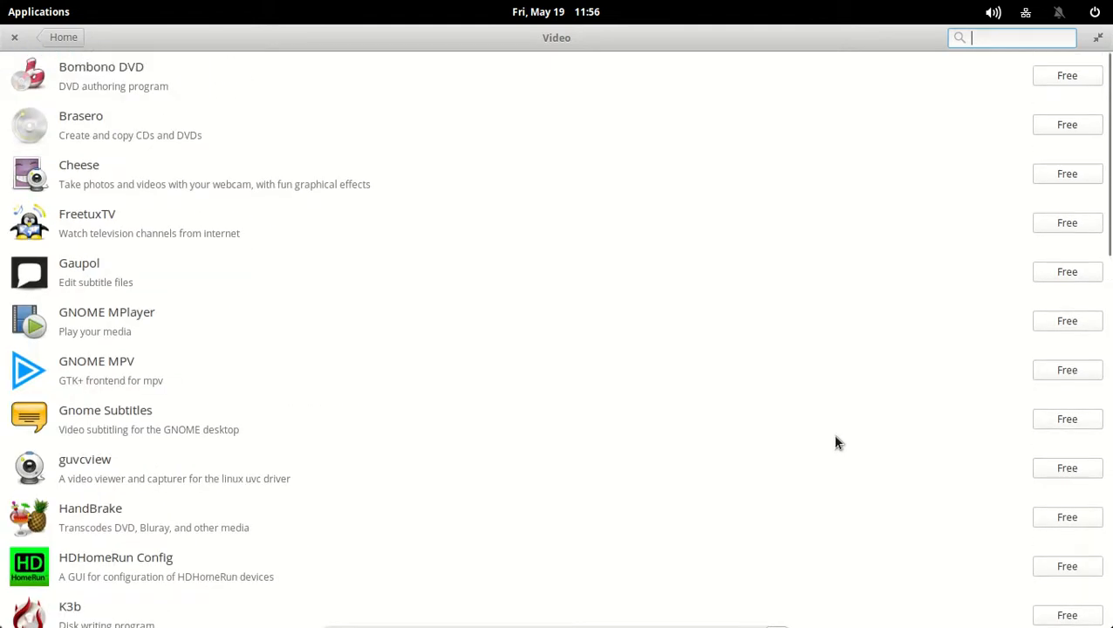
pyautogui.moveTo(129, 73)
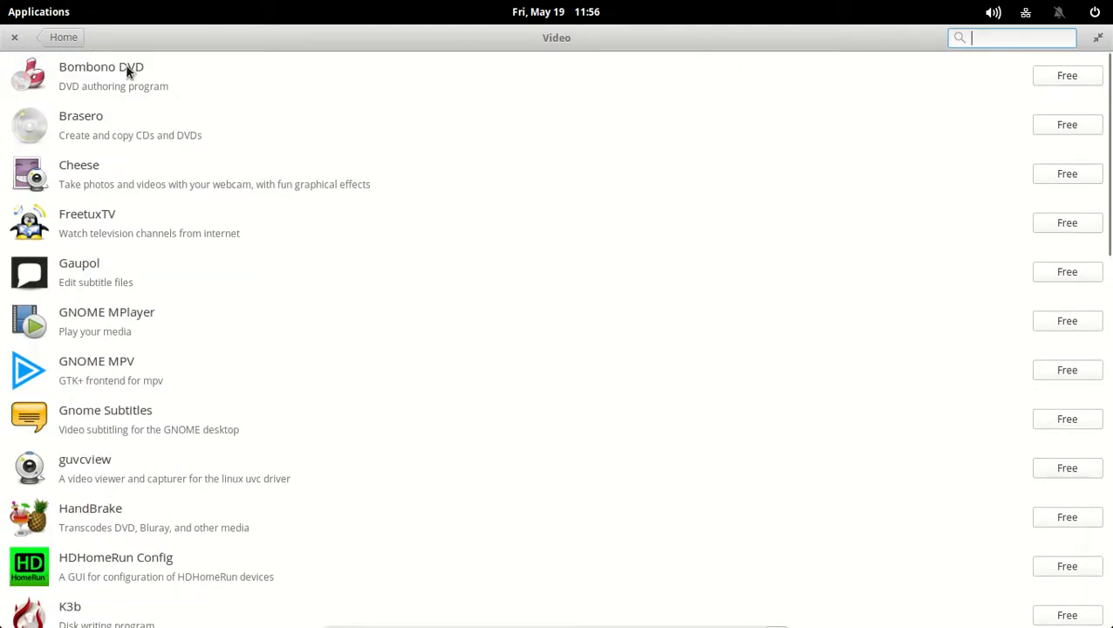
# Close AppCenter and relaunch it from the Applications launcher
pyautogui.click(14, 37)
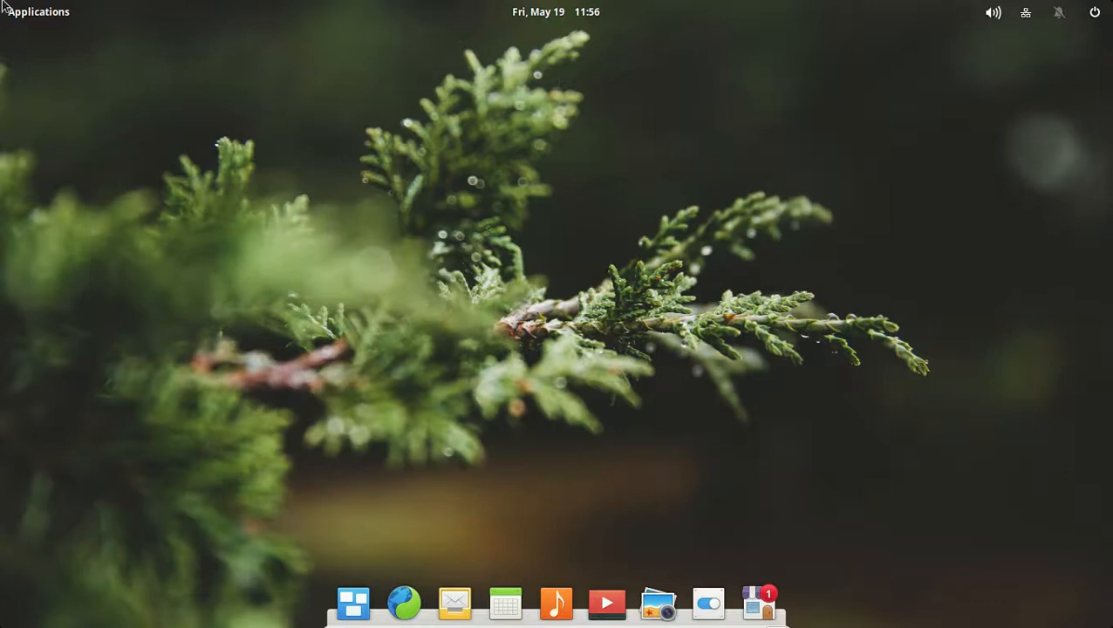
pyautogui.click(39, 11)
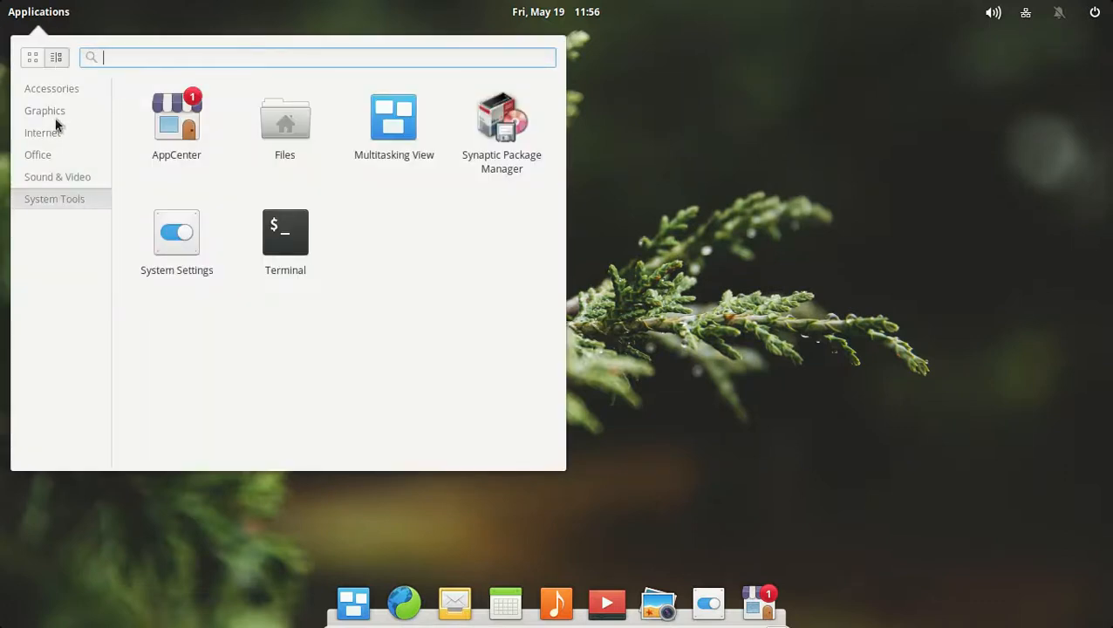
pyautogui.click(615, 209)
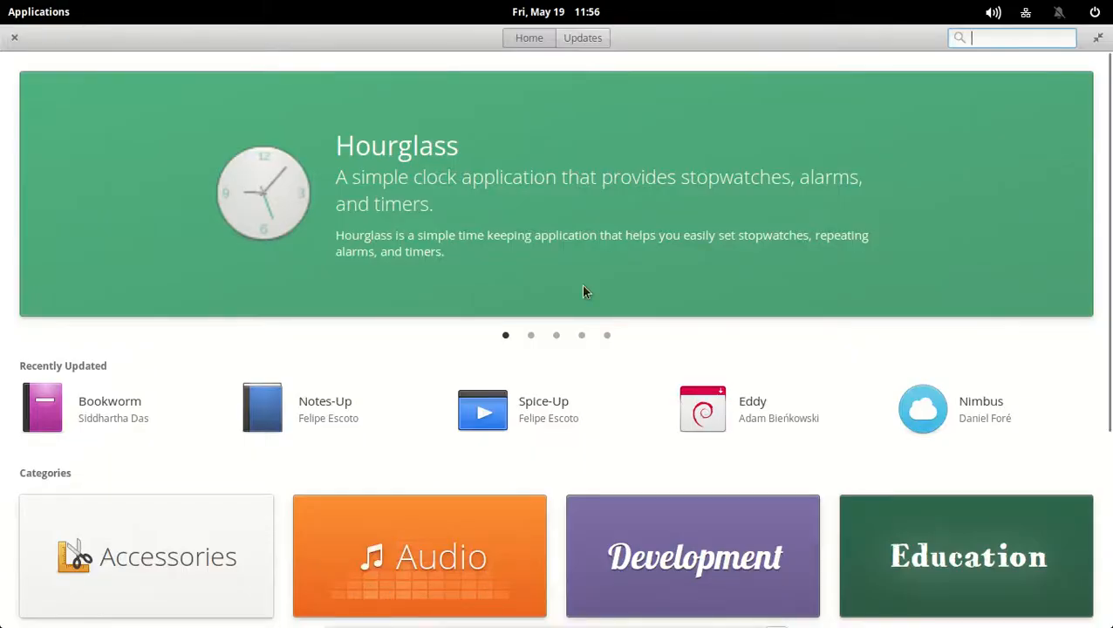
pyautogui.moveTo(462, 288)
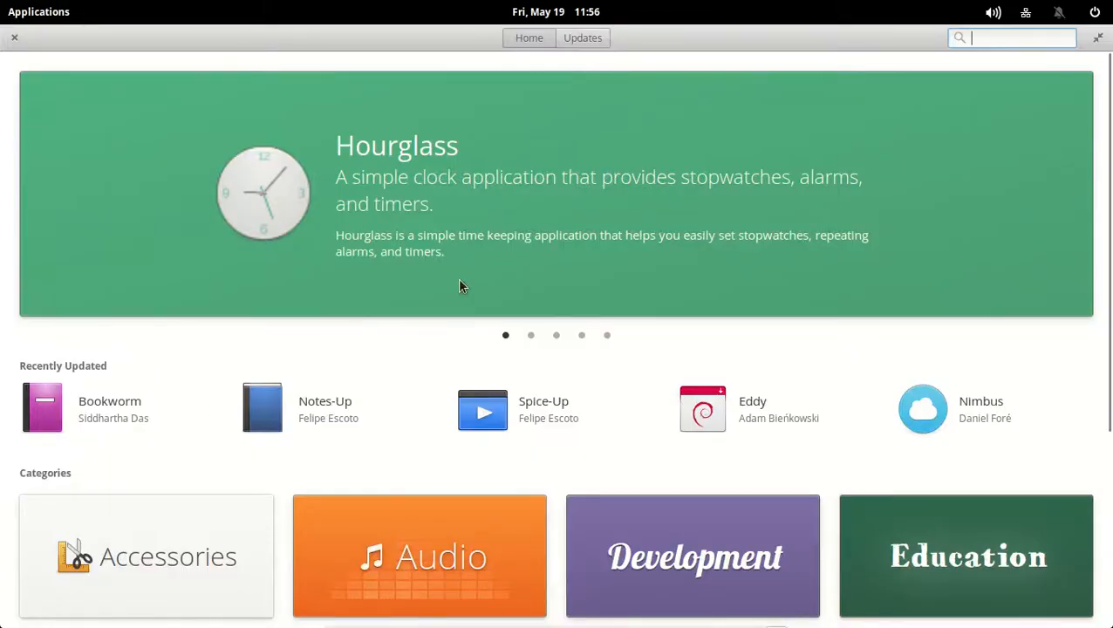
# Open the Graphics category and scroll its app list, returning to Aeskulap Viewer
pyautogui.scroll(-3)
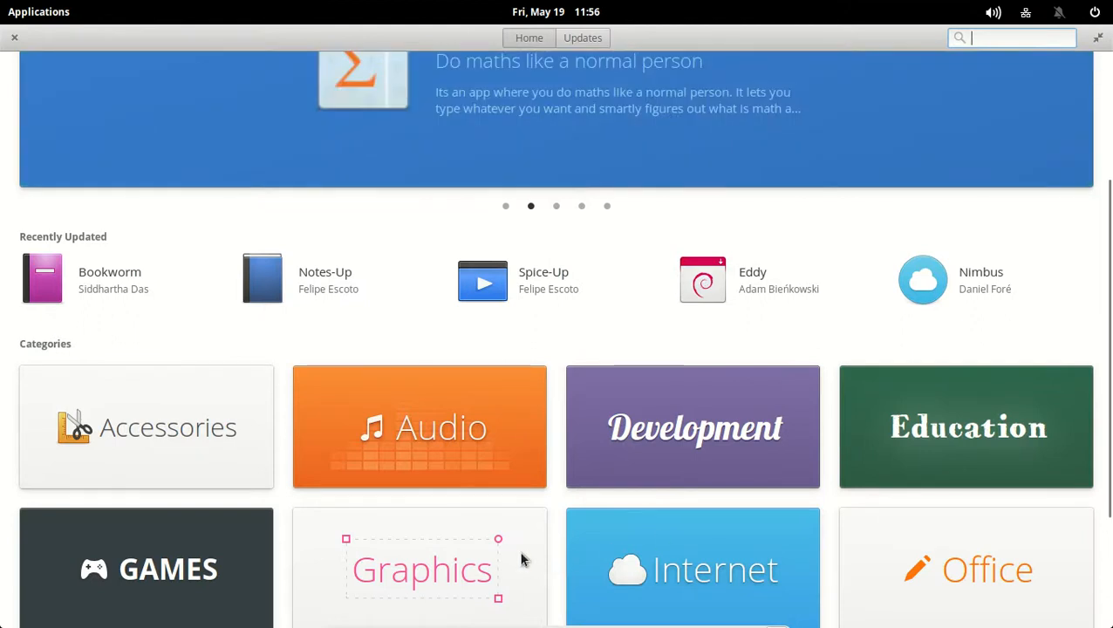
pyautogui.click(422, 569)
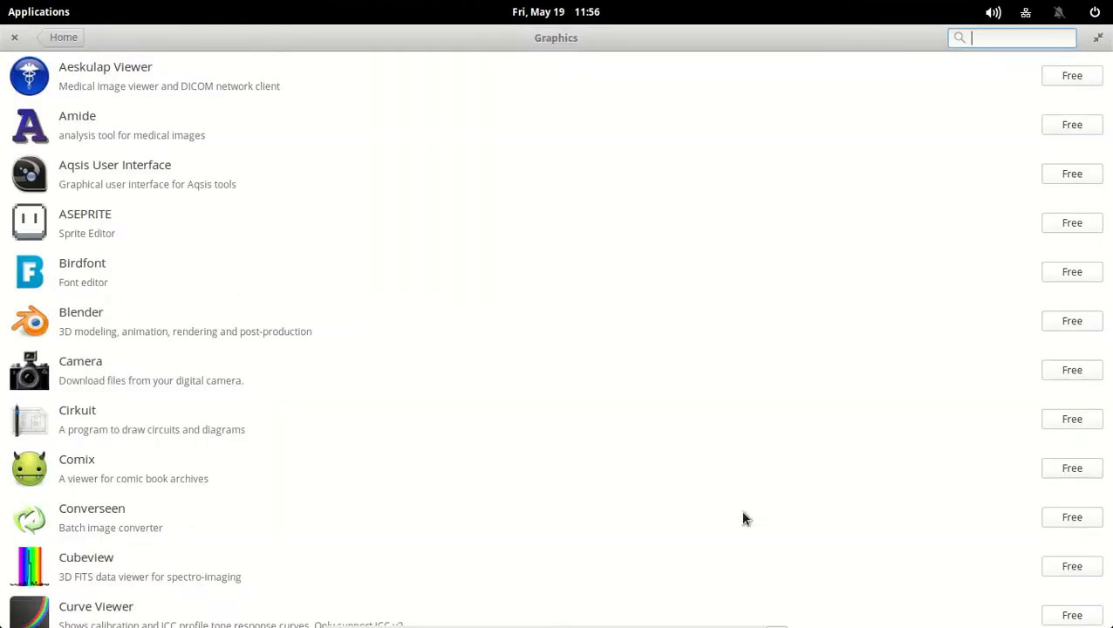
pyautogui.scroll(-3)
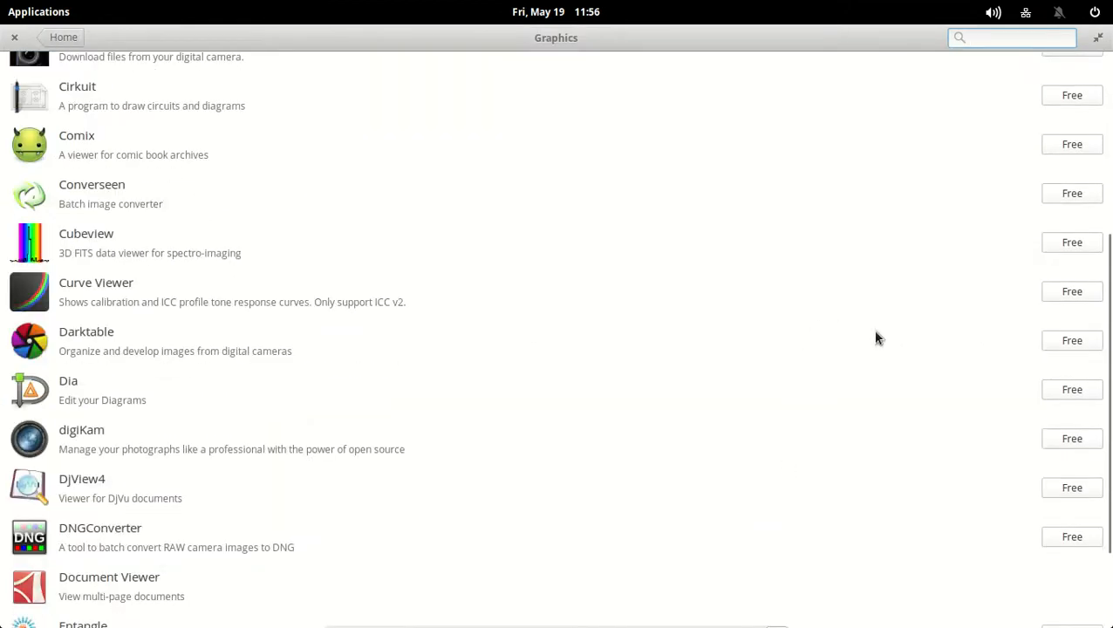
pyautogui.scroll(-3)
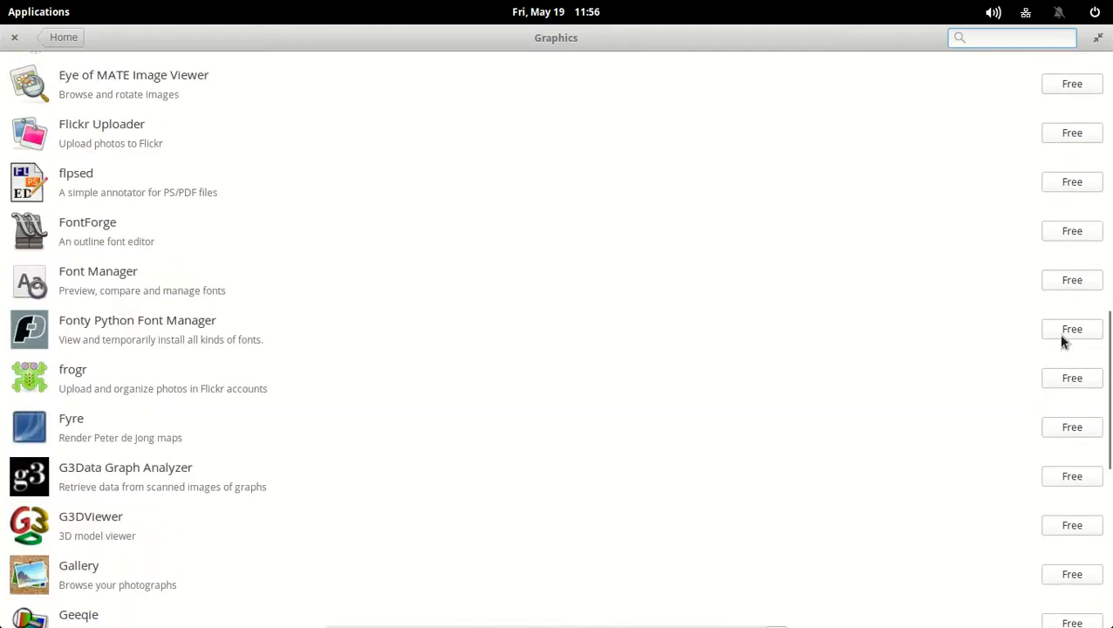
pyautogui.scroll(-3)
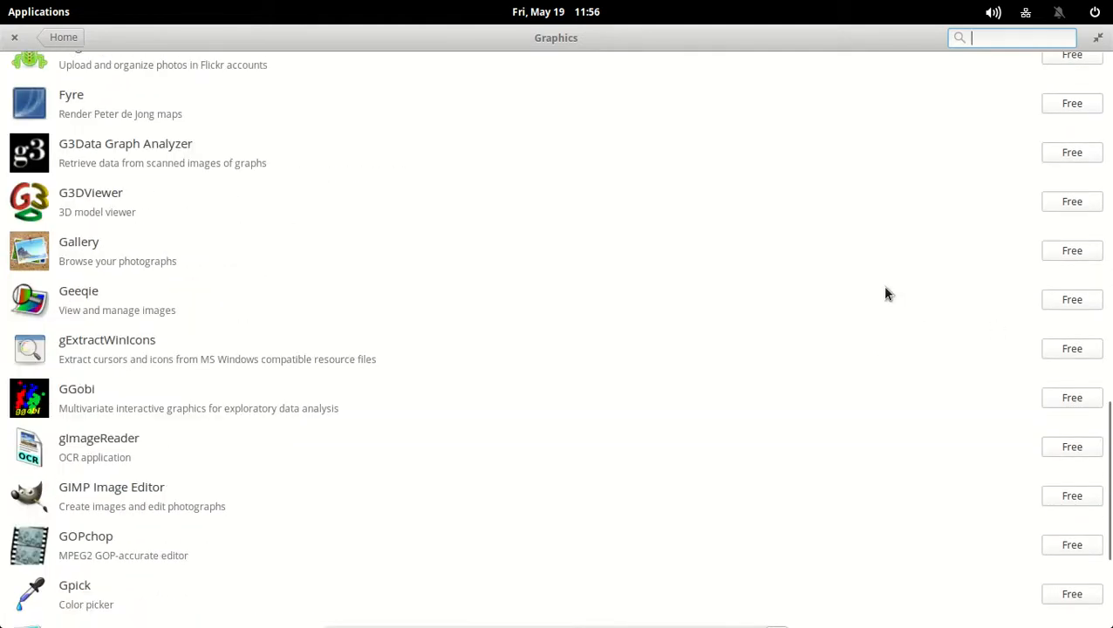
pyautogui.scroll(3)
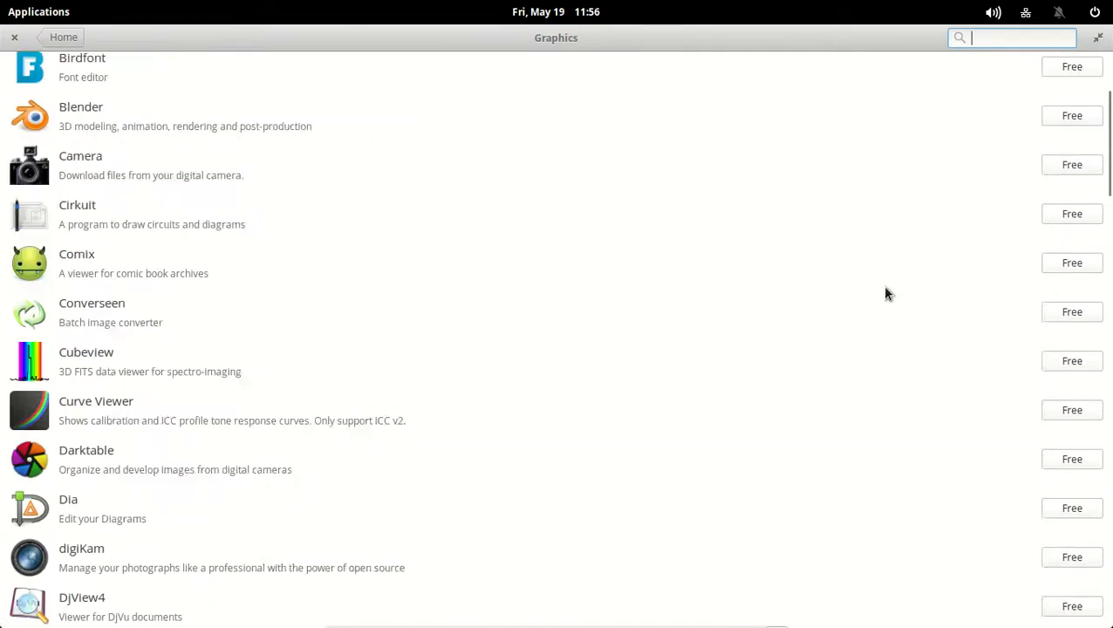
pyautogui.scroll(3)
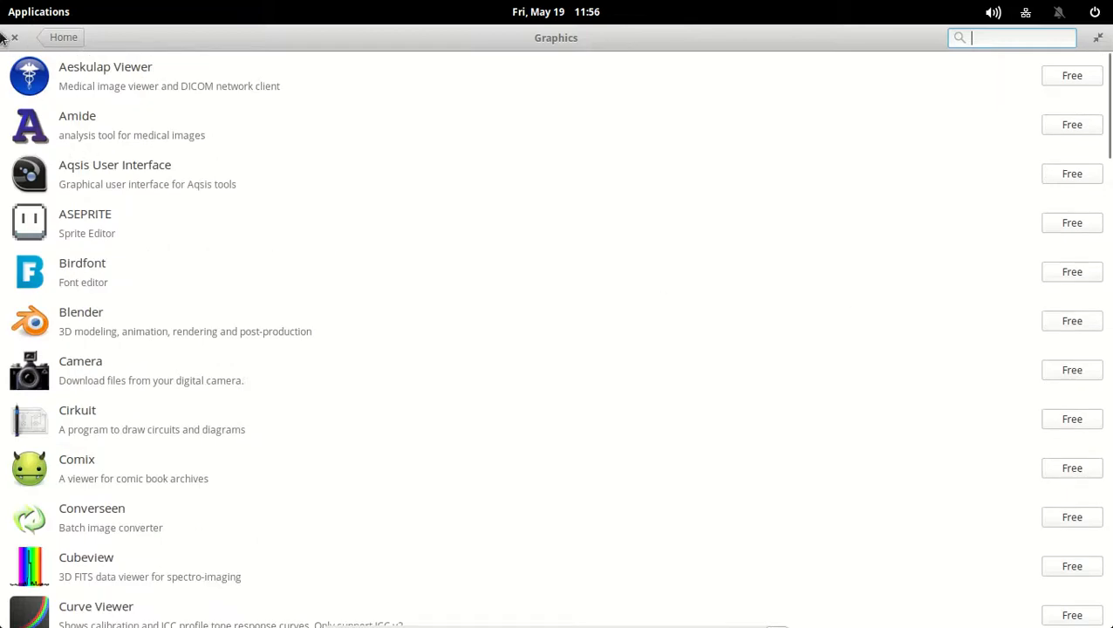
# Reopen AppCenter, glance at available updates, and return to the home page
pyautogui.click(14, 36)
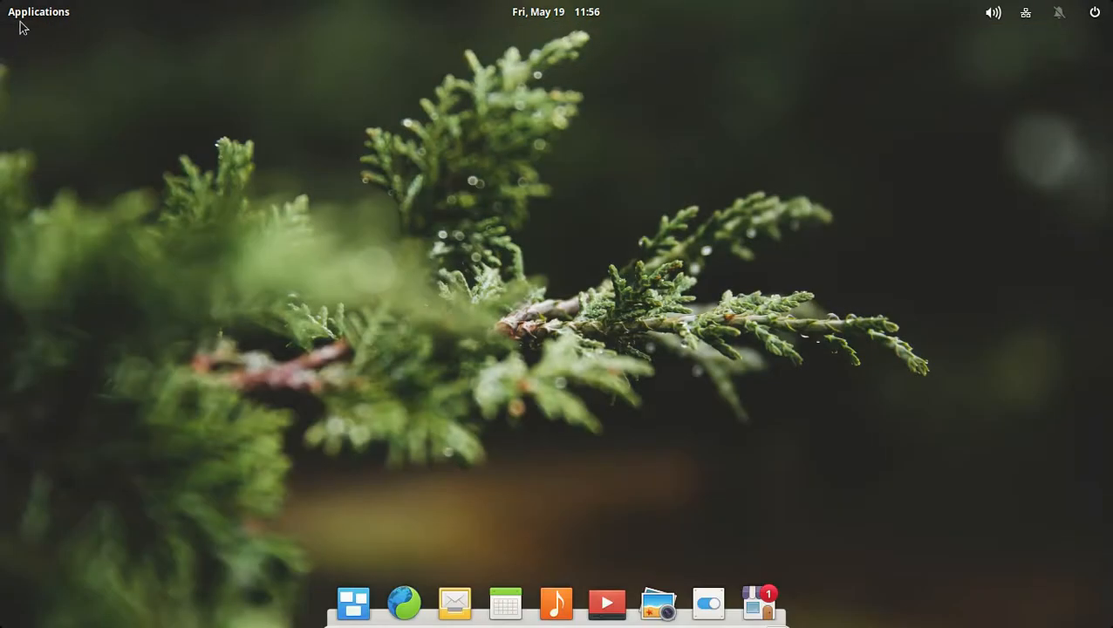
pyautogui.click(38, 11)
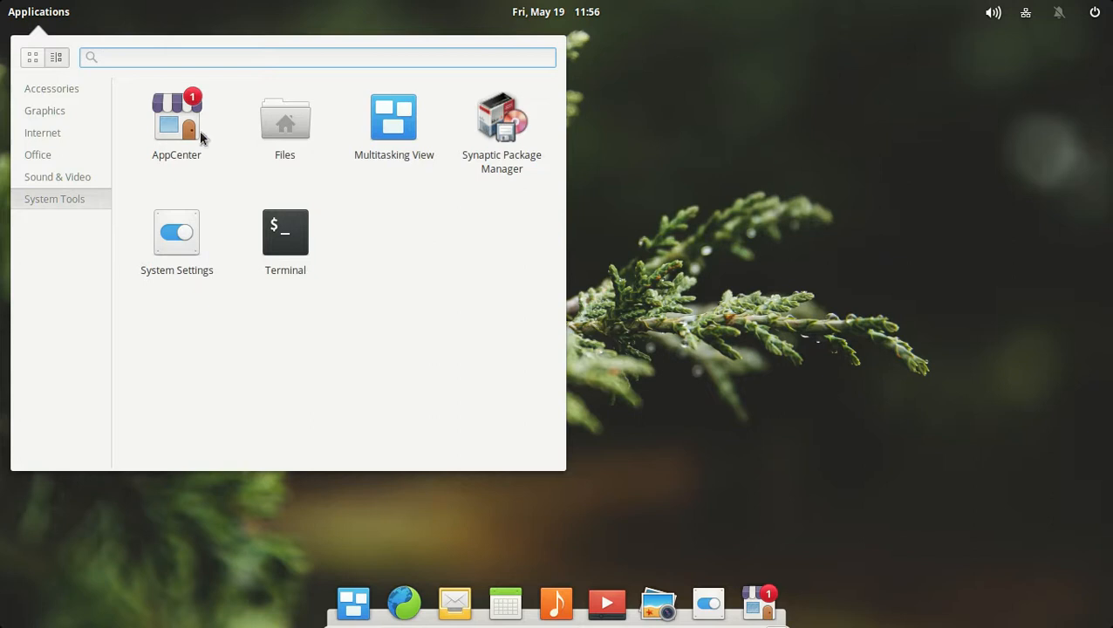
pyautogui.click(658, 155)
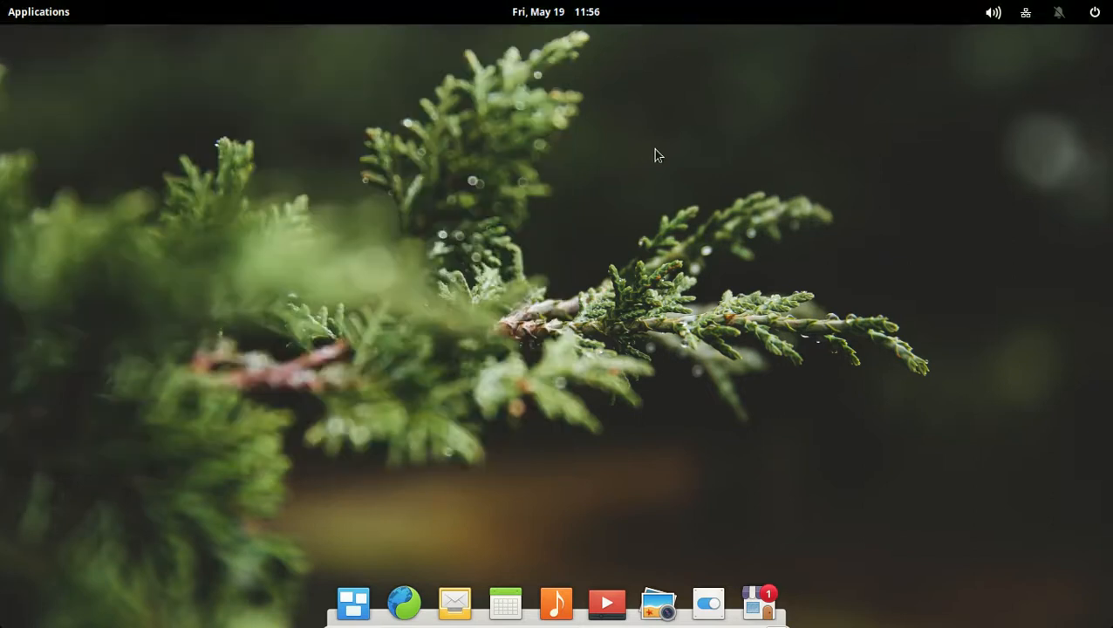
pyautogui.click(760, 603)
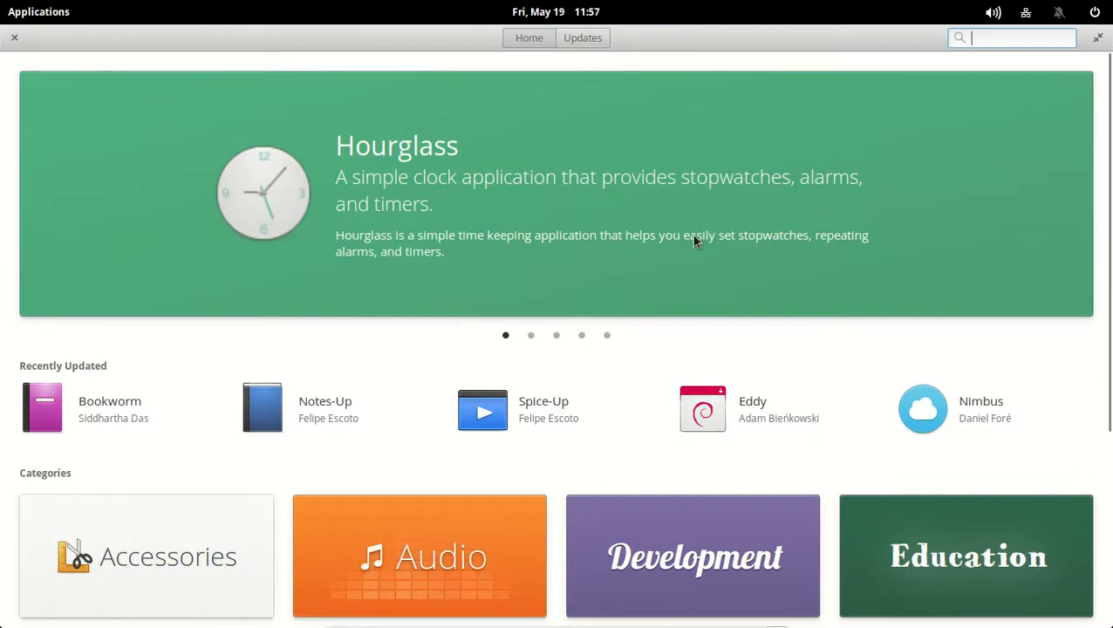
pyautogui.click(582, 37)
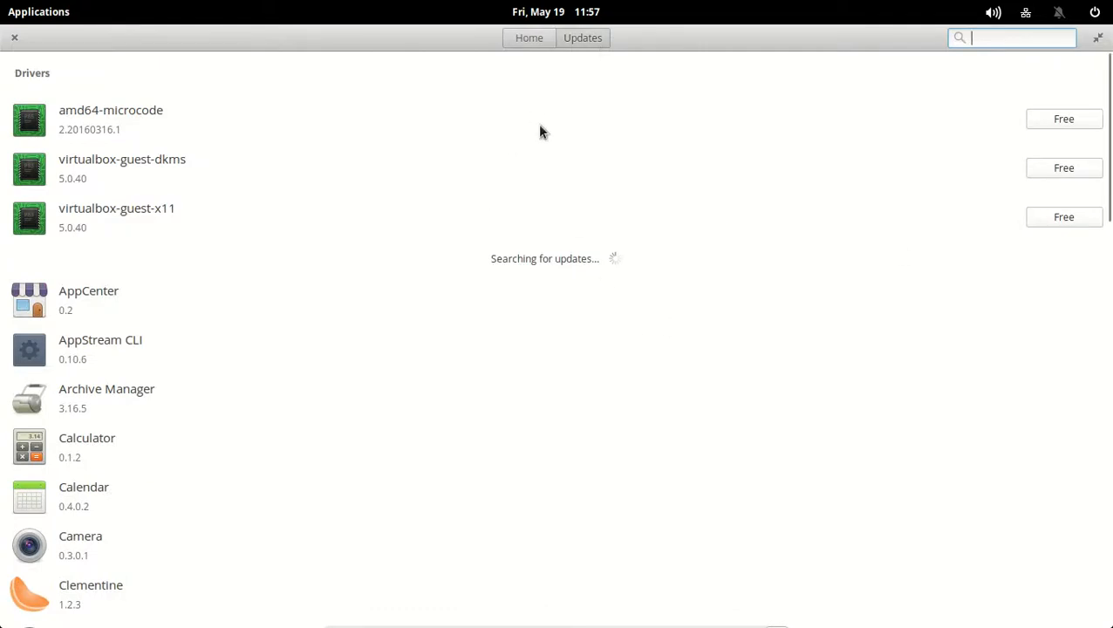
pyautogui.click(529, 37)
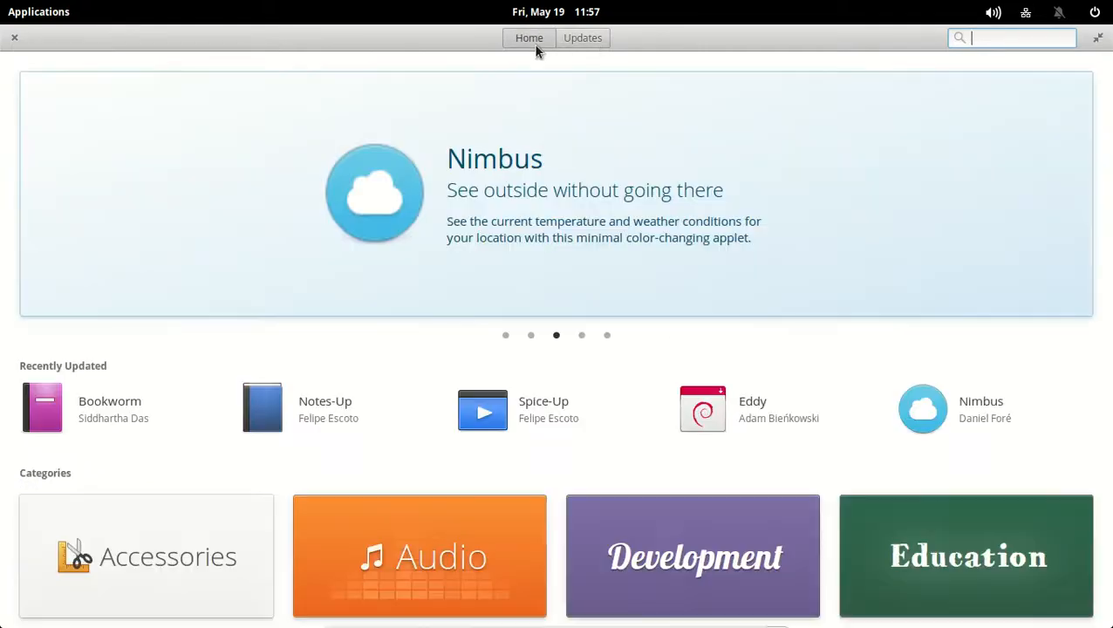
pyautogui.moveTo(766, 223)
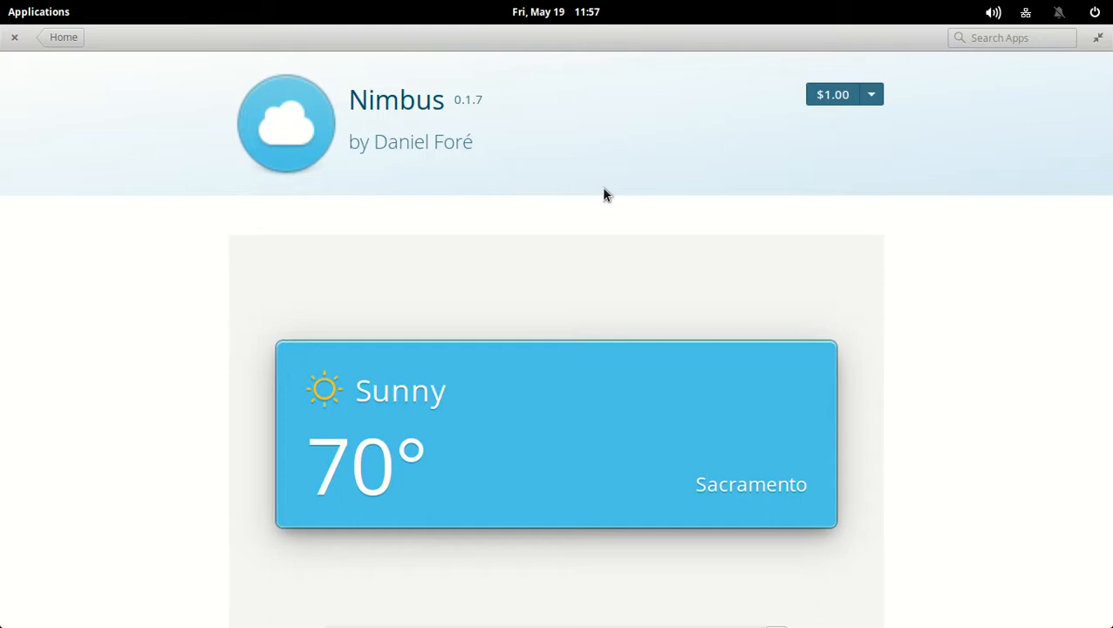
pyautogui.moveTo(874, 107)
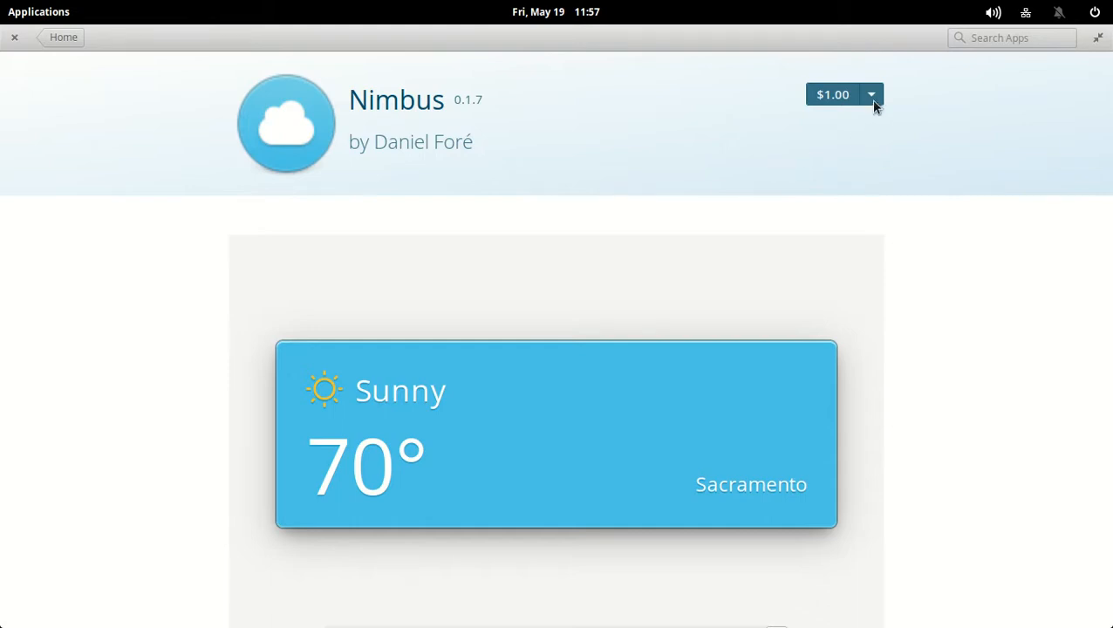
# Set Nimbus's price to $0, install it free, and authenticate with the password
pyautogui.click(871, 94)
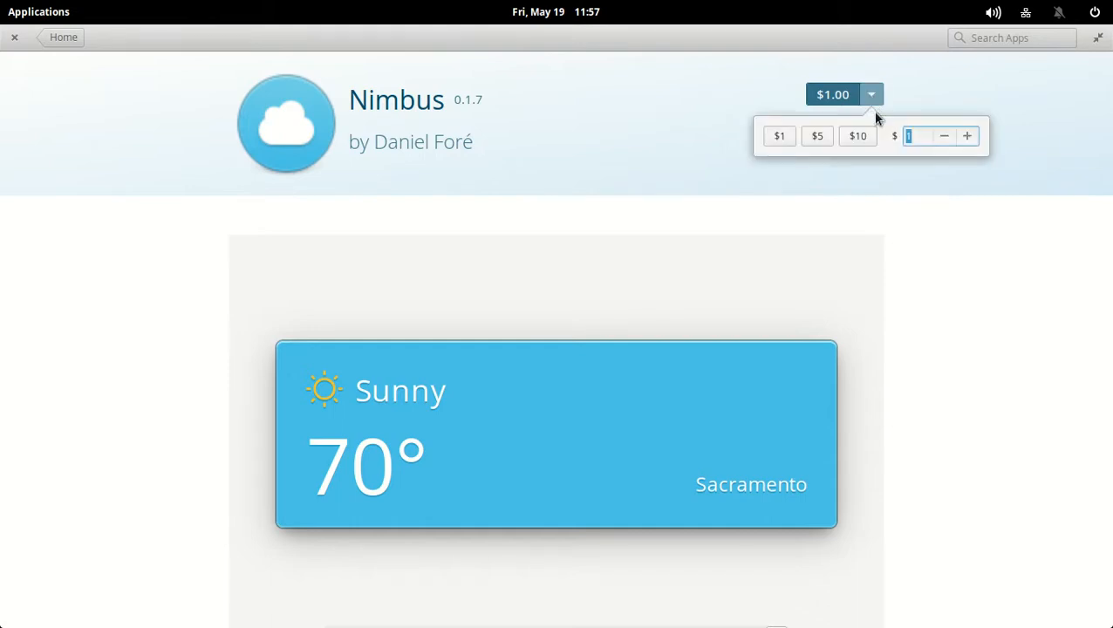
pyautogui.click(944, 136)
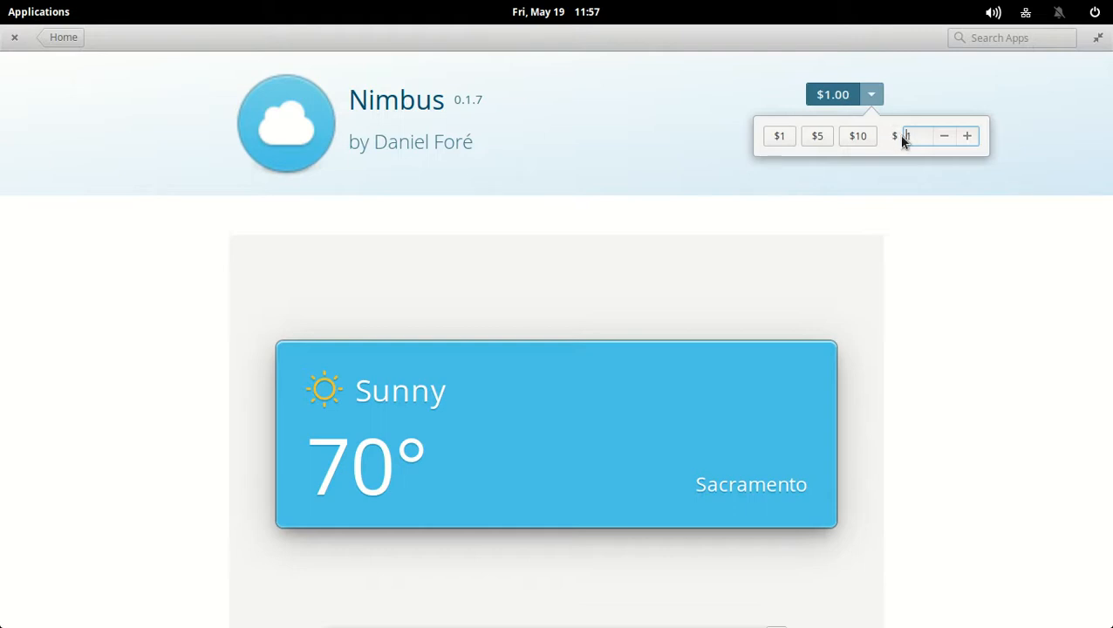
pyautogui.click(943, 135)
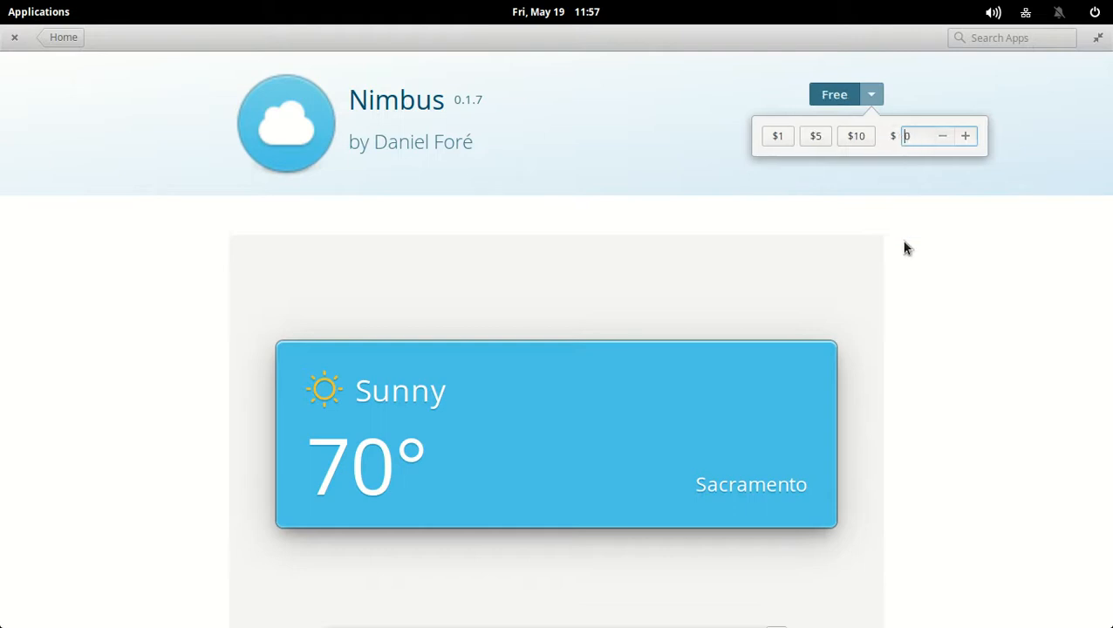
pyautogui.click(720, 112)
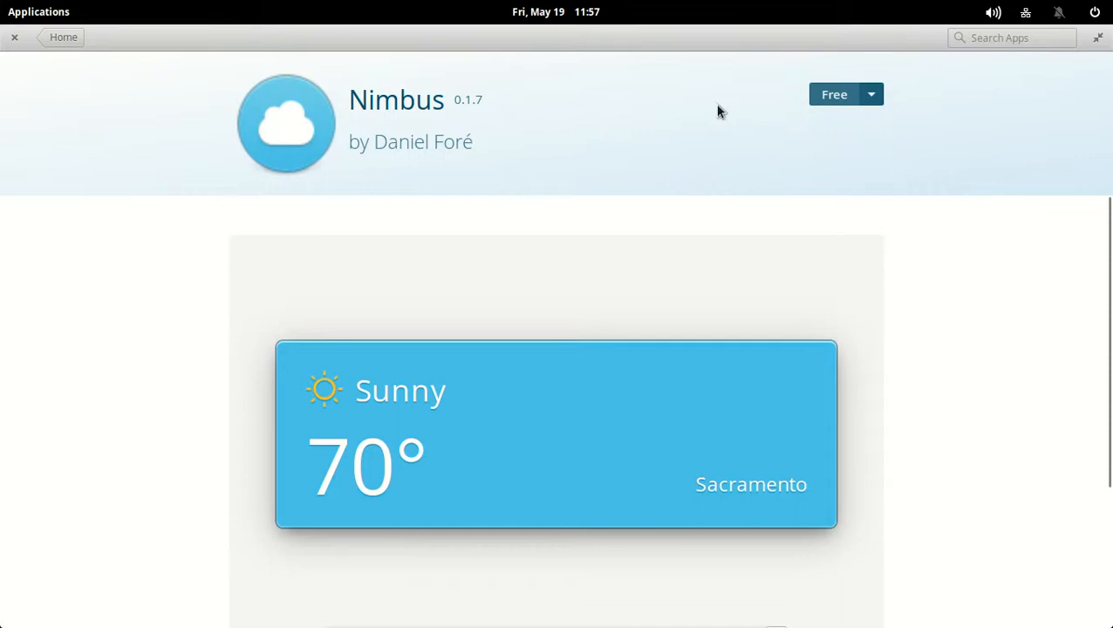
pyautogui.click(834, 94)
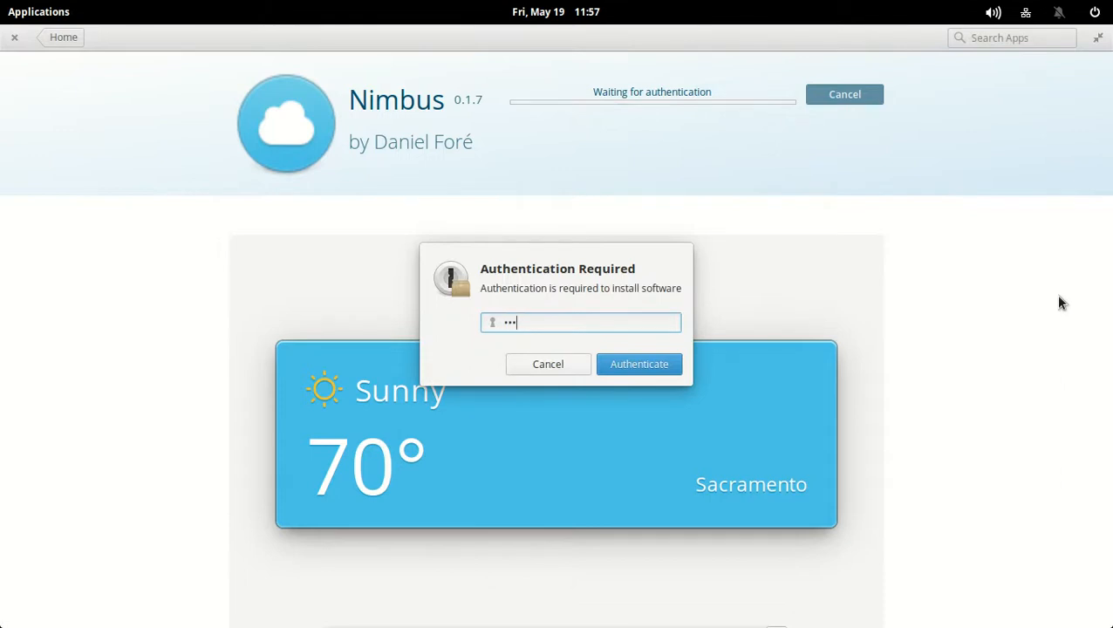
pyautogui.click(639, 364)
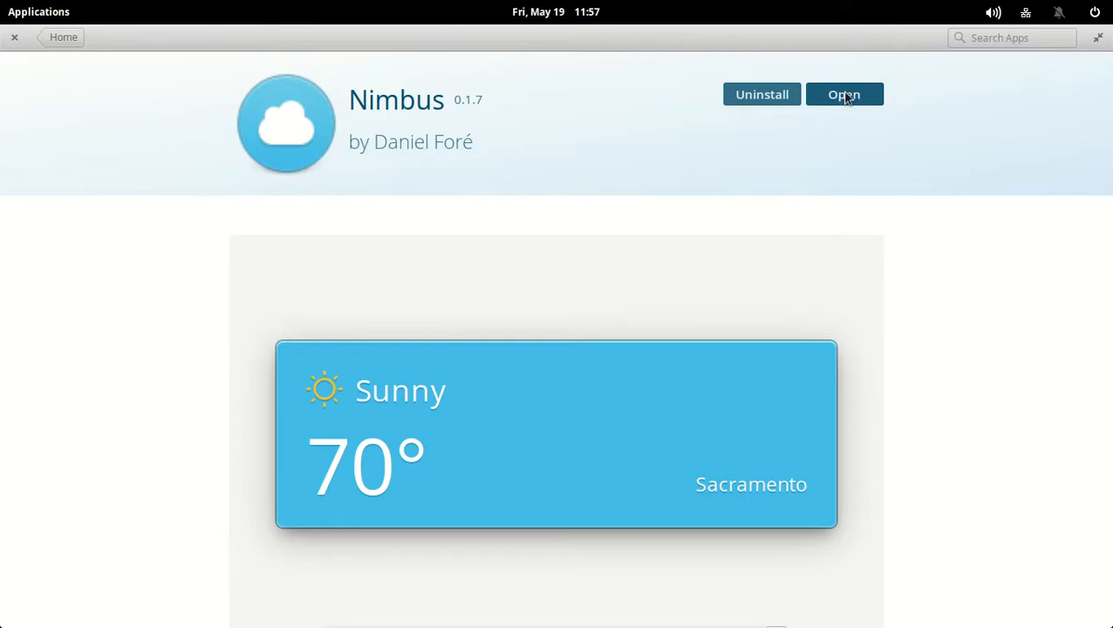
pyautogui.moveTo(1029, 157)
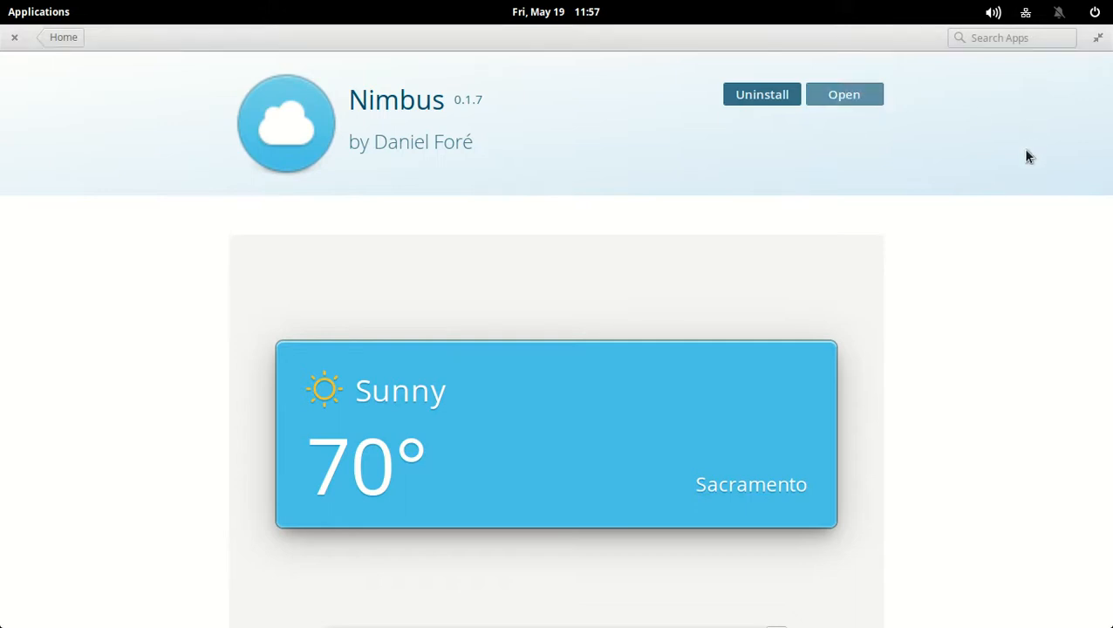
pyautogui.moveTo(884, 254)
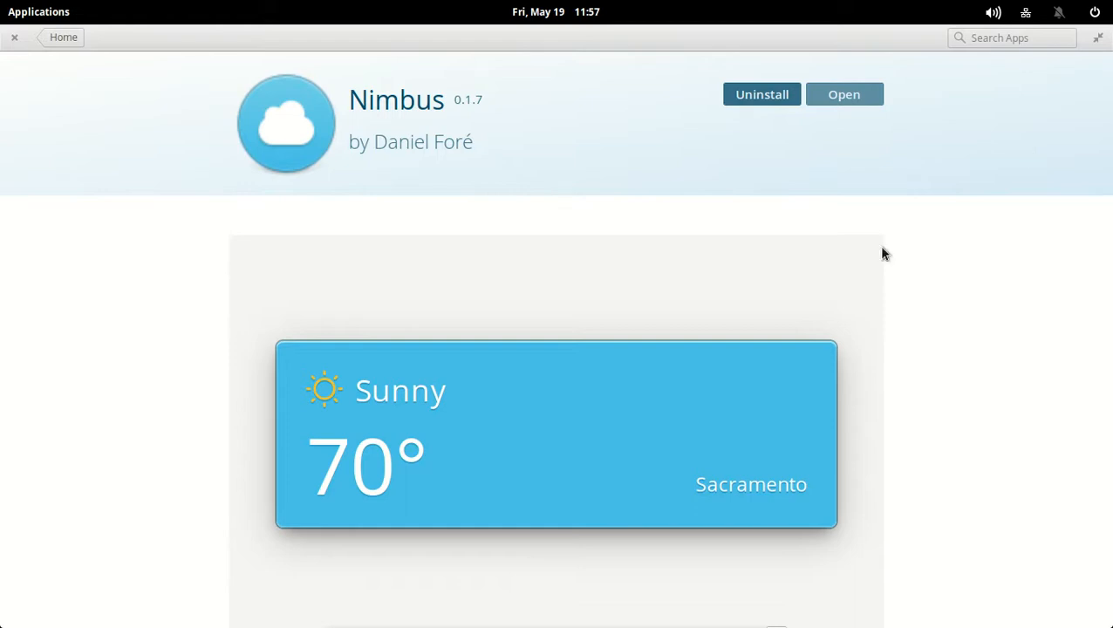
pyautogui.moveTo(13, 46)
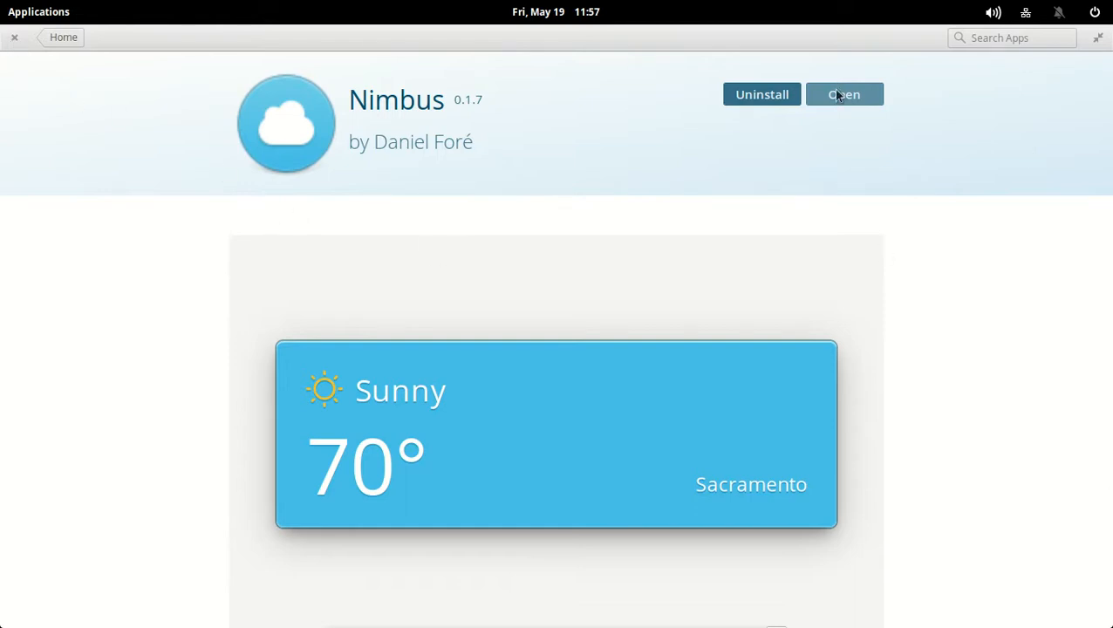
pyautogui.moveTo(401, 195)
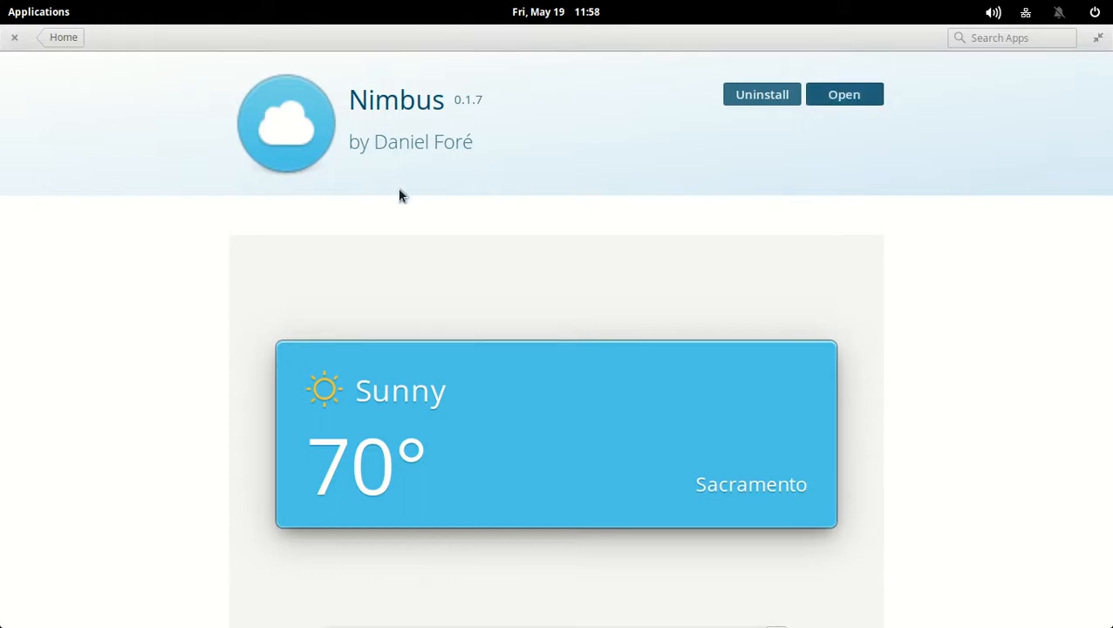
# Launch Nimbus and move its weather widget to the desktop's top-right corner
pyautogui.click(14, 37)
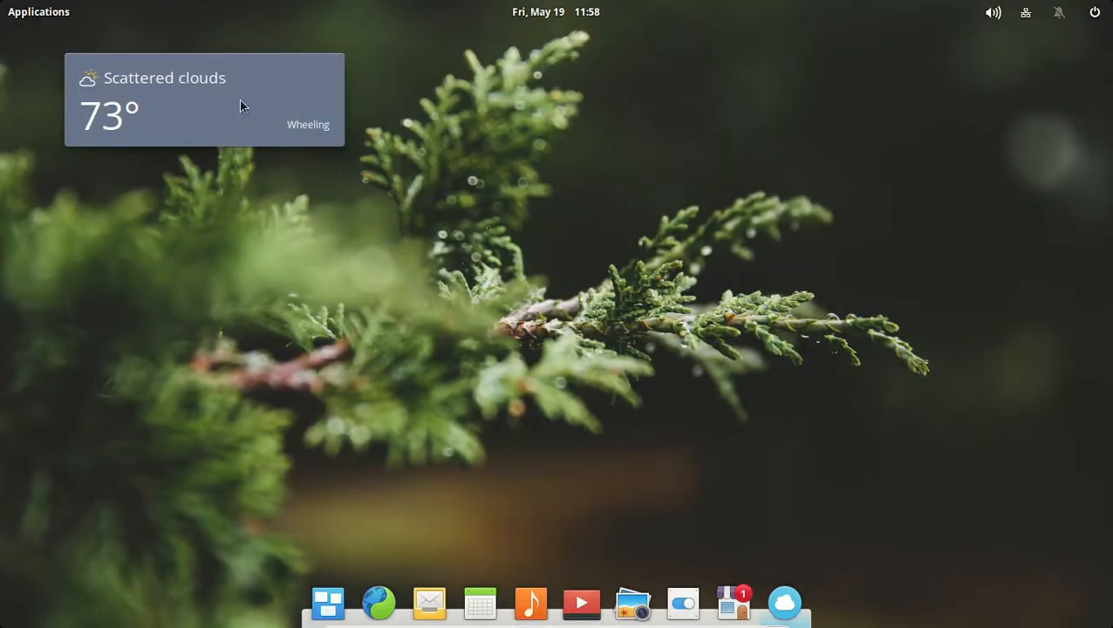
pyautogui.moveTo(205, 100); pyautogui.dragTo(926, 92)
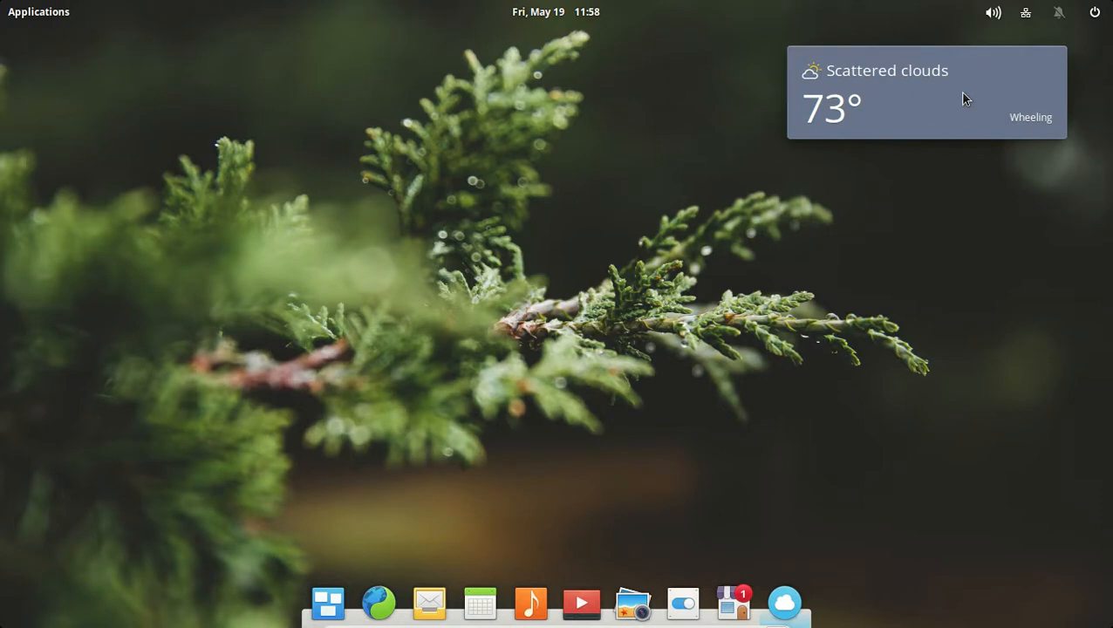
pyautogui.moveTo(928, 97)
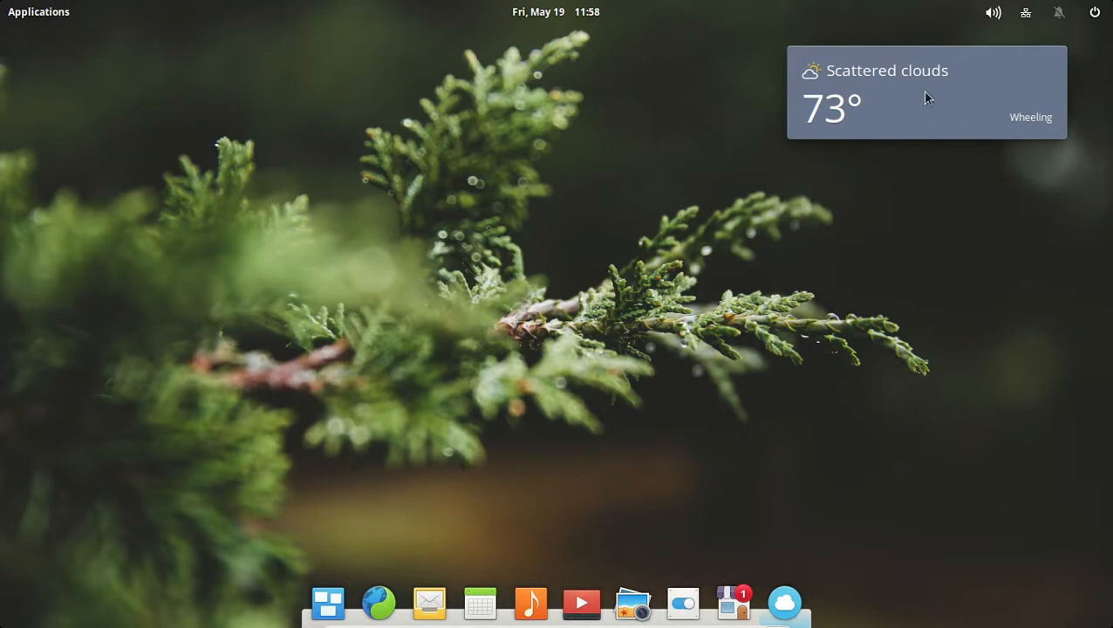
pyautogui.moveTo(857, 79)
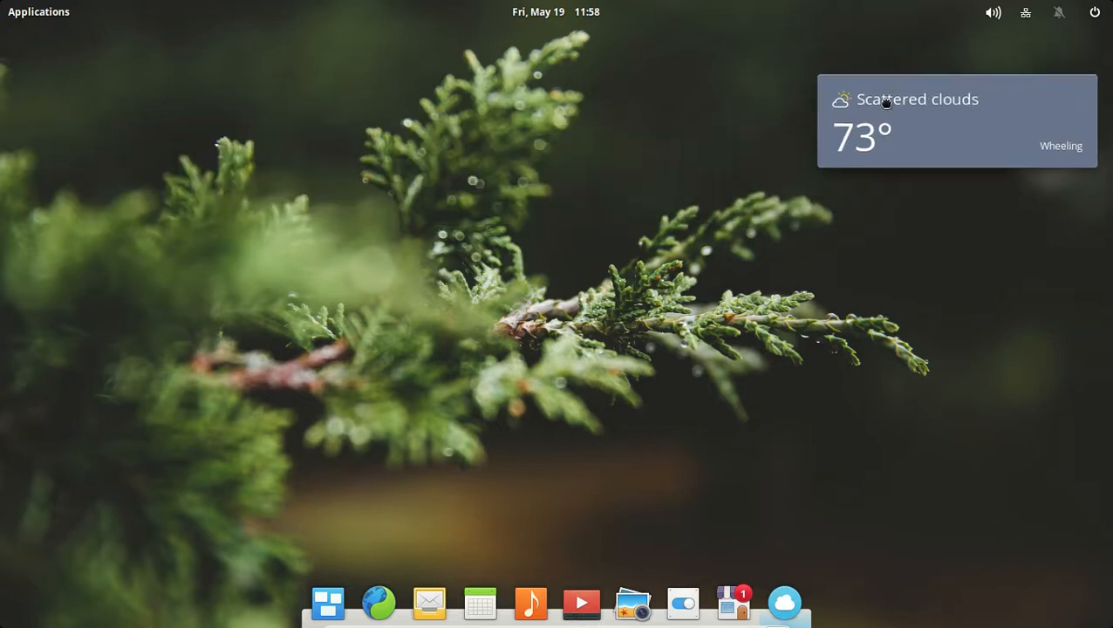
pyautogui.moveTo(969, 138)
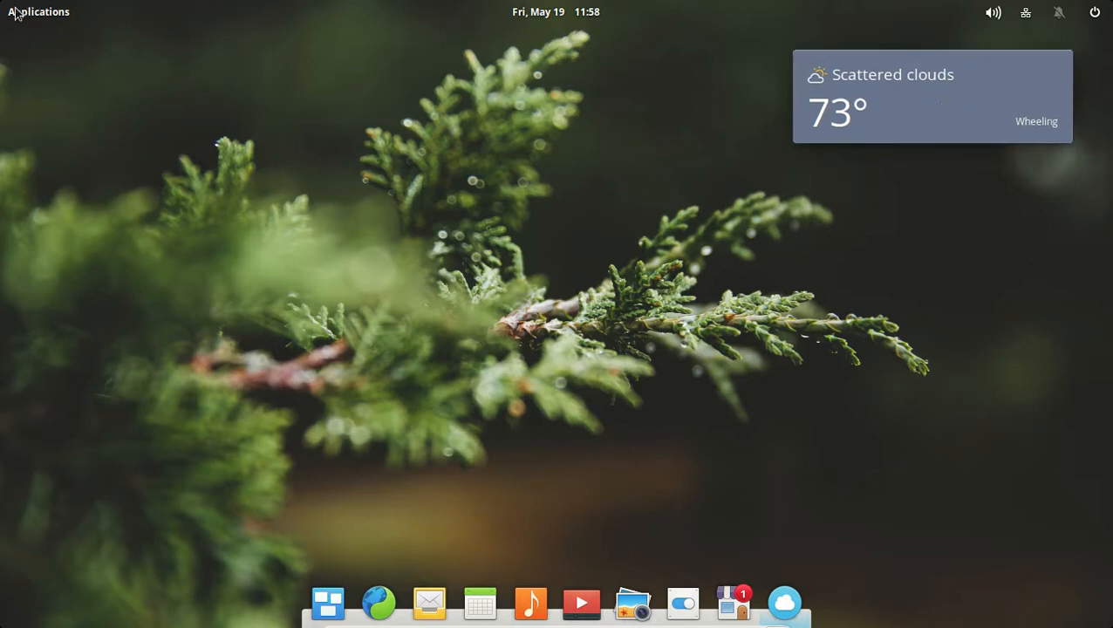
pyautogui.click(38, 11)
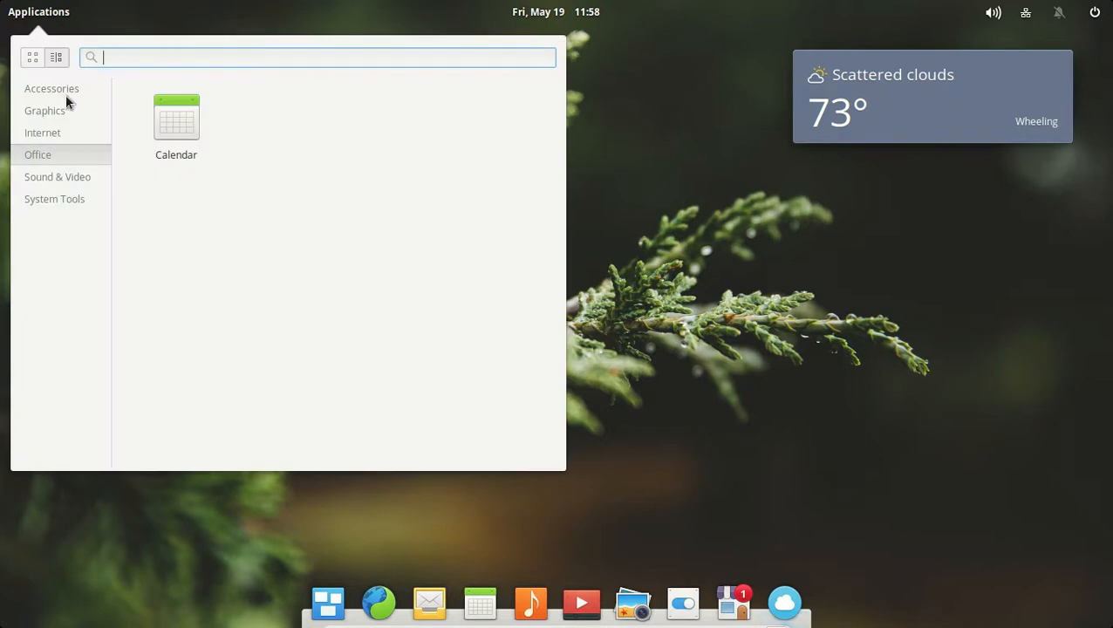
pyautogui.click(51, 88)
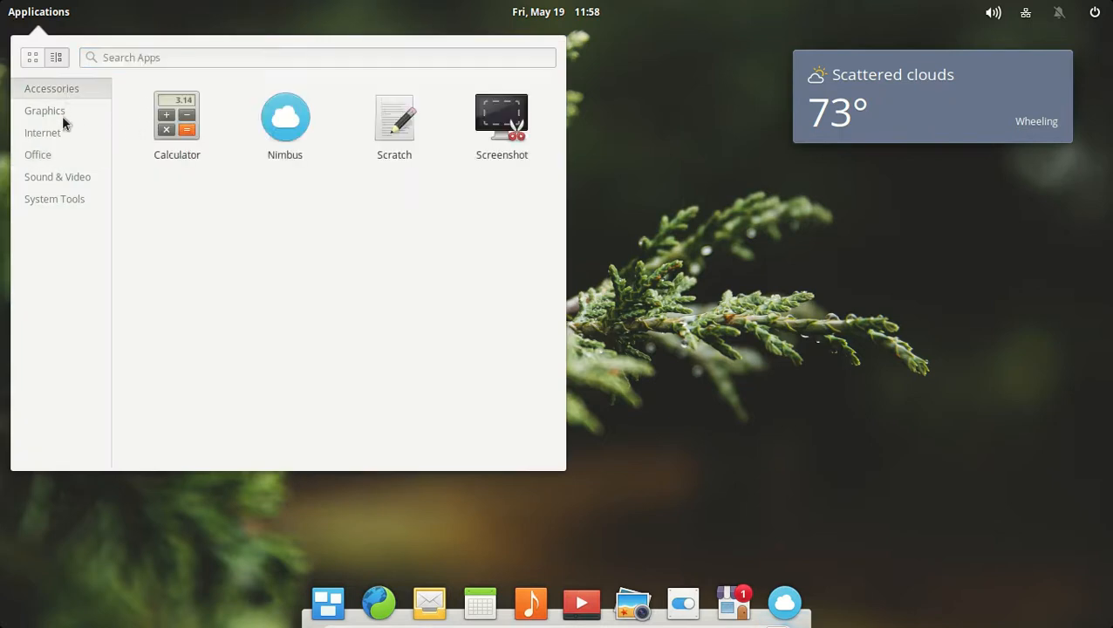
pyautogui.click(42, 131)
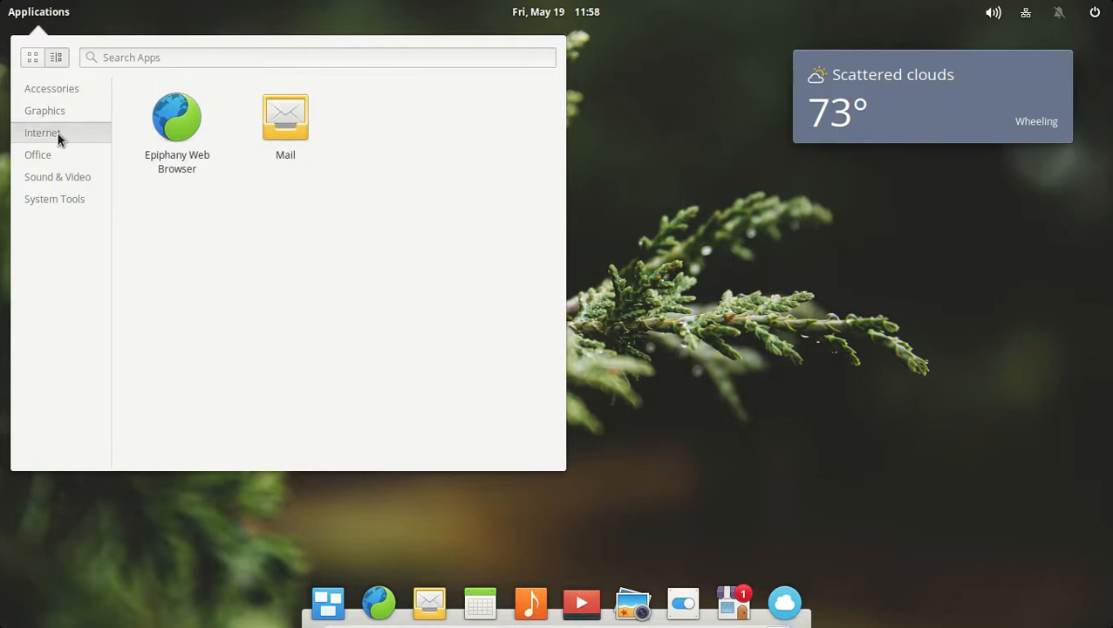
pyautogui.click(37, 154)
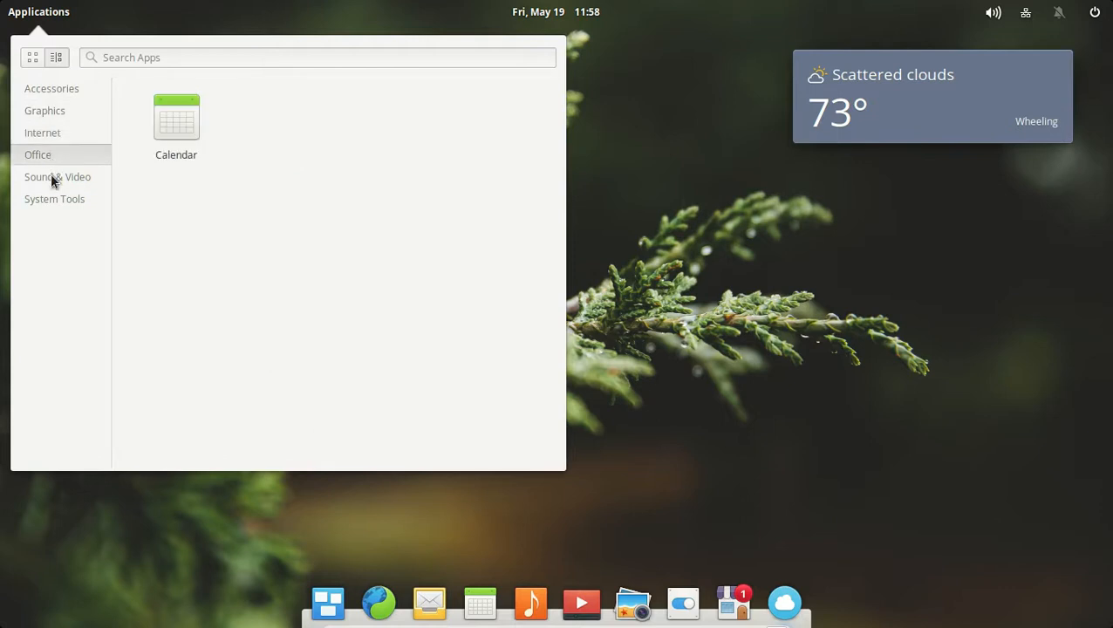
pyautogui.click(54, 199)
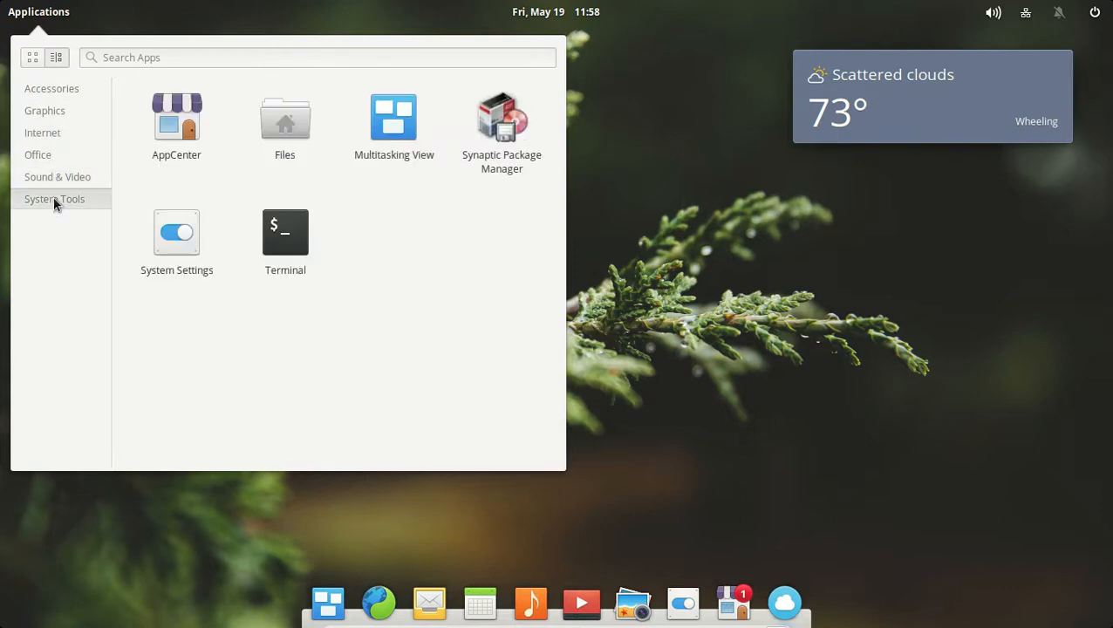
pyautogui.moveTo(210, 232)
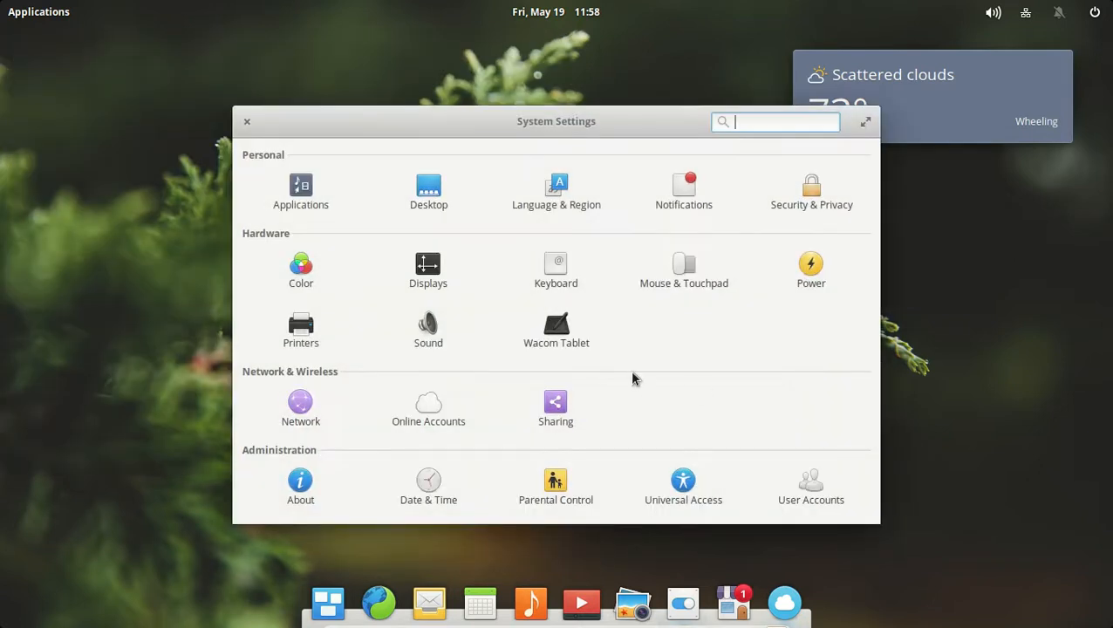
pyautogui.moveTo(663, 353)
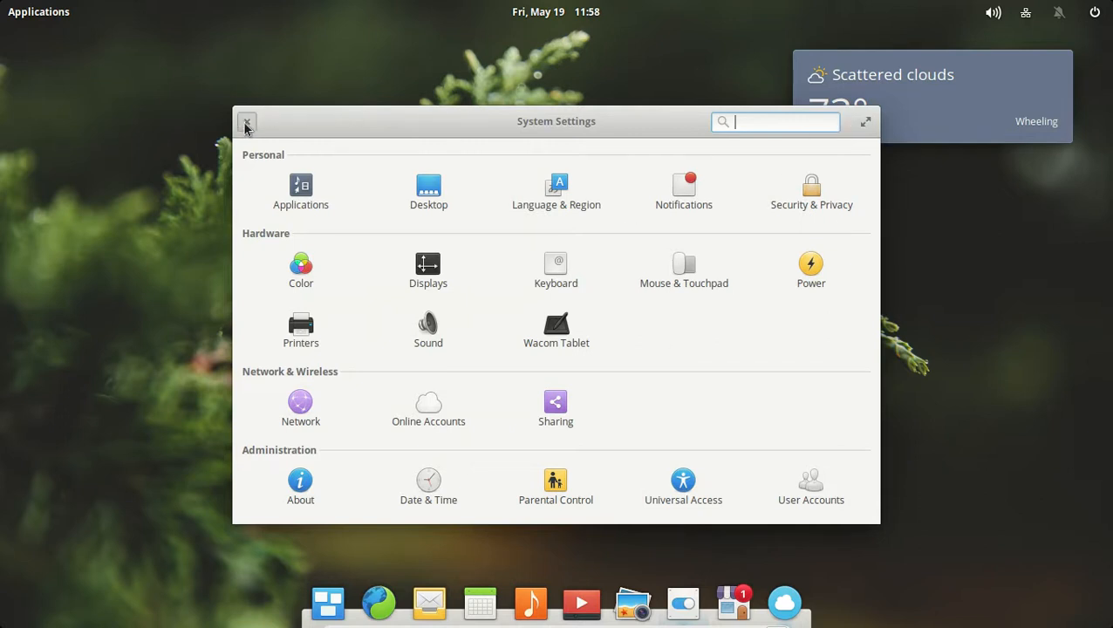
pyautogui.click(247, 122)
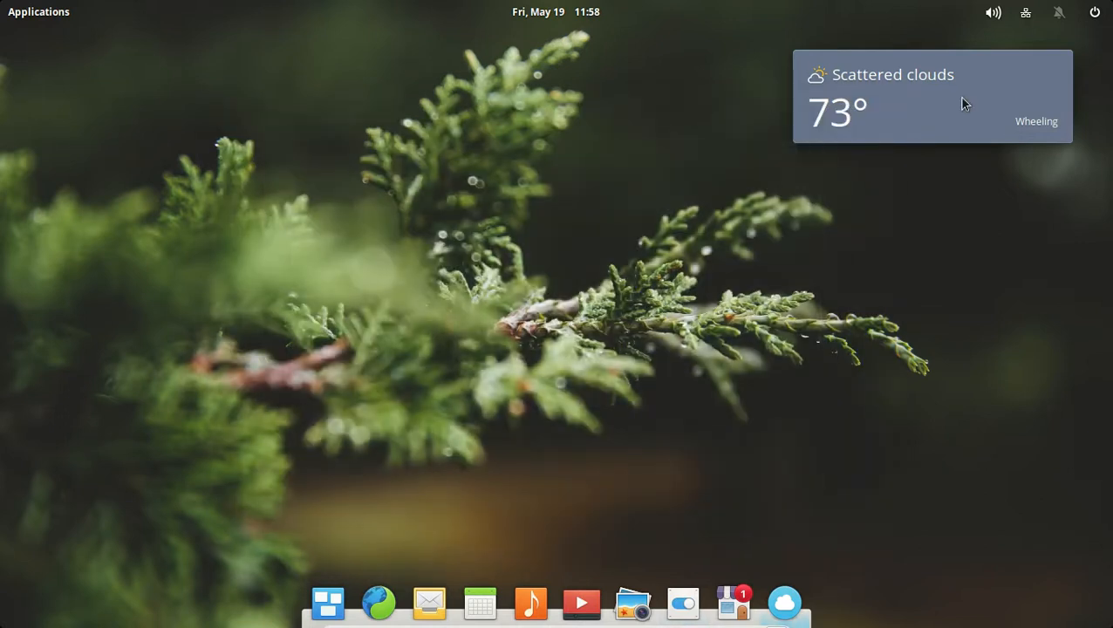
pyautogui.moveTo(784, 604)
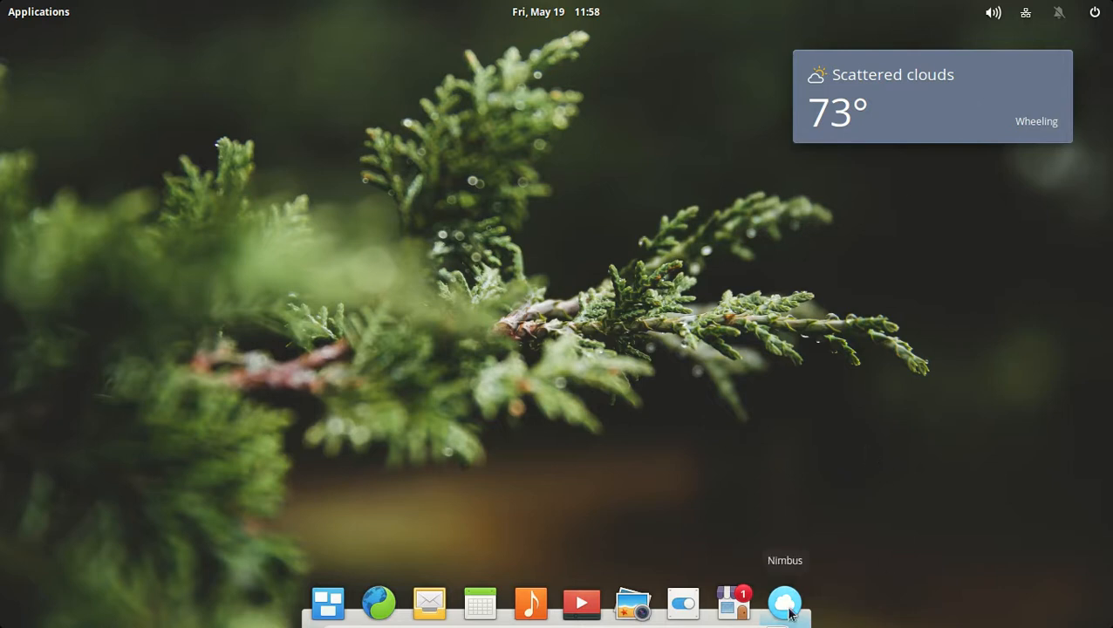
# Open the Nimbus dock icon's options menu to try pinning it with Keep in Dock
pyautogui.rightClick(784, 602)
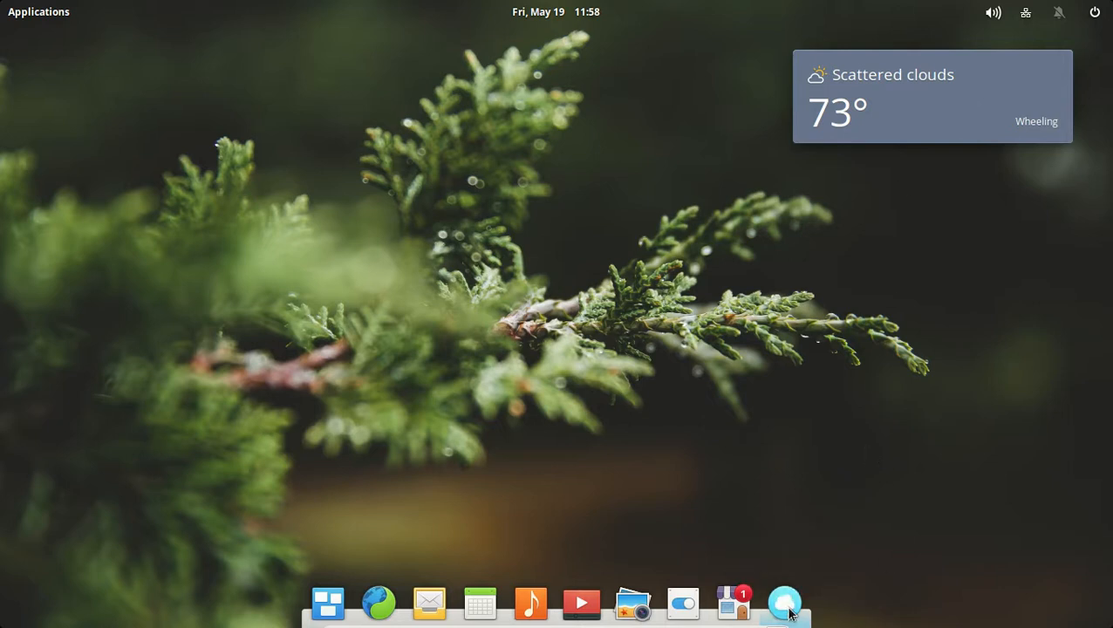
pyautogui.moveTo(781, 571)
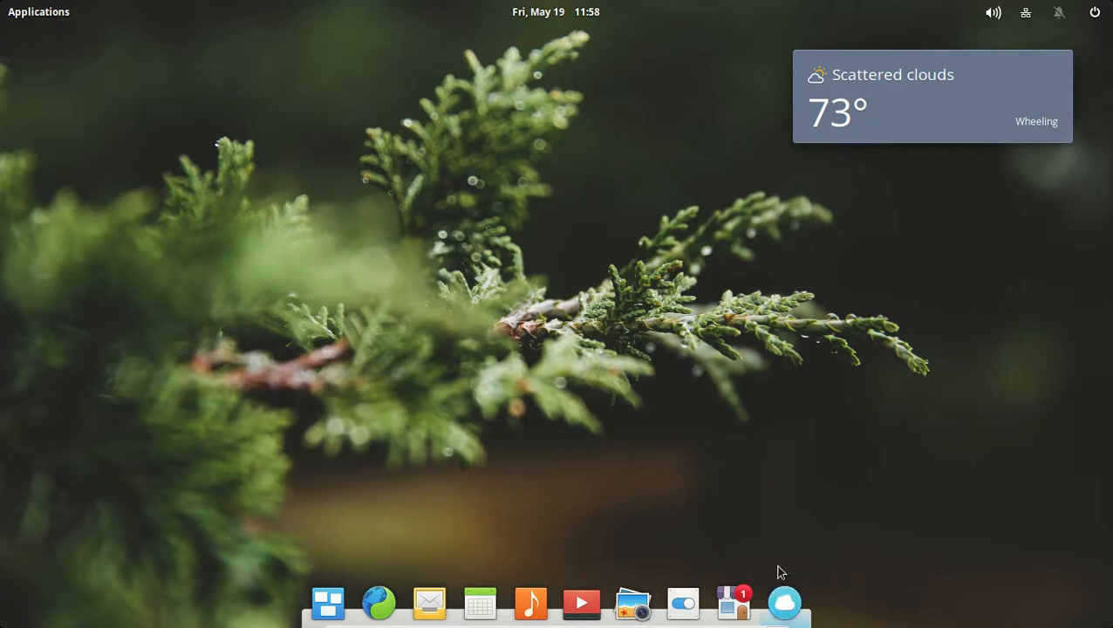
pyautogui.moveTo(802, 602)
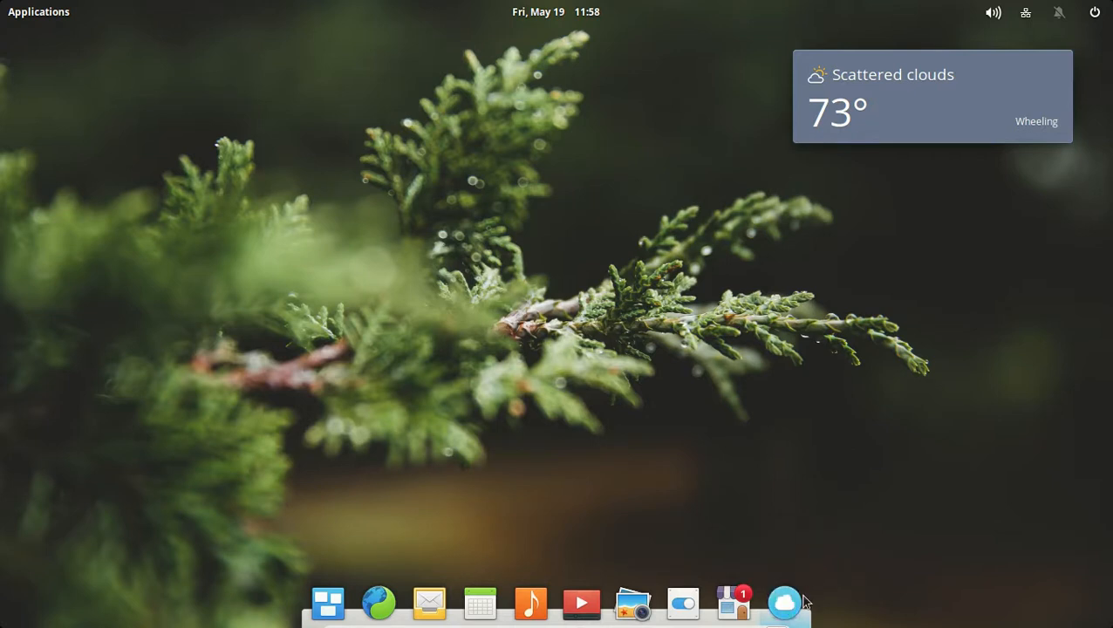
pyautogui.rightClick(785, 602)
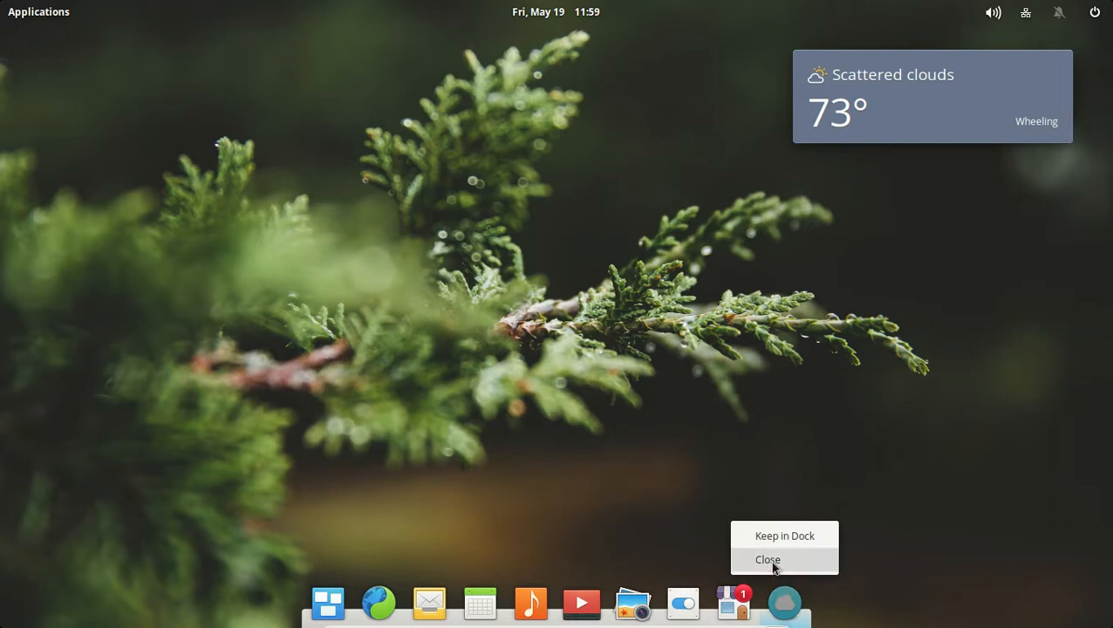
pyautogui.click(767, 559)
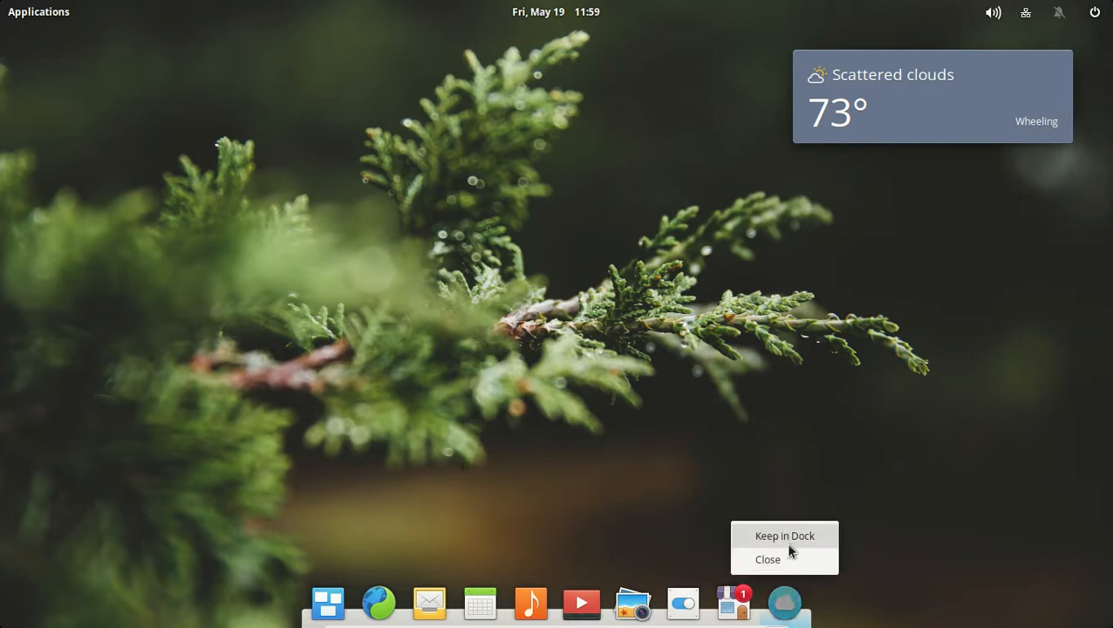
pyautogui.click(790, 567)
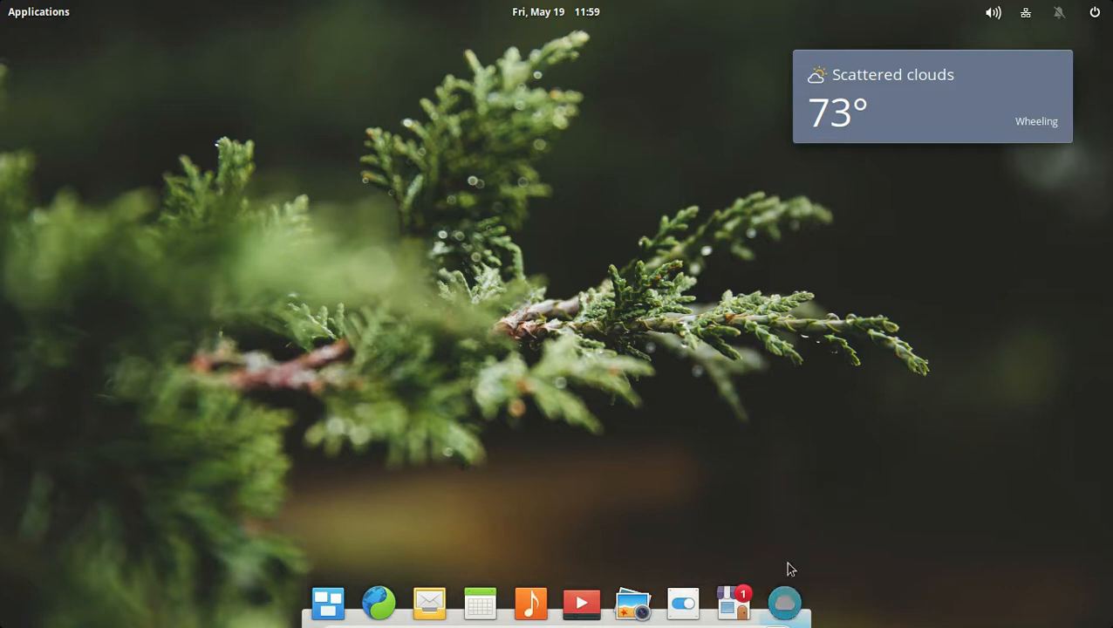
pyautogui.moveTo(746, 483)
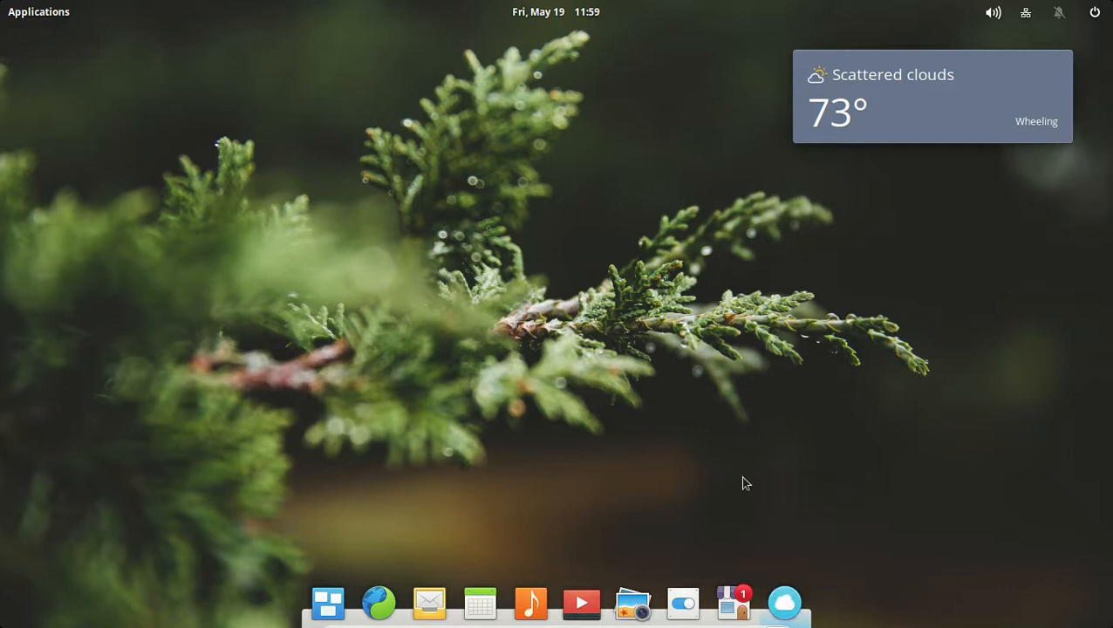
pyautogui.moveTo(718, 387)
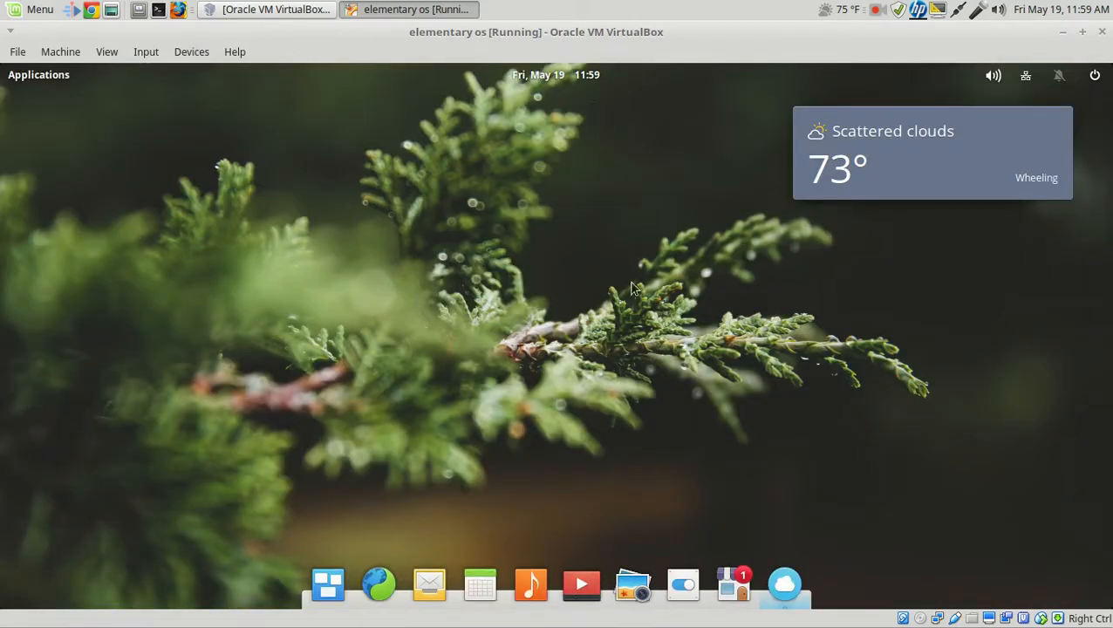
pyautogui.moveTo(670, 326)
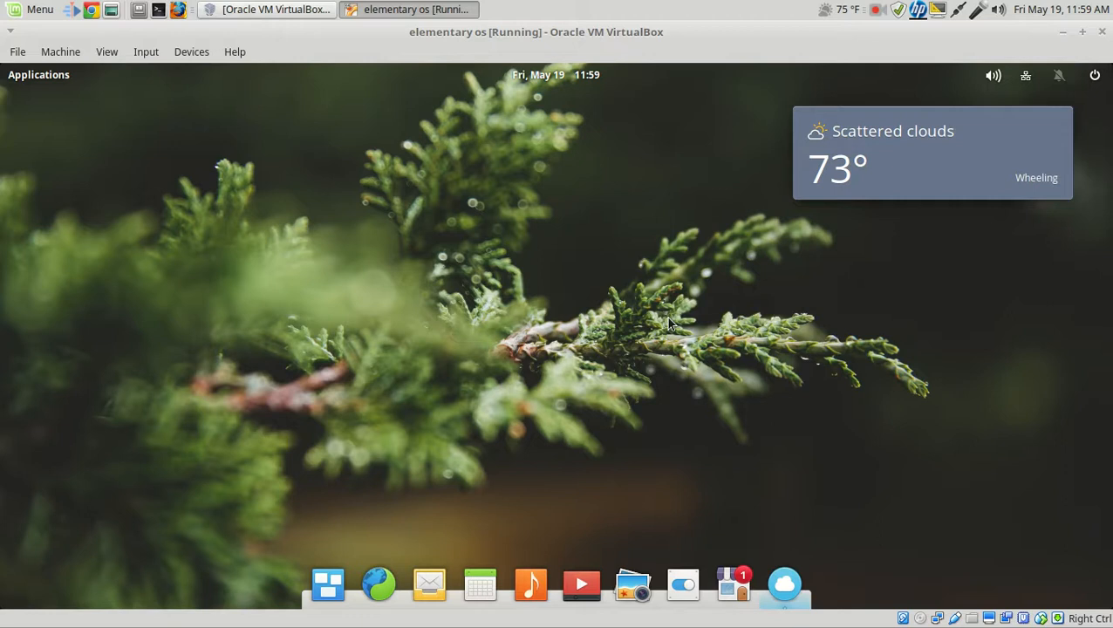
pyautogui.rightClick(752, 8)
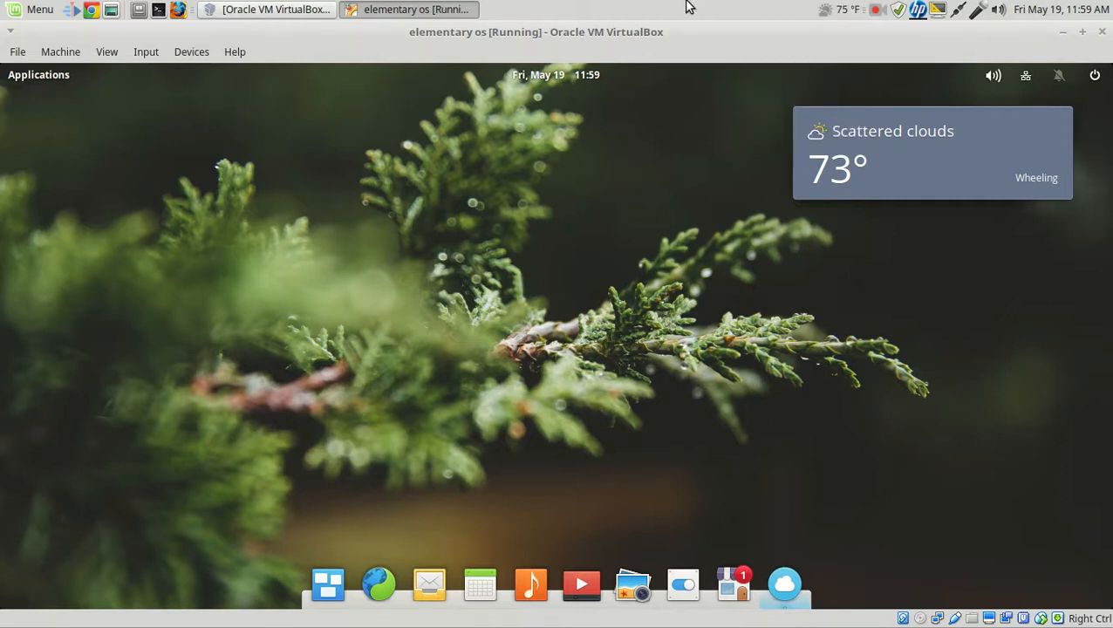
pyautogui.moveTo(794, 9)
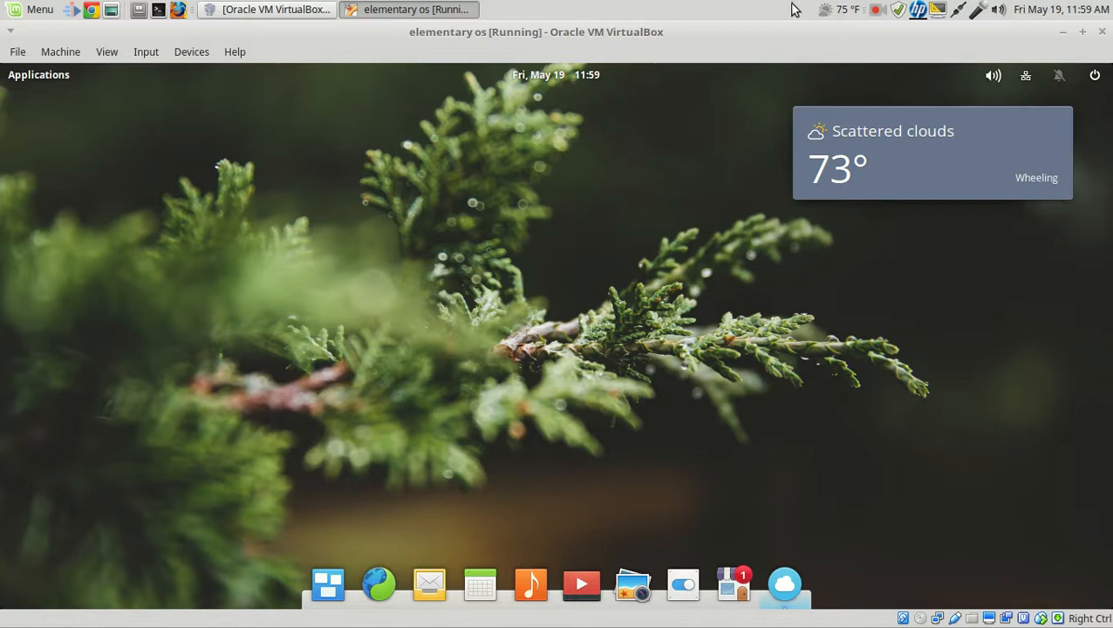
pyautogui.rightClick(826, 9)
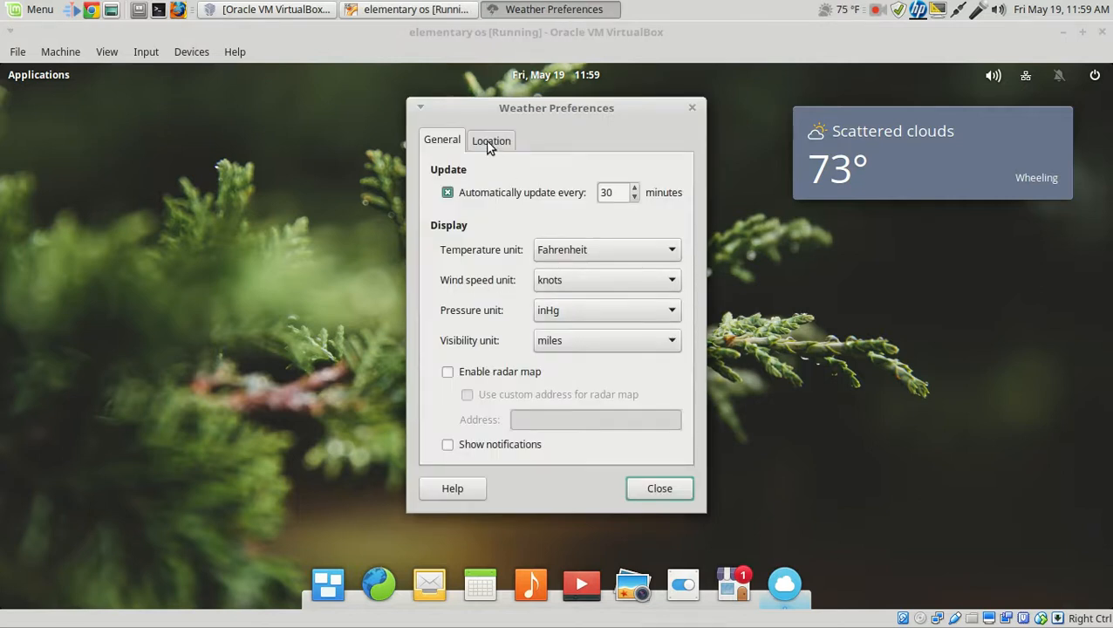
pyautogui.click(659, 488)
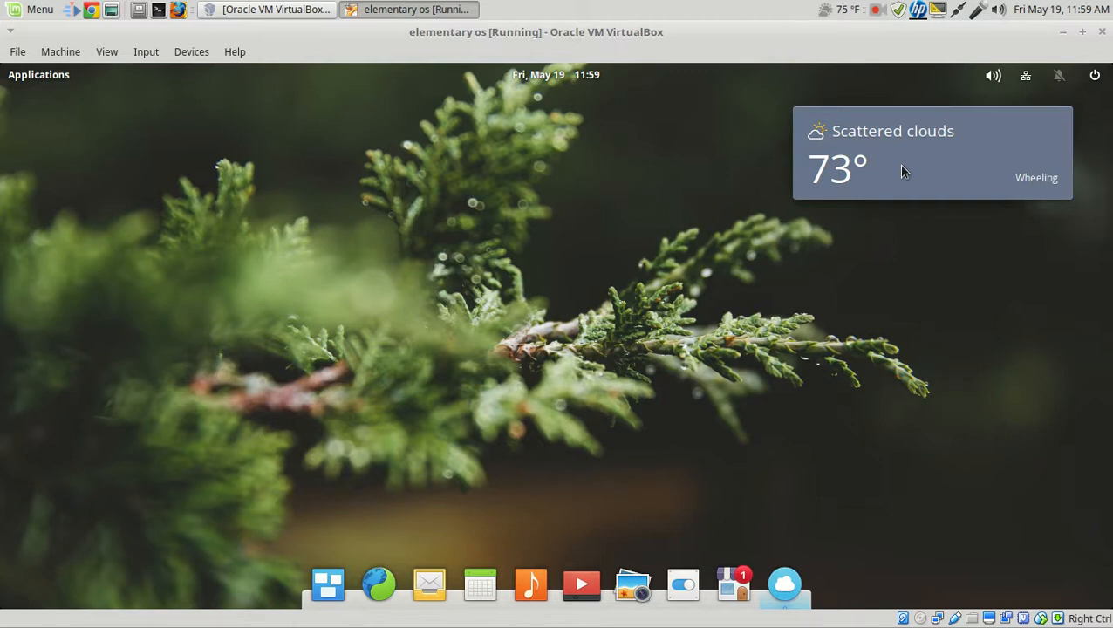
pyautogui.moveTo(637, 206)
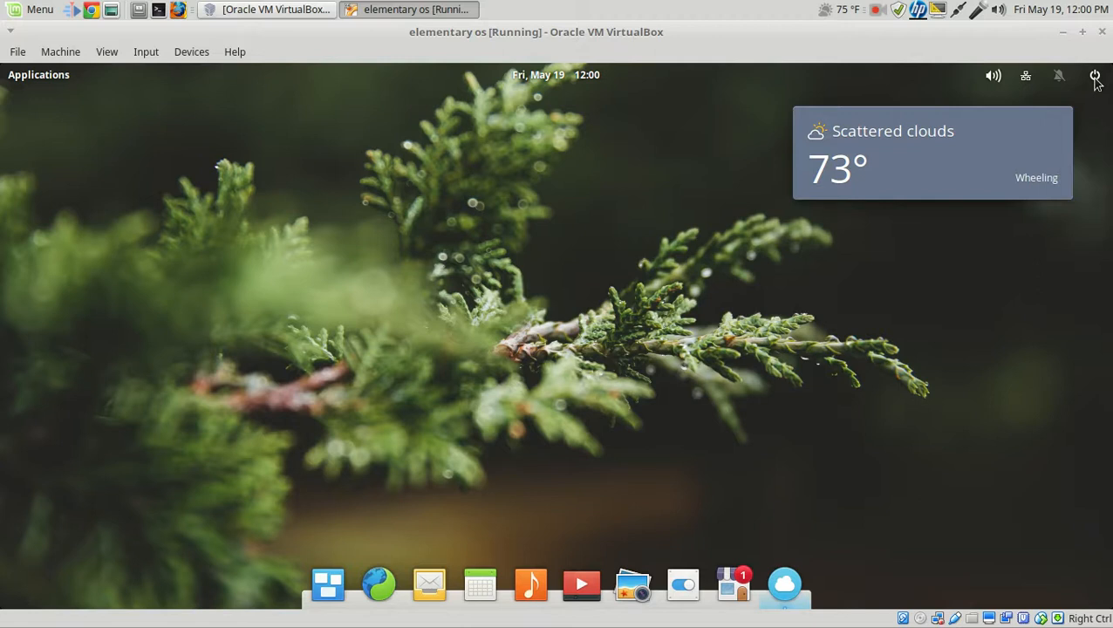
pyautogui.moveTo(1067, 41)
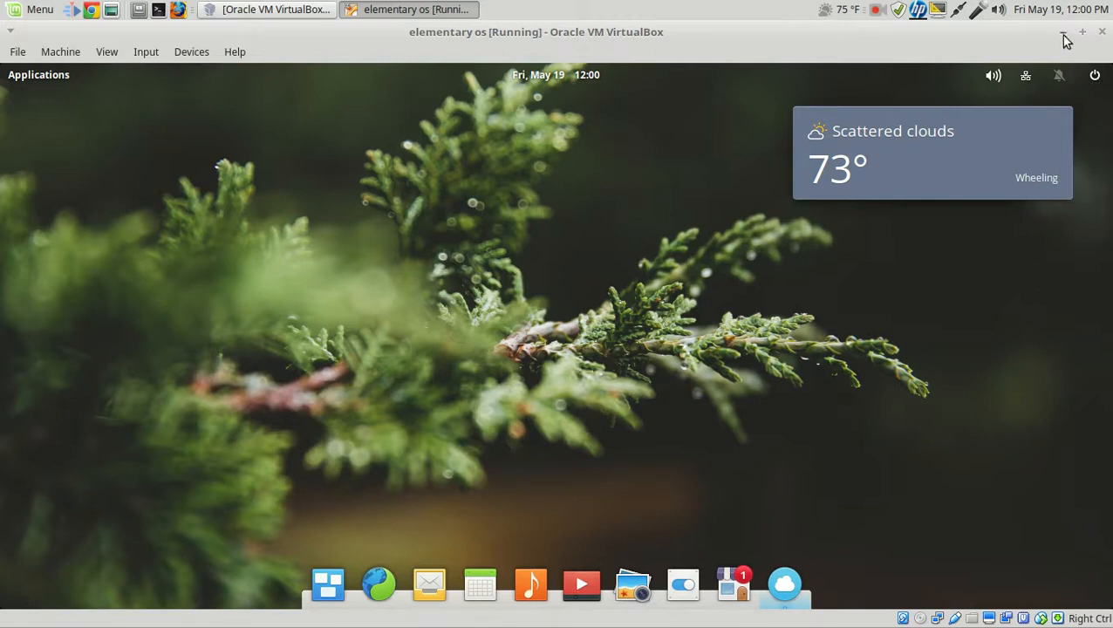